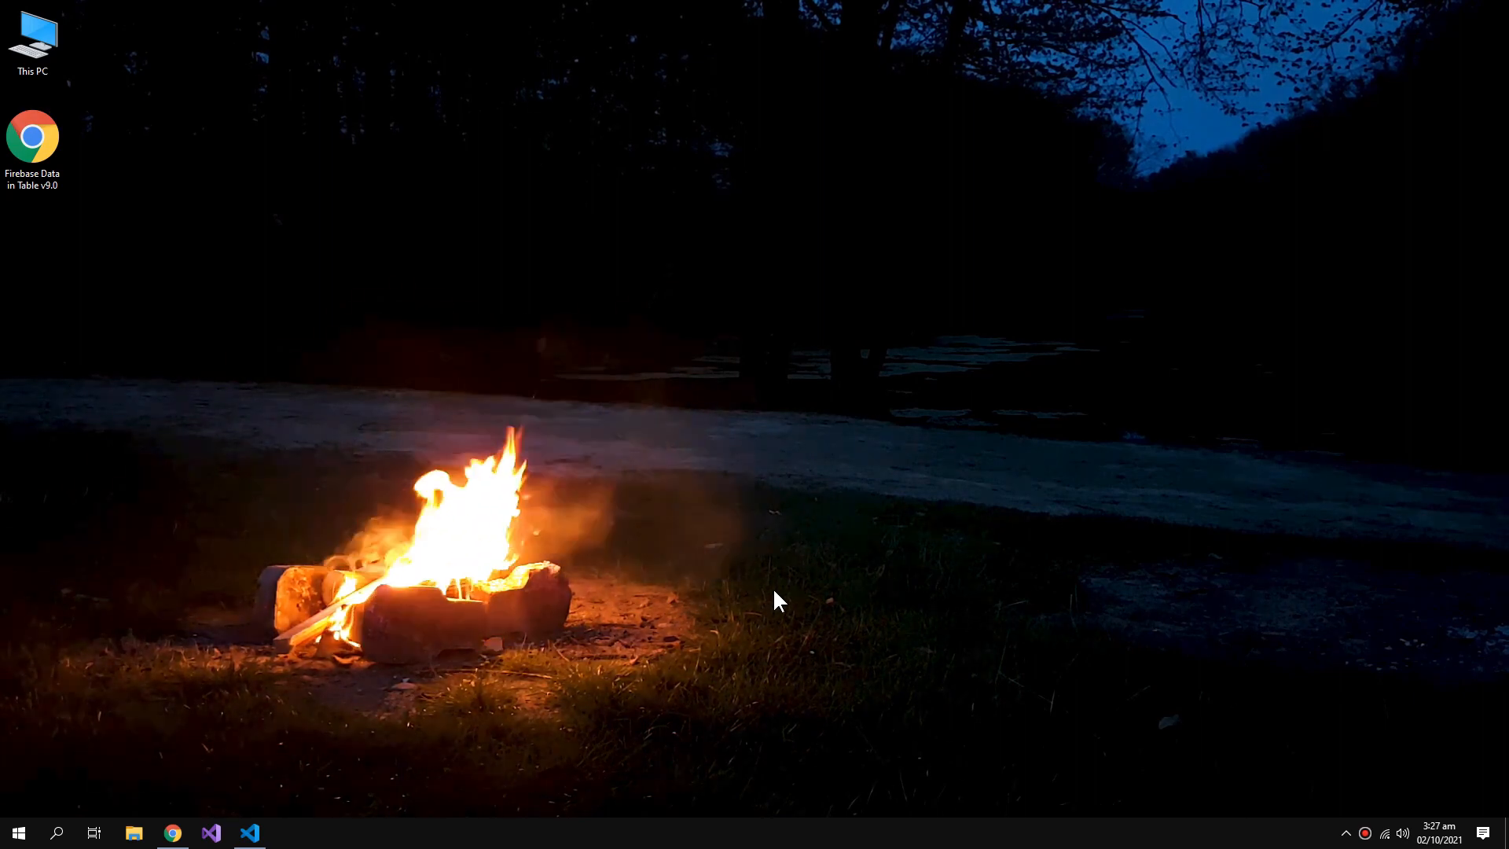
Review the Firestore students collection, checking the fields of documents 15, 18 and the next one.
click(173, 833)
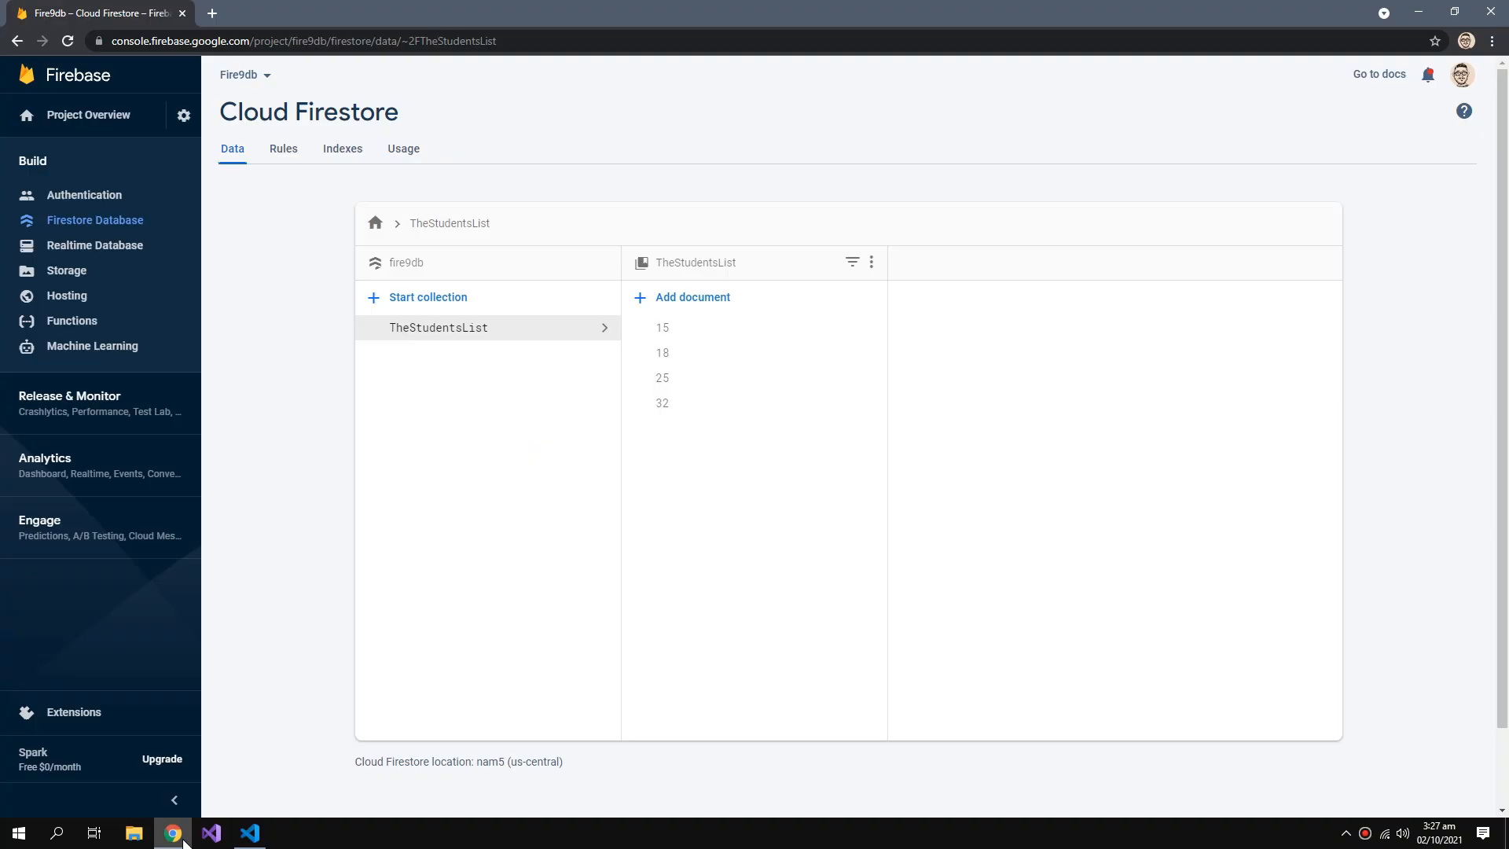
click(662, 327)
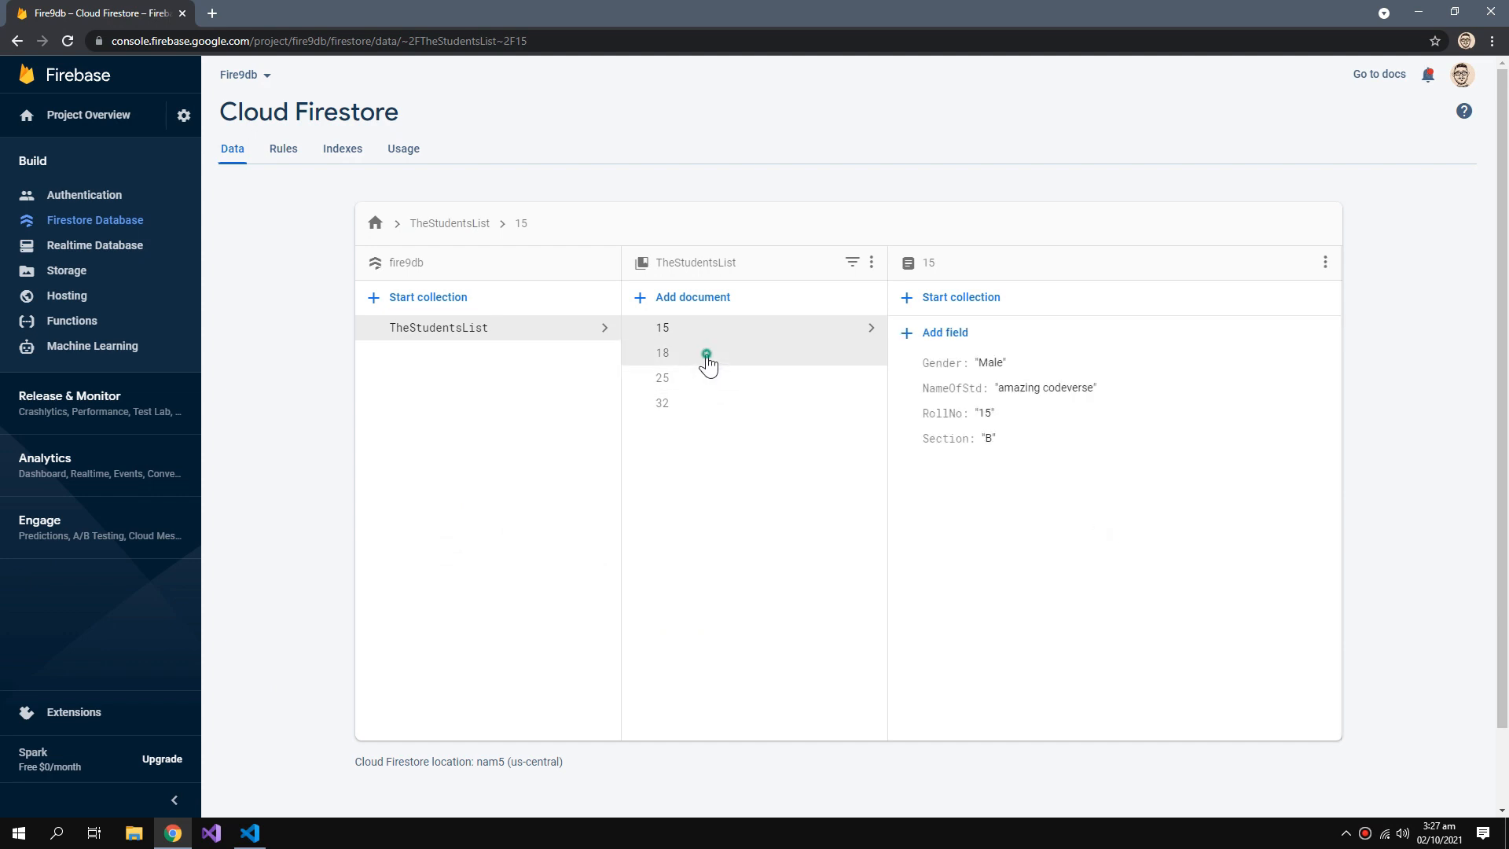
click(662, 352)
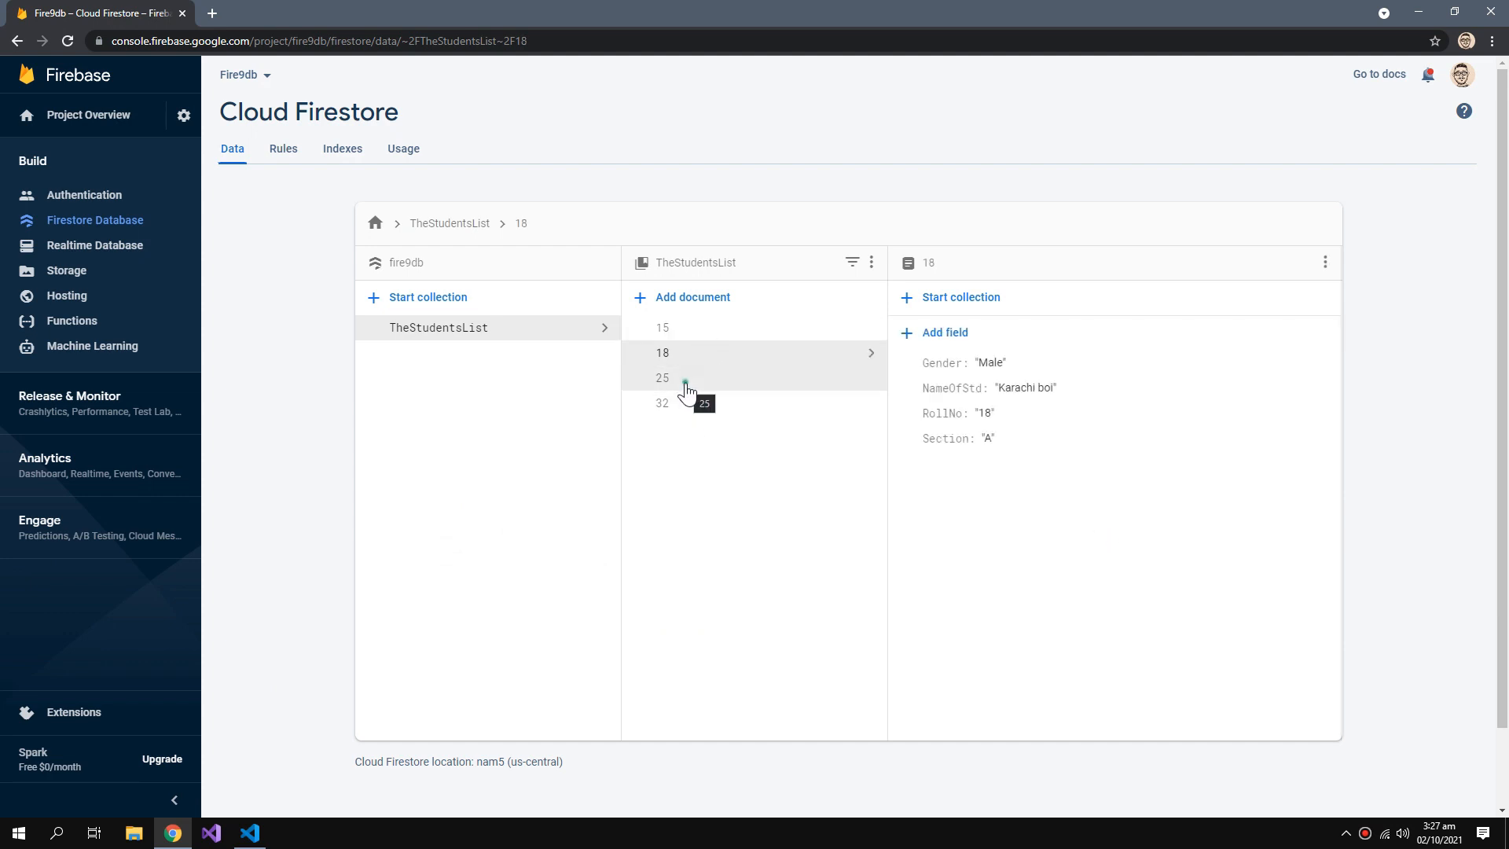
click(663, 377)
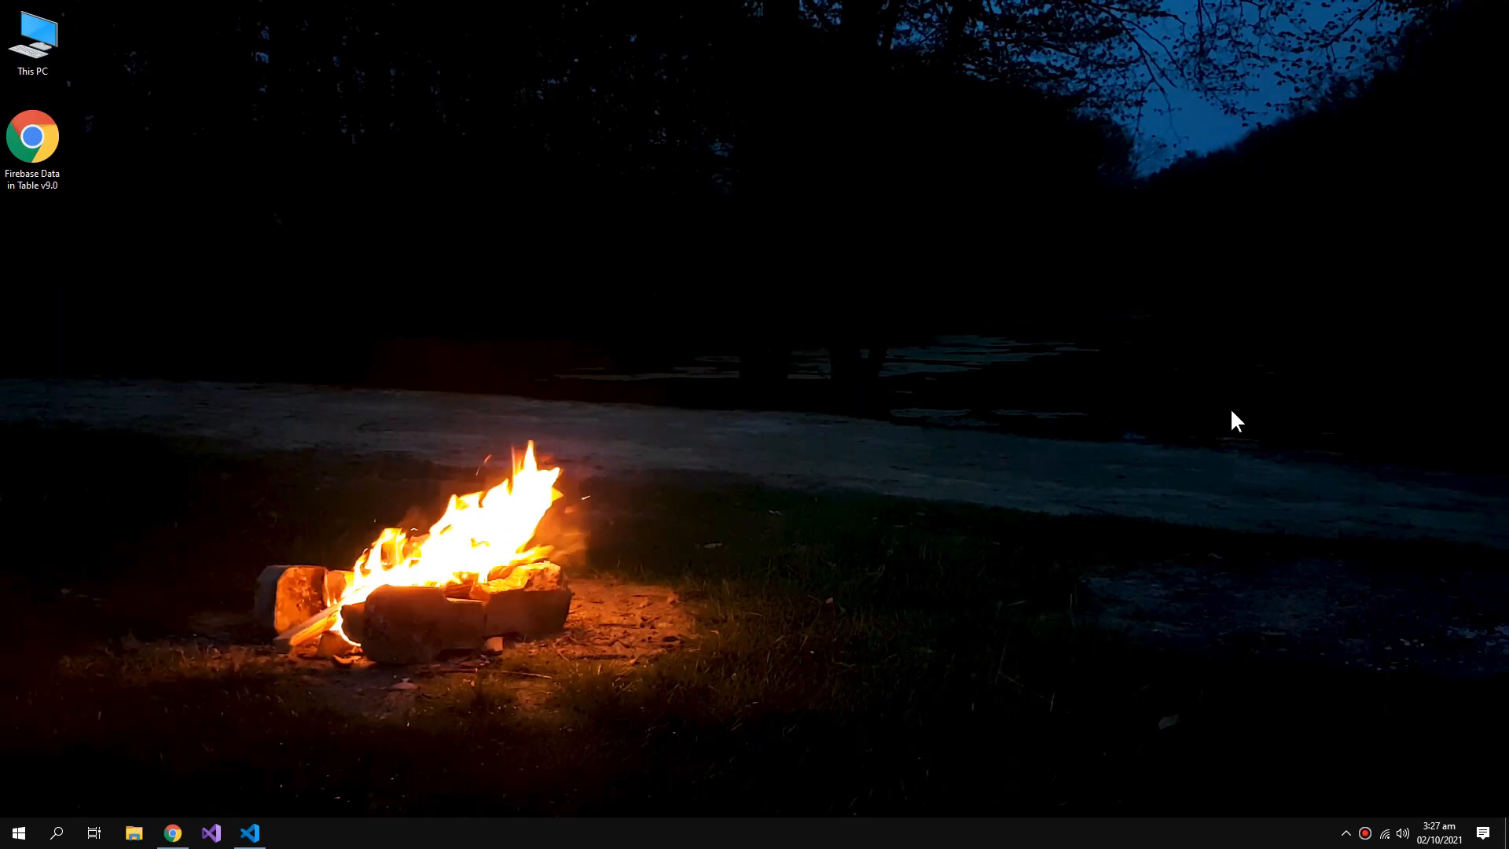
mouse_move(250, 833)
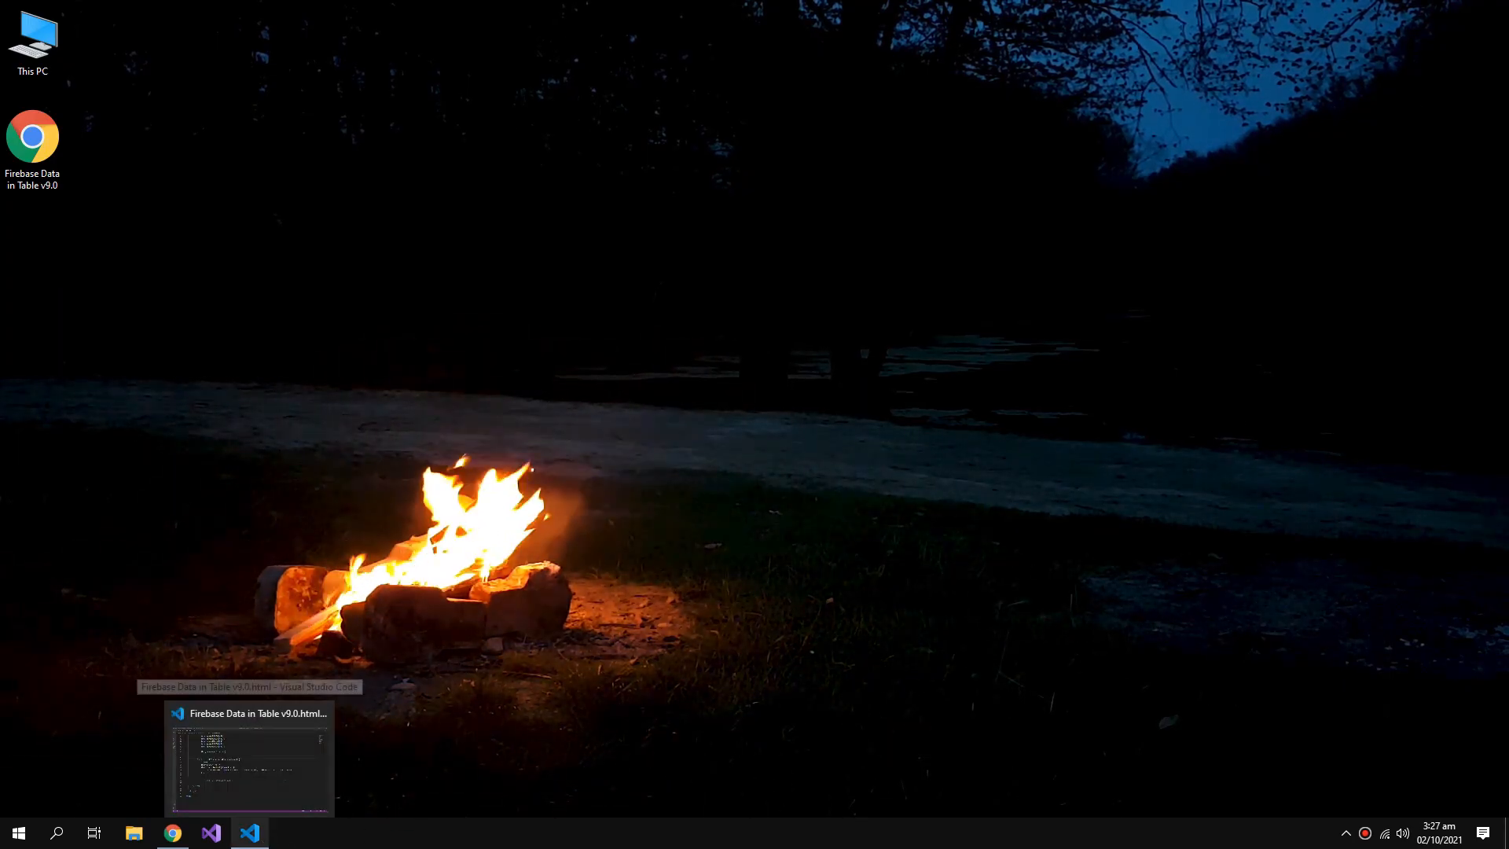
Expand an Emmet table with Sno, Name, Roll No, Section, Gender headers and tbody id="tbody1", wrapped in a div.
click(248, 832)
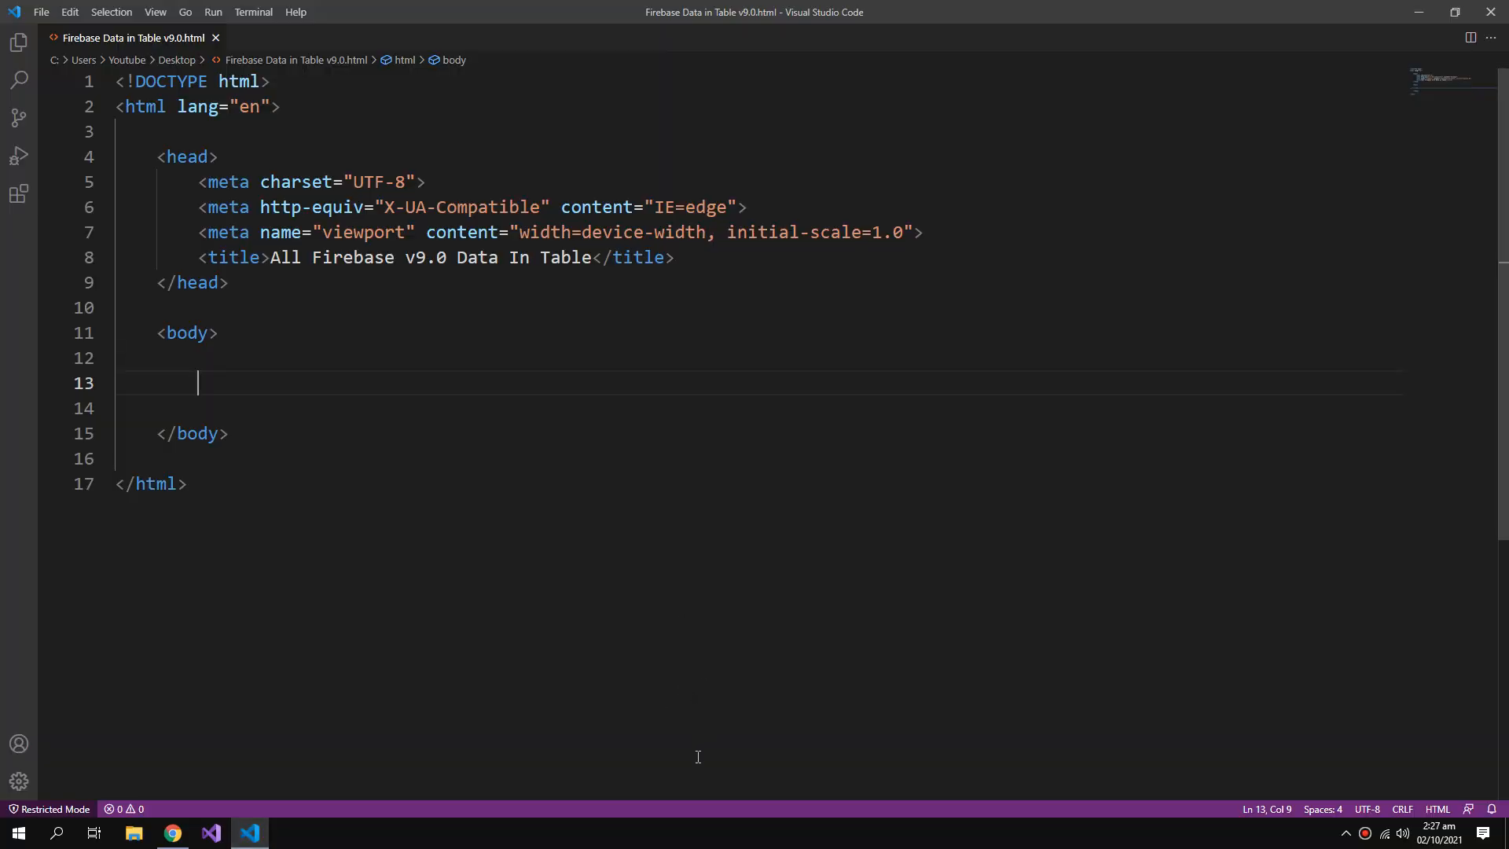
text(tab)
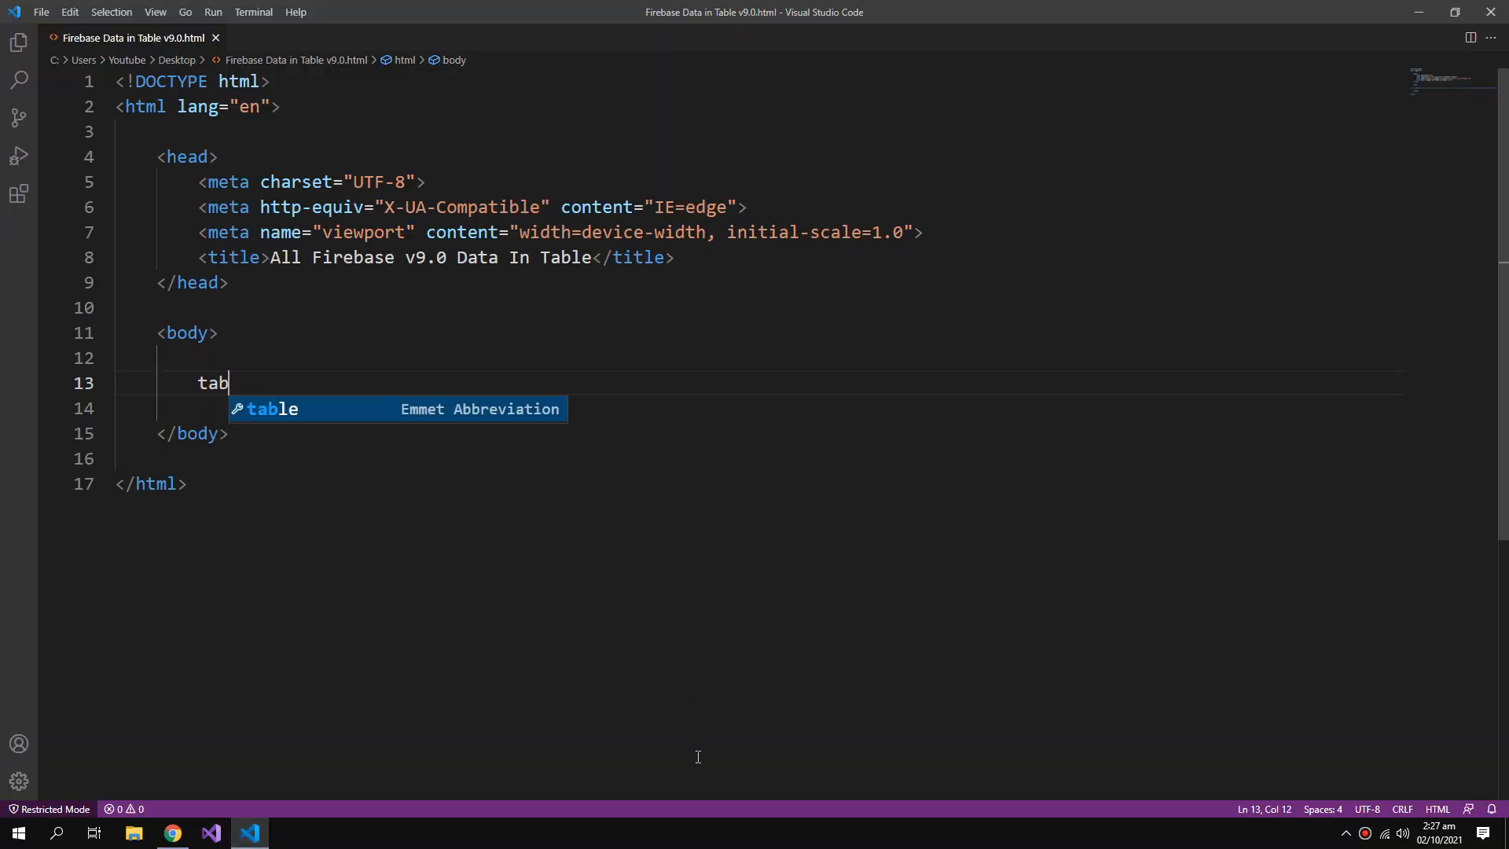
key(Tab)
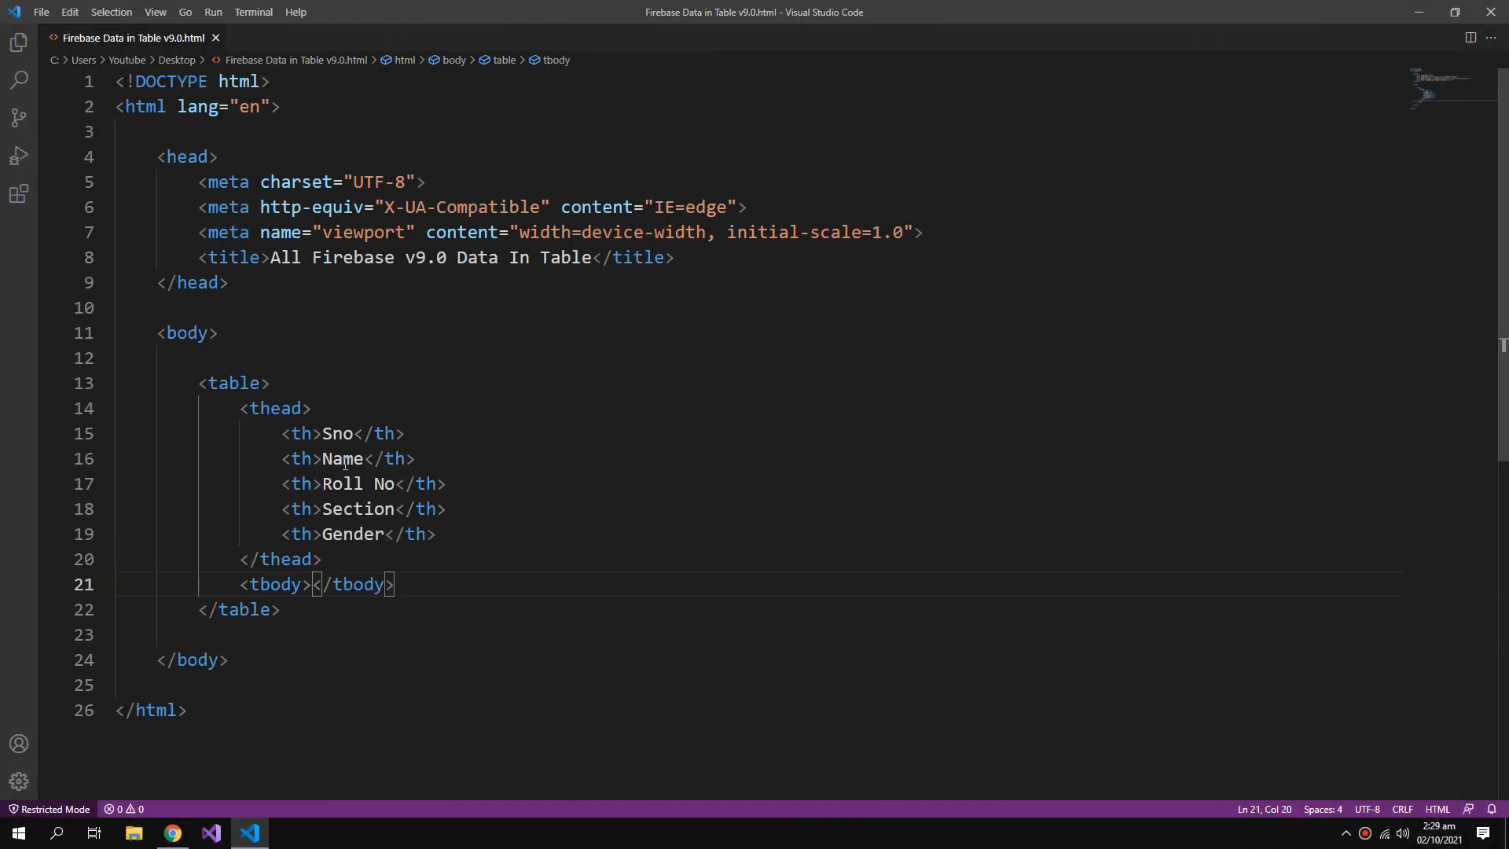
text(i)
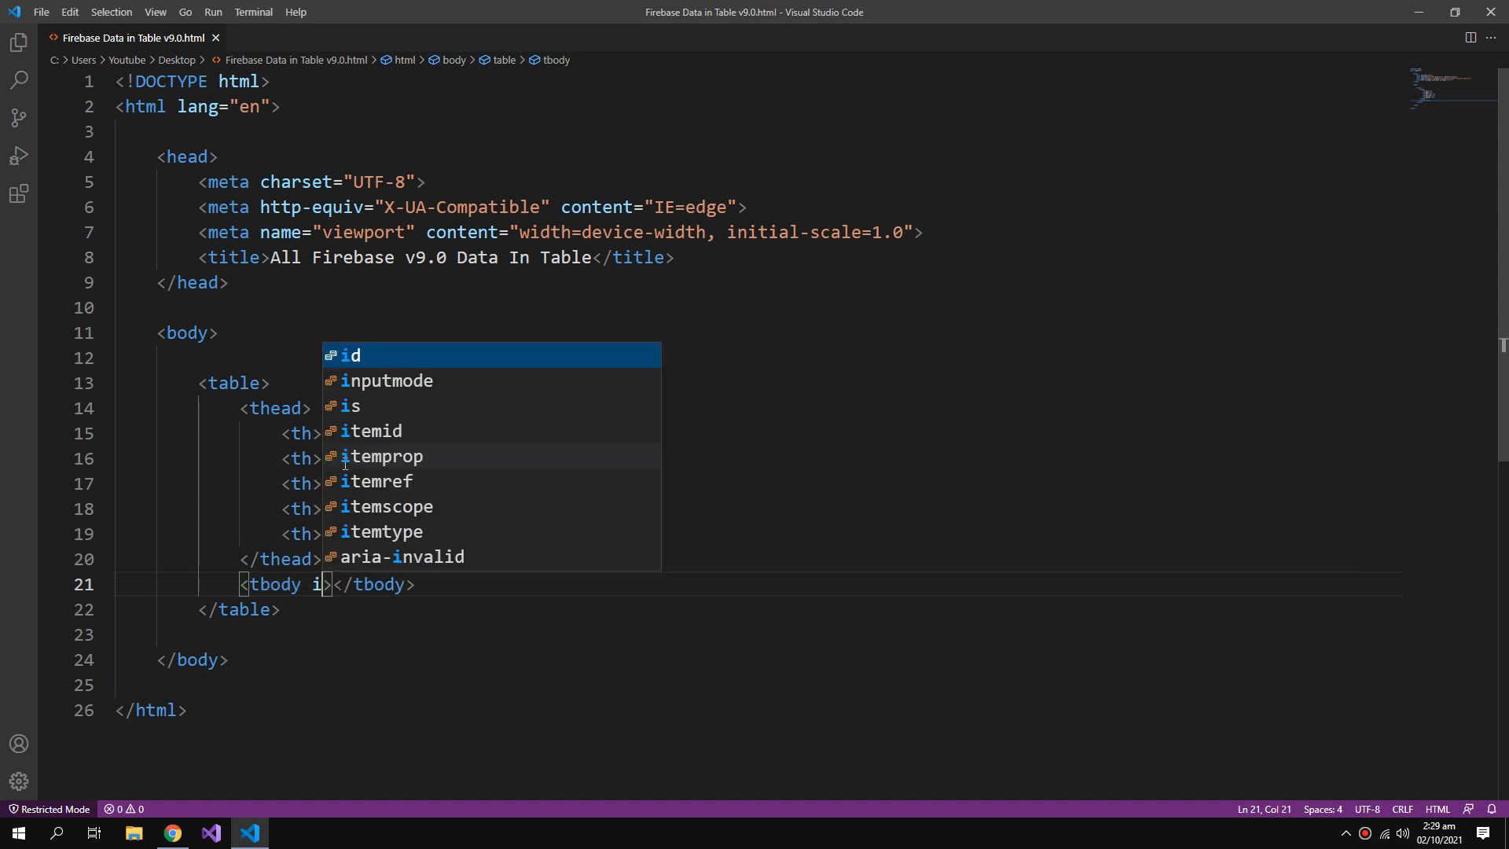
key(Tab)
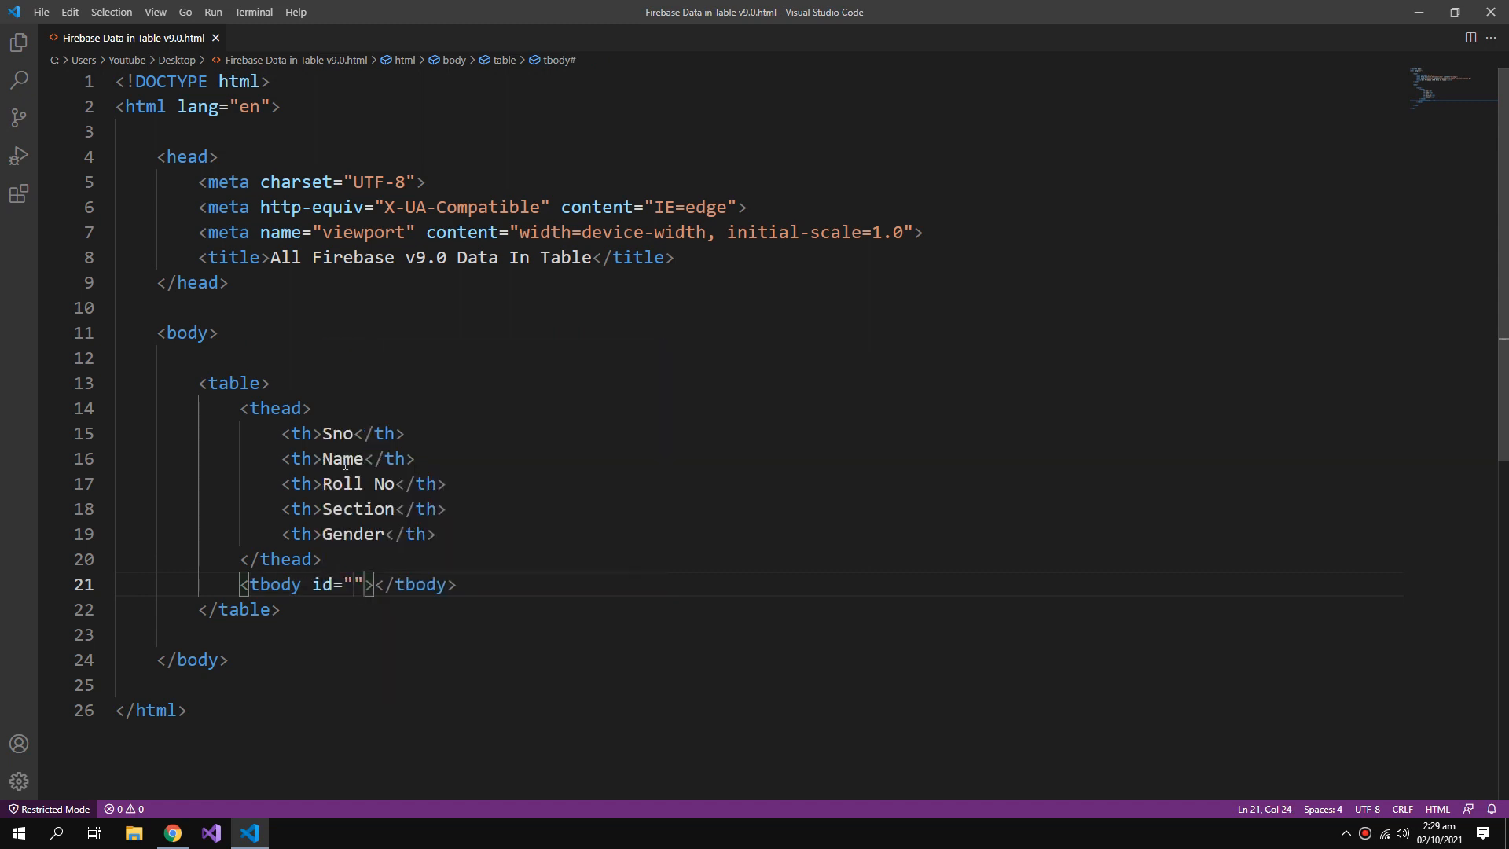
text(tbody1)
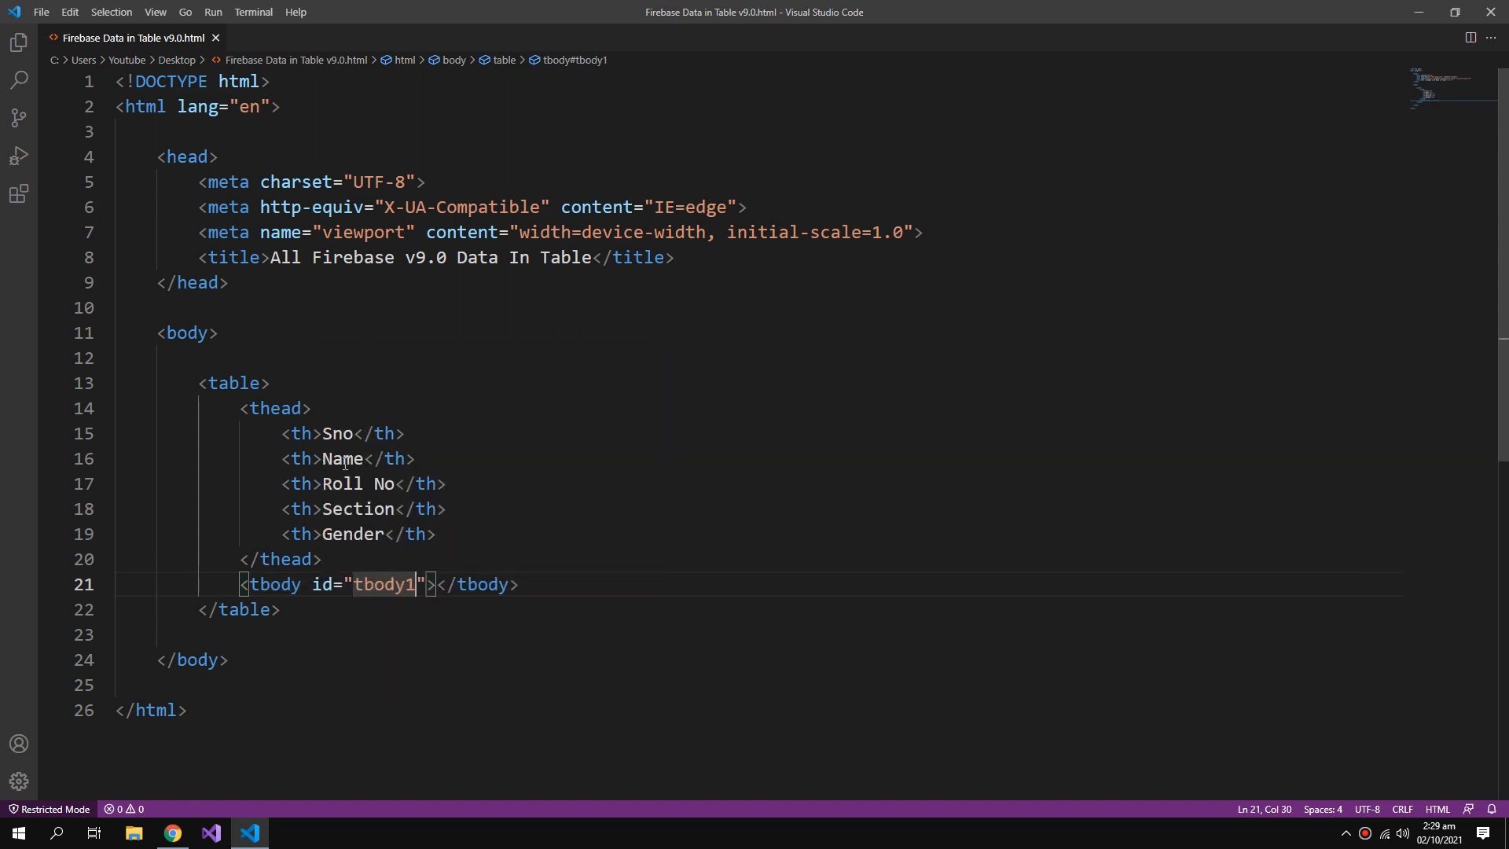
text(div>)
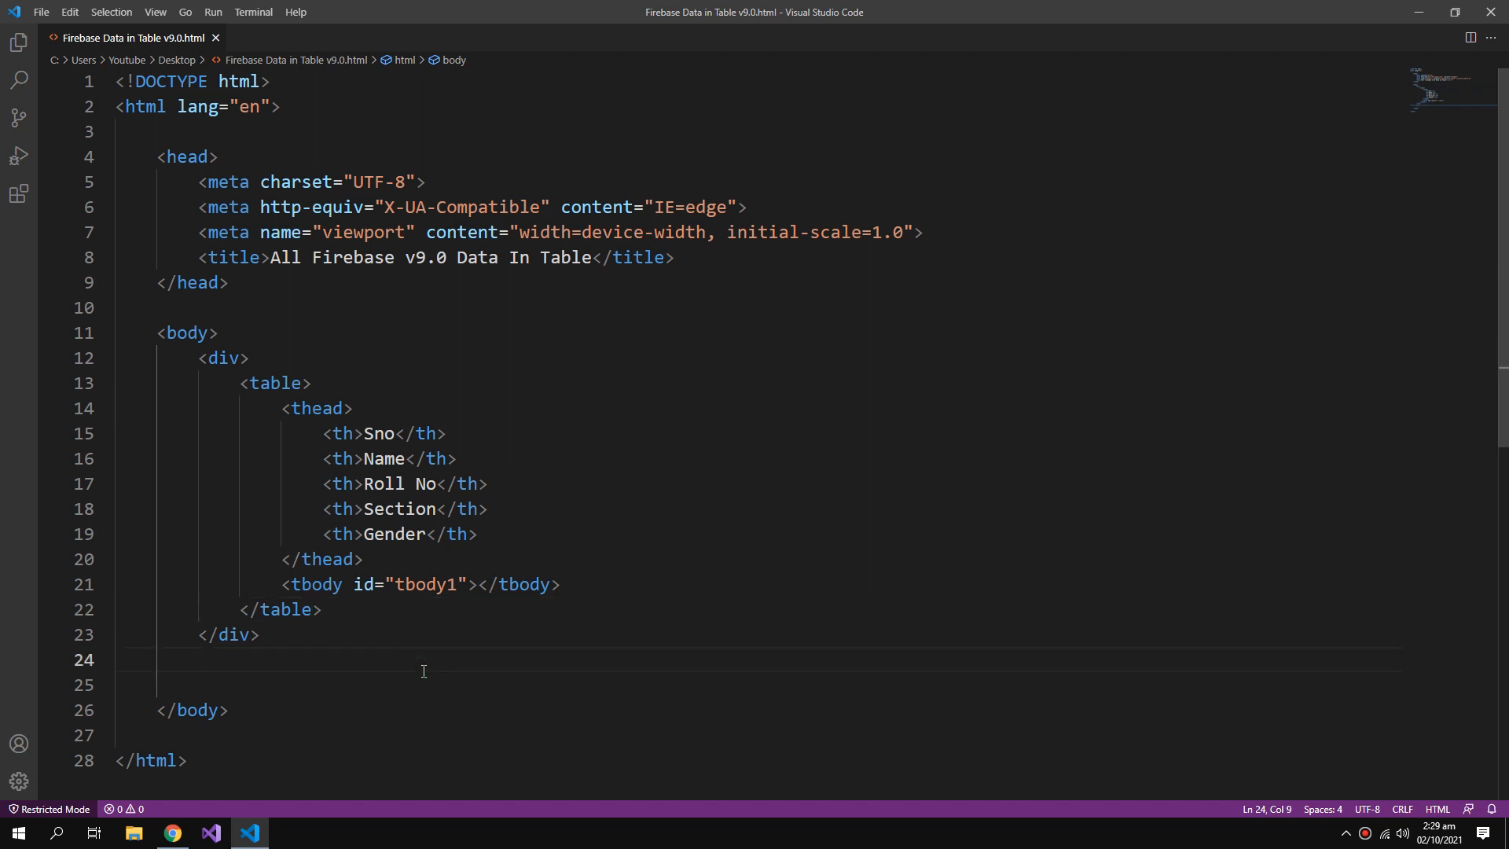
key(Enter)
text(//----------------FILLING THE TABLE-----------------------------------------------------//)
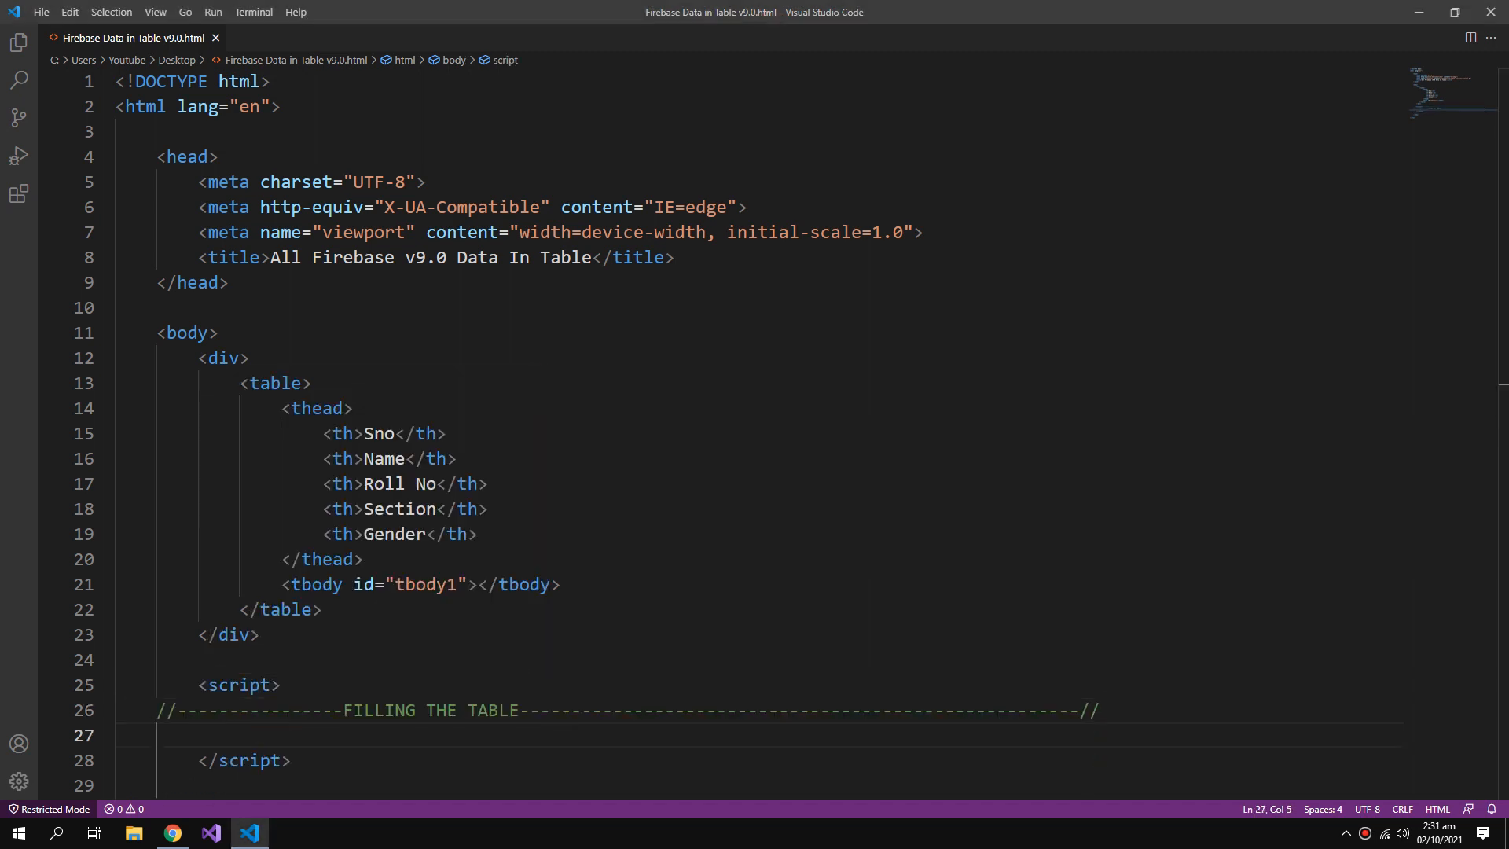
Declare function AddItemToTable(name, roll, sec, gen) inside the script.
scroll(down, 3)
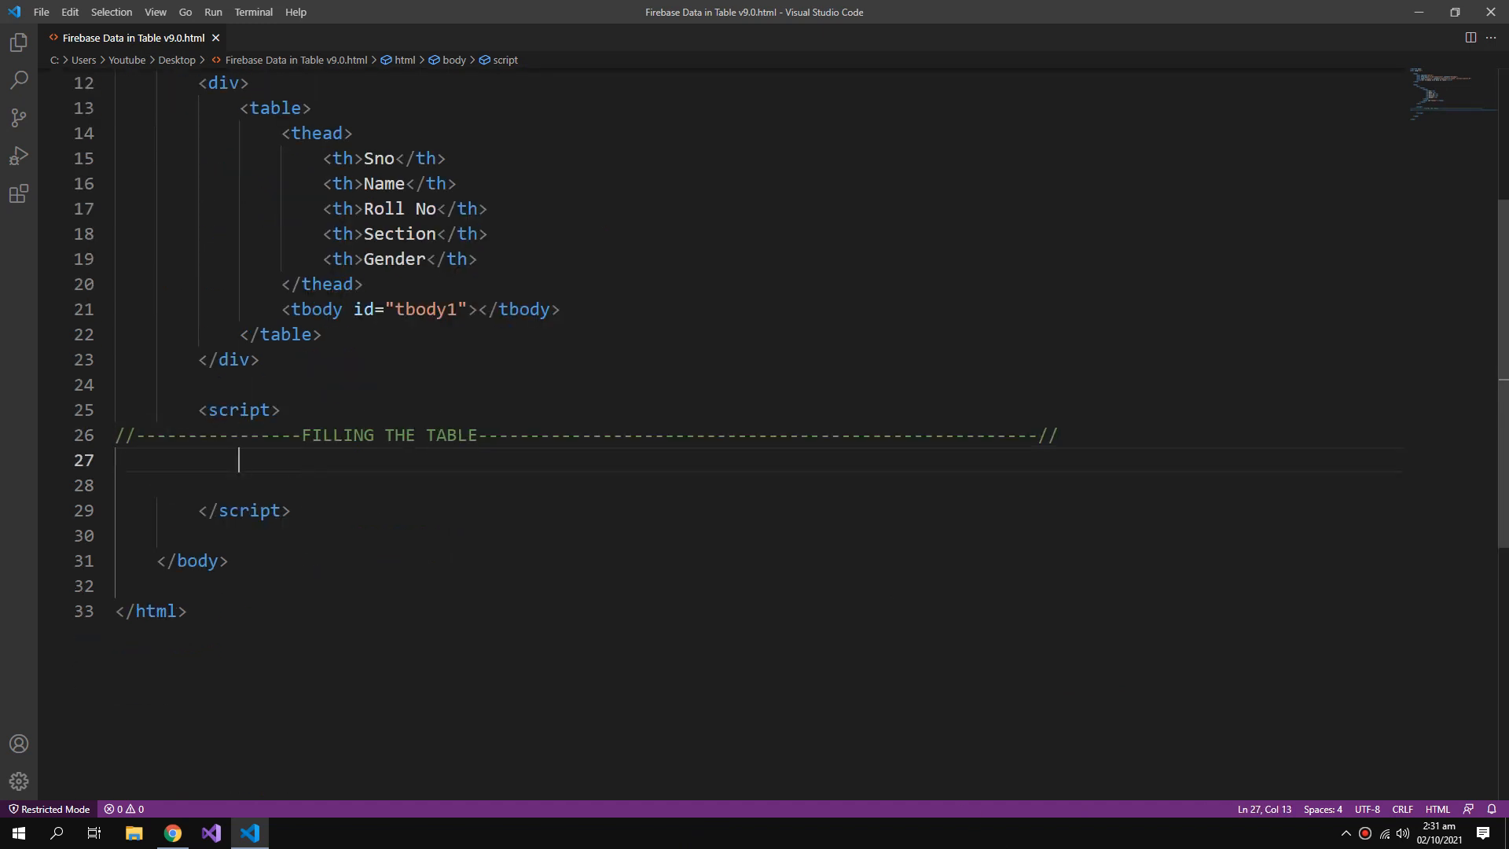
text(function A)
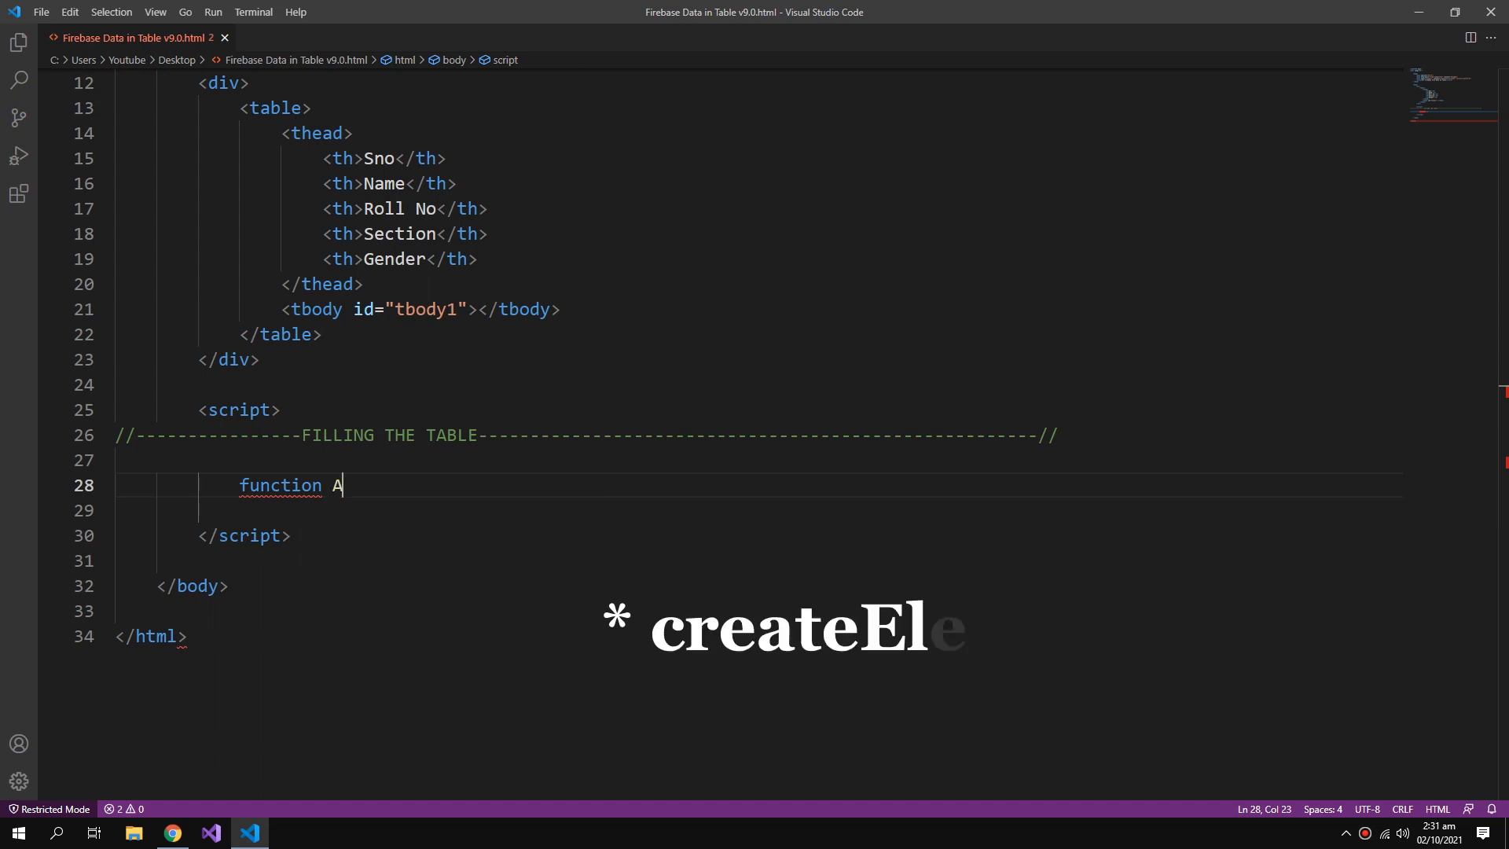
text(ddIt)
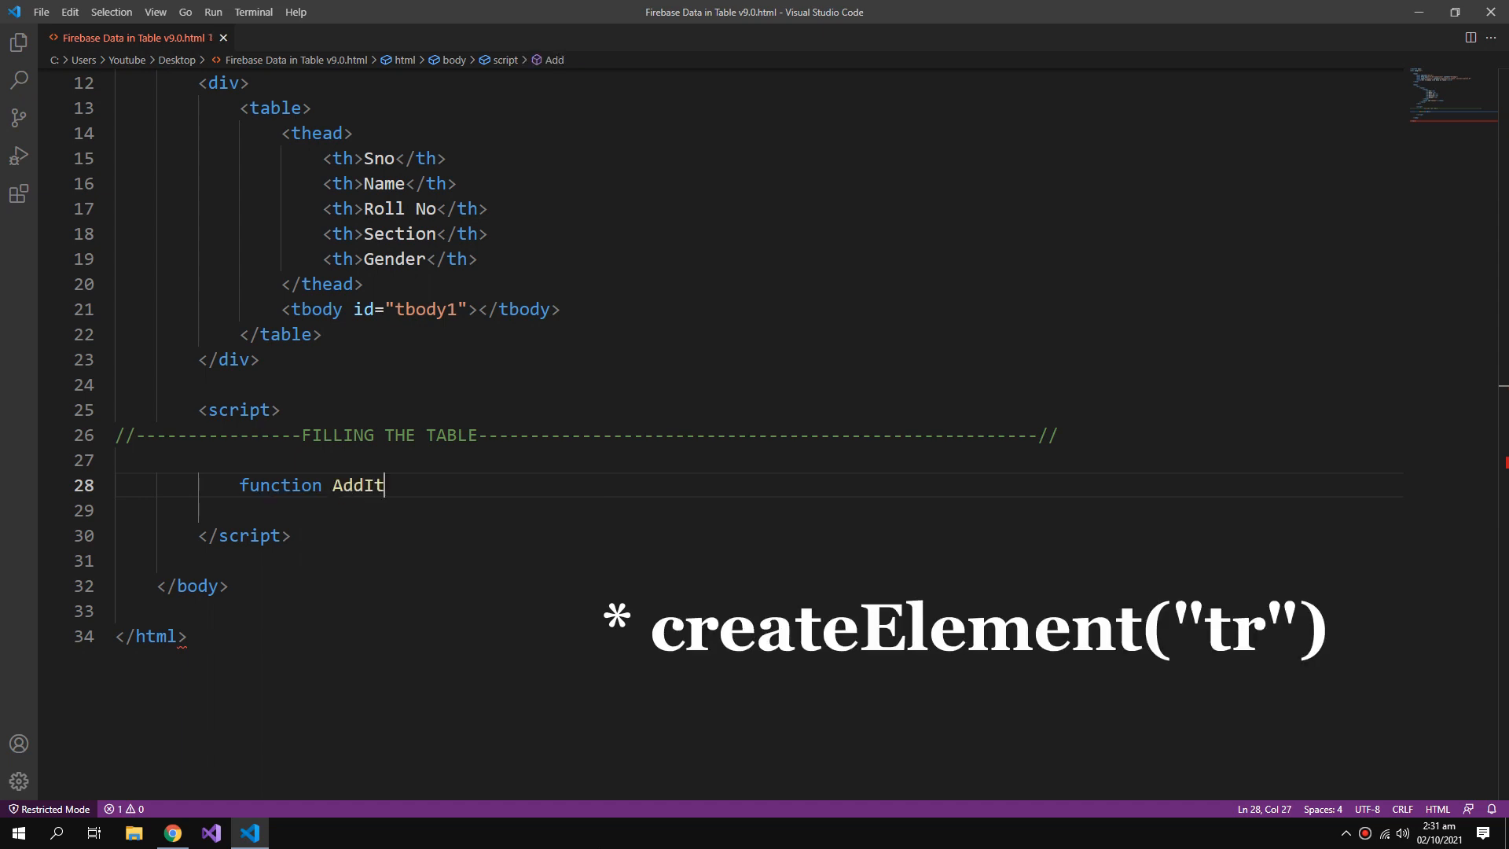
text(emT)
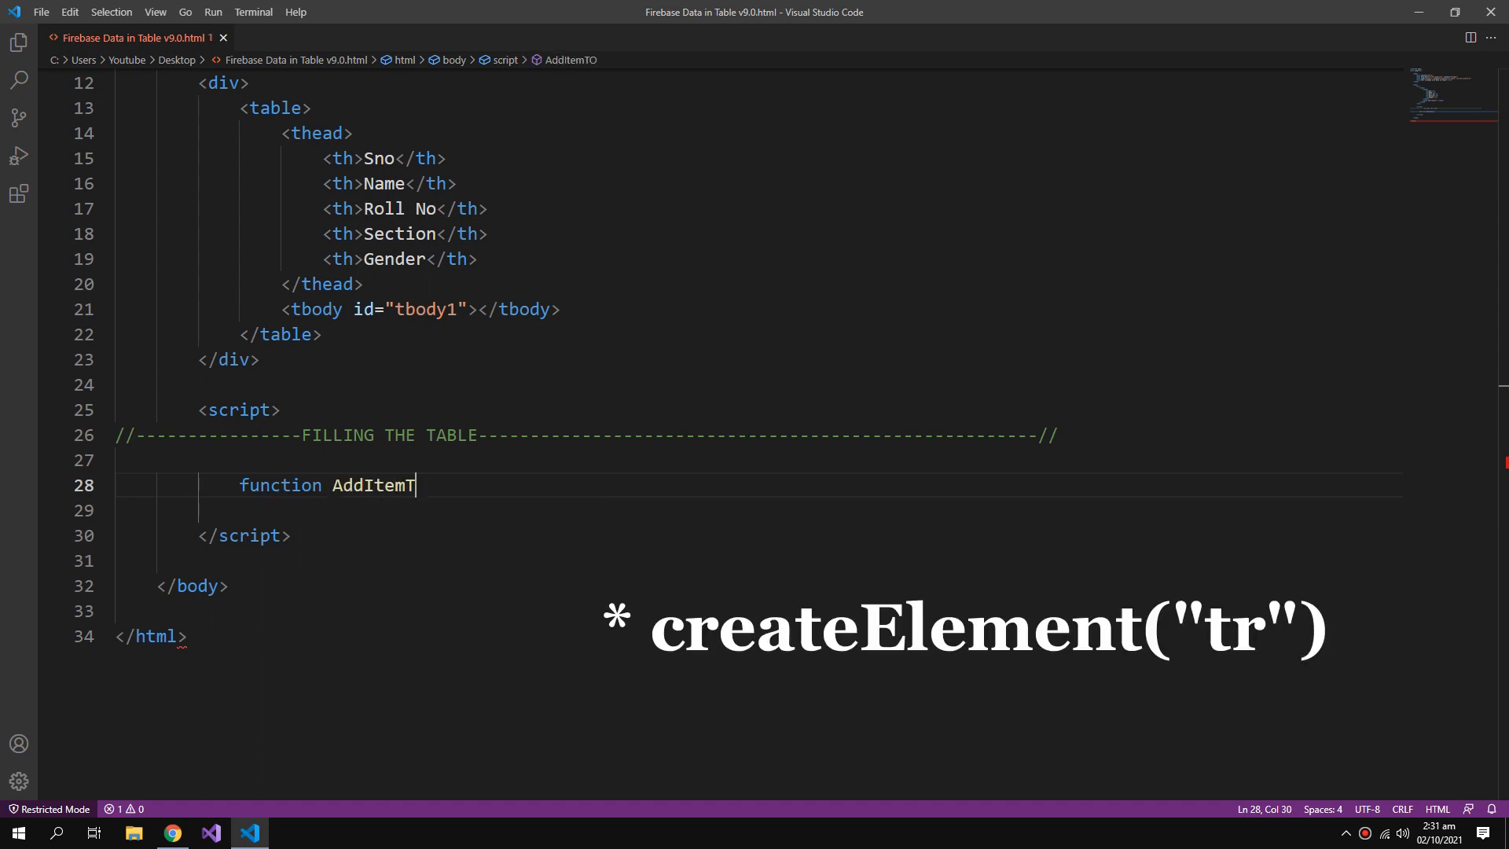
text(oTable)
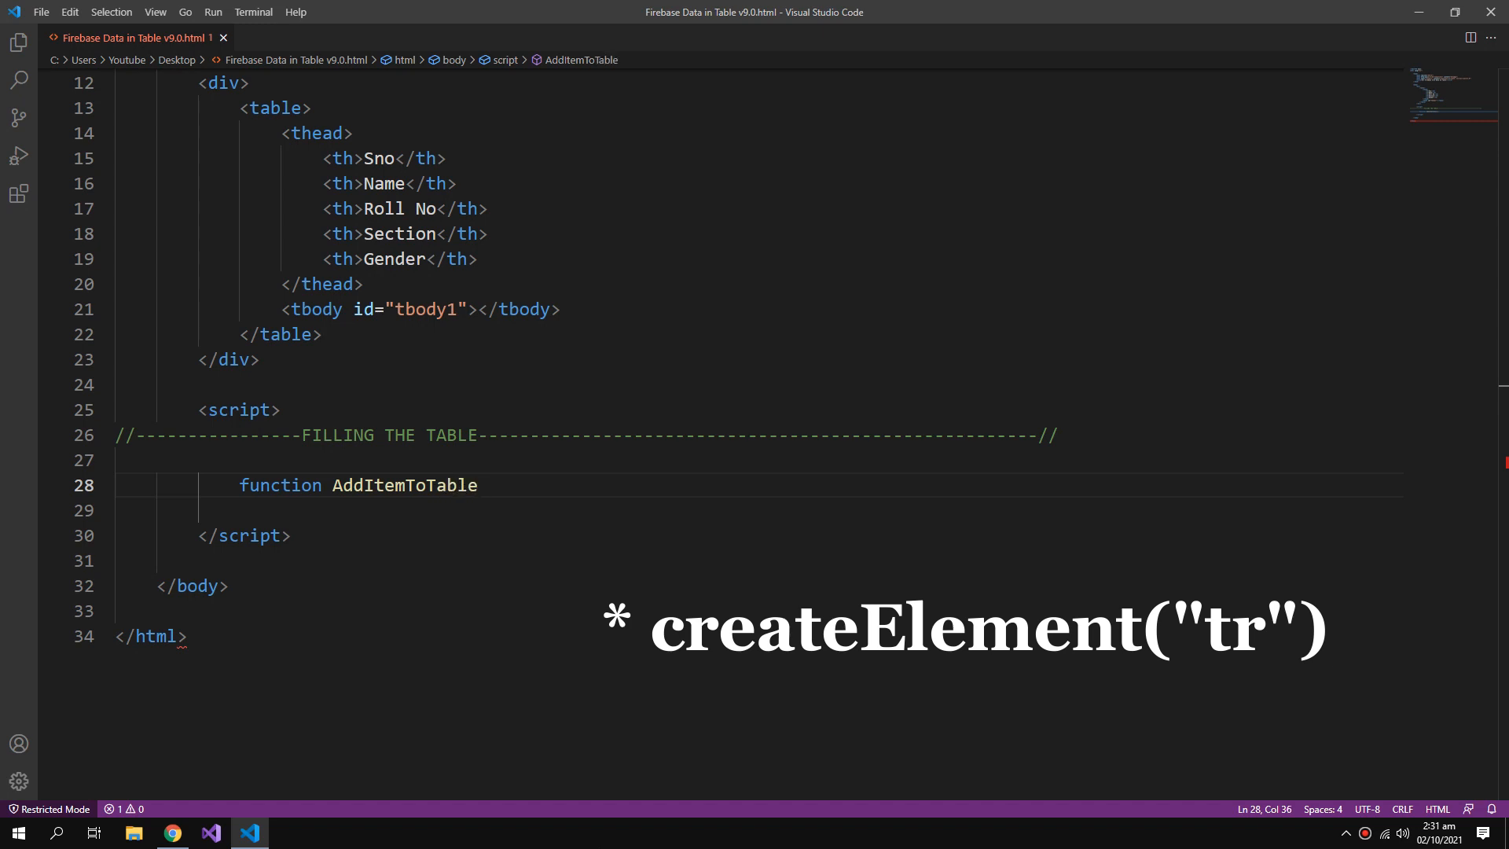
text((name,)
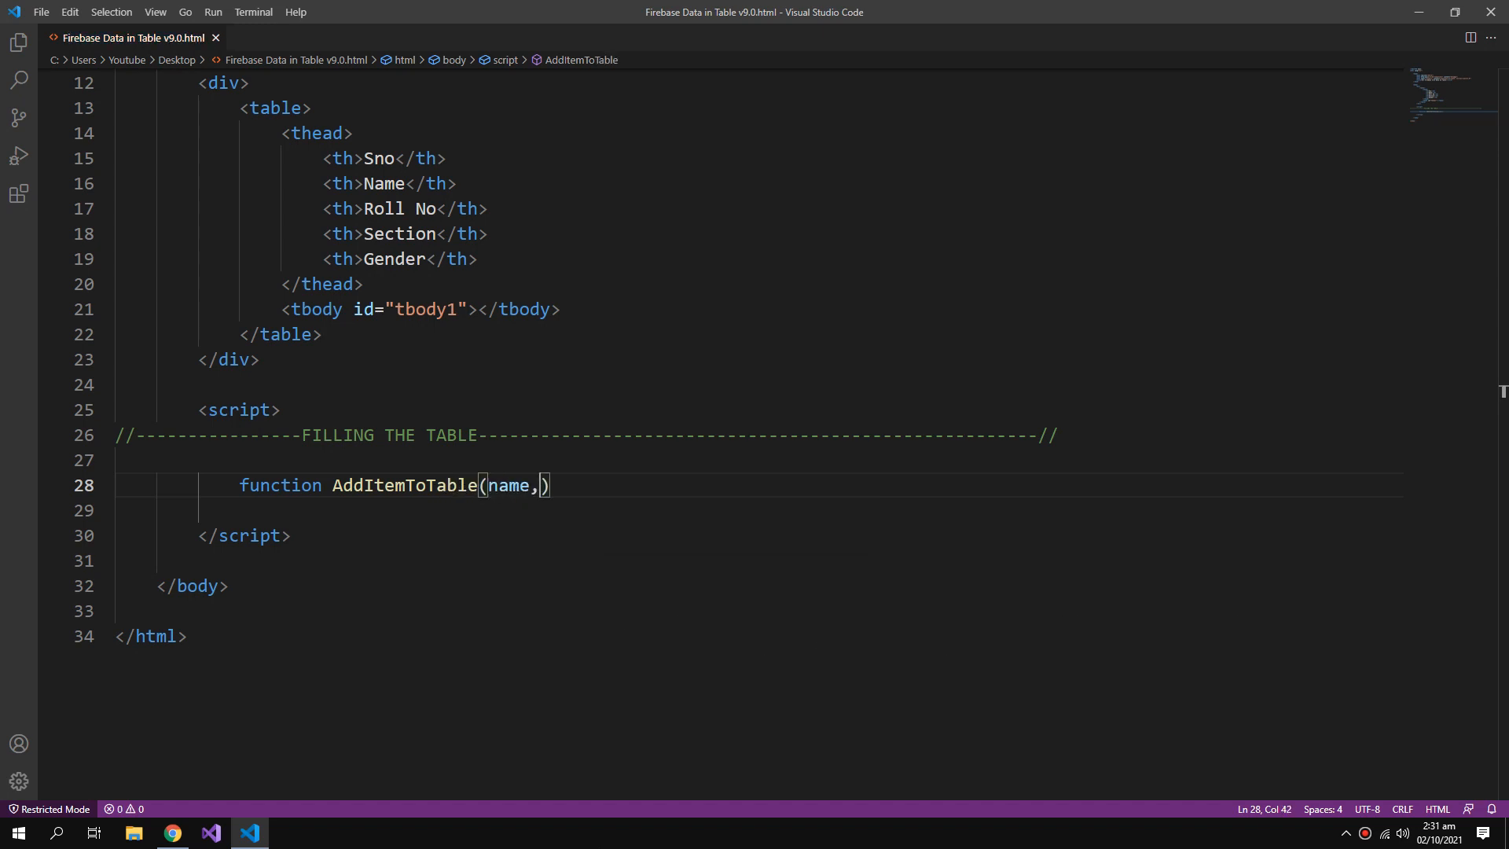
text(roll,)
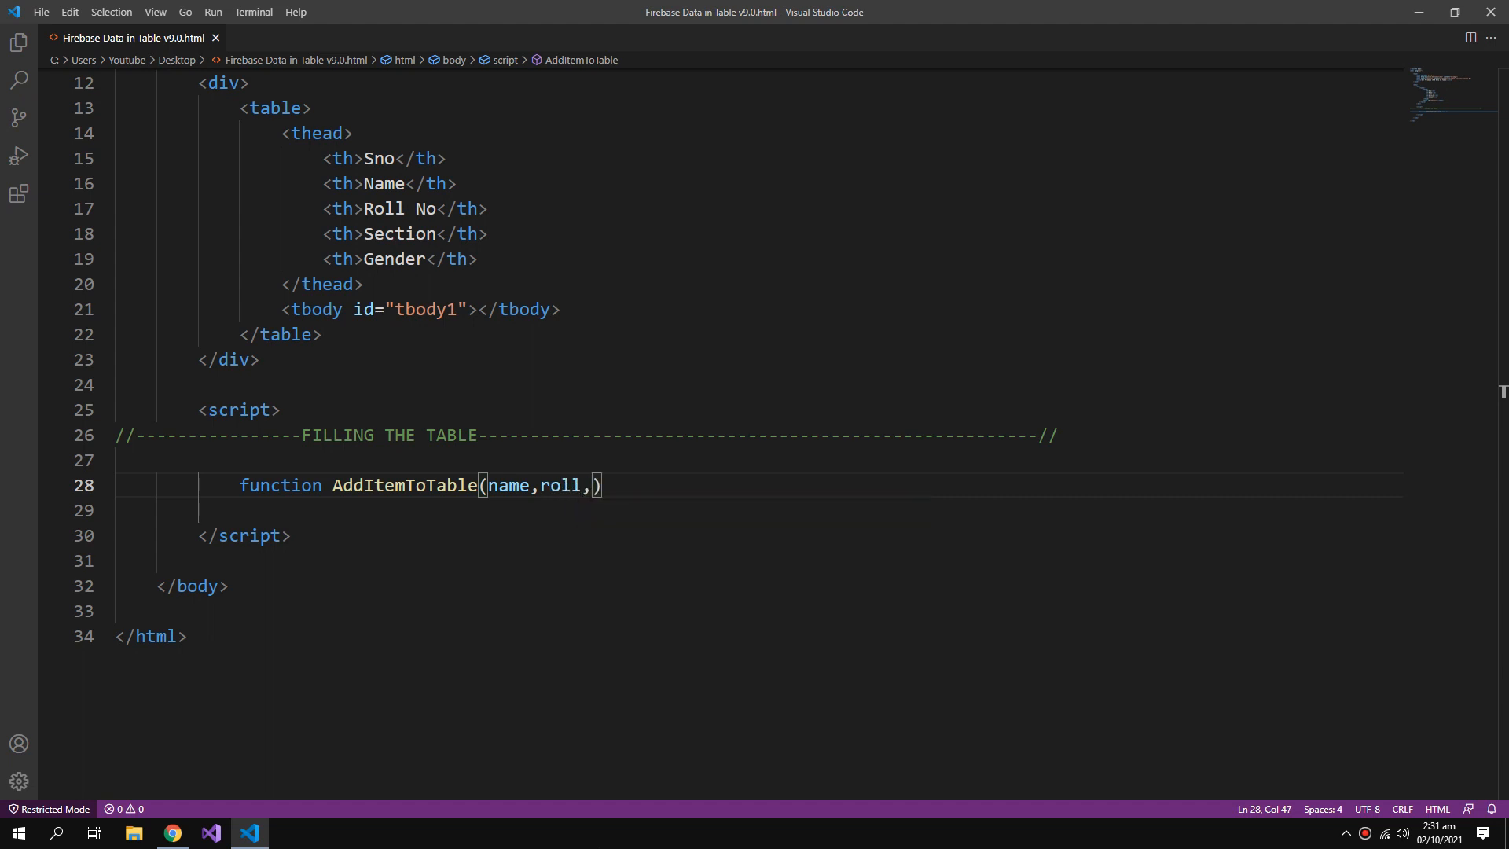
text(,sec,gen)
click(759, 509)
text(l)
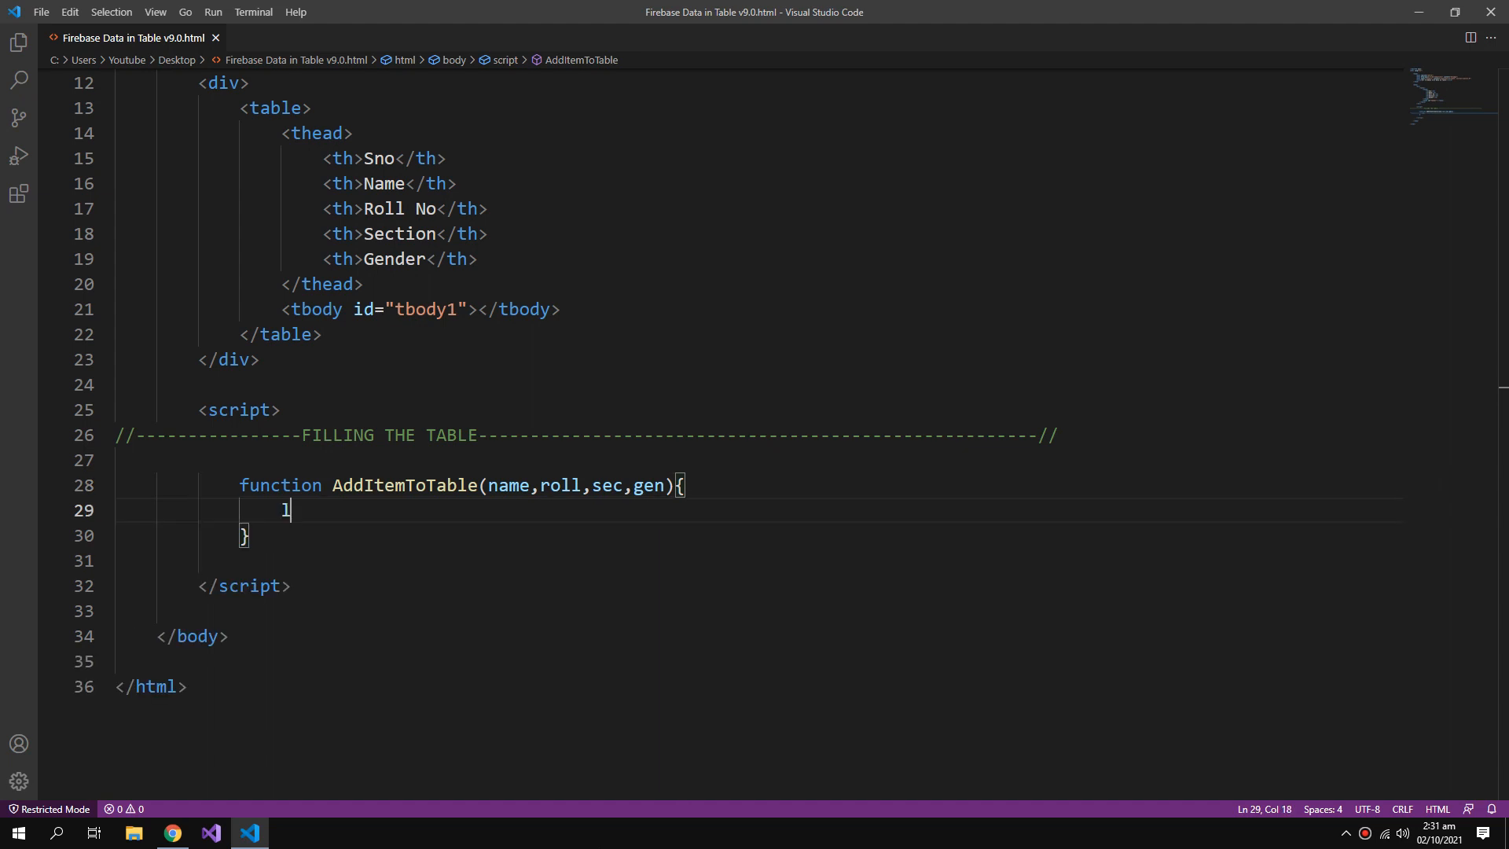
Create let trow and the td cell elements with document.createElement.
text(et trwo)
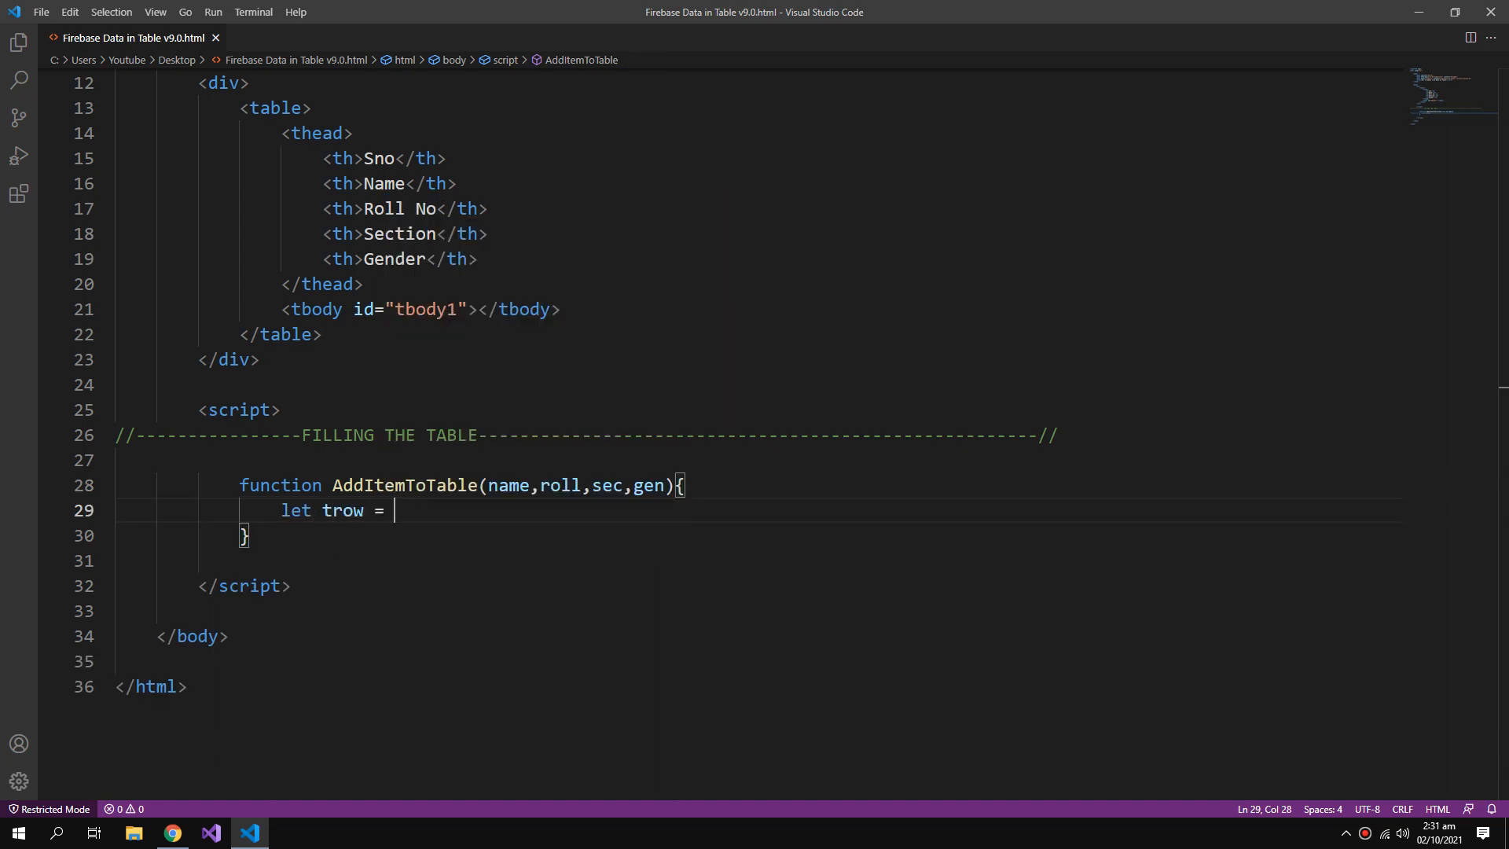
text(document.c)
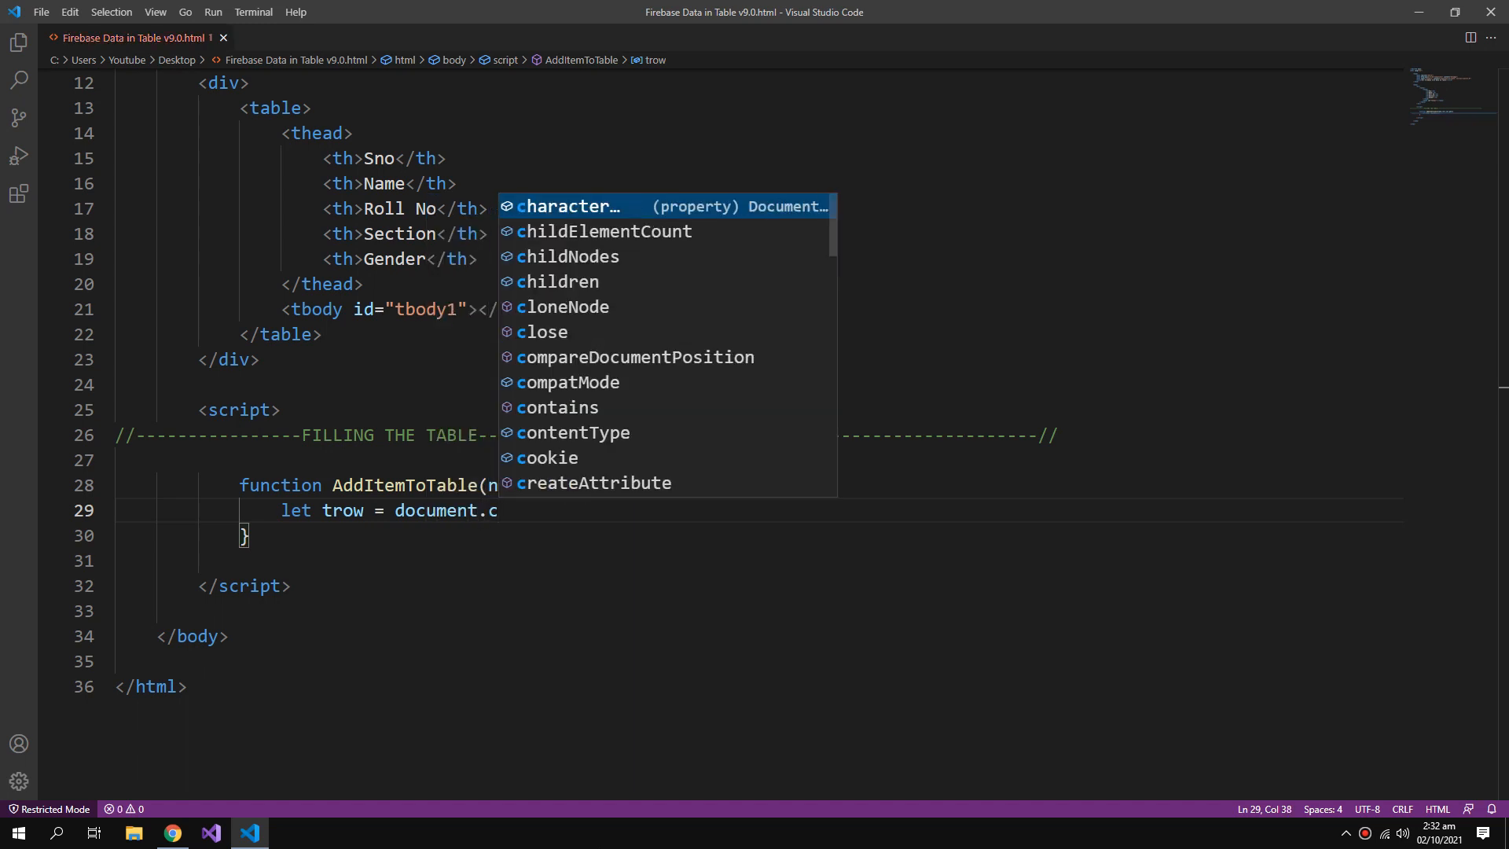
text(reateElement("tri)
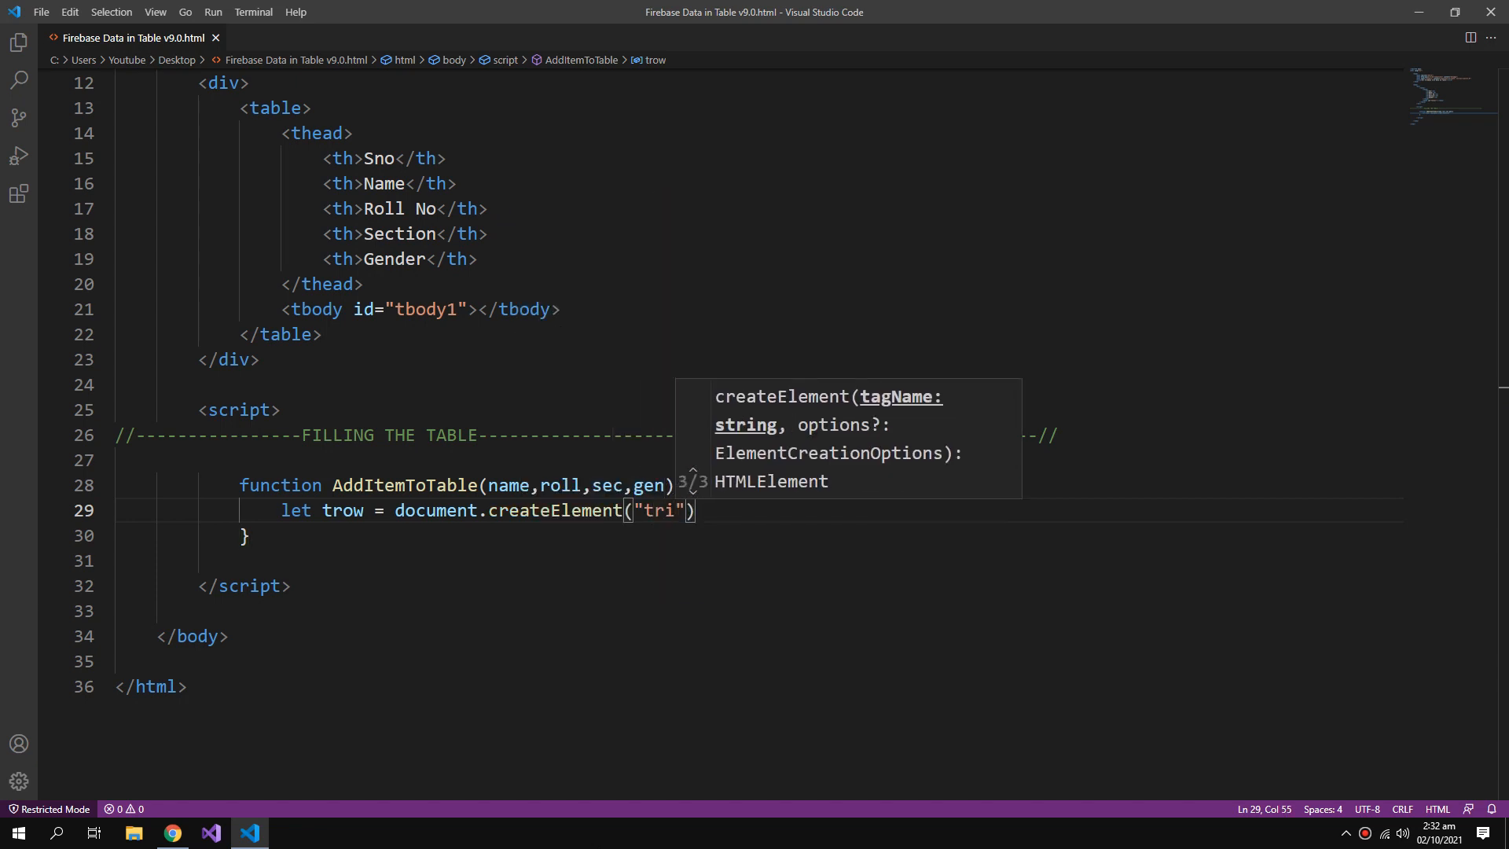
text(row)
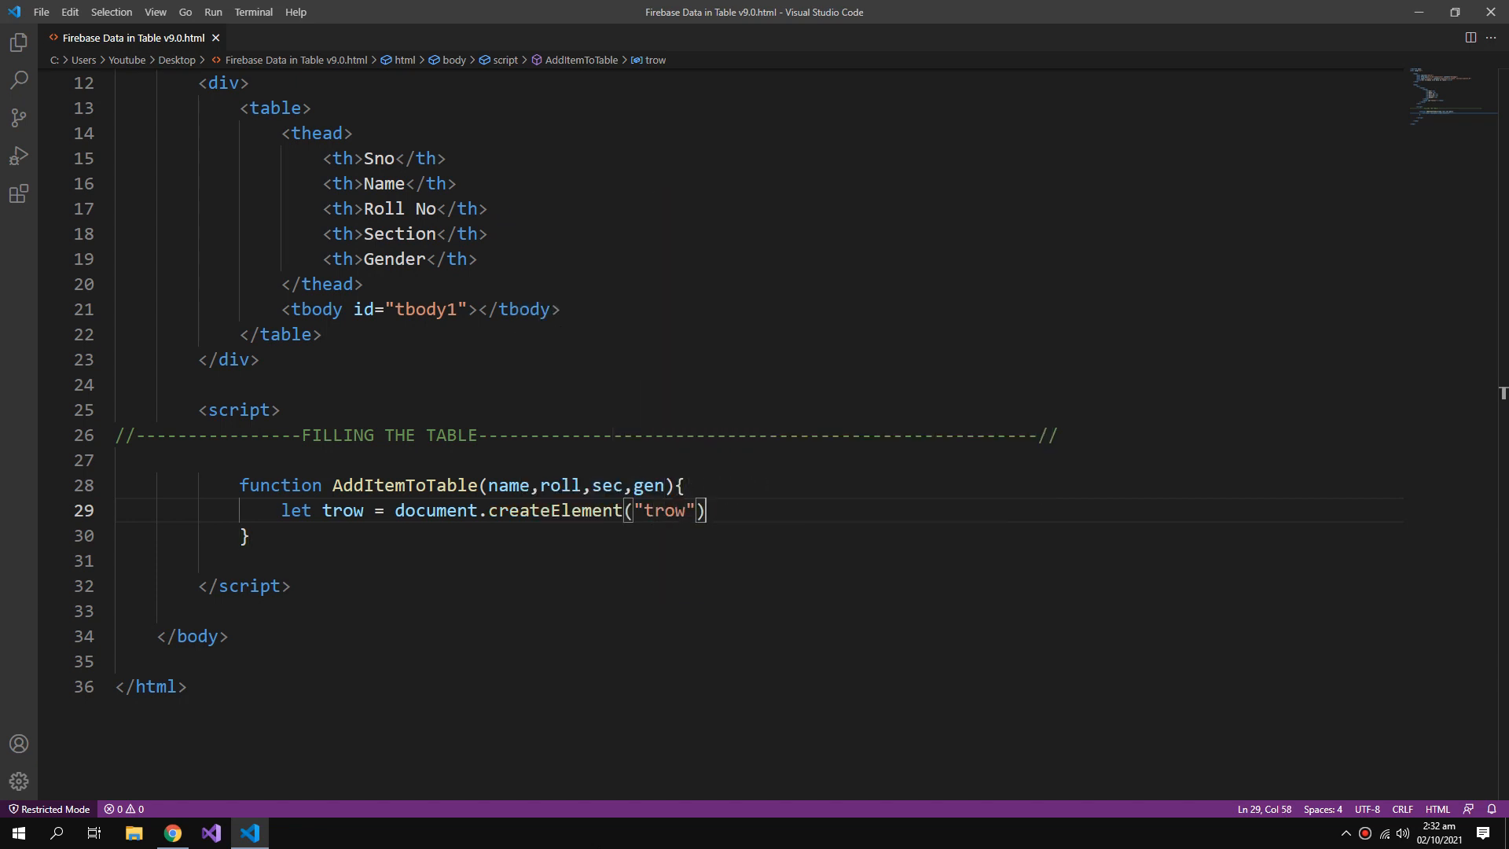
key(Enter)
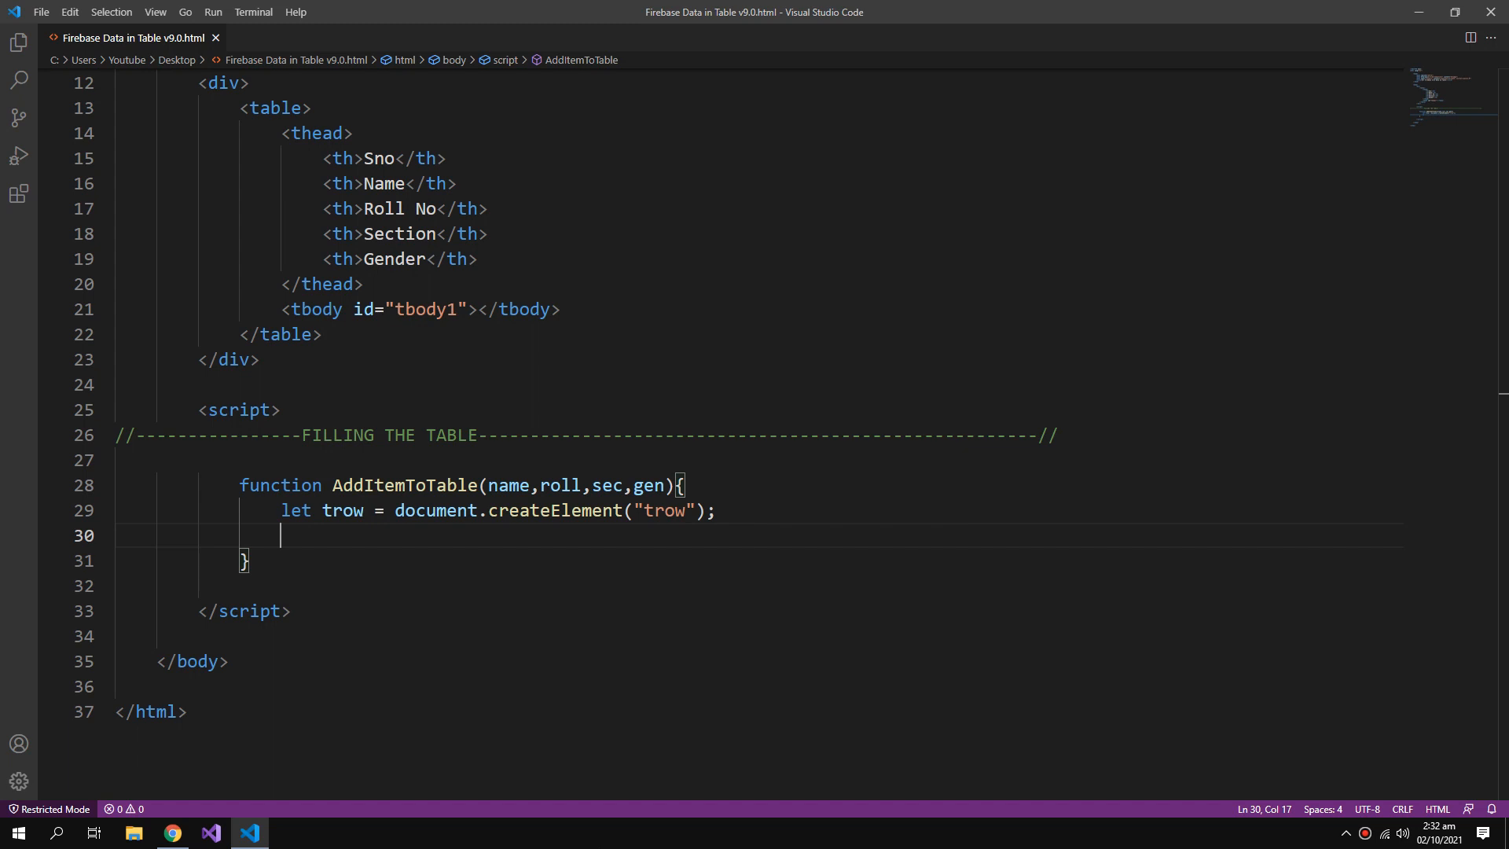
text(let t)
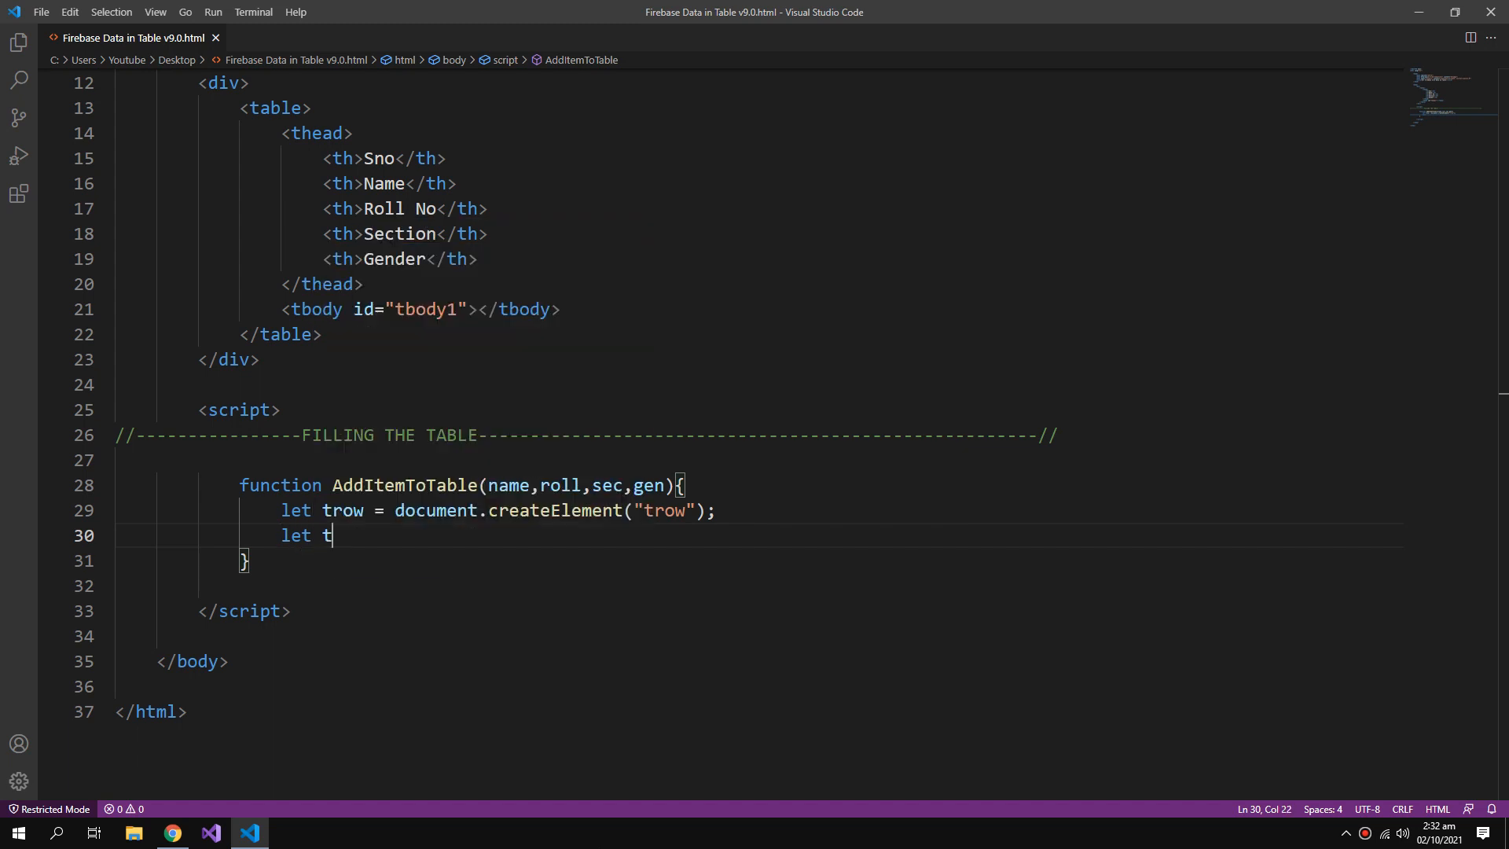
text(d =)
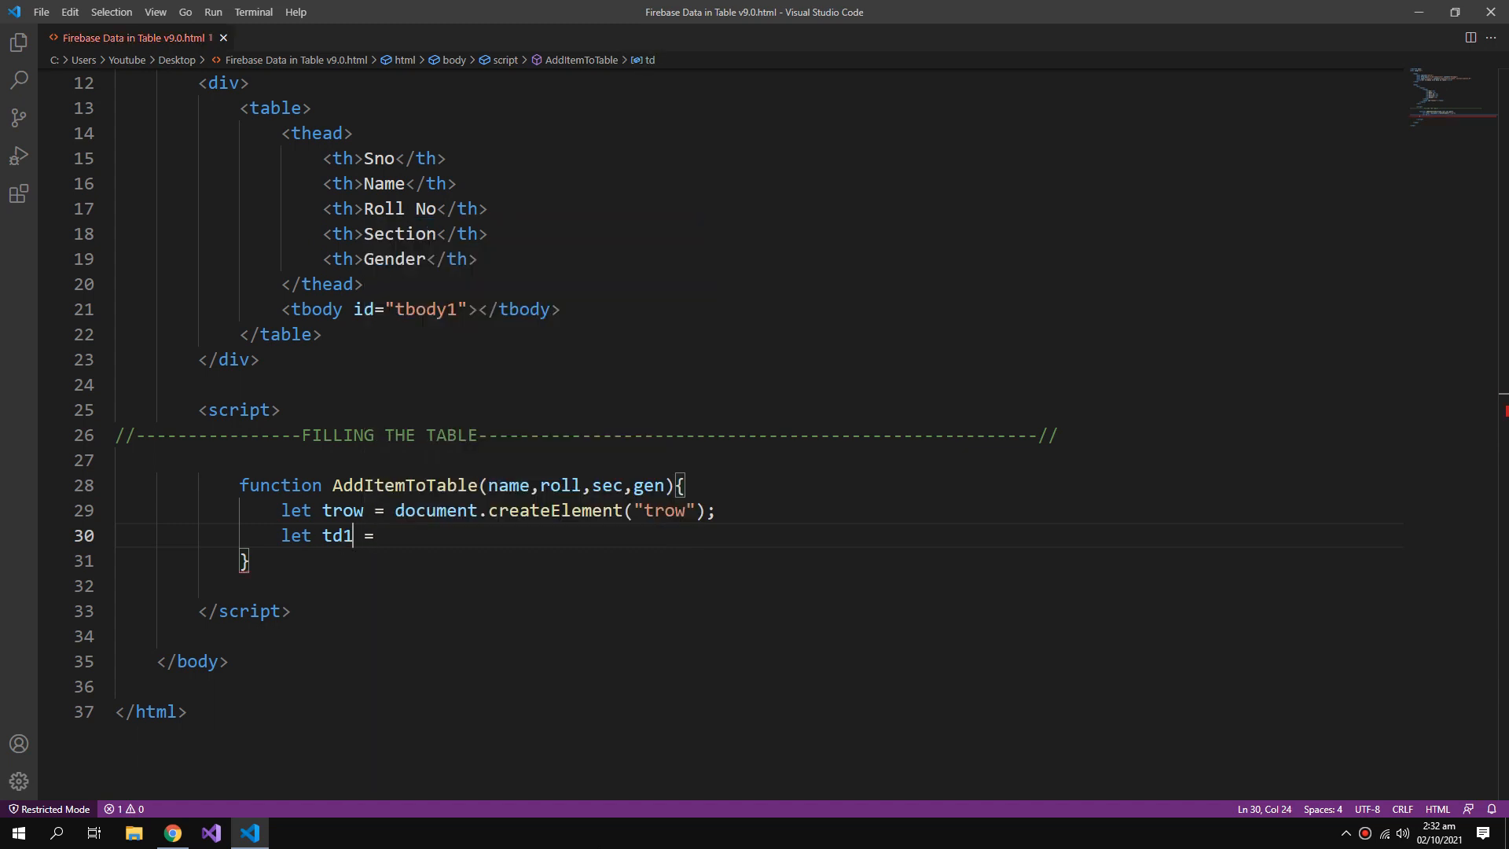
text(document.createElement('td');)
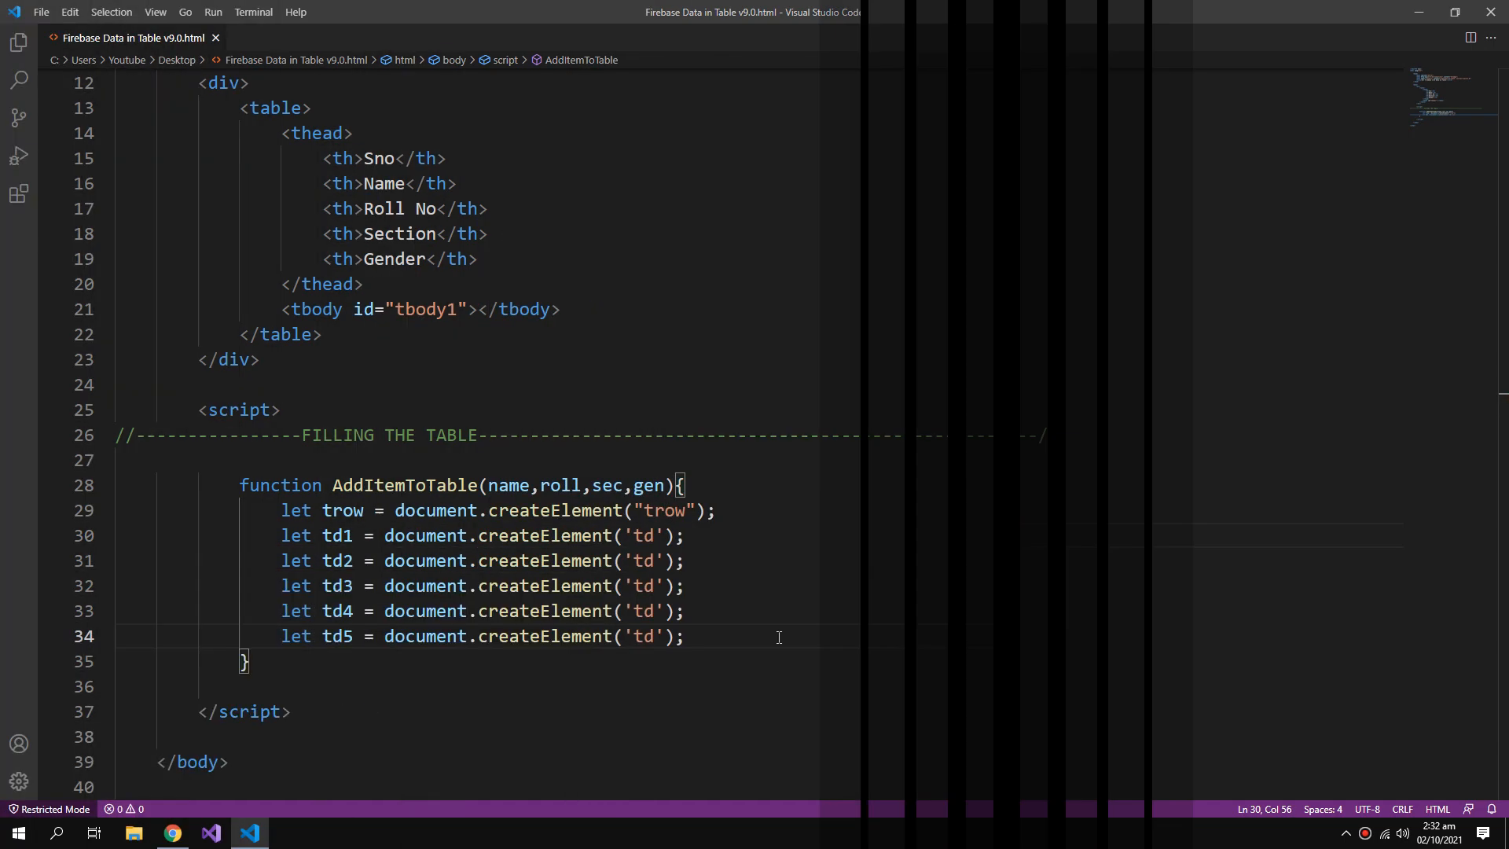
Start td1.innerHTML = ++ and declare var stdNo = 0 and var tbody = document.getElementById('tbody1').
text(td1.)
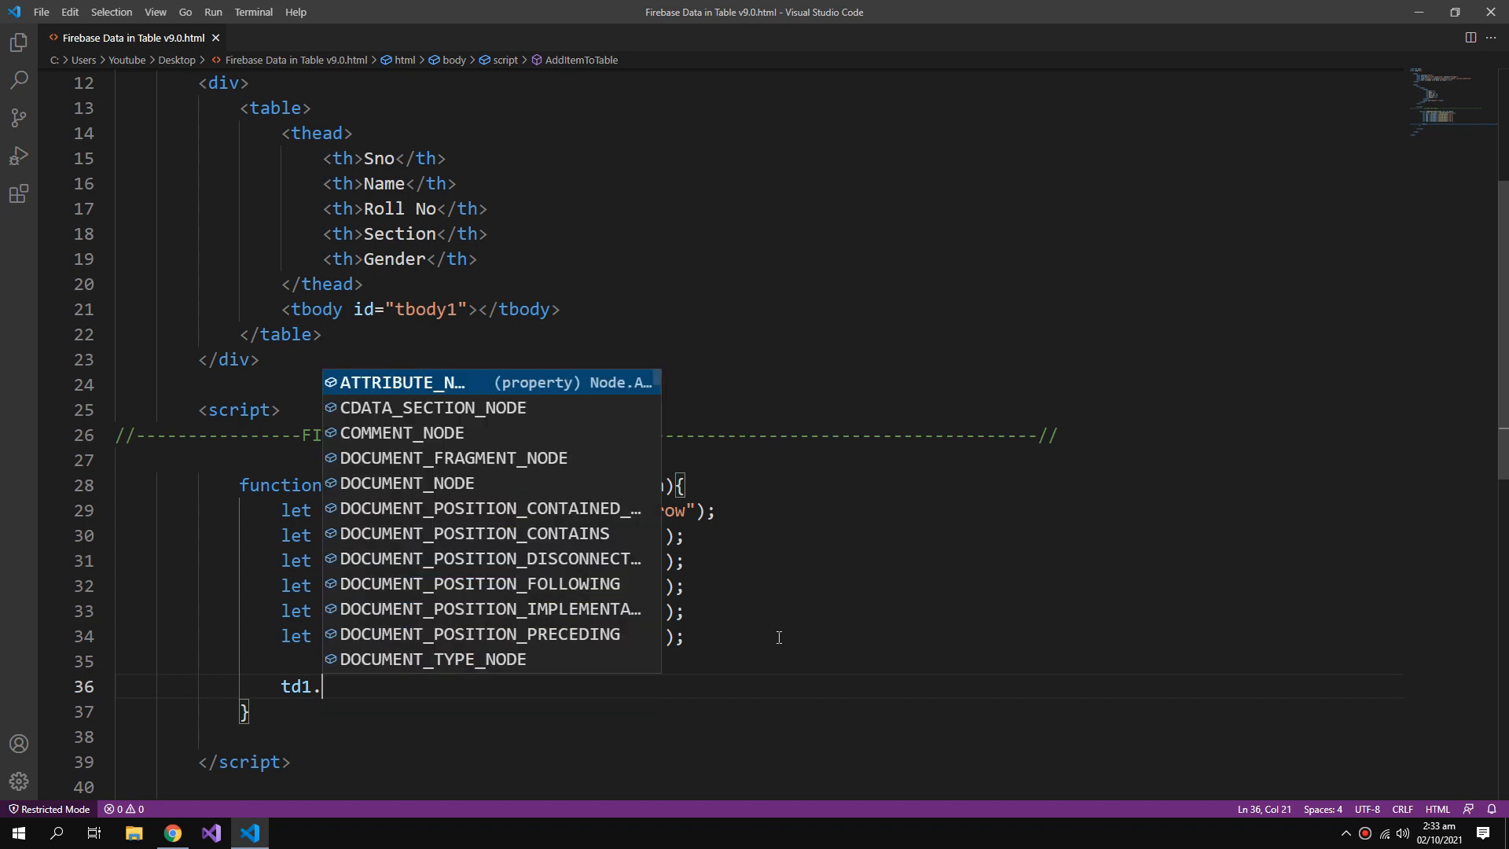
text(innerHTML)
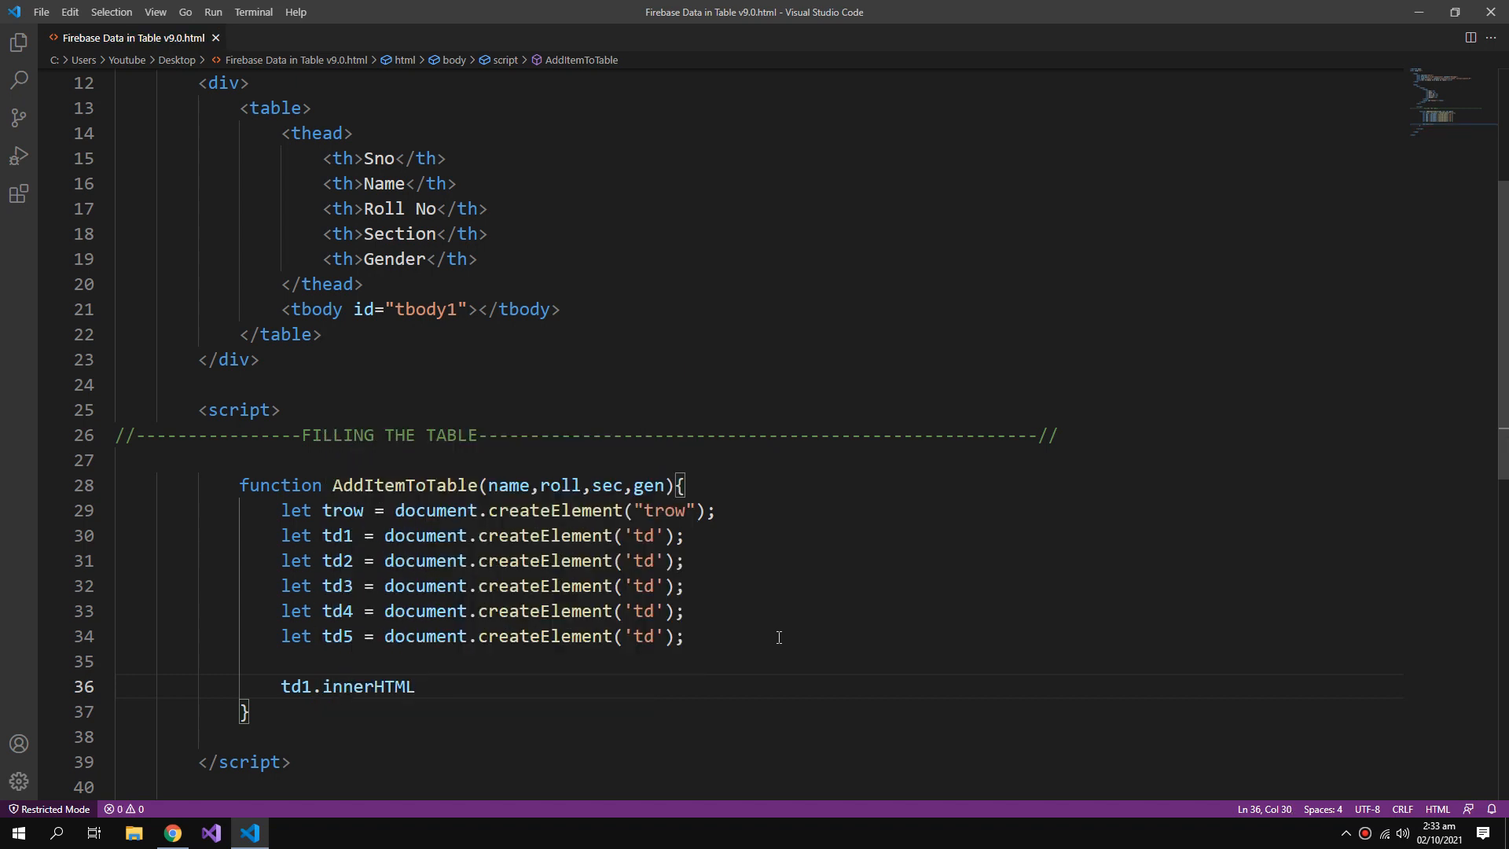
text(=++)
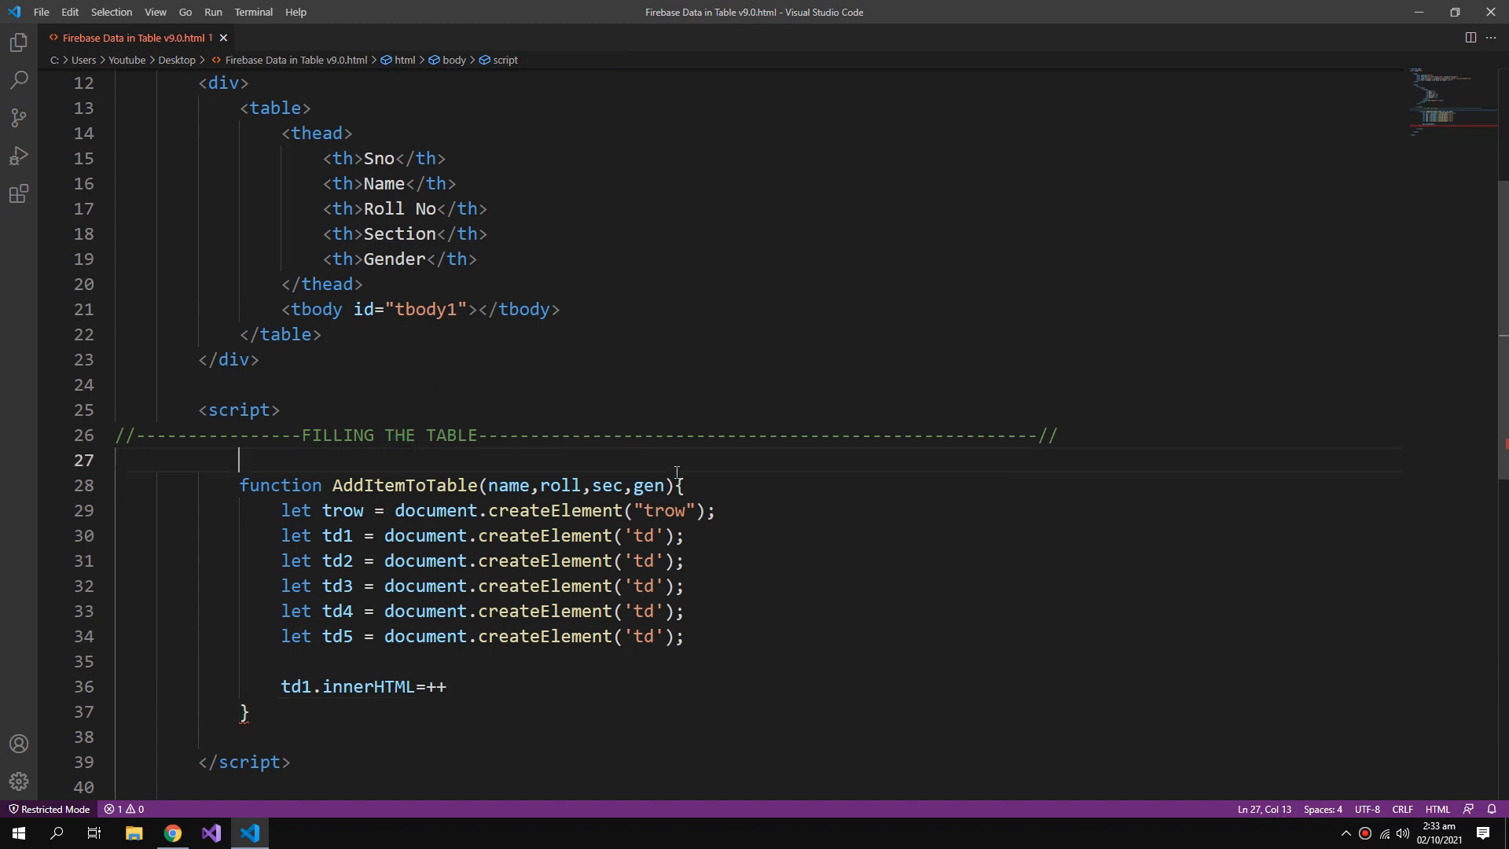
text(var)
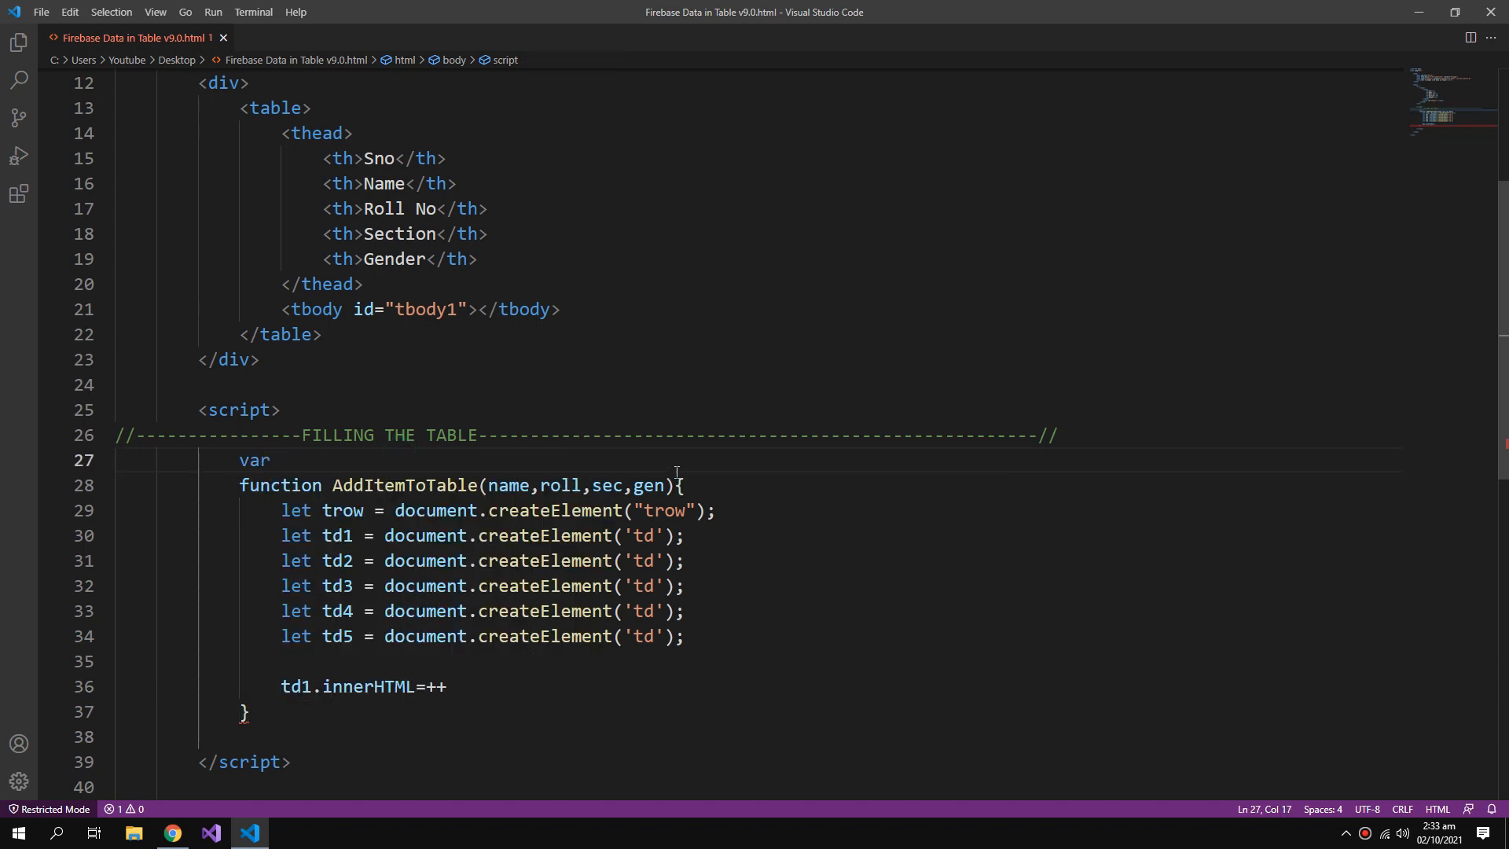
text(stdNo =)
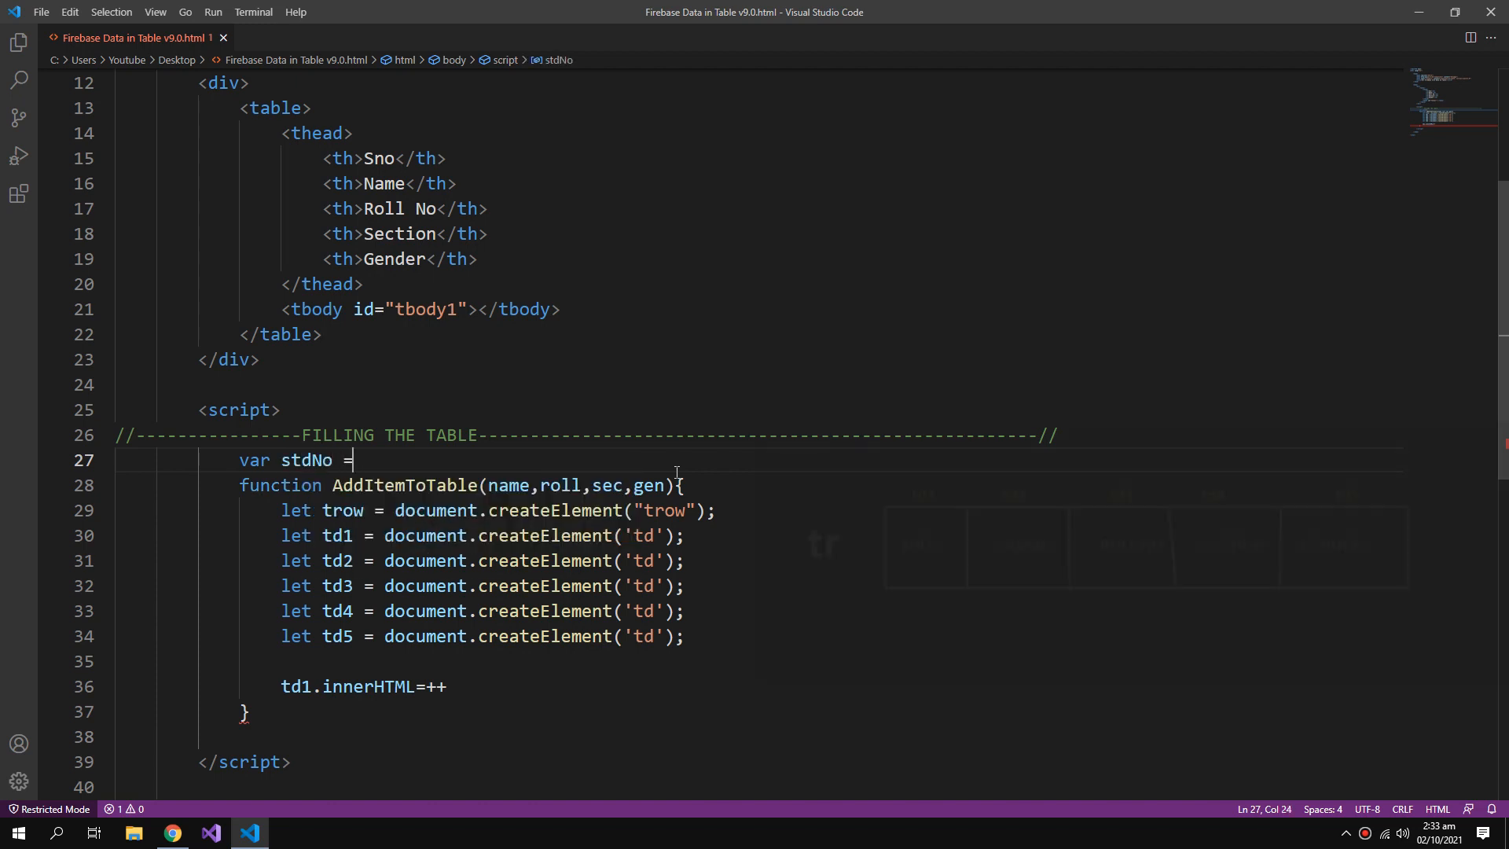
text(0;)
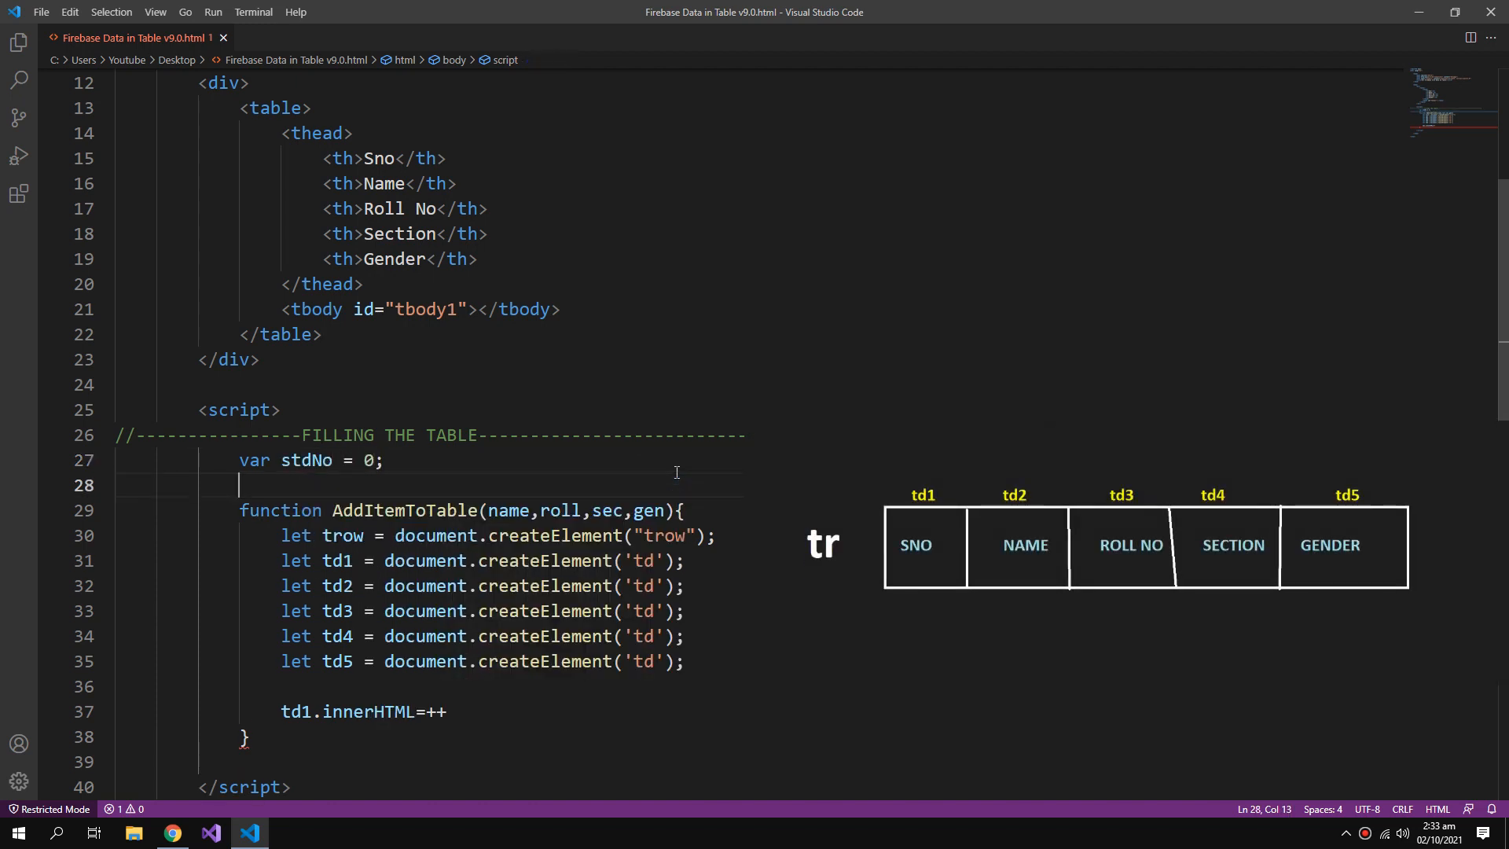
text(var)
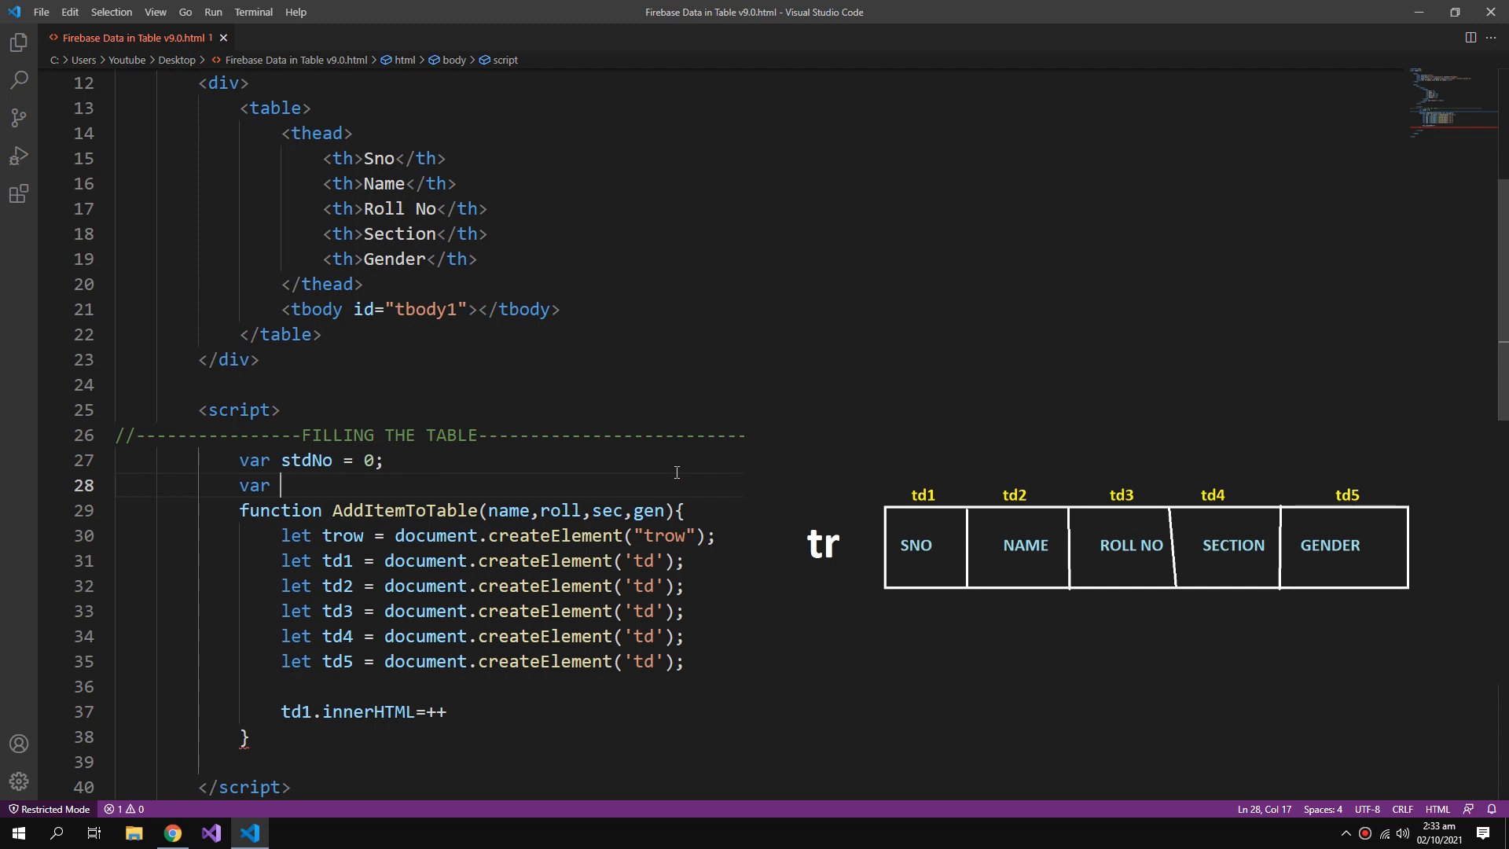
text(tbody)
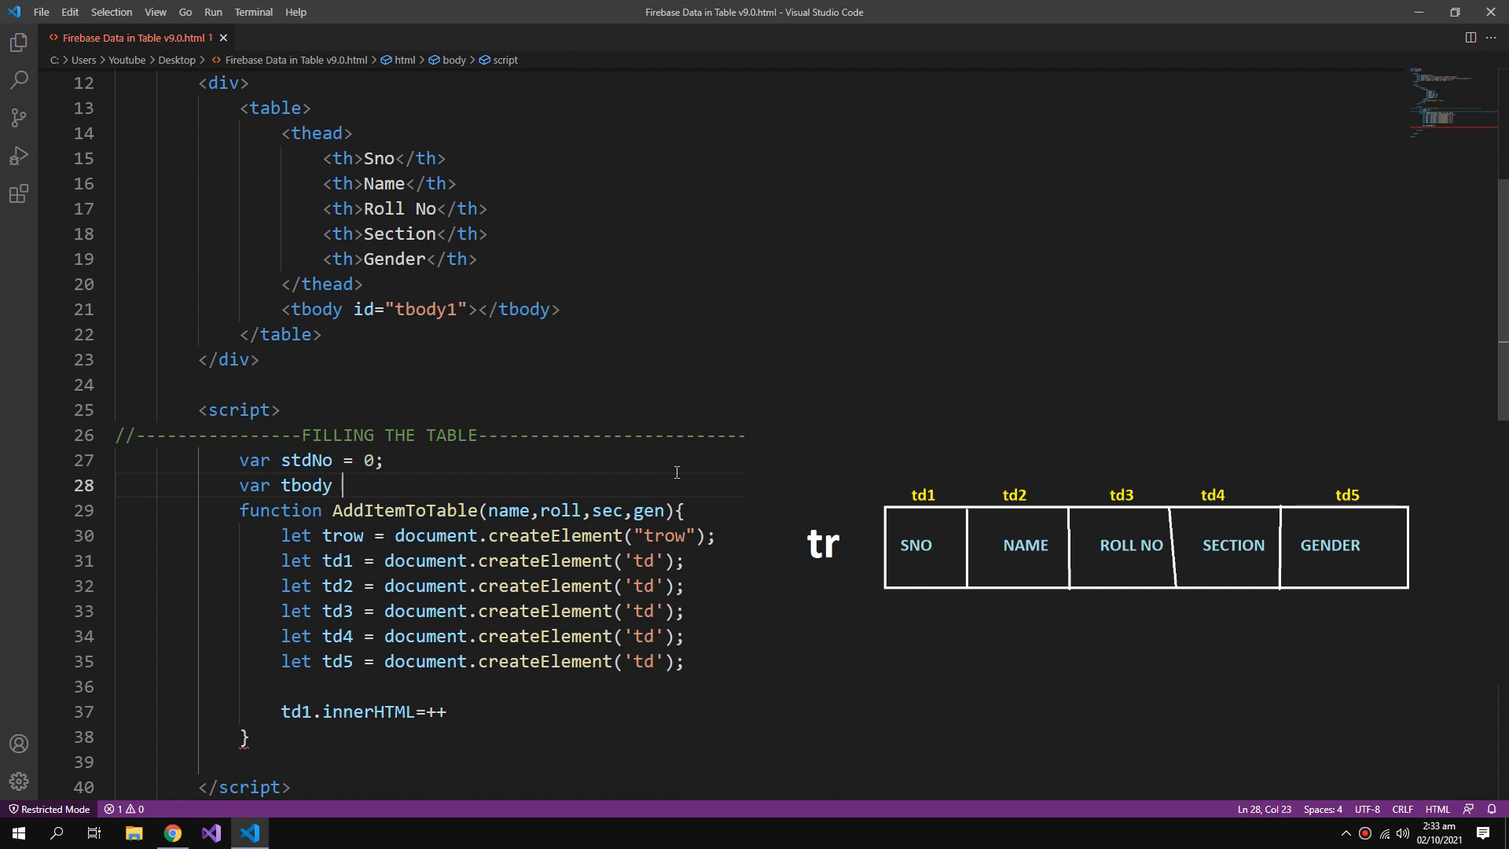
text(= document.getElementById('tbody1');)
click(431, 435)
text(----------------------------//)
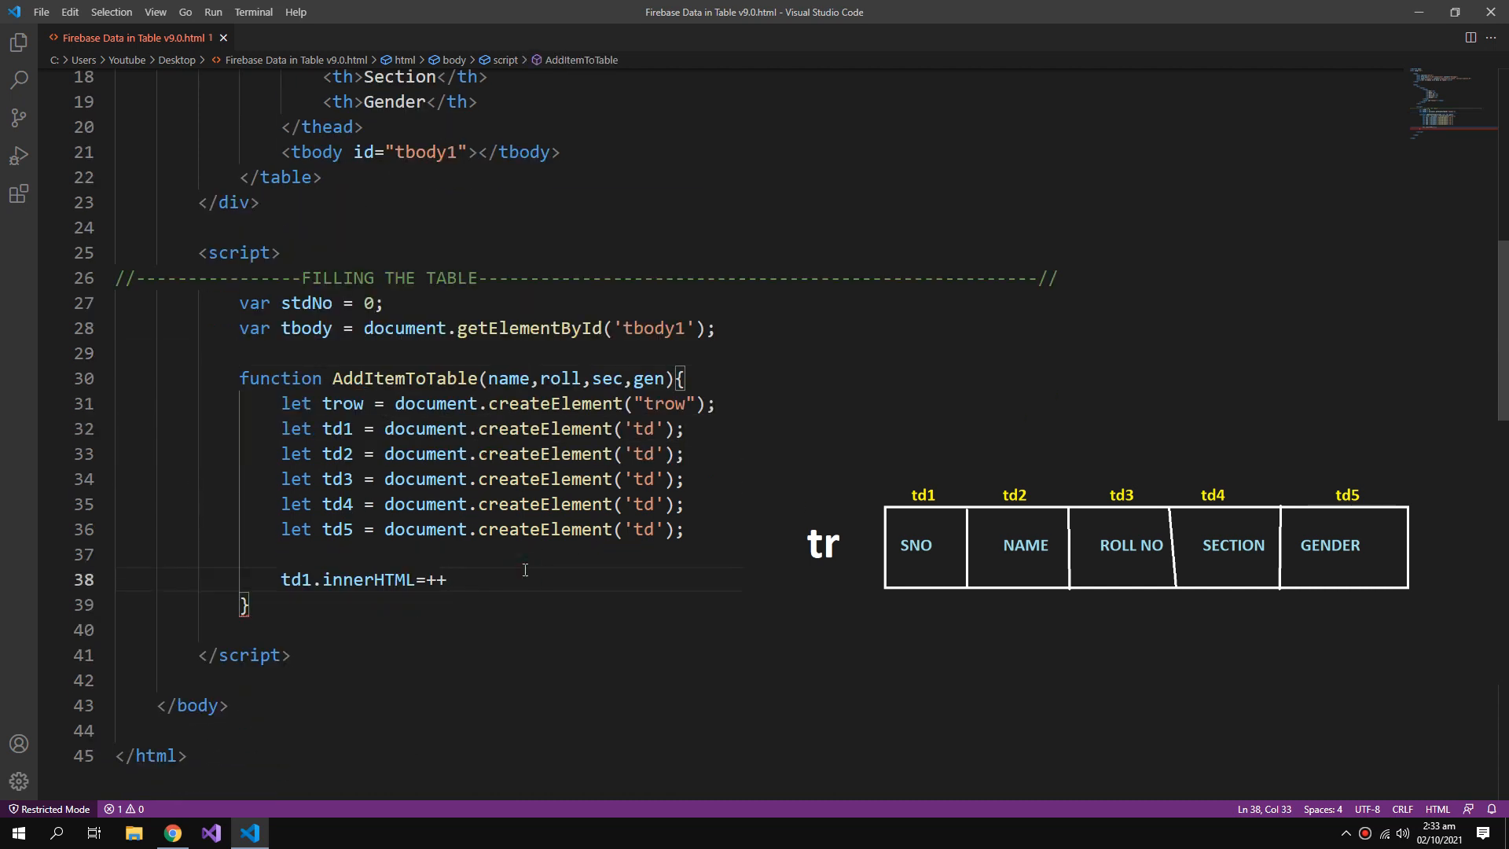
Fill the cells' innerHTML with ++stdNo, name, roll, sec and gen.
text(stdNo;)
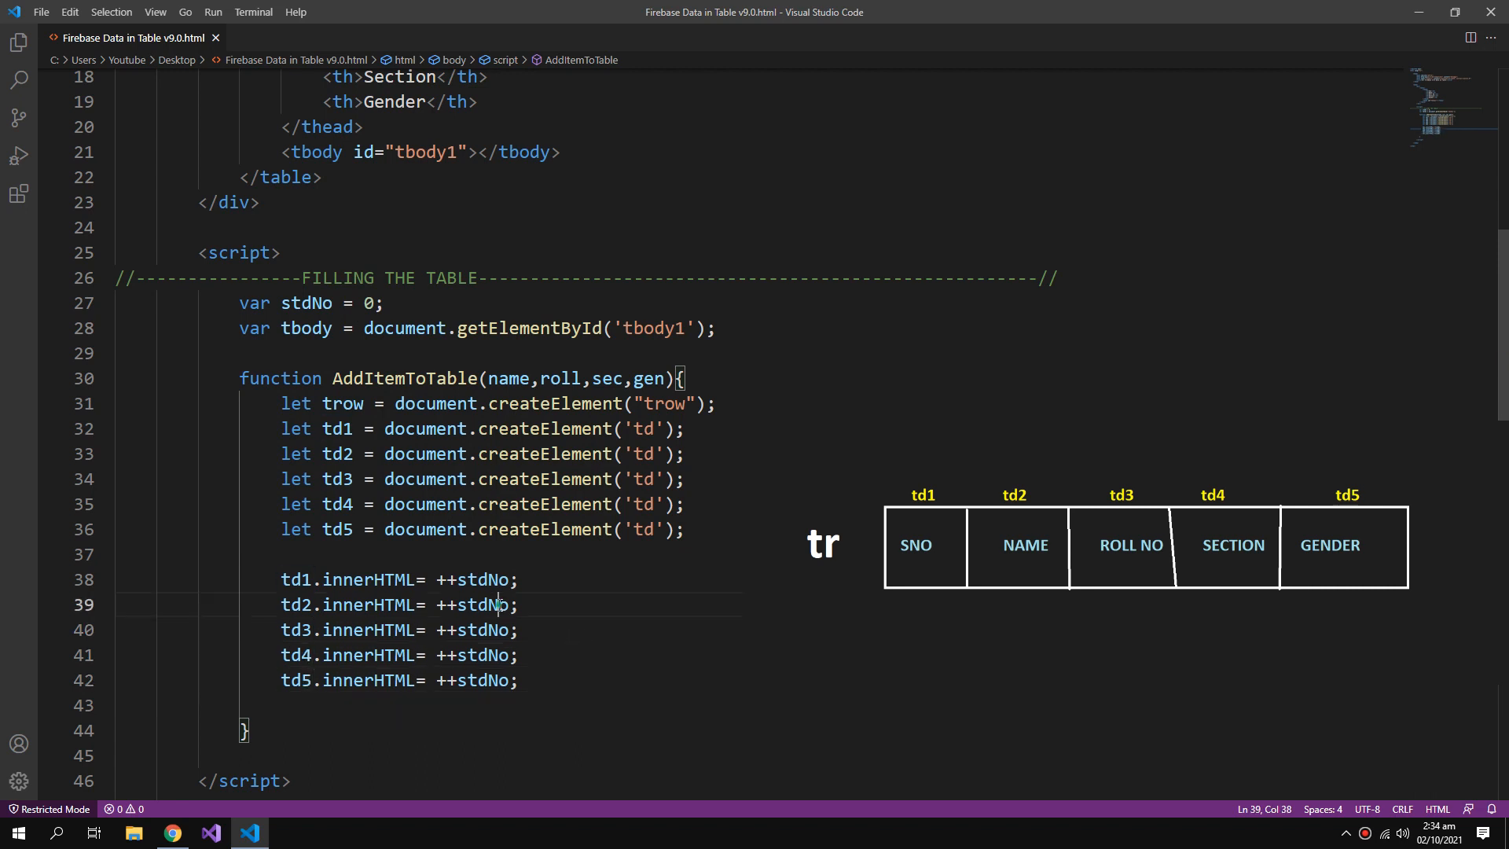
text(n)
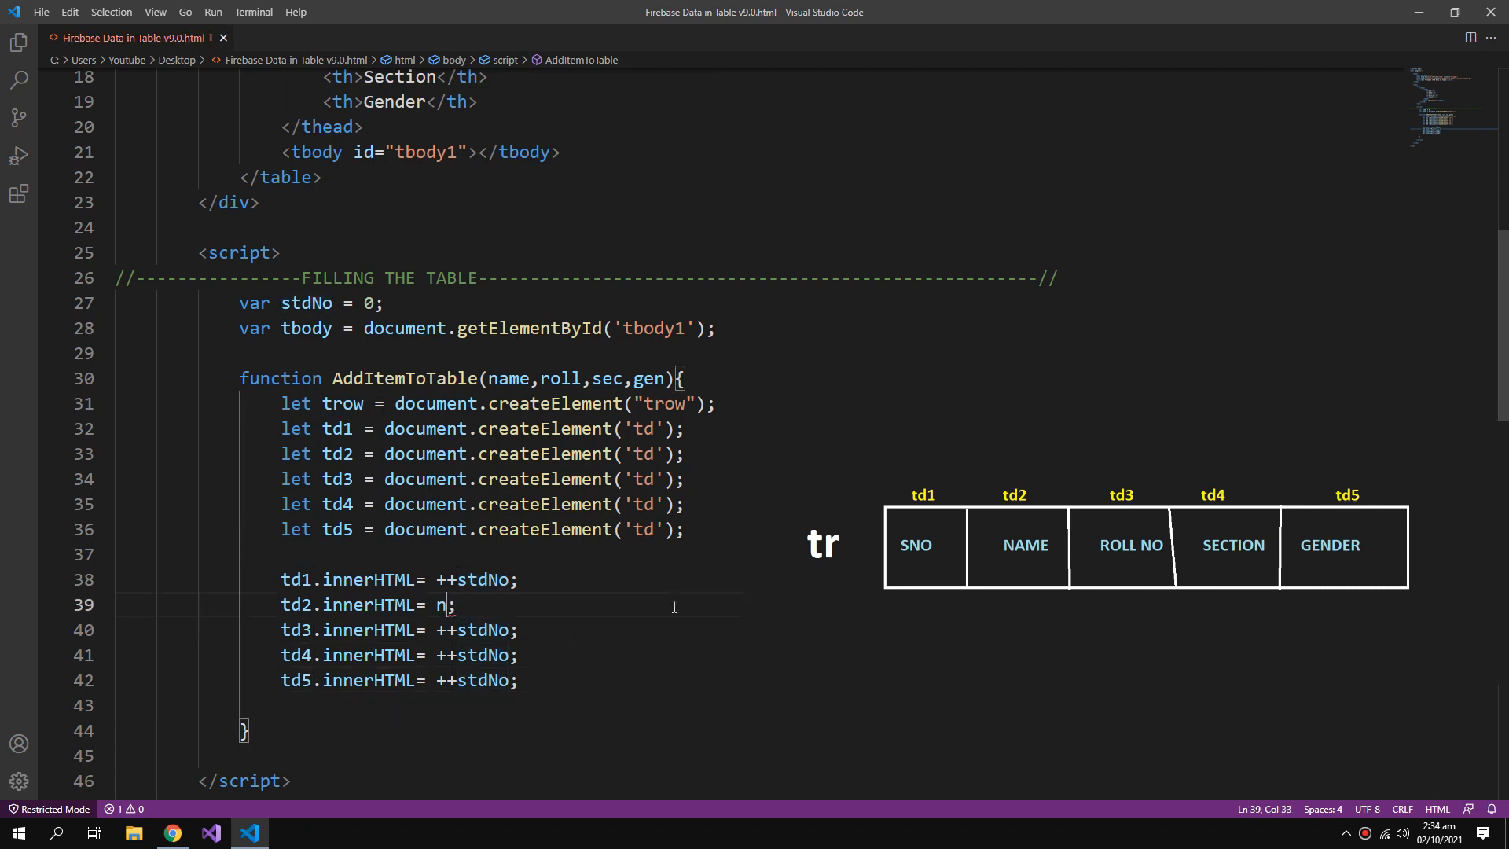
text(ame)
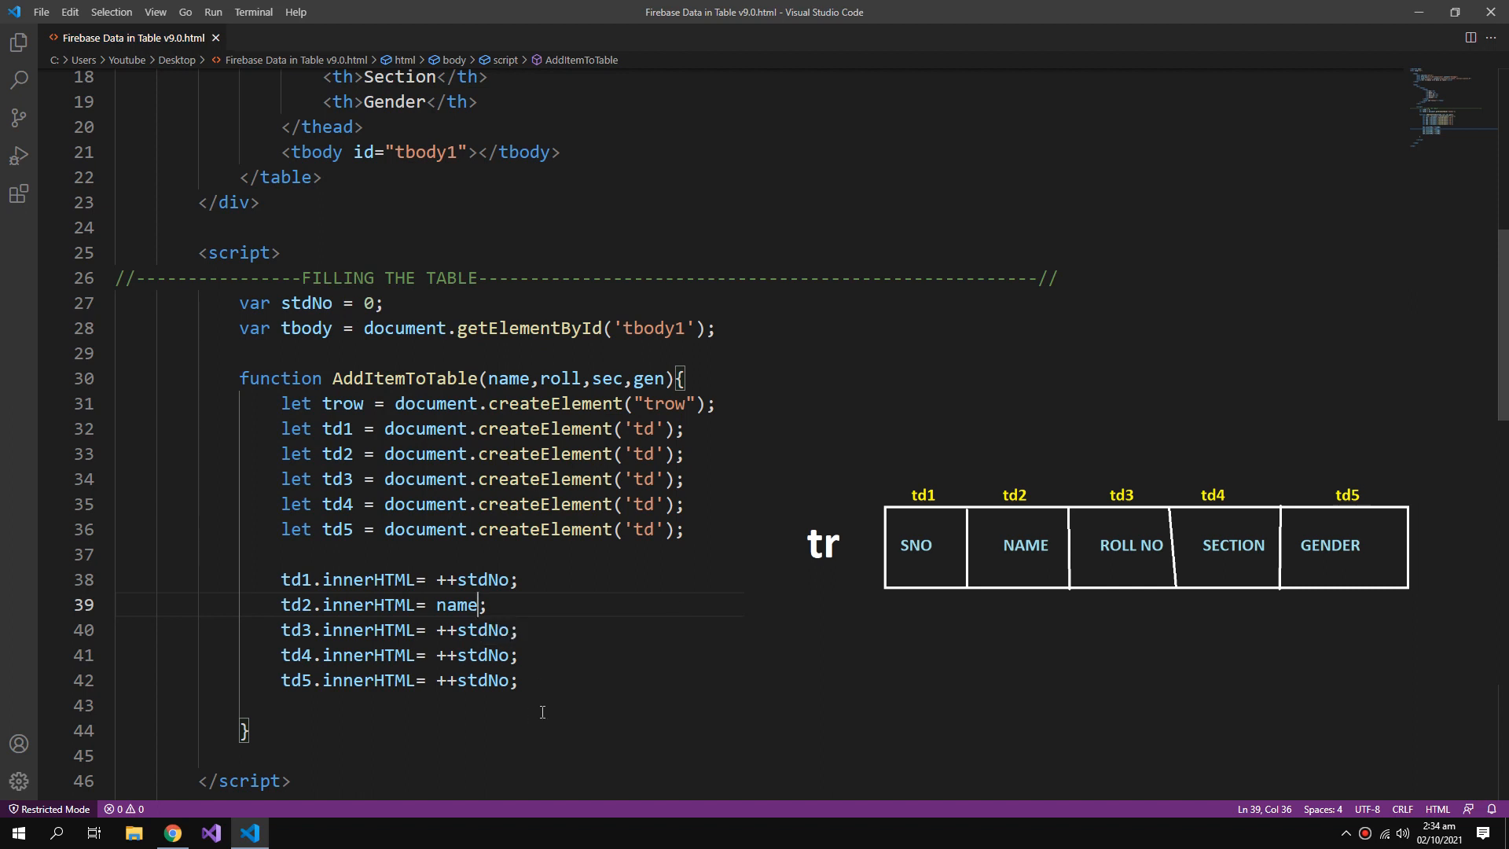
text(roll)
click(399, 679)
text(gen)
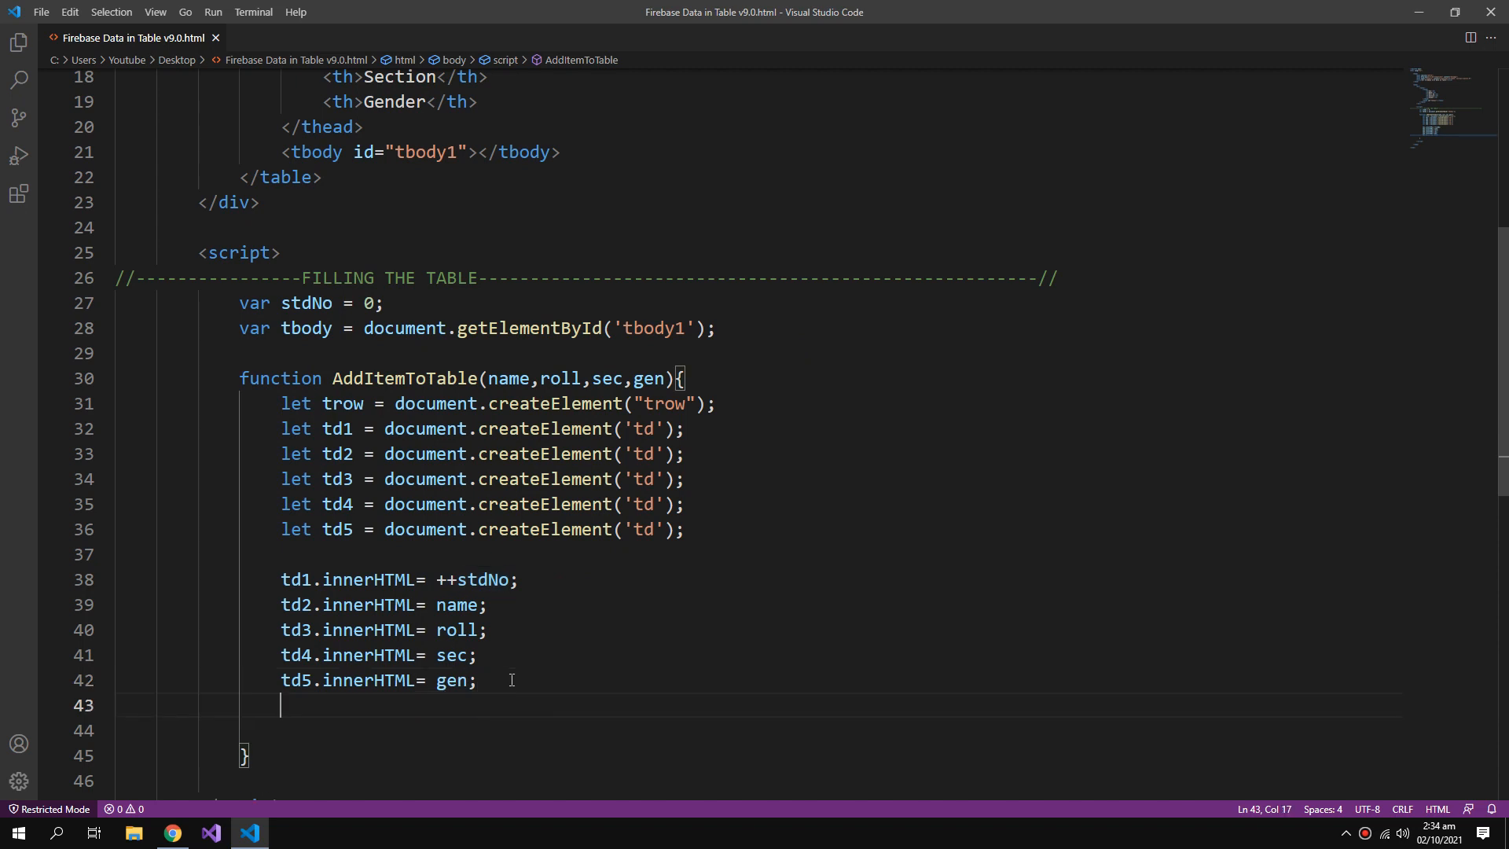
Append td1 through td5 to trow and trow to tbody with appendChild.
text(trow)
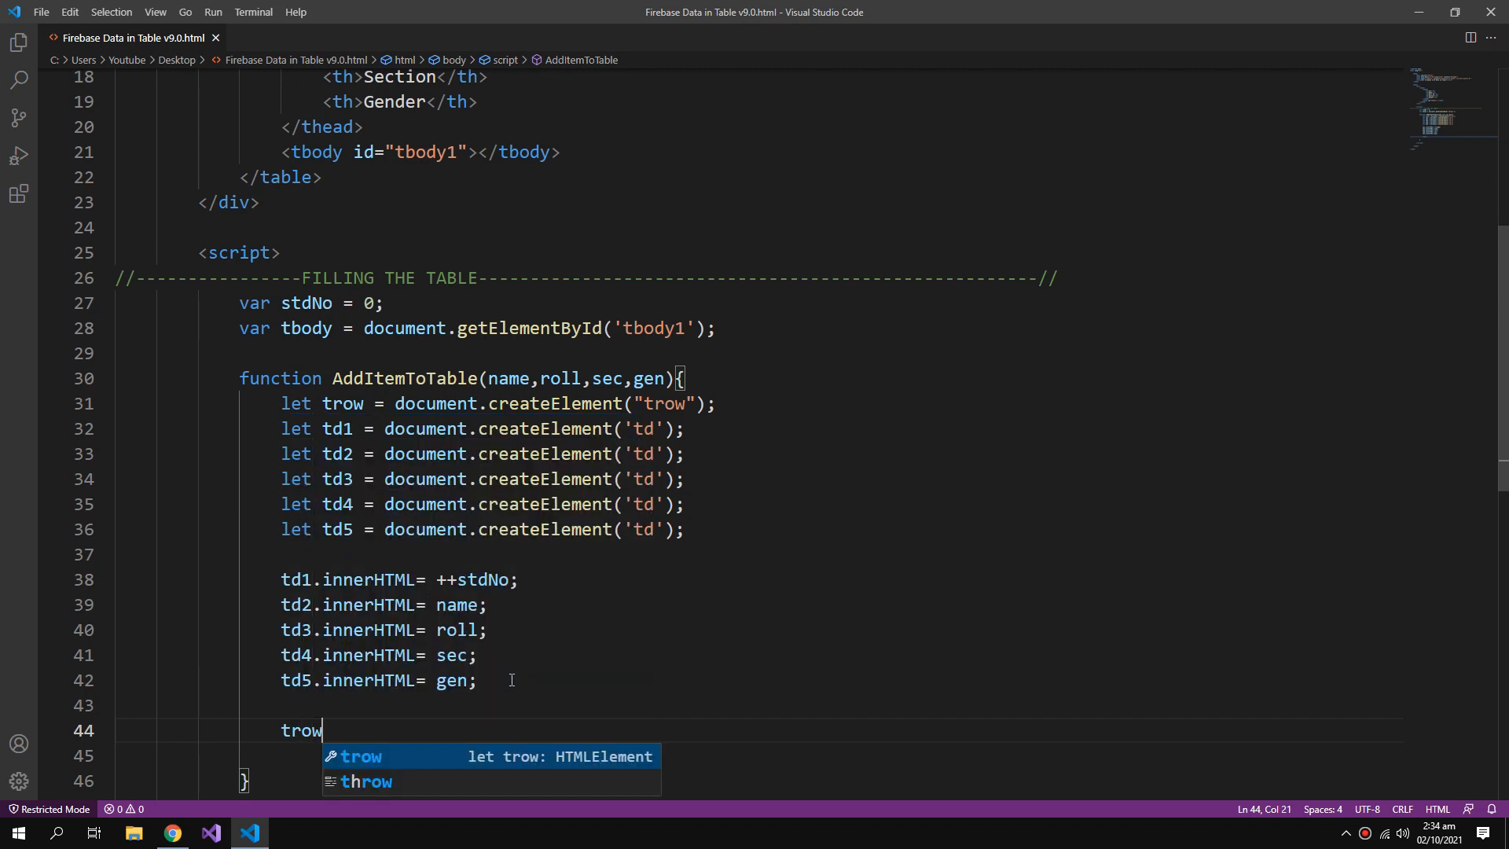
text(.a)
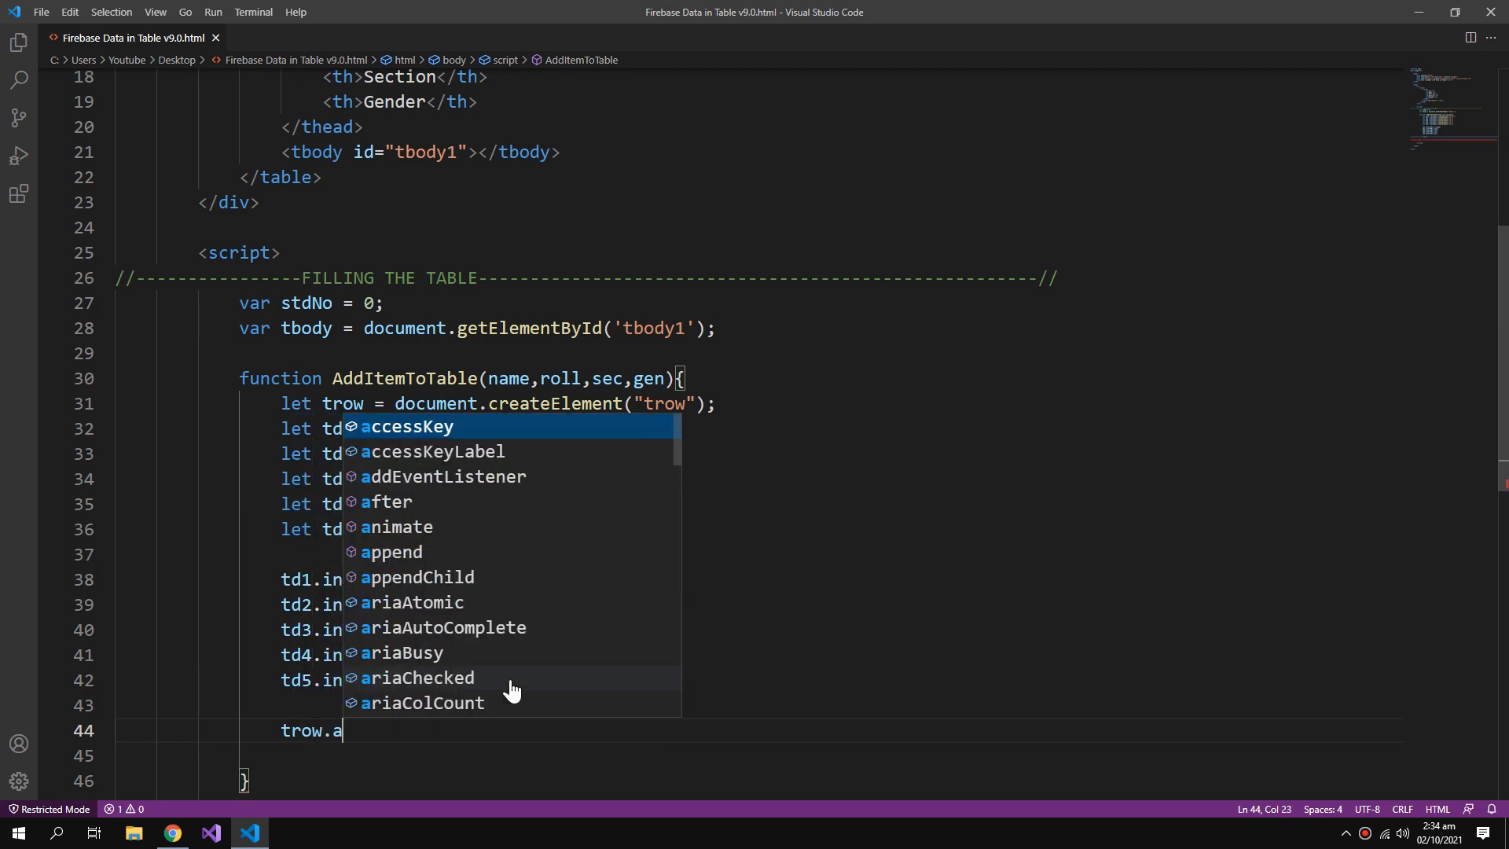
text(ppendChild)
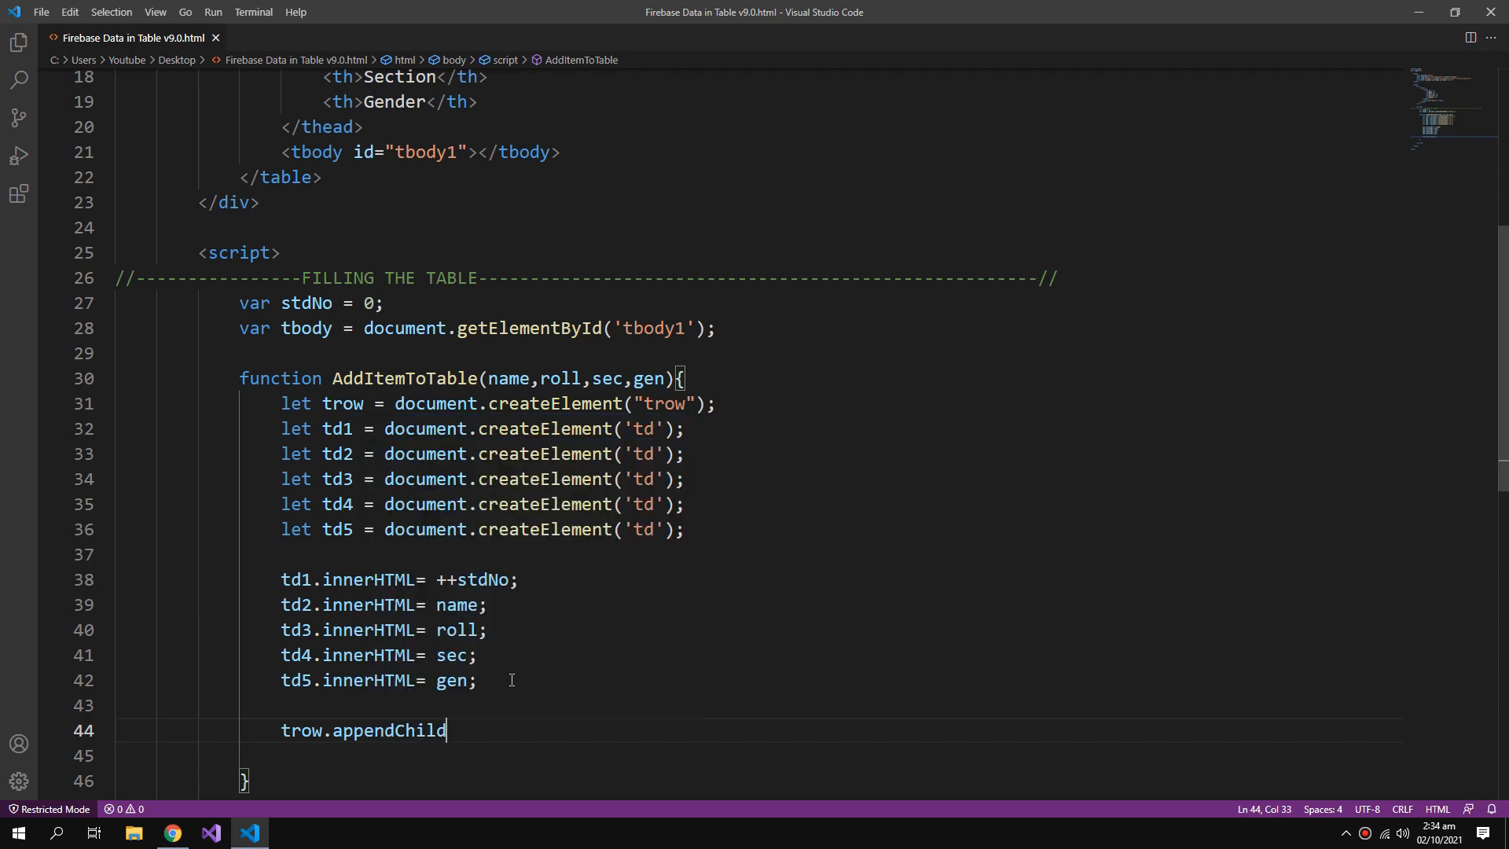
text((td1);)
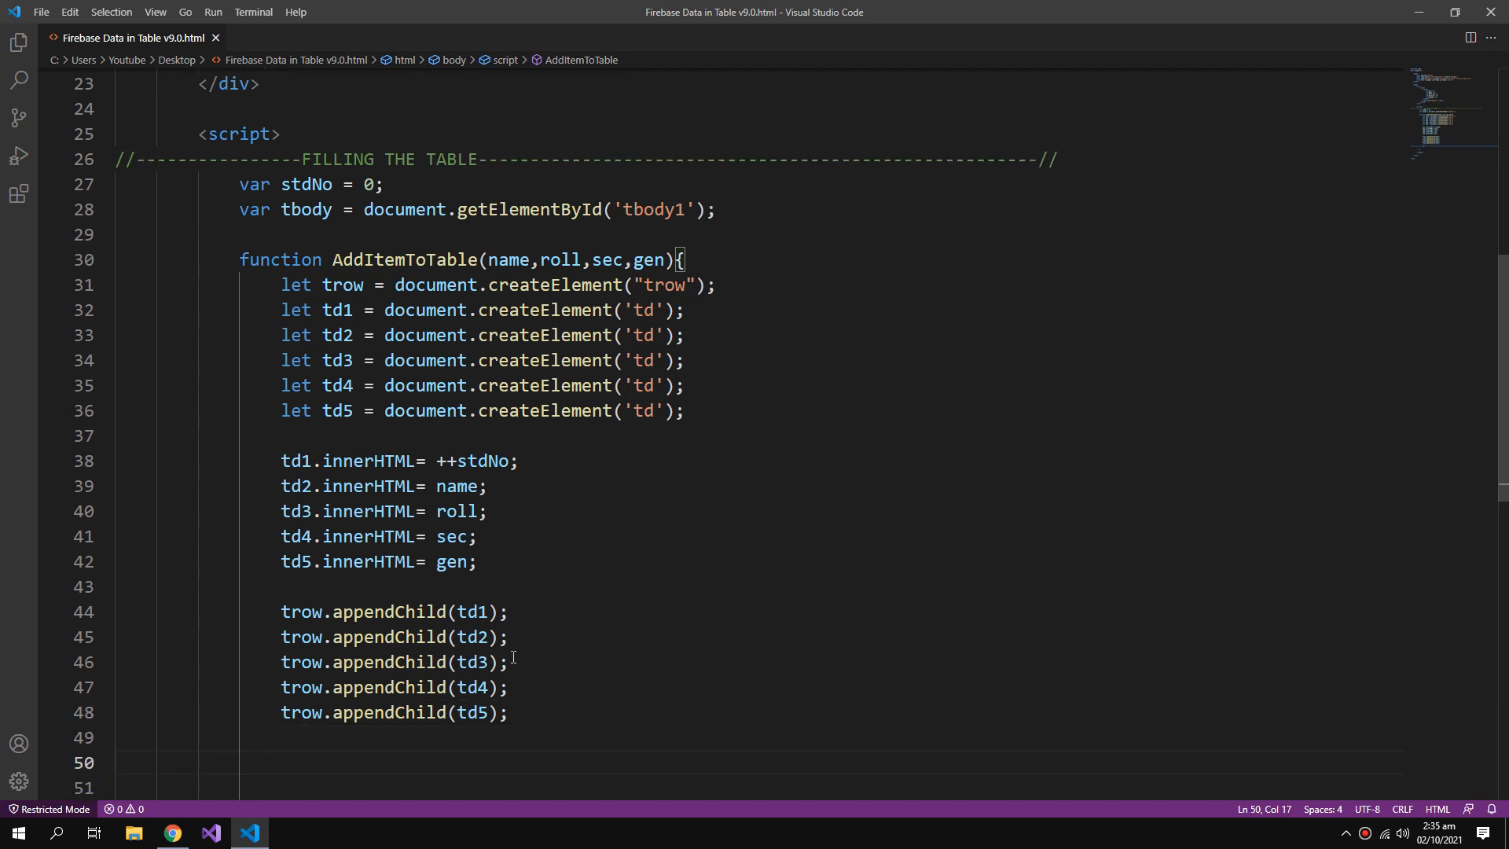
text(td)
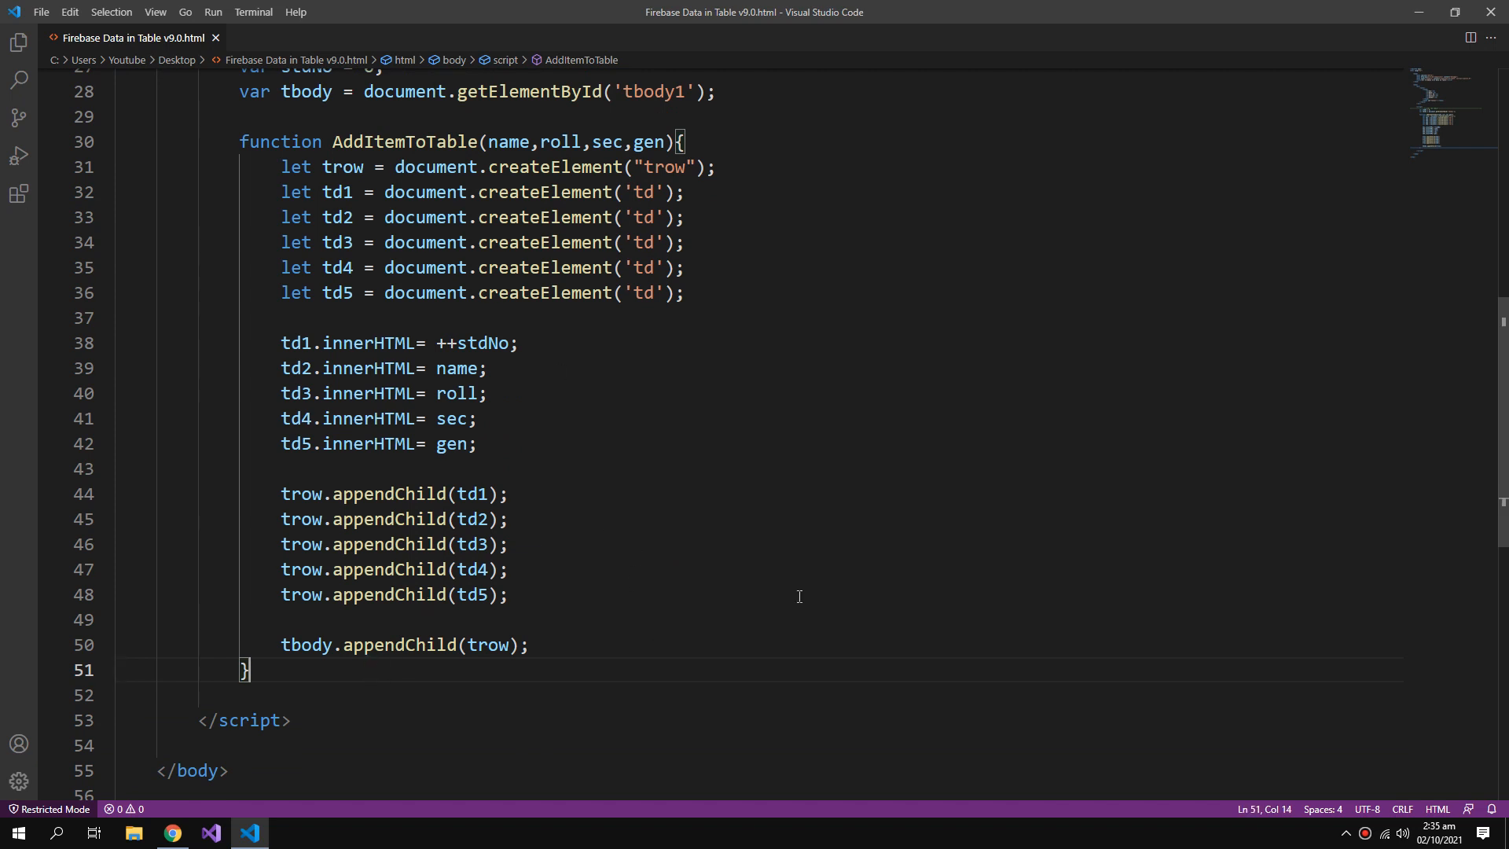
Declare function AddAllItemsToTable(TheStudent) that resets stdNo = 0 and clears tbody.
text(f)
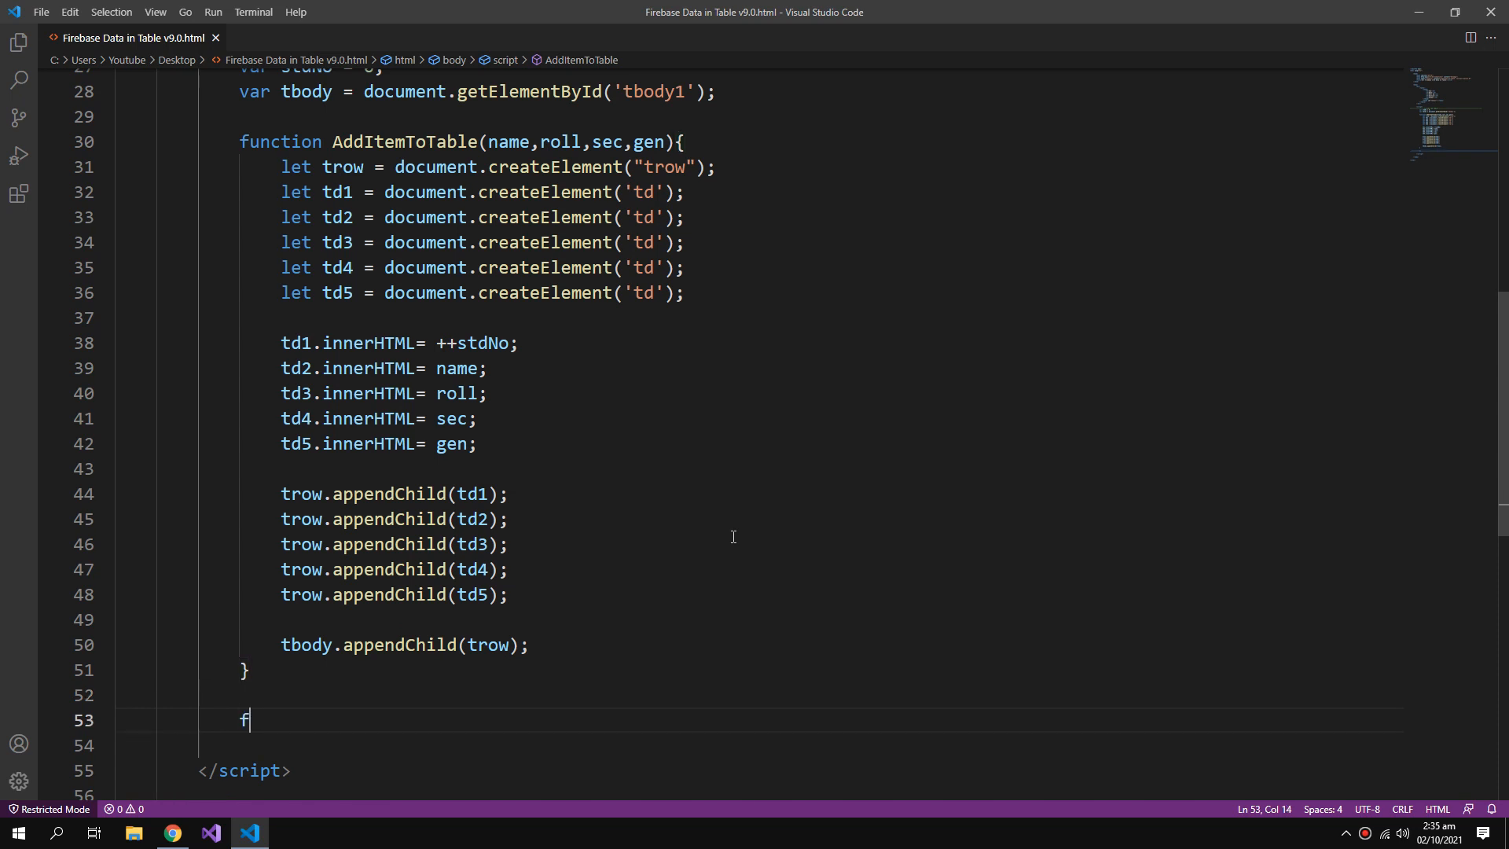
text(unction)
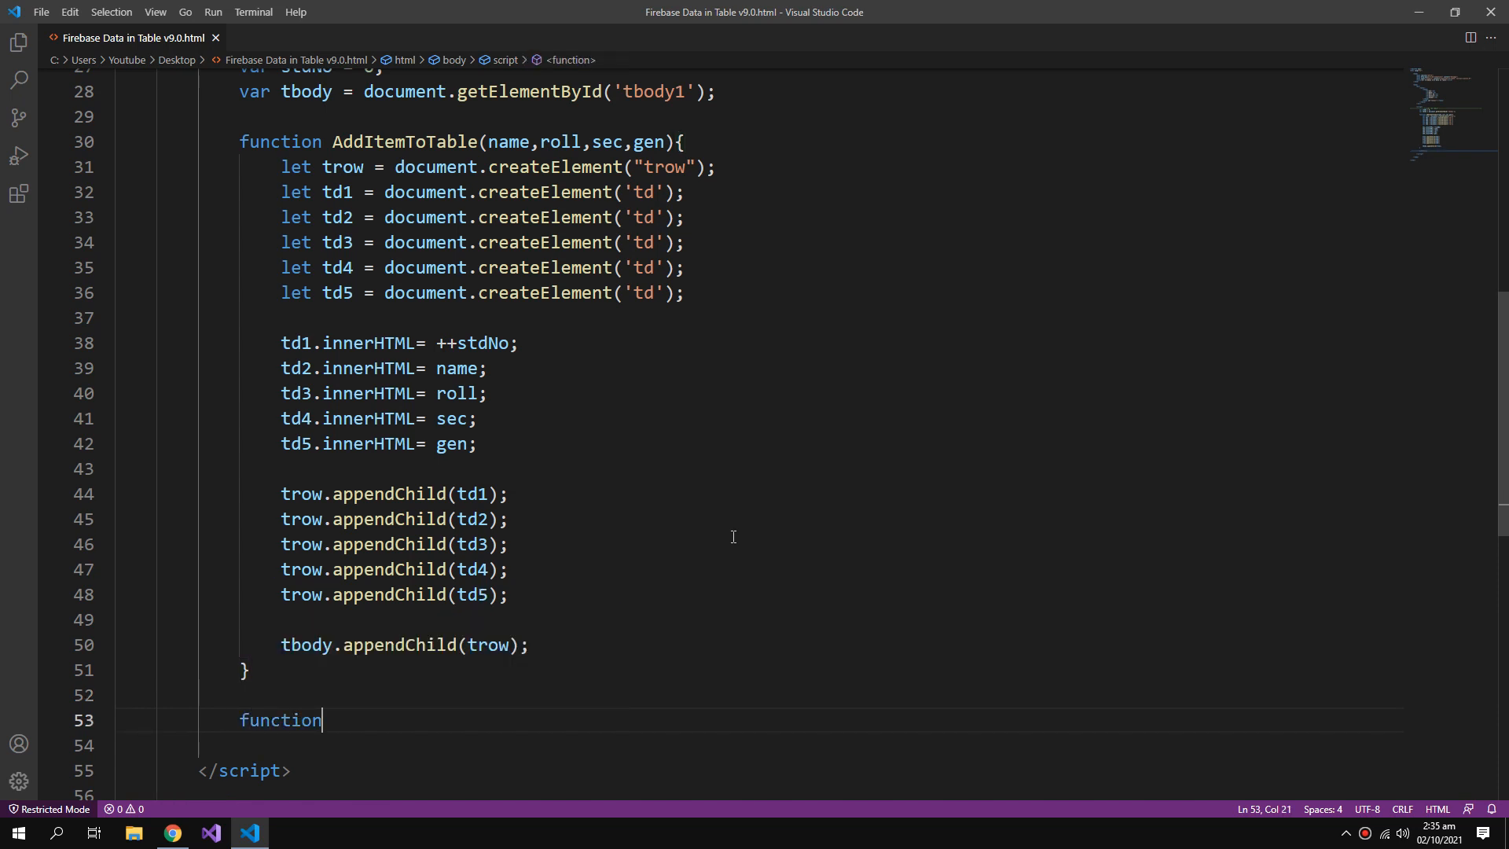
text(AddAllItems)
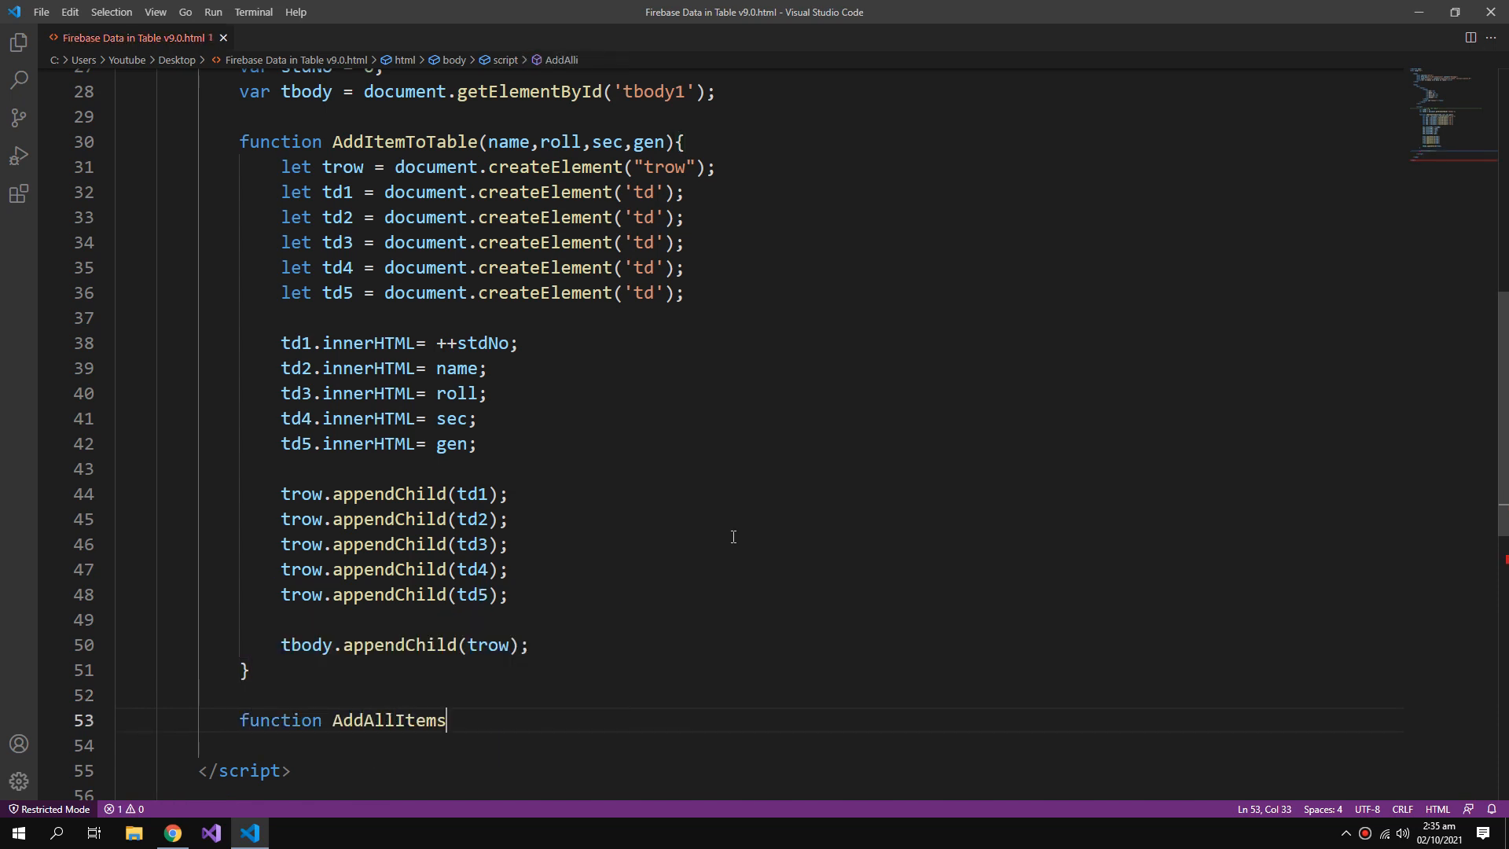
text(ToTable(The)
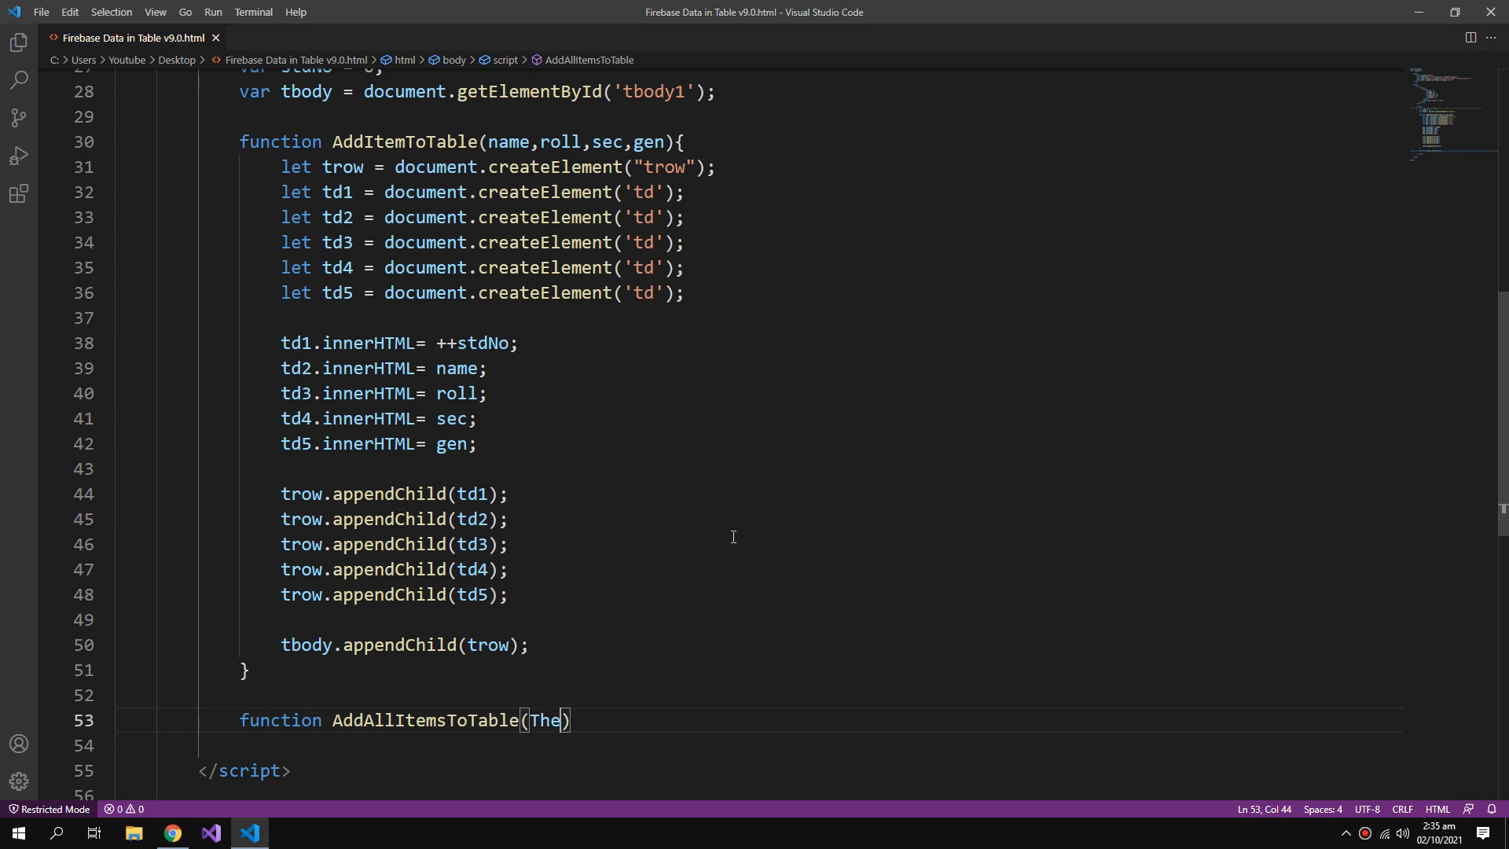
text(Student){)
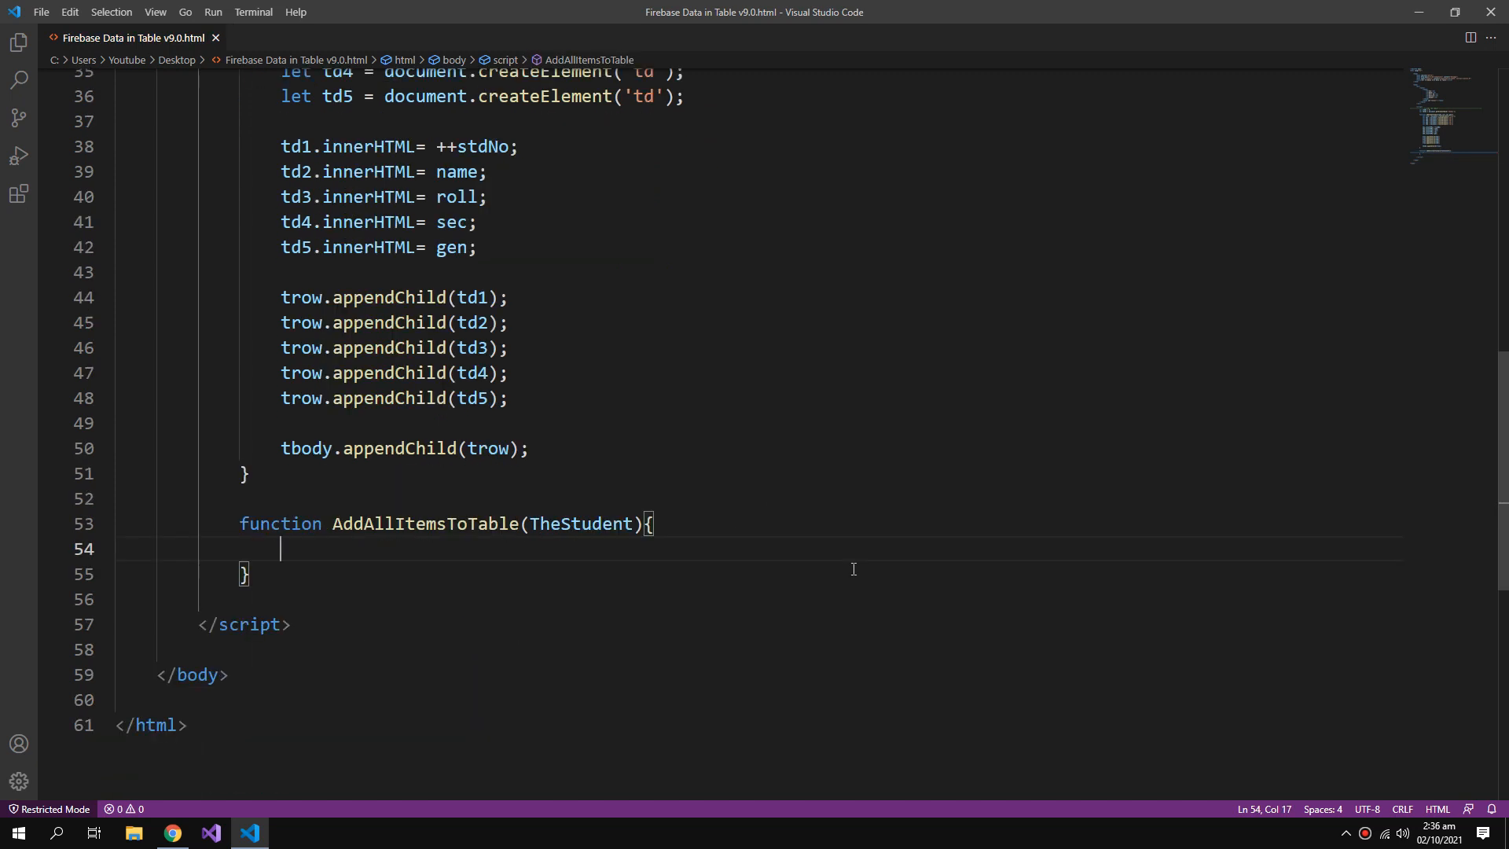
text(std)
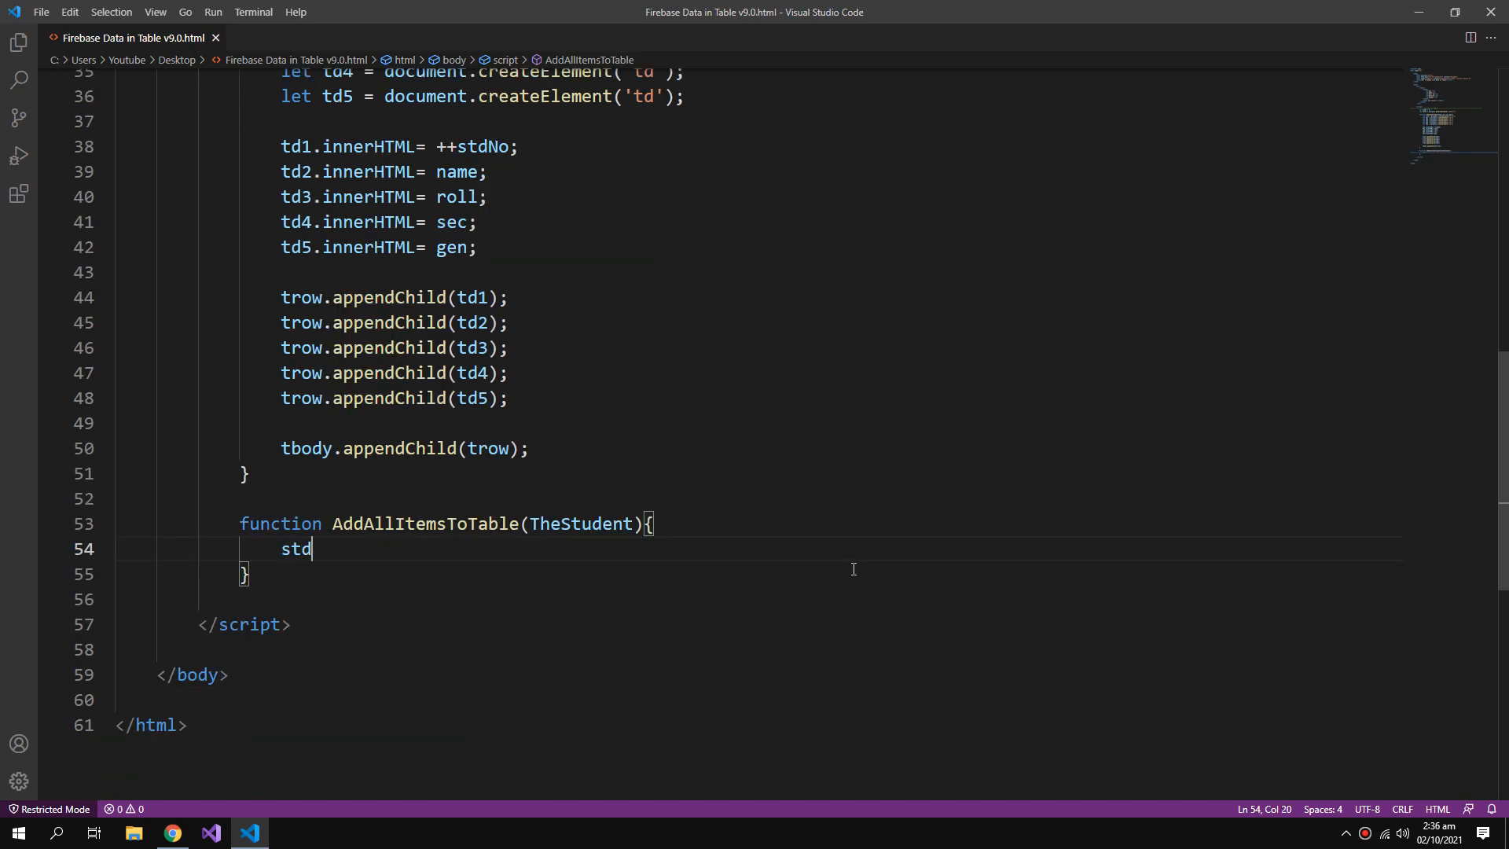
text(No)
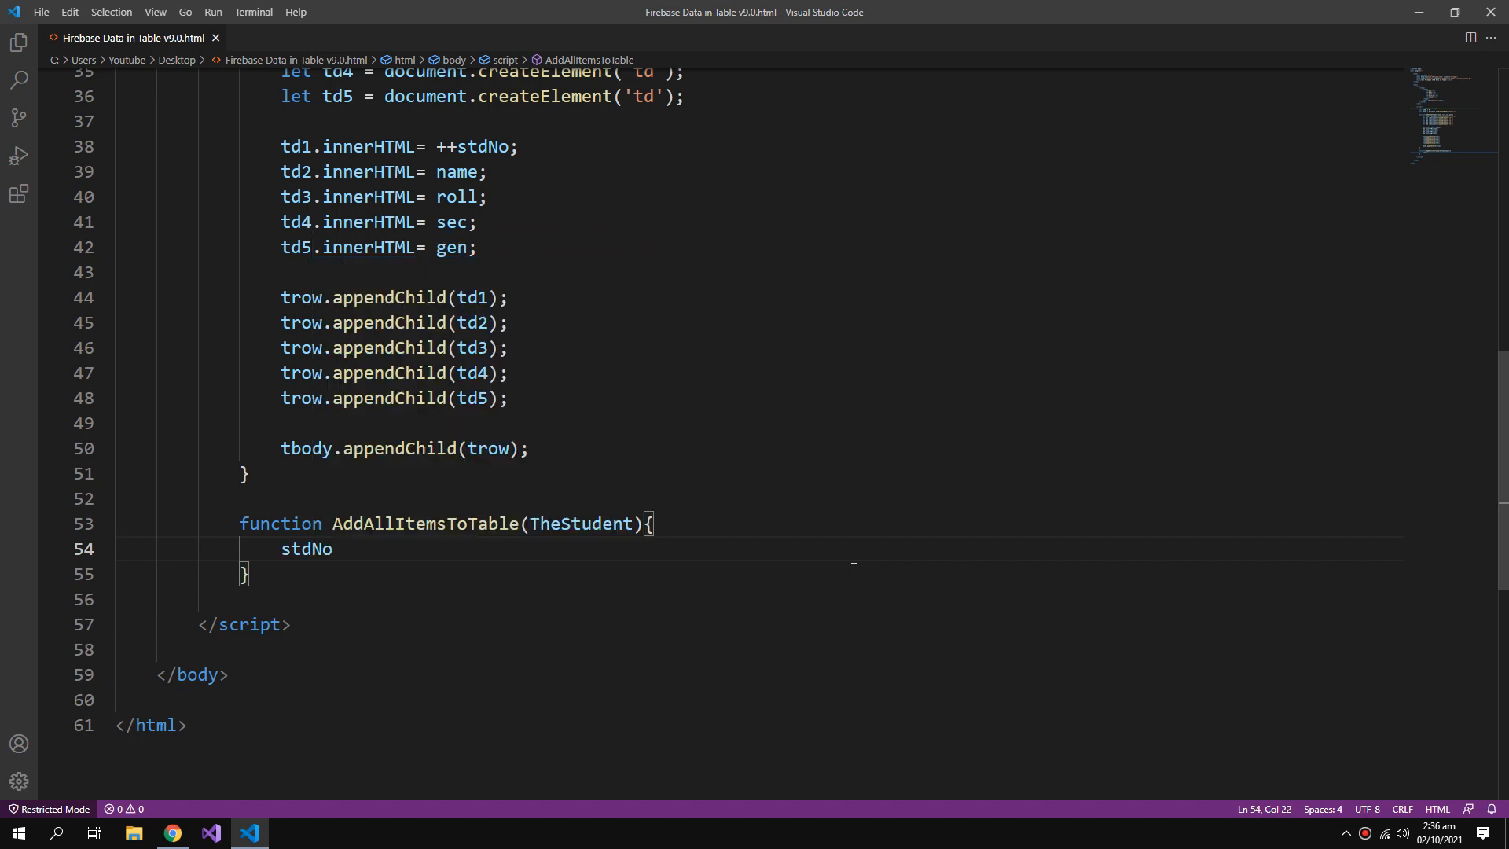
text(=0;)
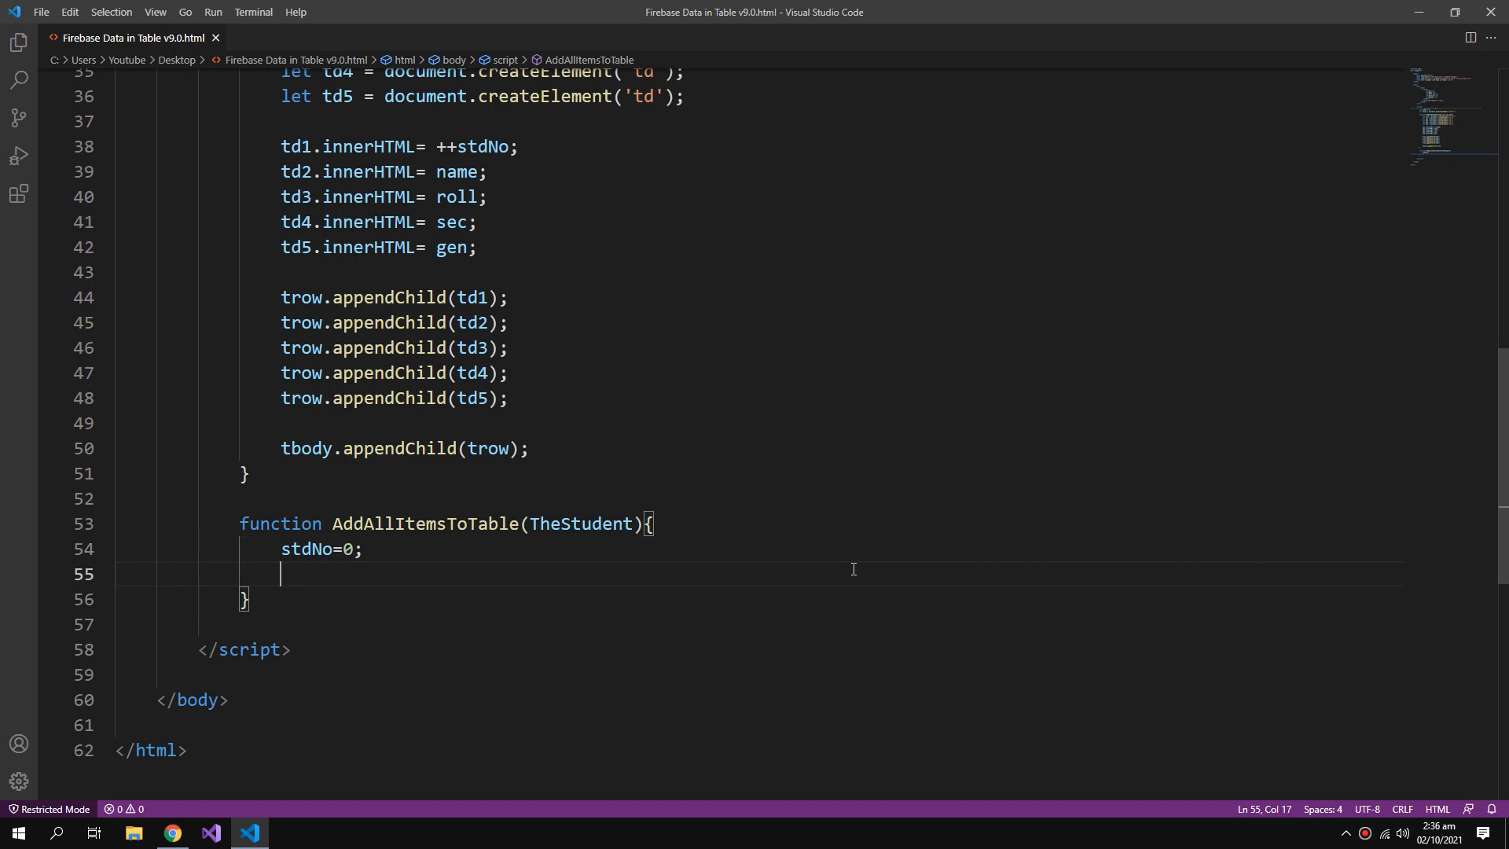
text(tb)
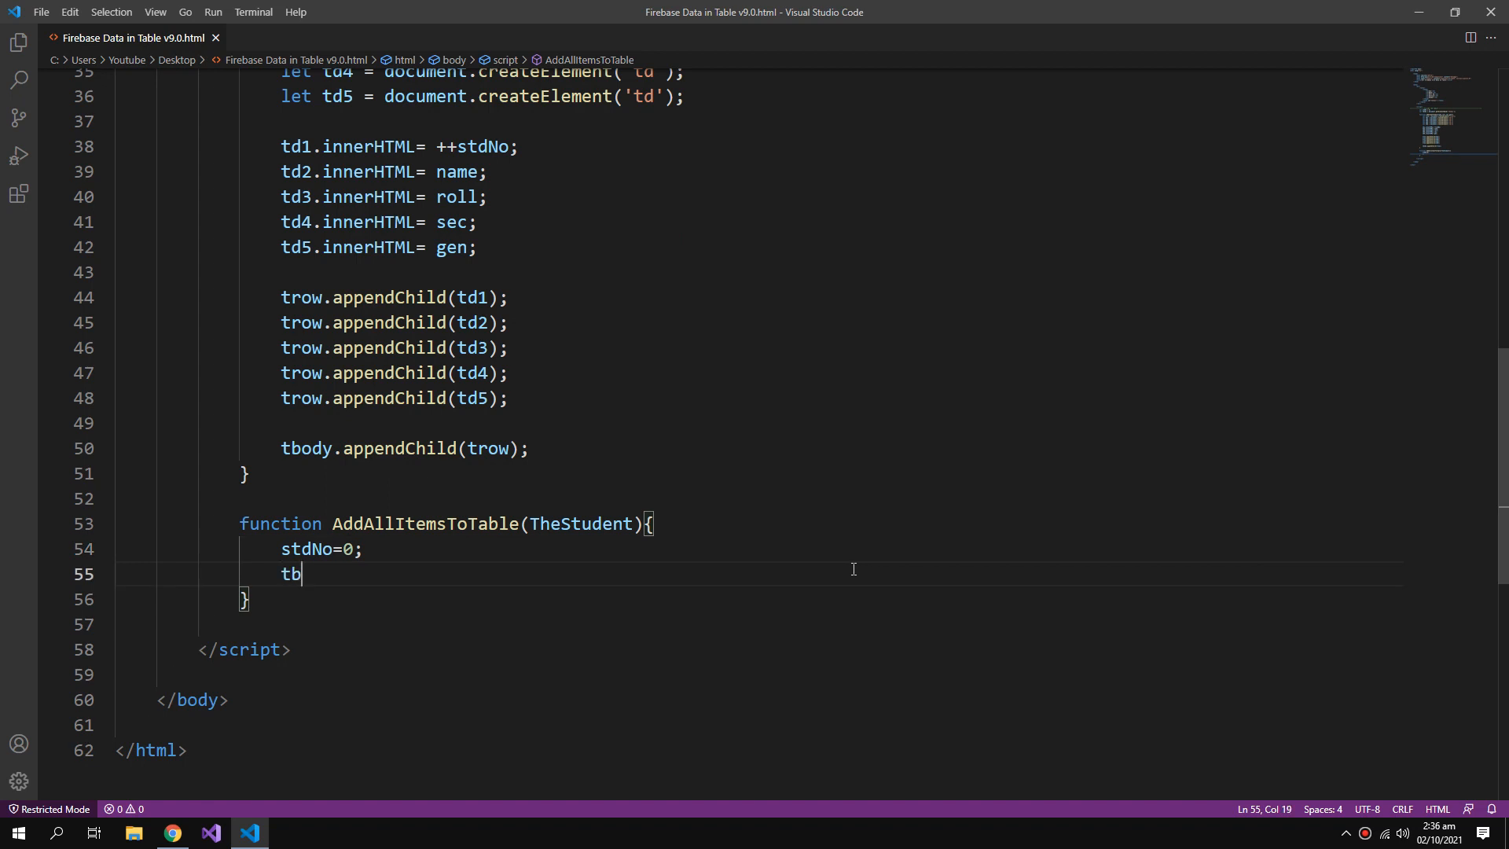
text(ody.innerHTML=")
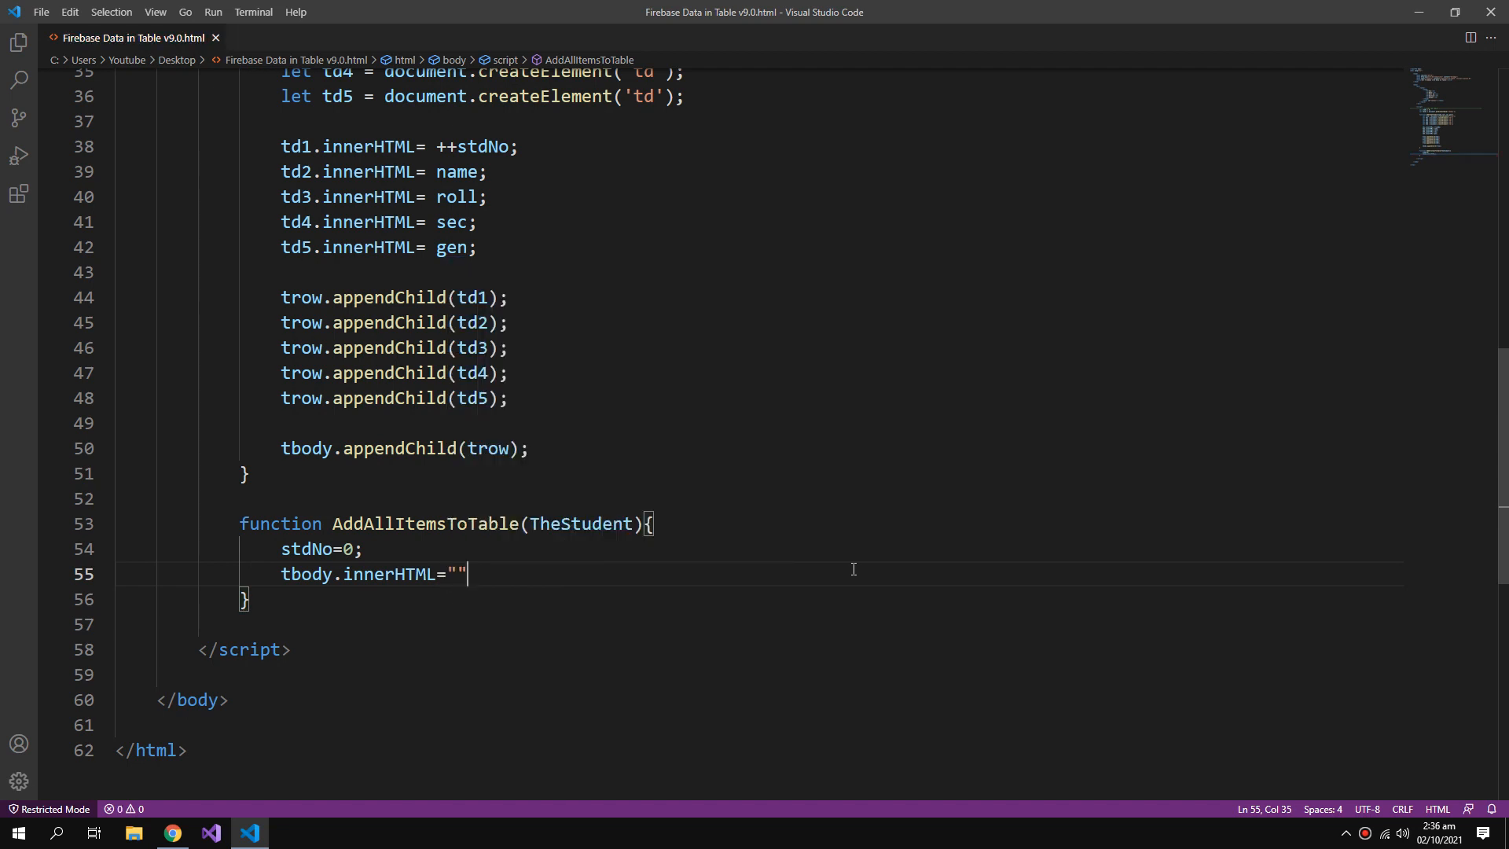
Insert a forEach loop iterating over TheStudent.
text(fore)
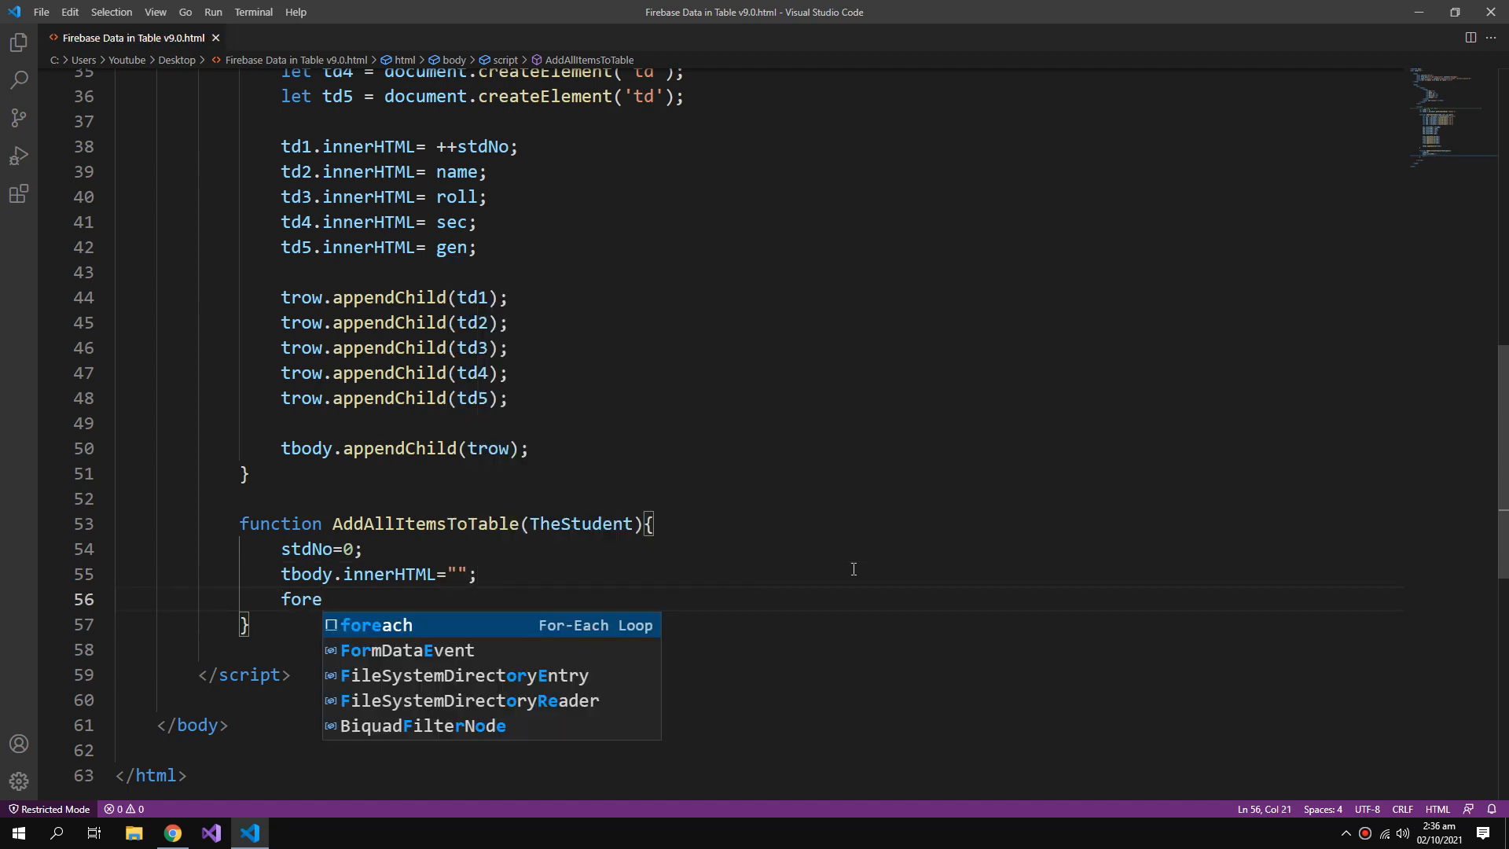
key(Tab)
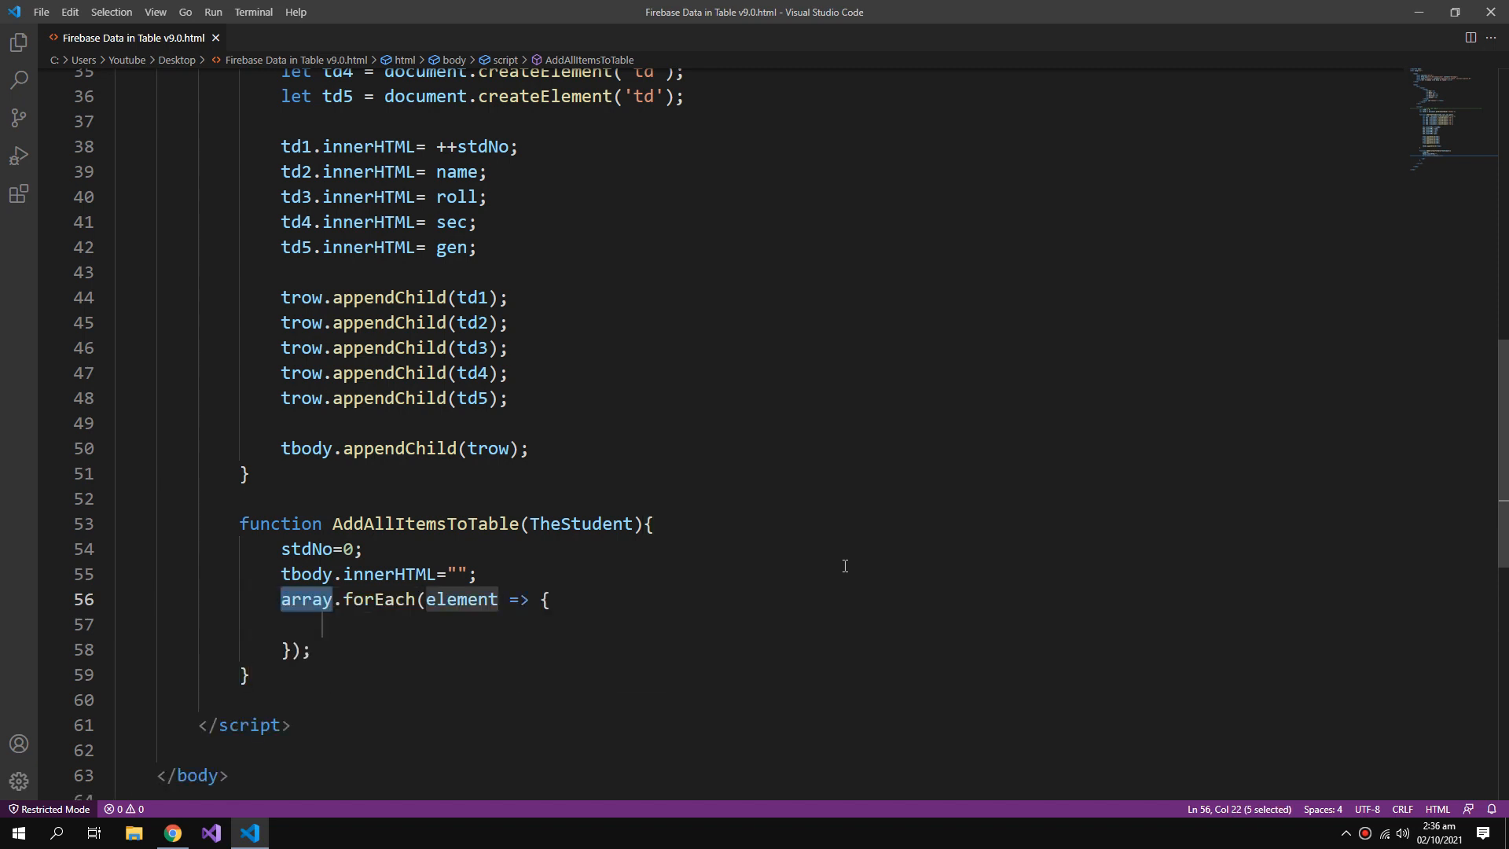
double_click(579, 523)
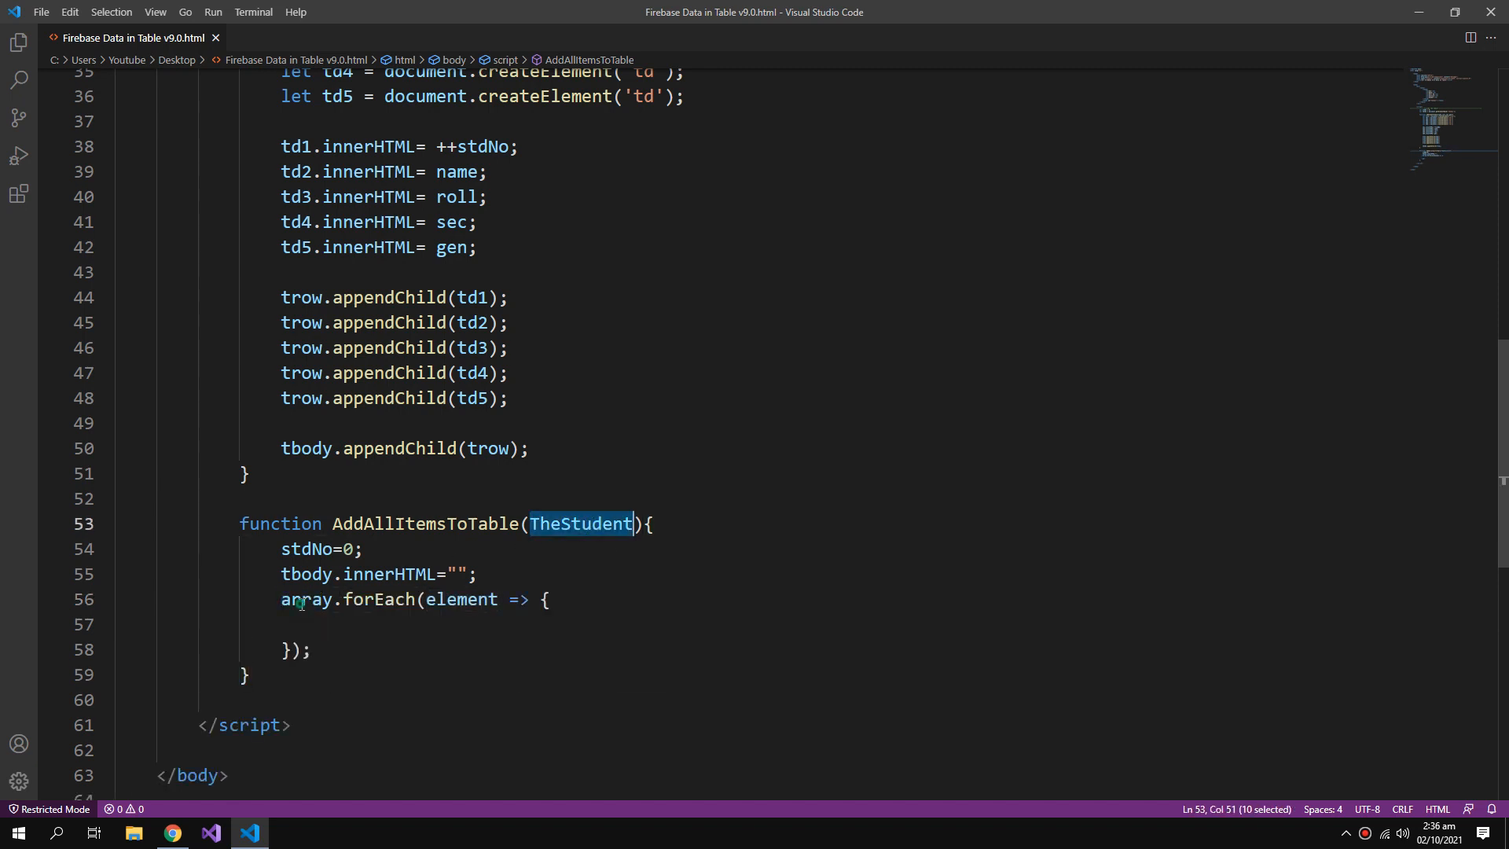
text(TheStudent)
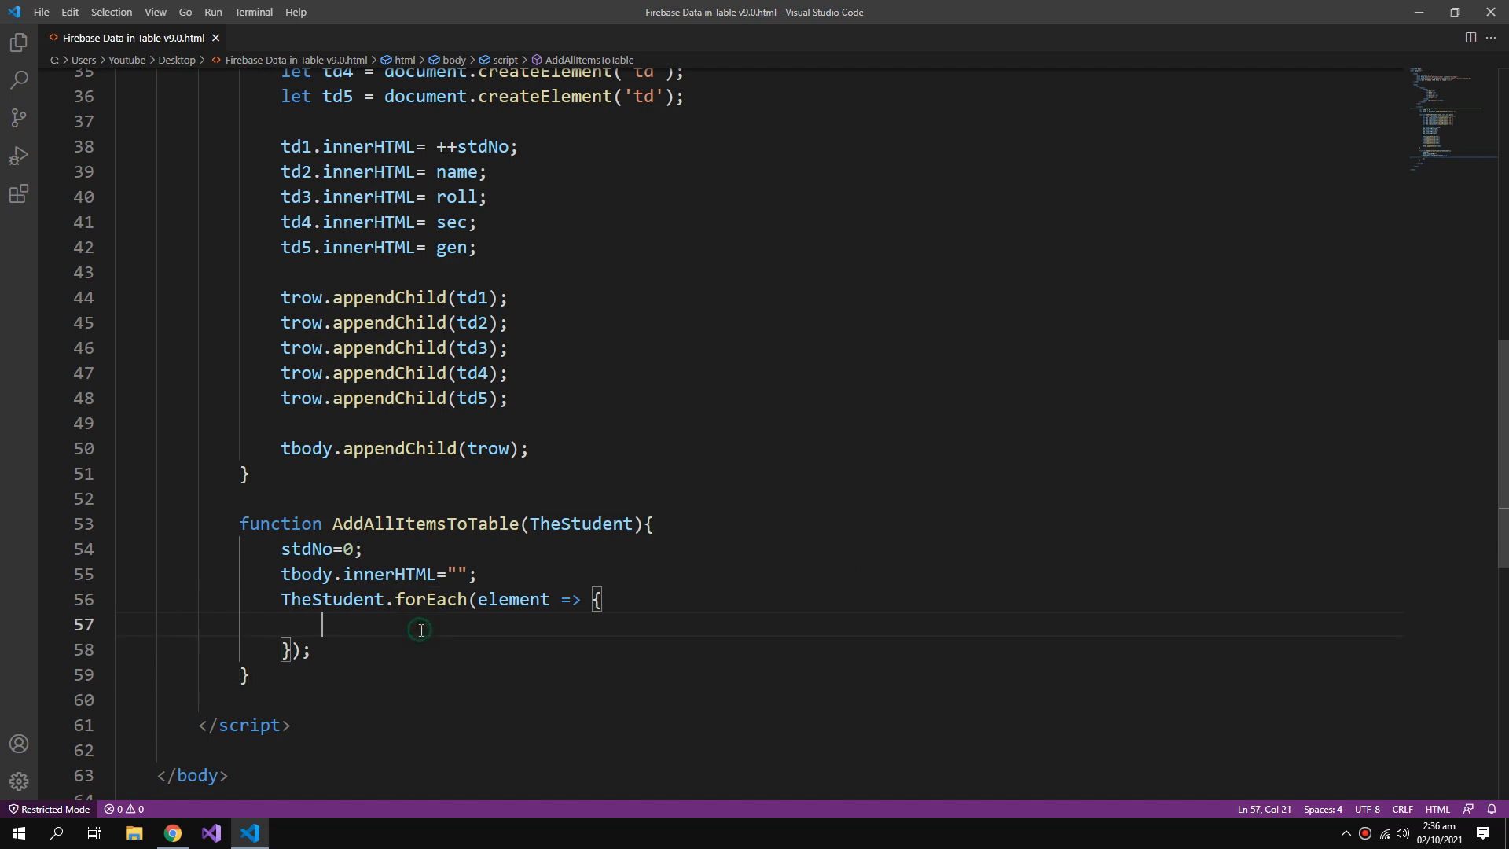
Call AddItemToTable(element.NameOfStd, element.RollNo, element.Section, element.Gender) for each student.
text(add)
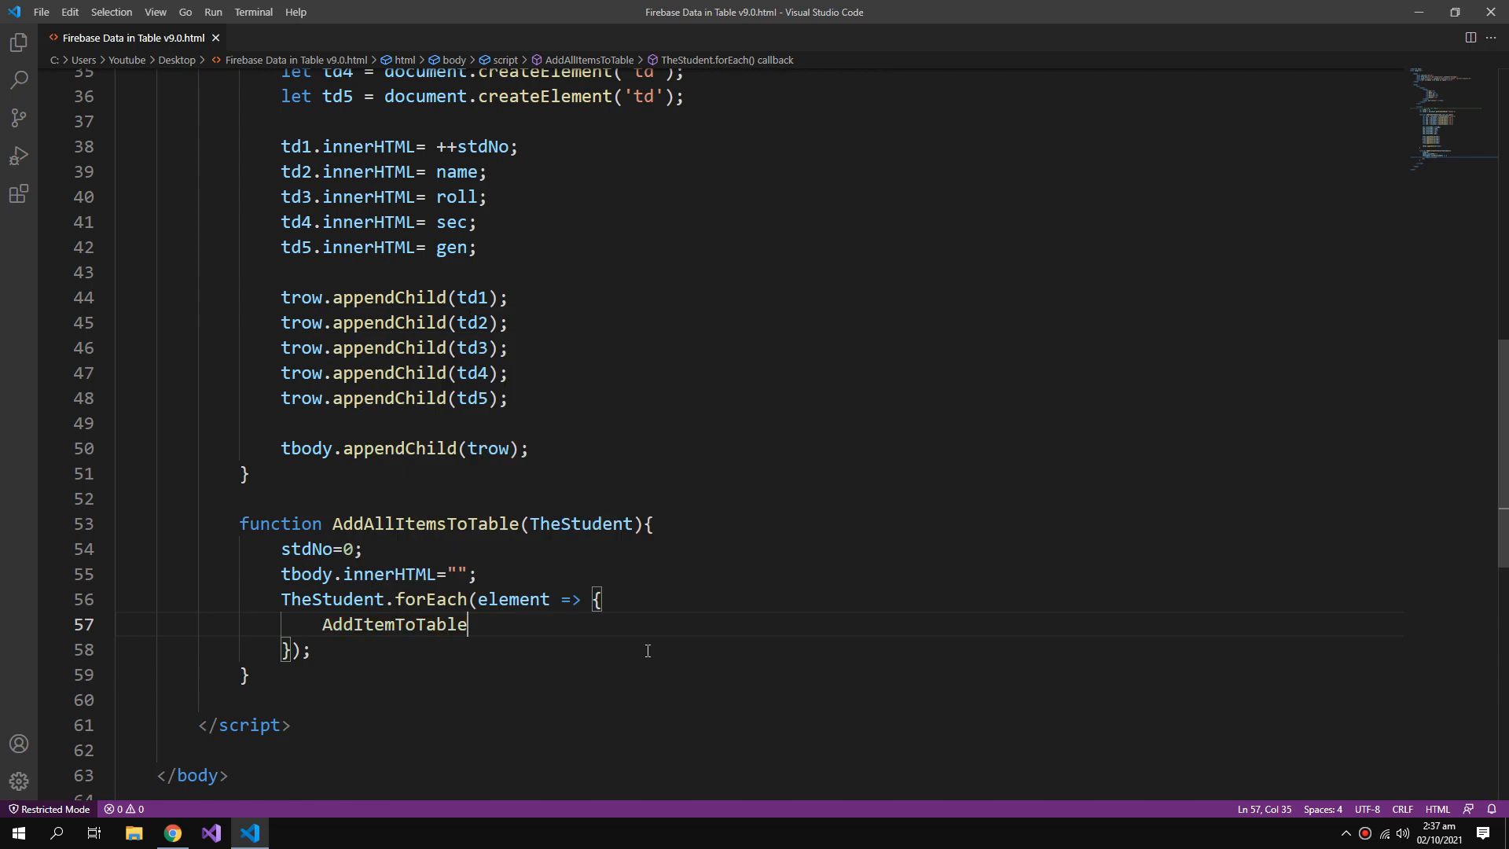
text((element.NameOfStd)
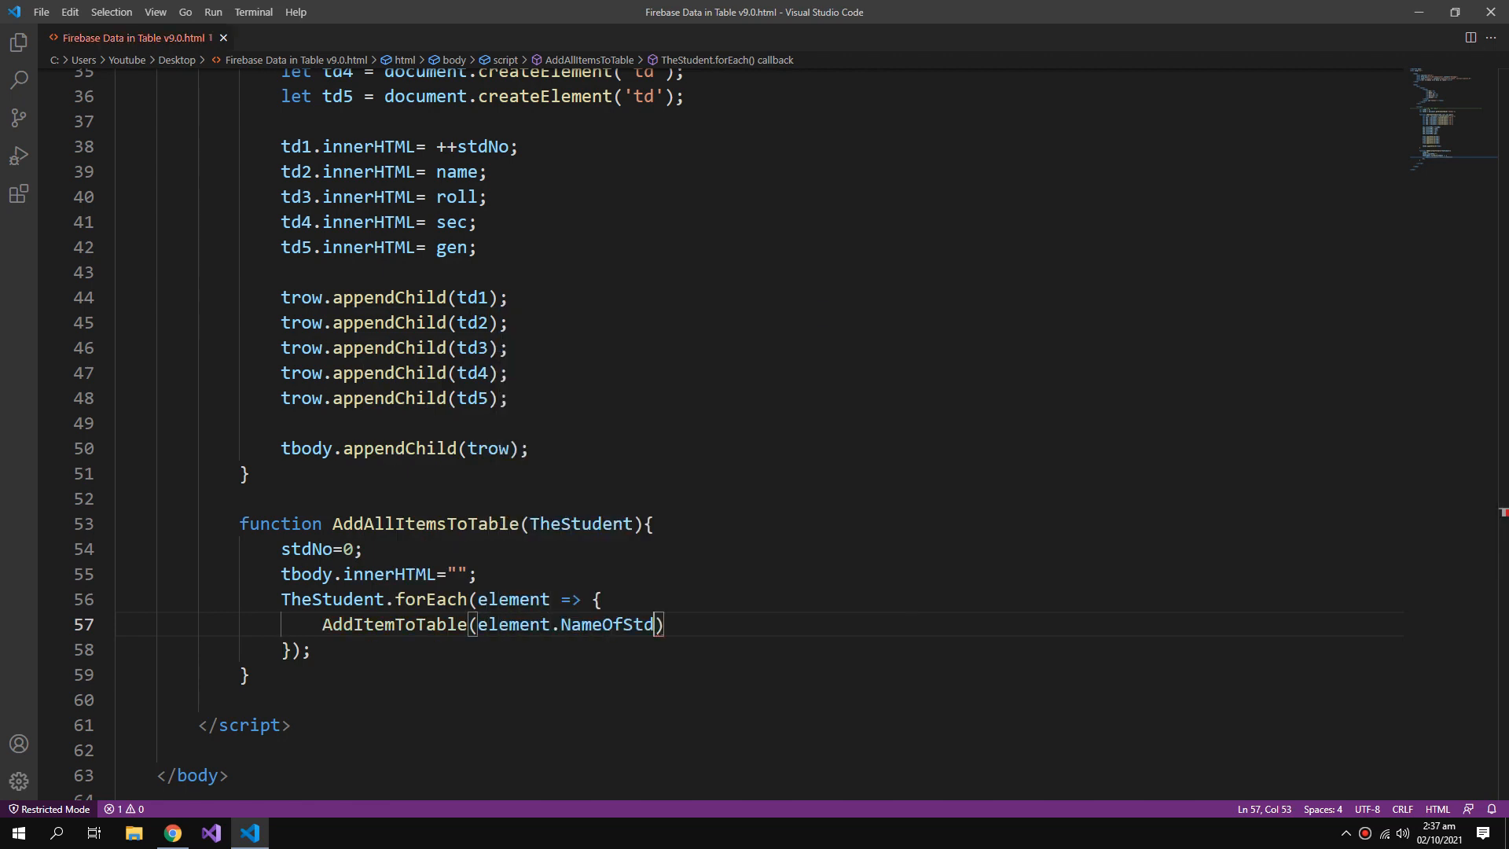
text(, e)
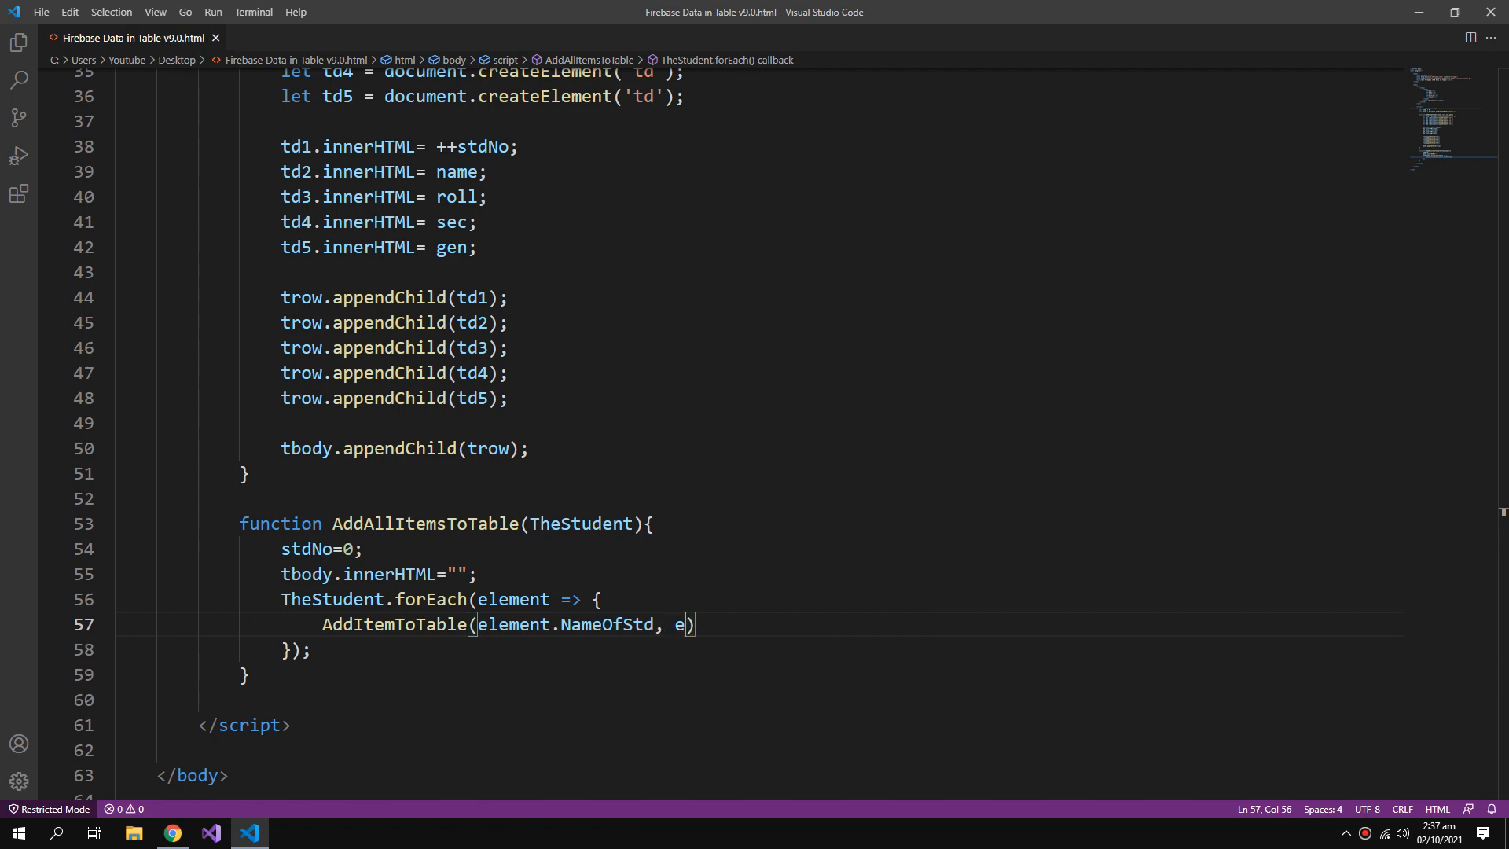
text(lement.RollNo)
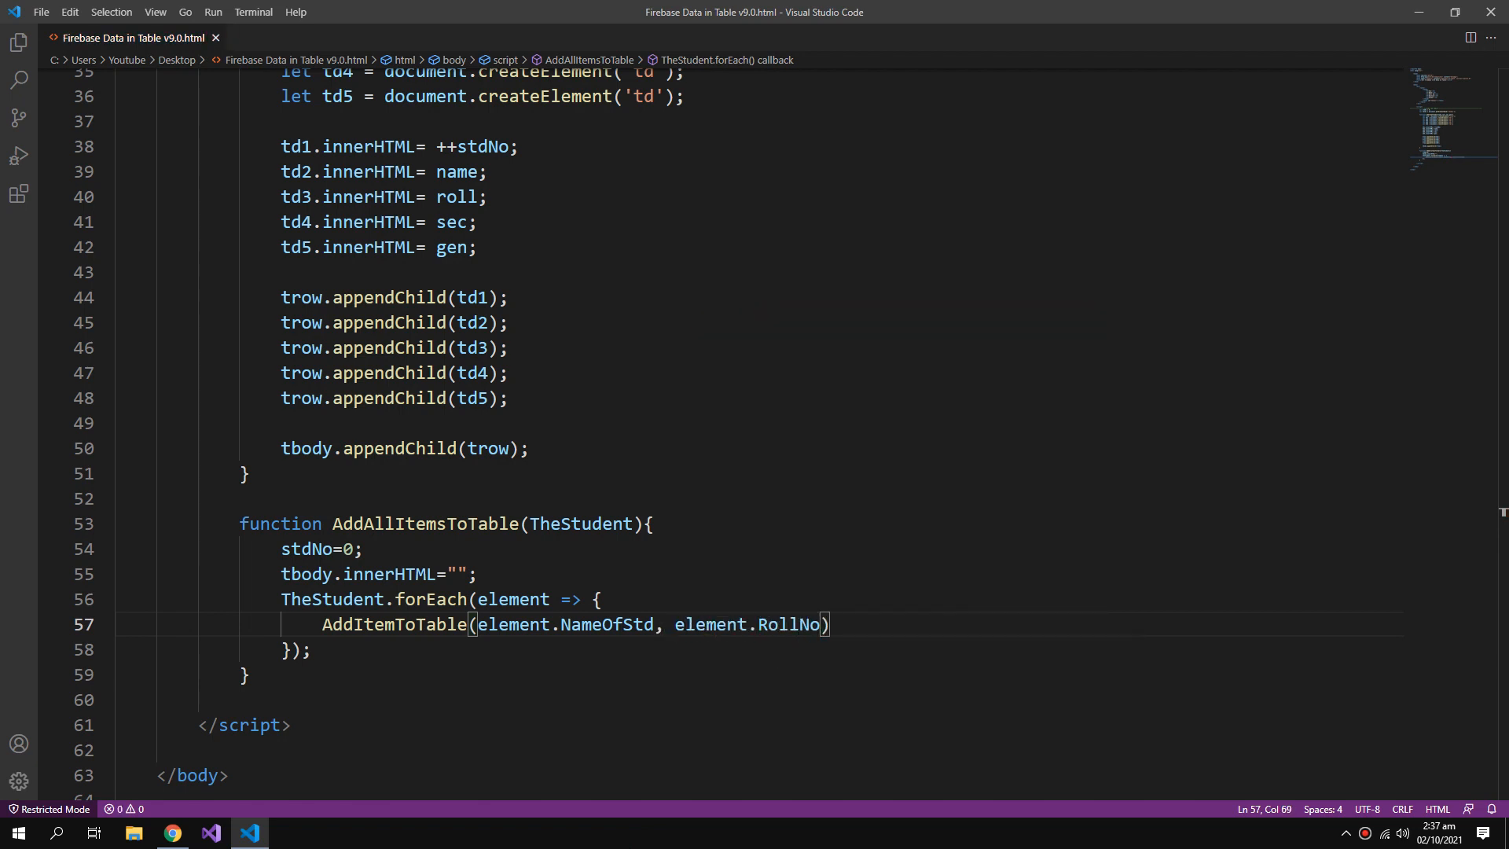
text(, element.Section, el)
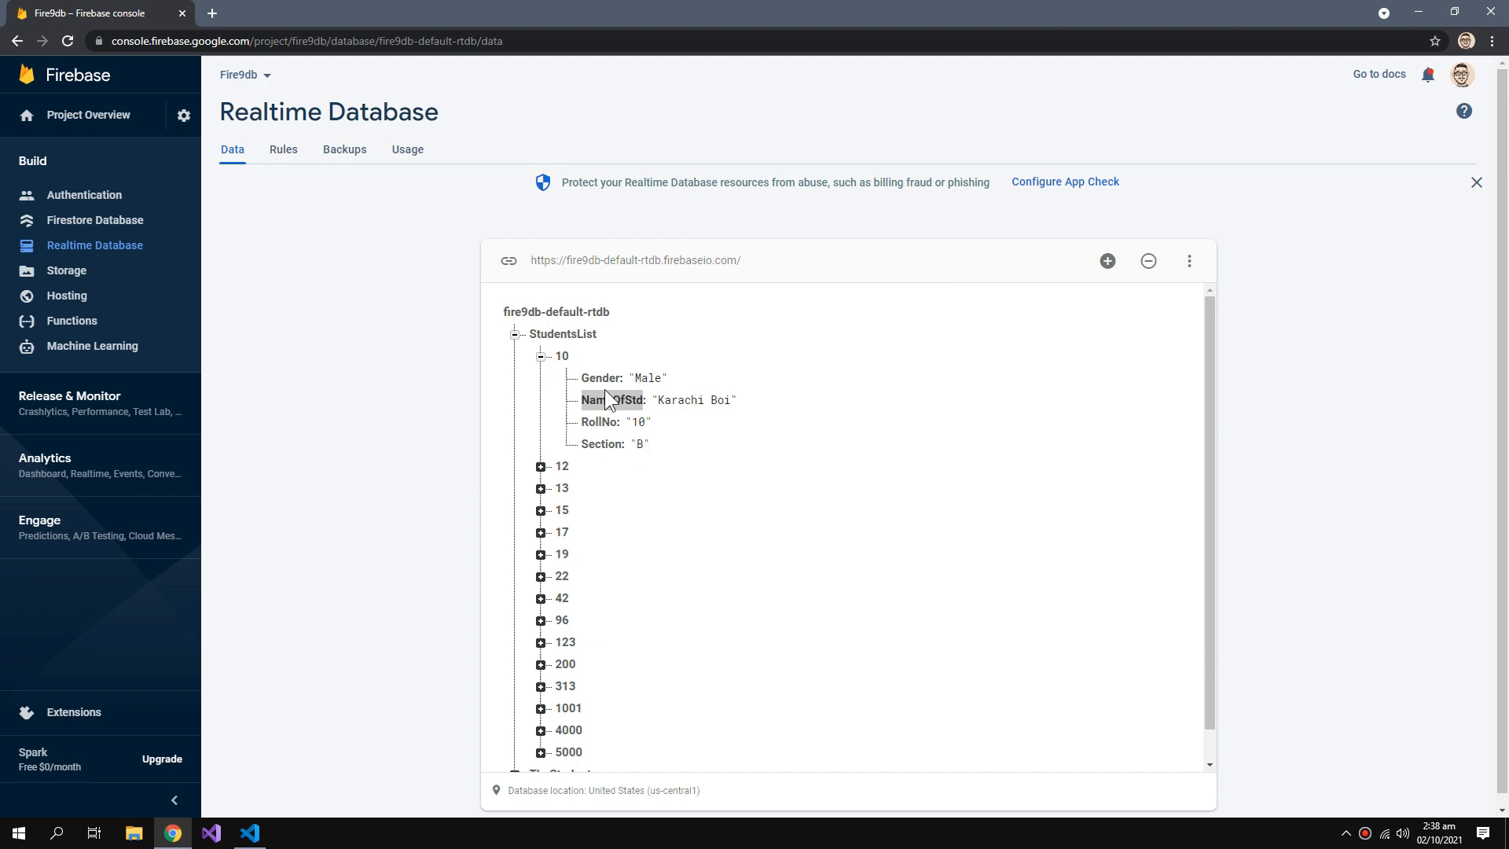
click(640, 443)
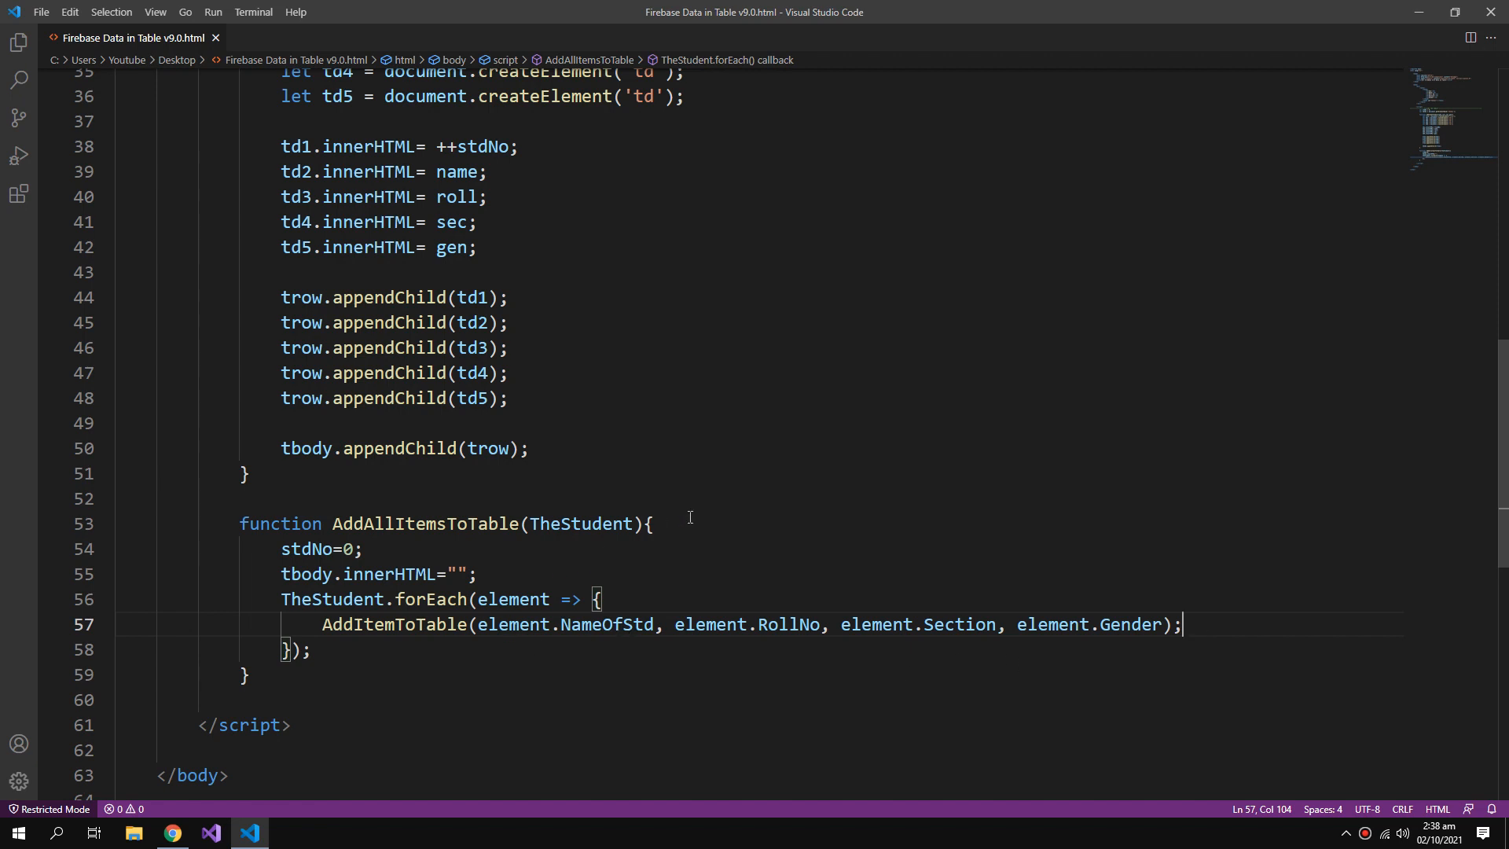
Open the HTML page in the default browser, showing only the unstyled column headings.
right_click(649, 430)
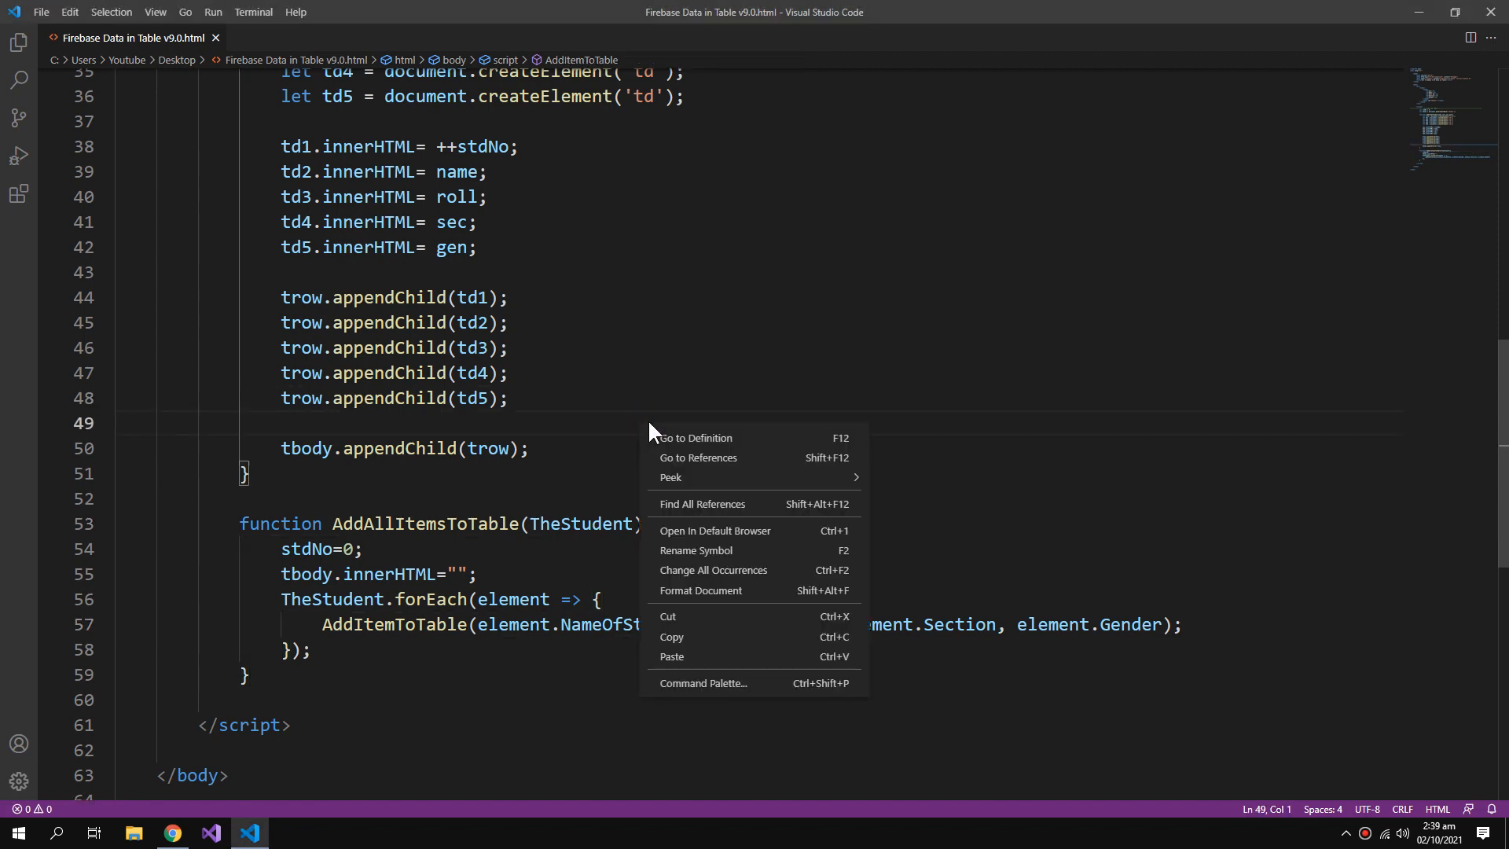
click(829, 543)
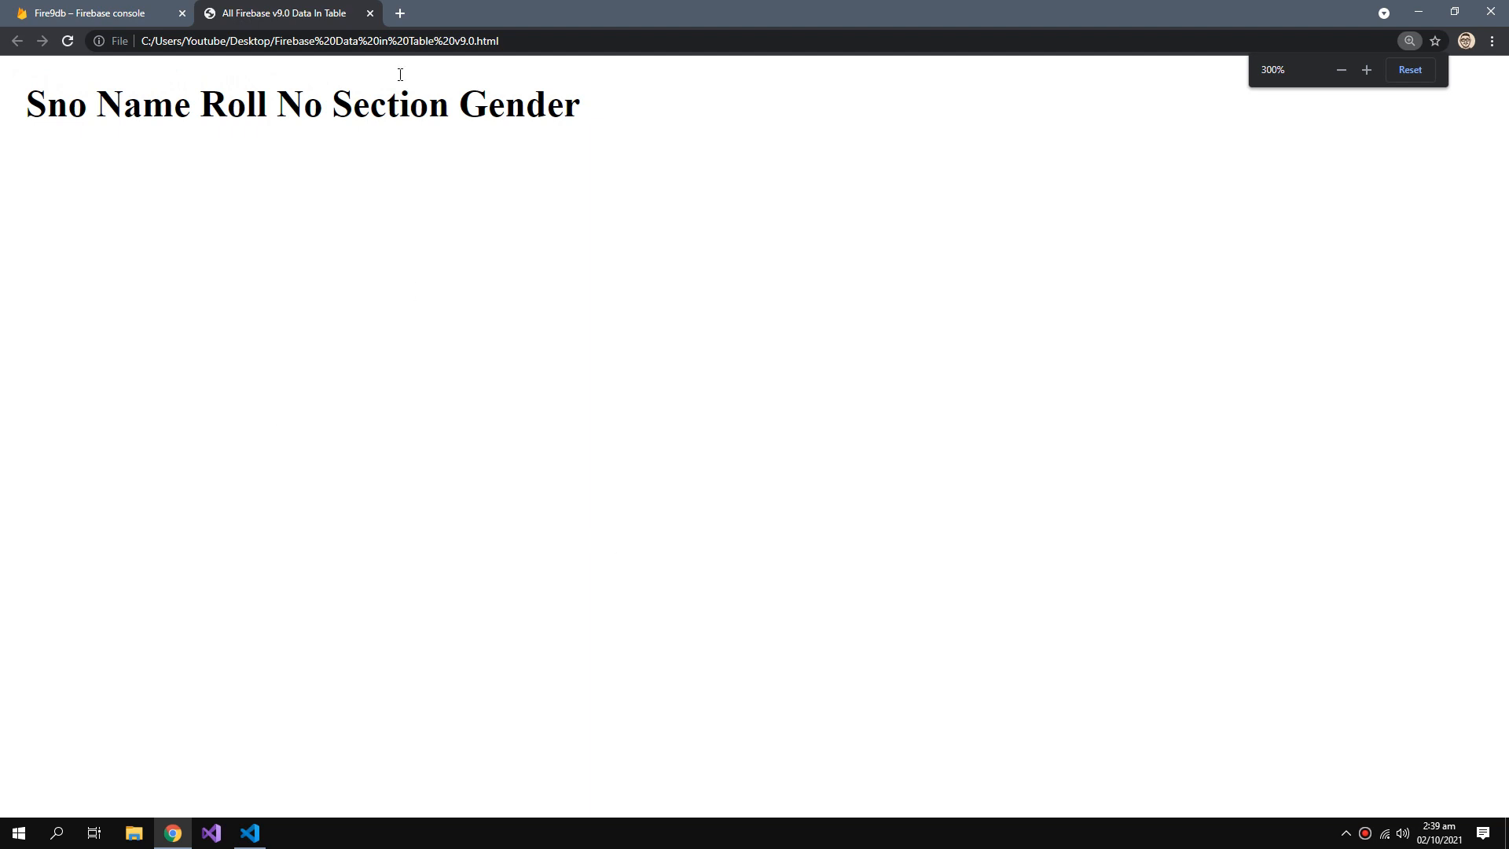
text(boo)
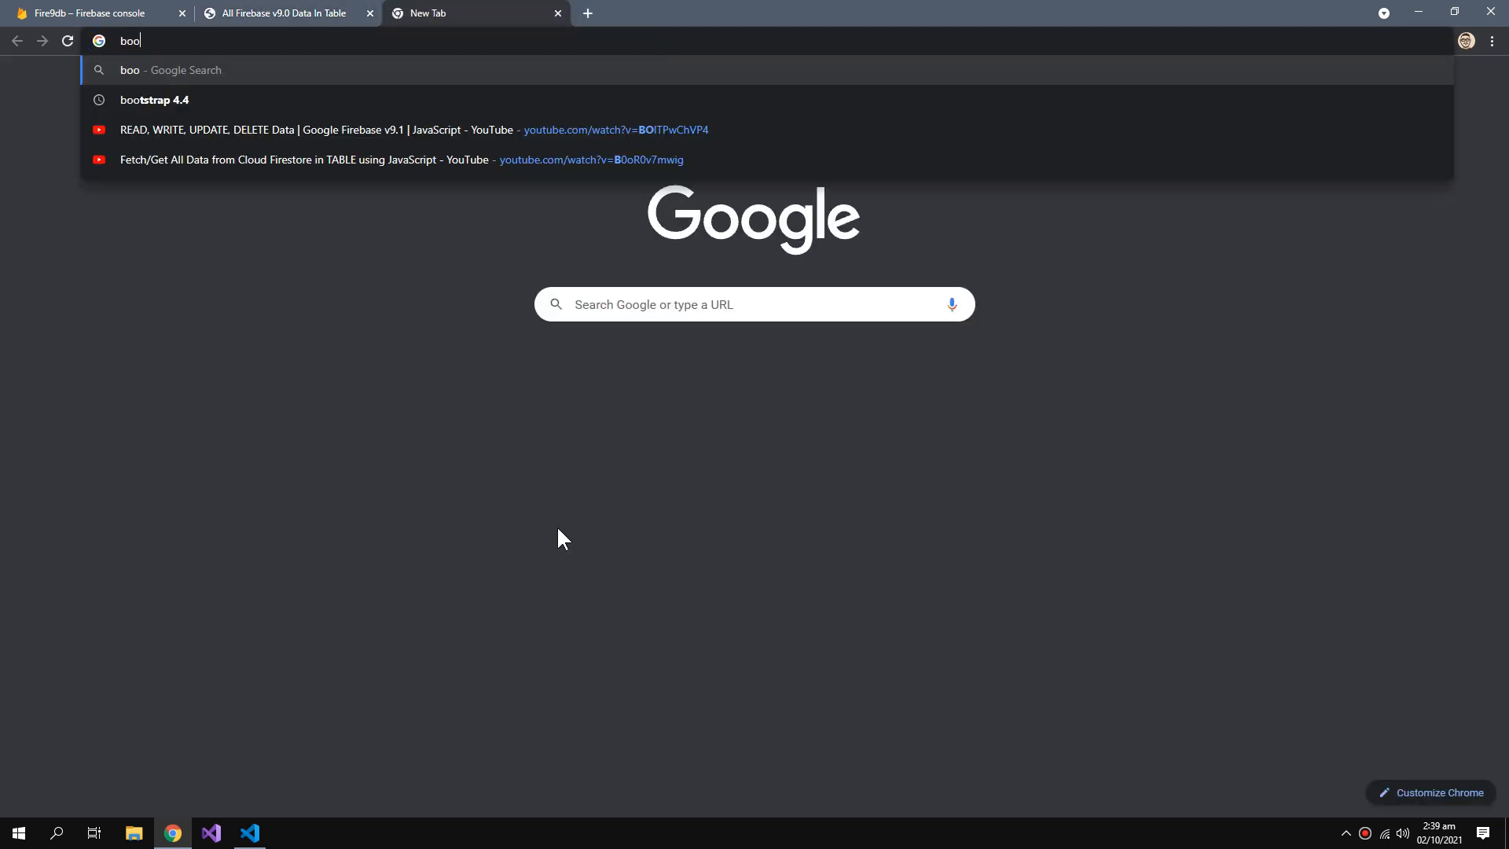
Search 'bootstrap 4.4', copy the CSS stylesheet link from the Introduction page, and return to the editor.
text(t)
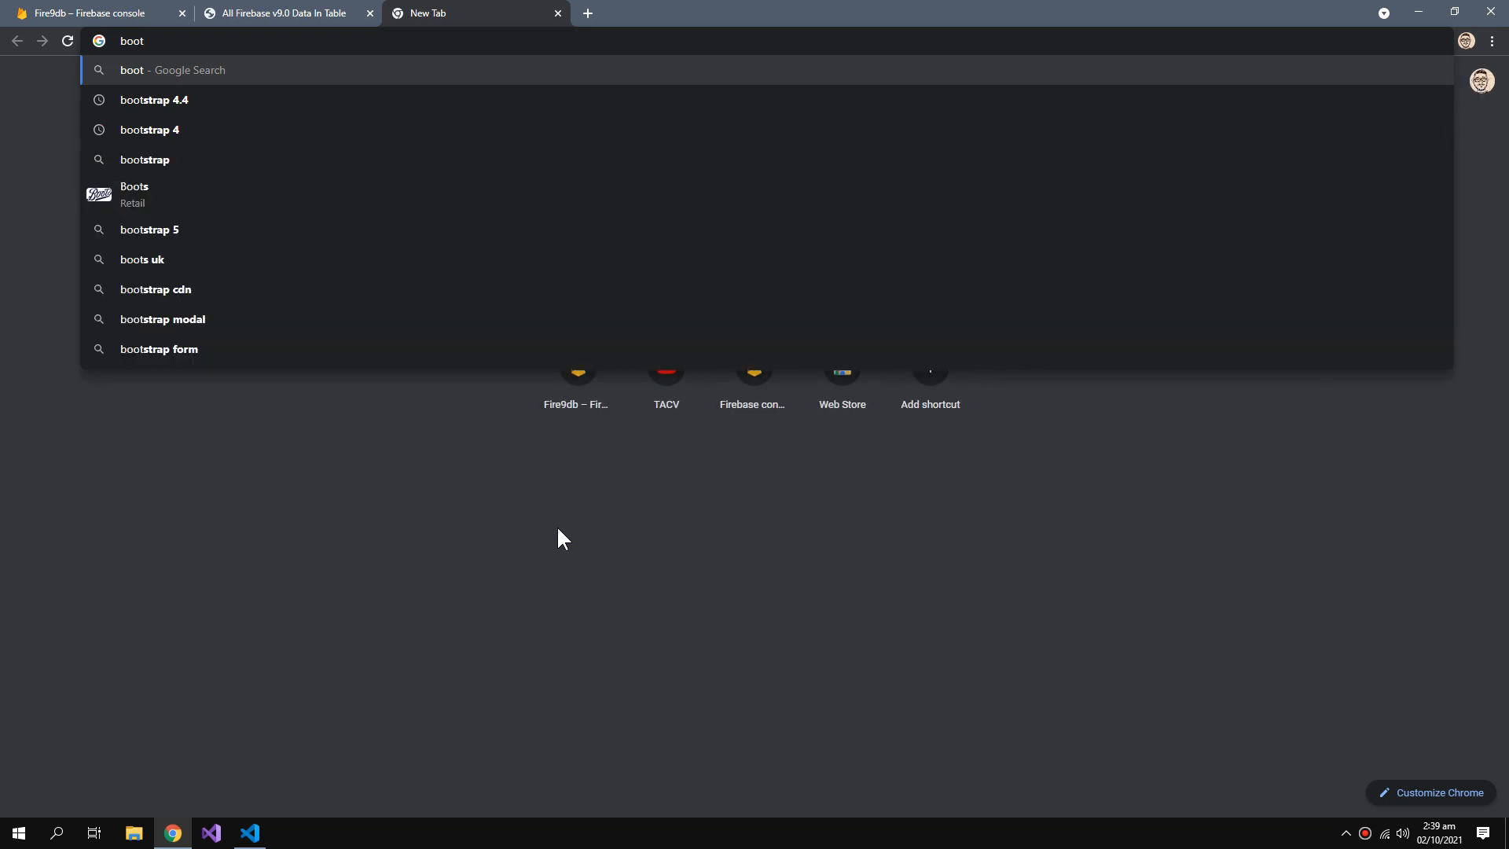
click(153, 99)
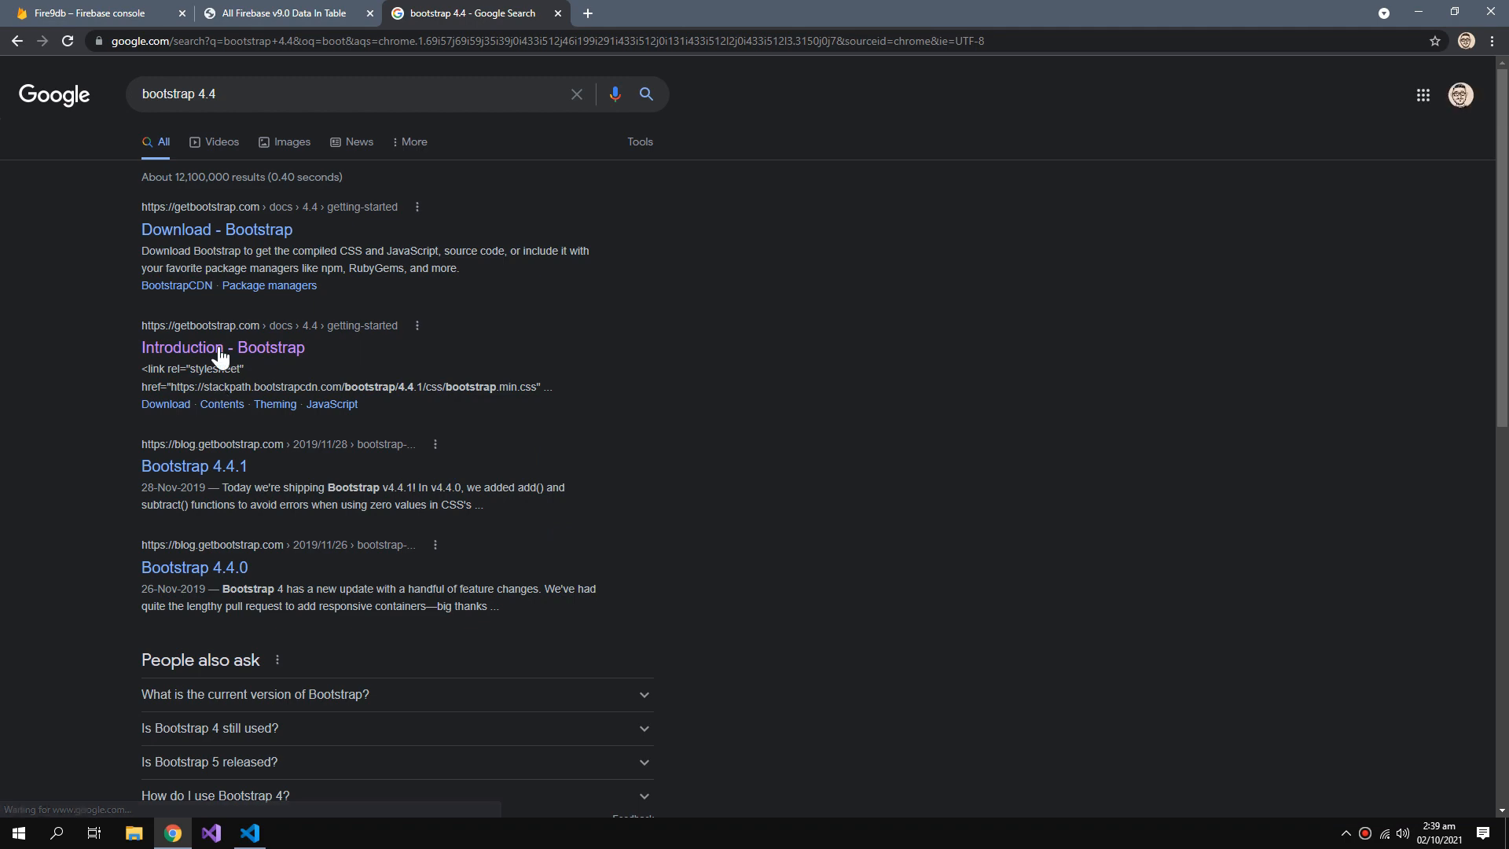
click(222, 346)
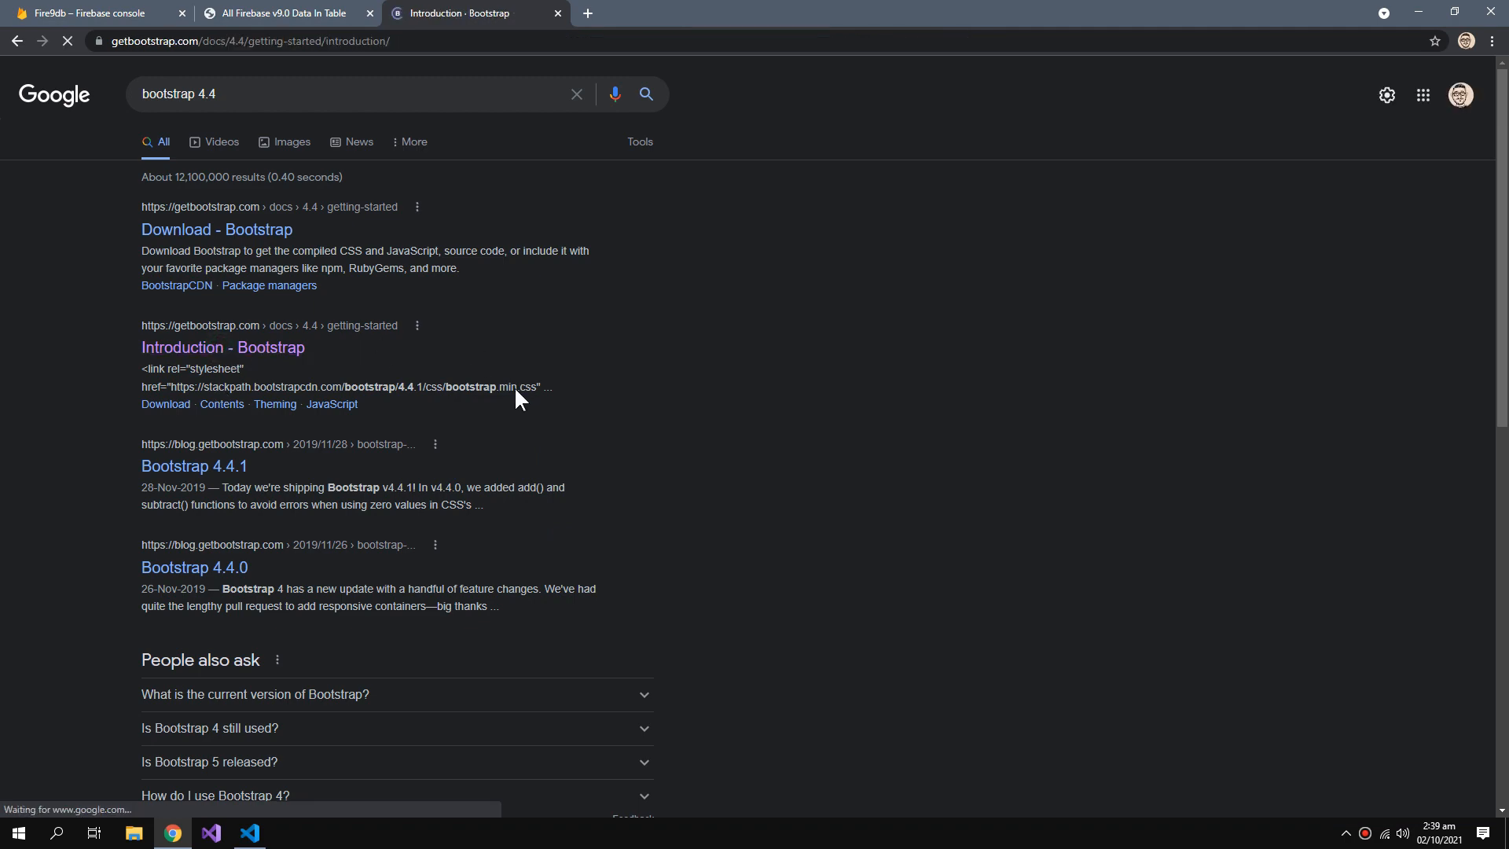
click(222, 347)
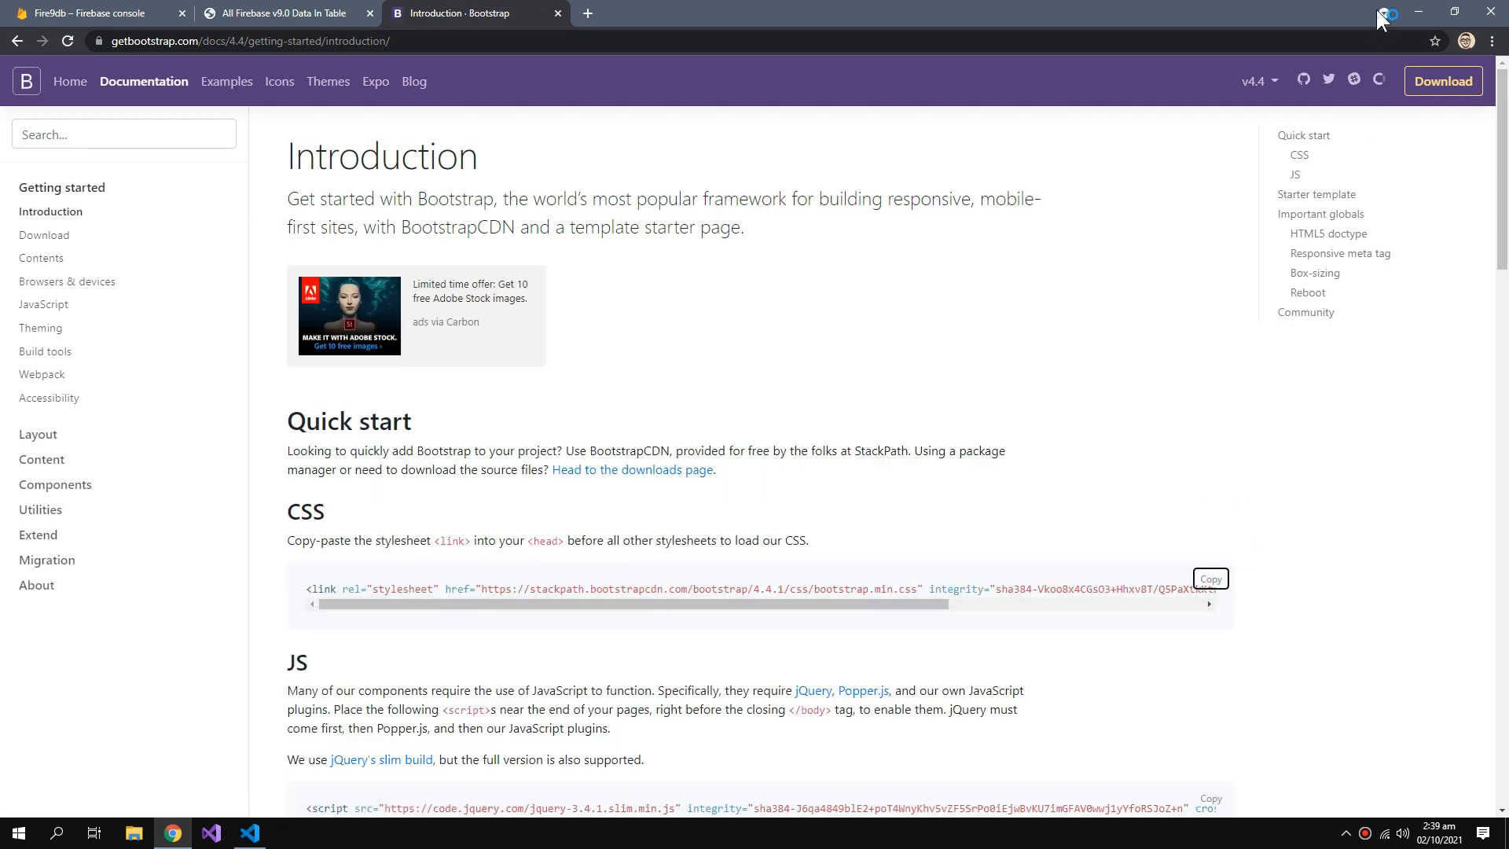
click(248, 833)
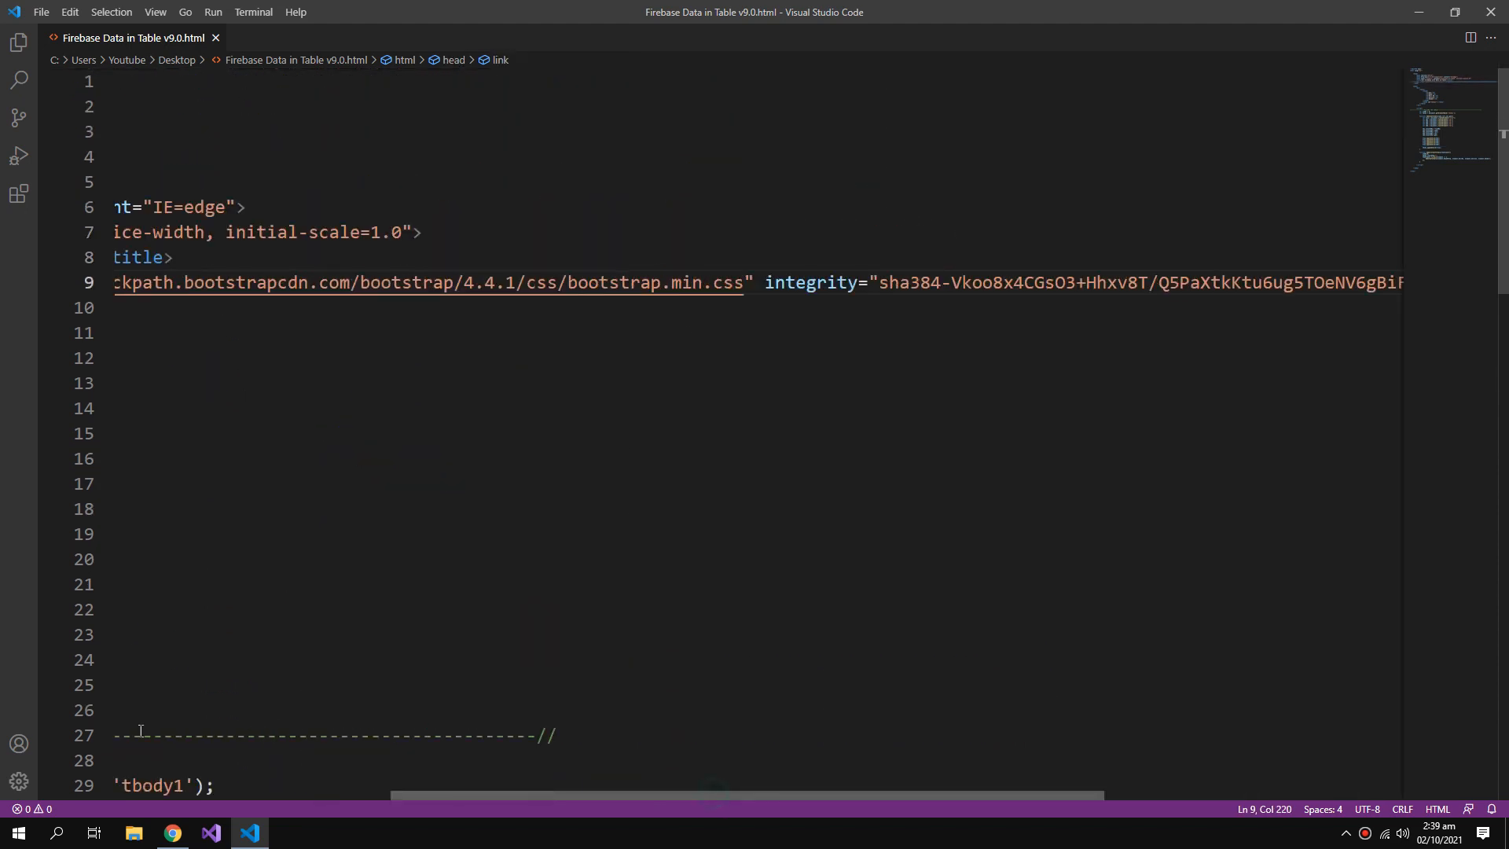
Give the table class="table" and the div class="container mt-3", then reload to see Bootstrap styling.
scroll(left, 3)
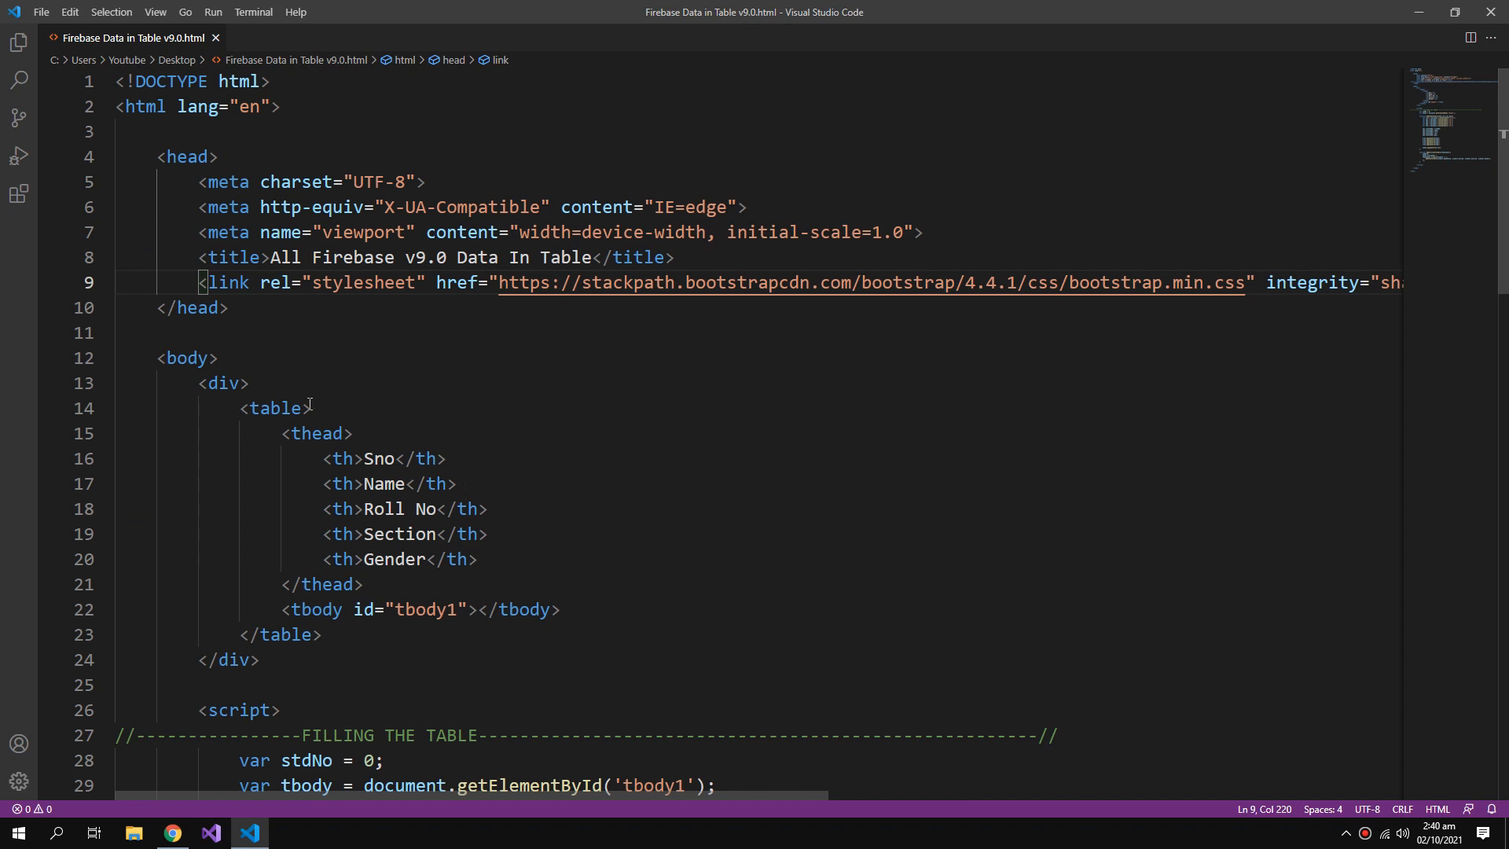
text(class="T)
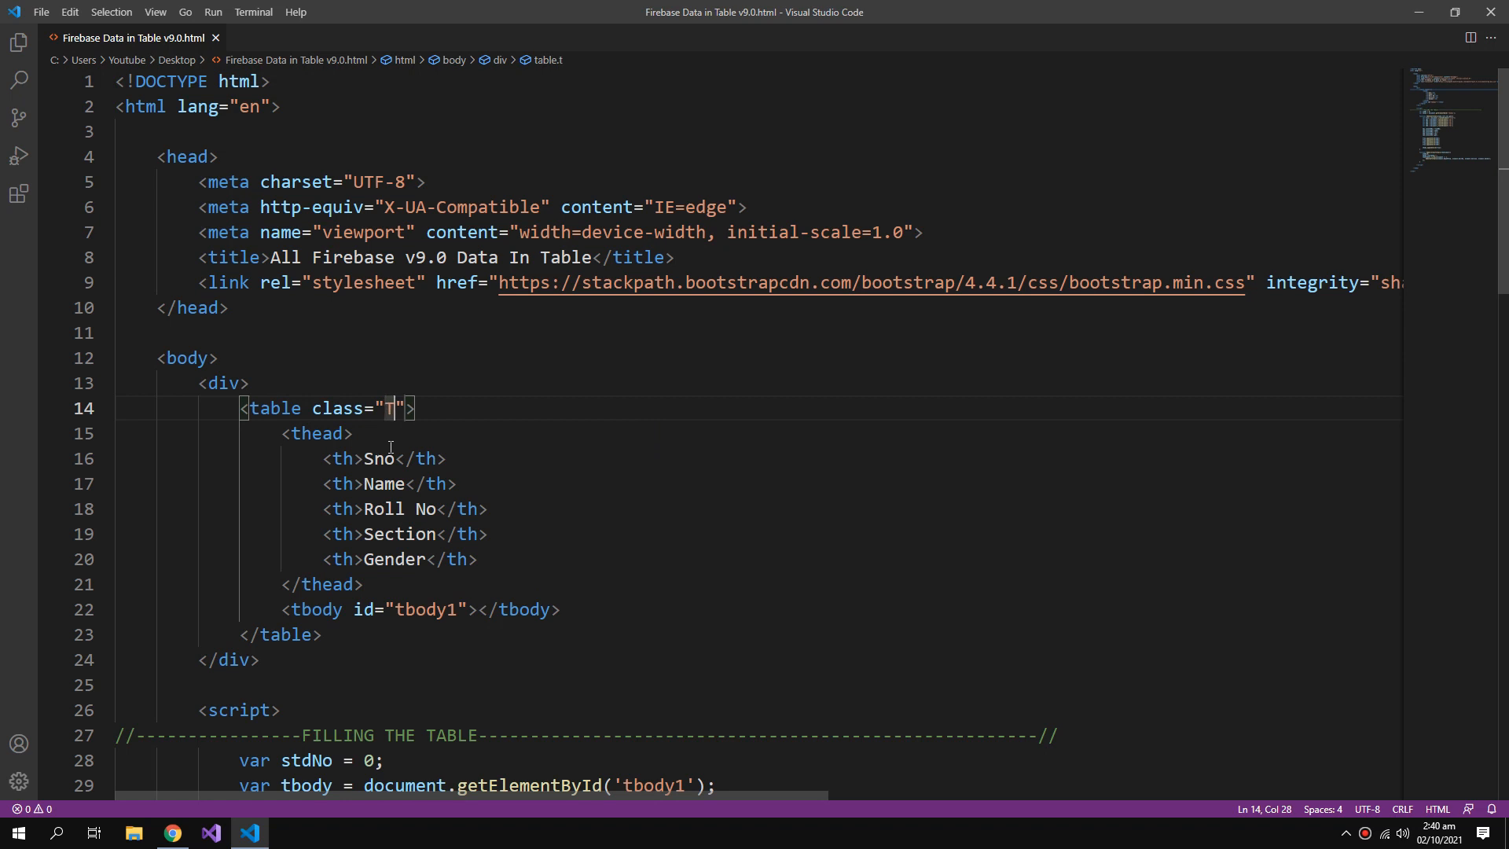
text(able)
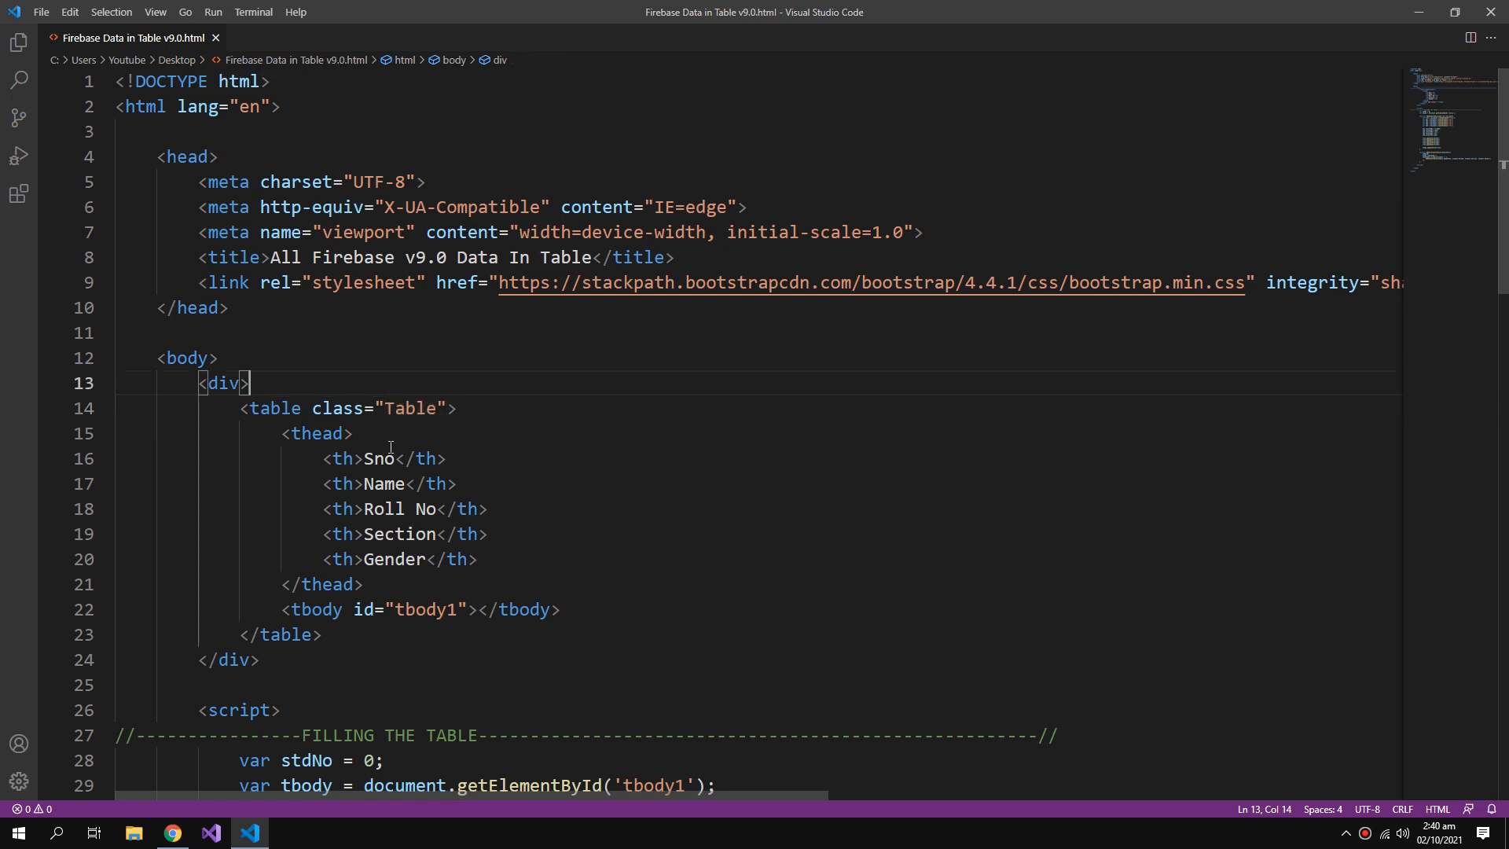
text(" ")
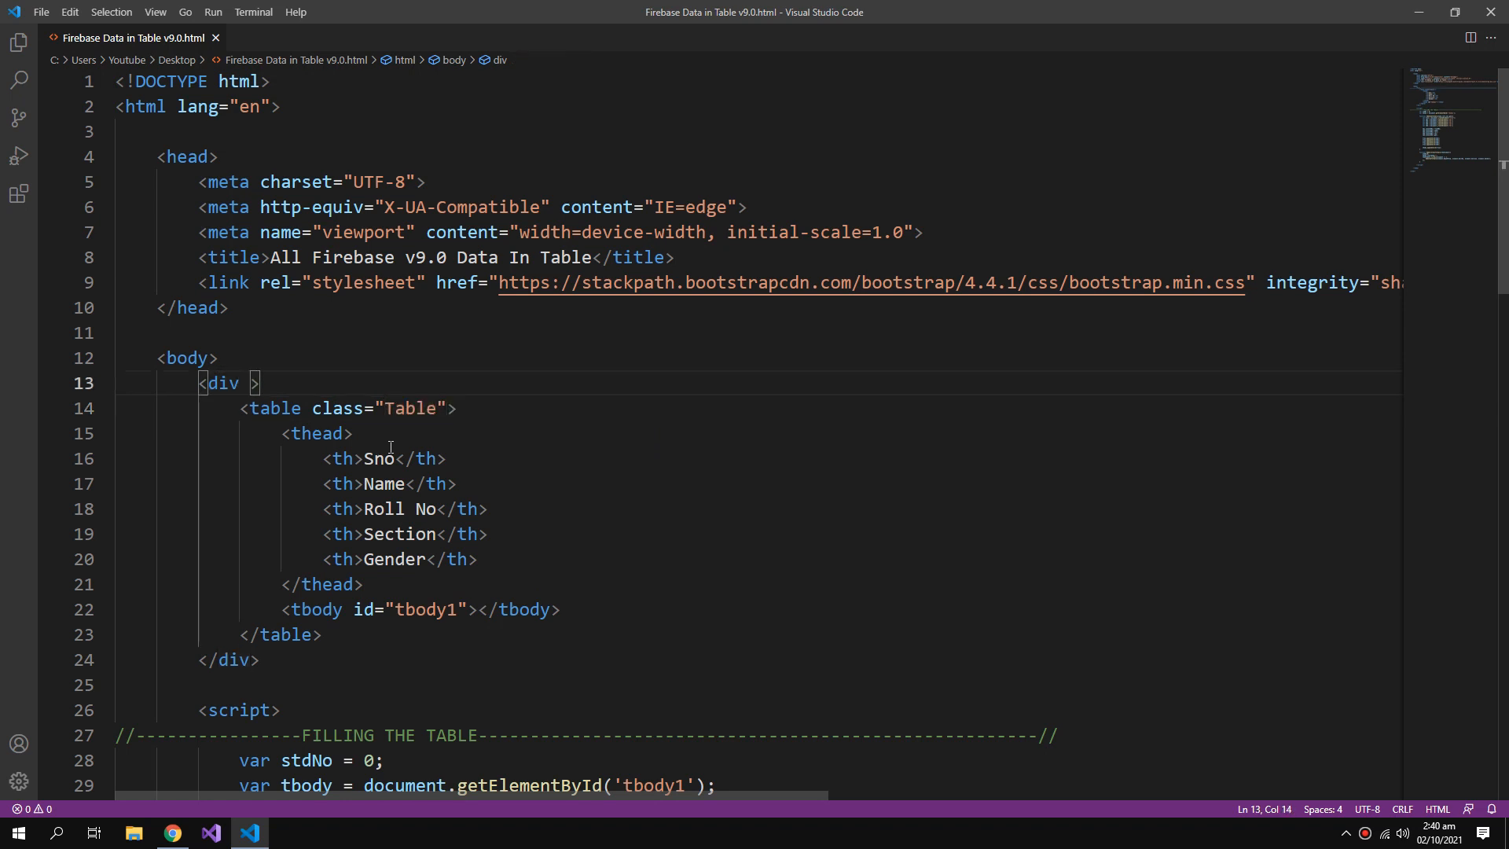
text(class="c")
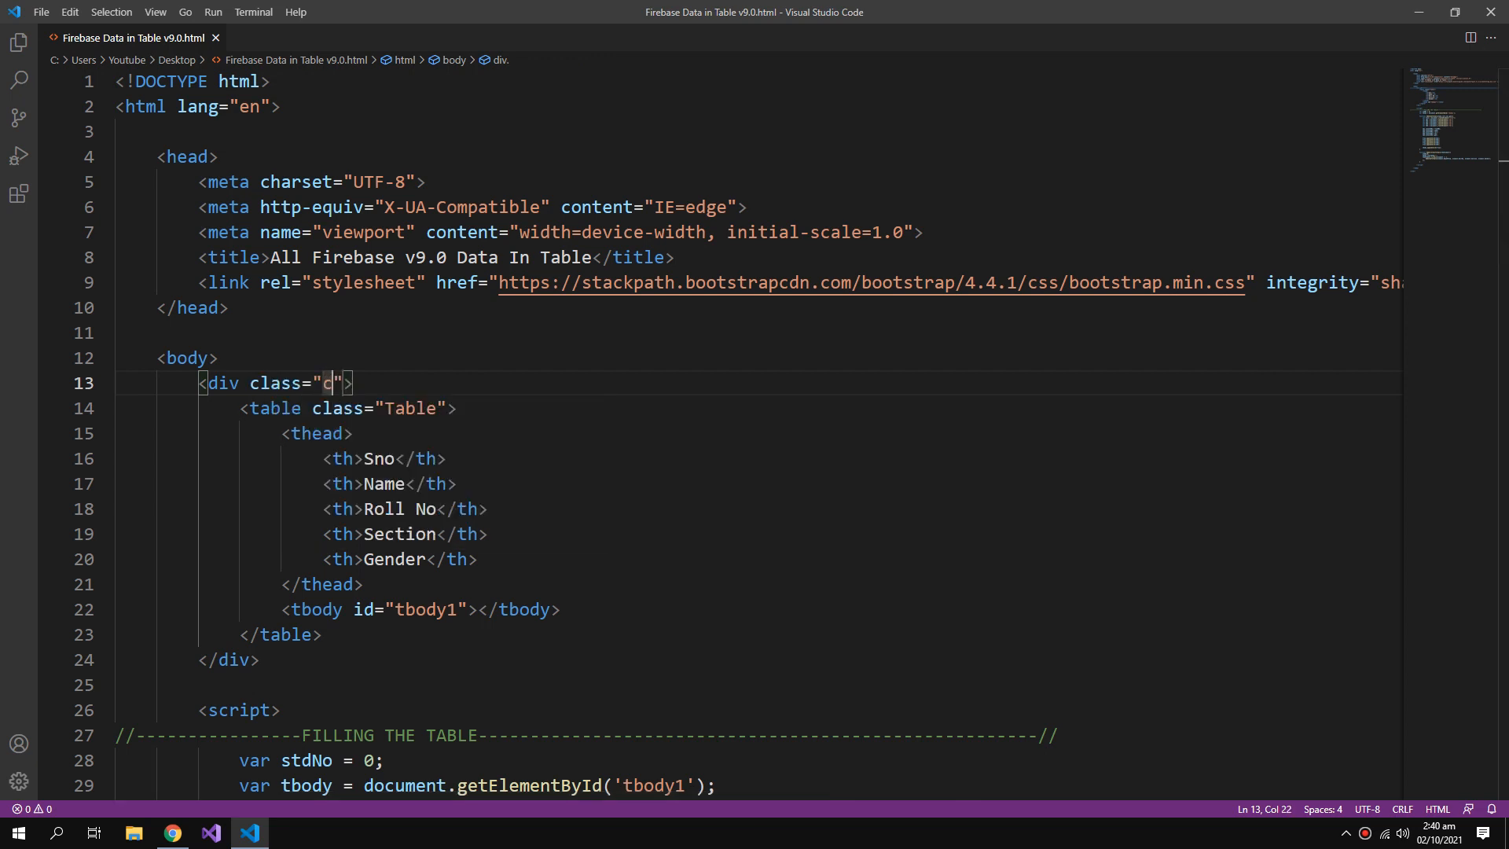
text(ontainer)
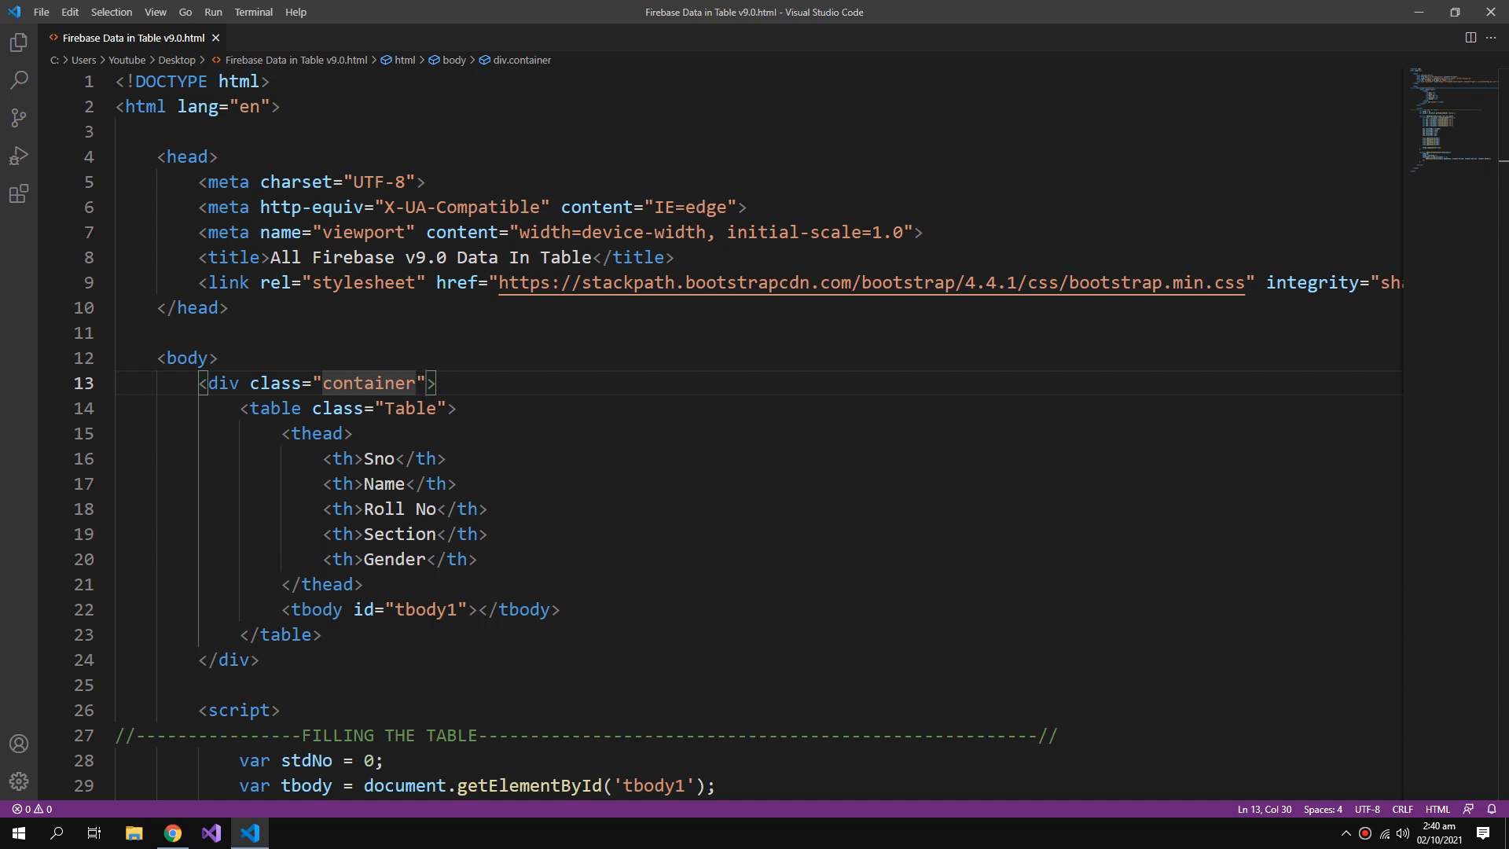
text(mt)
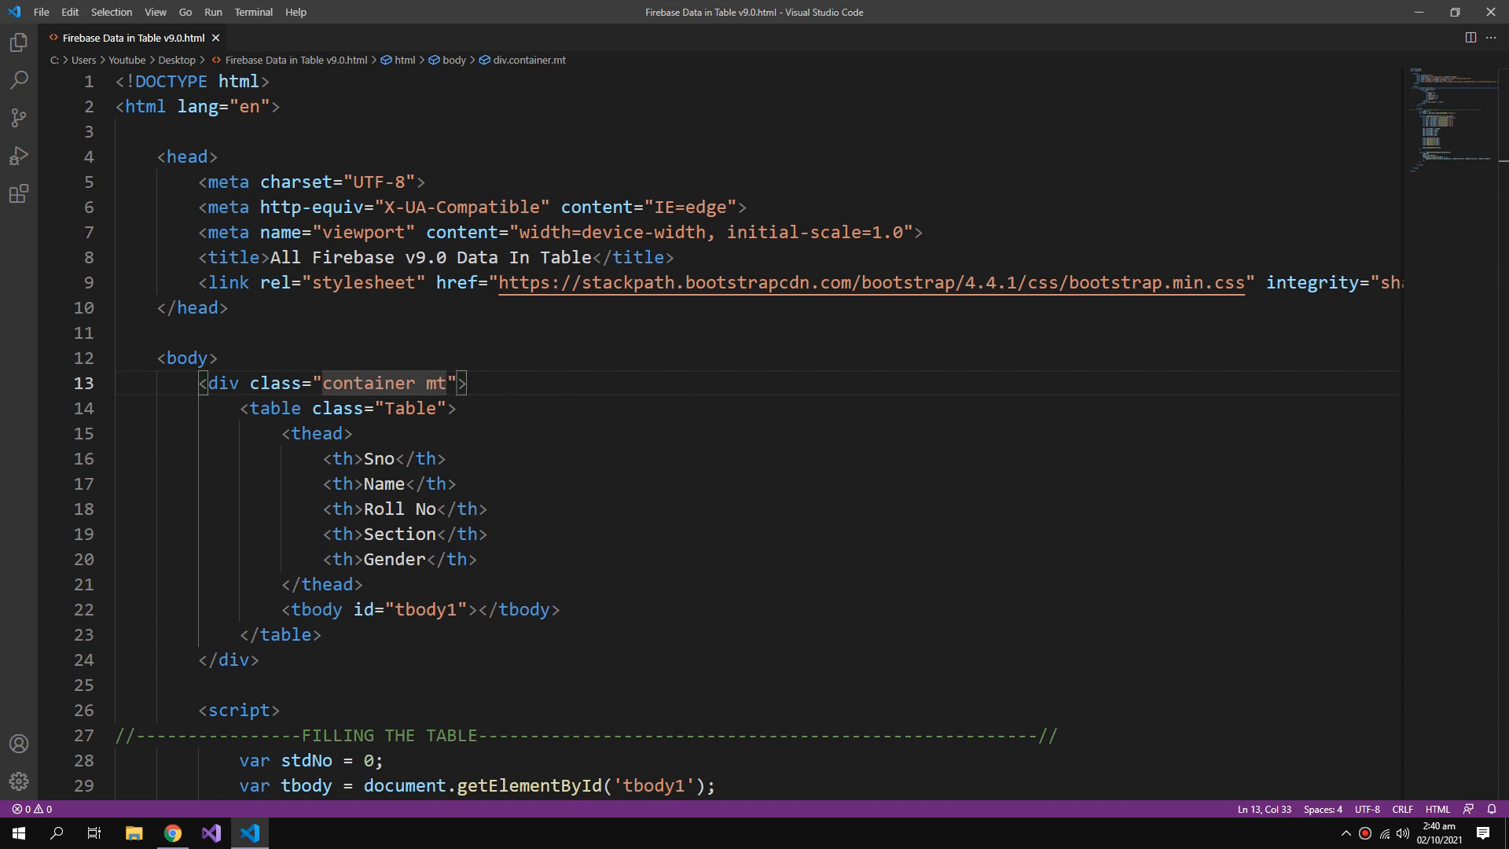
text(-3)
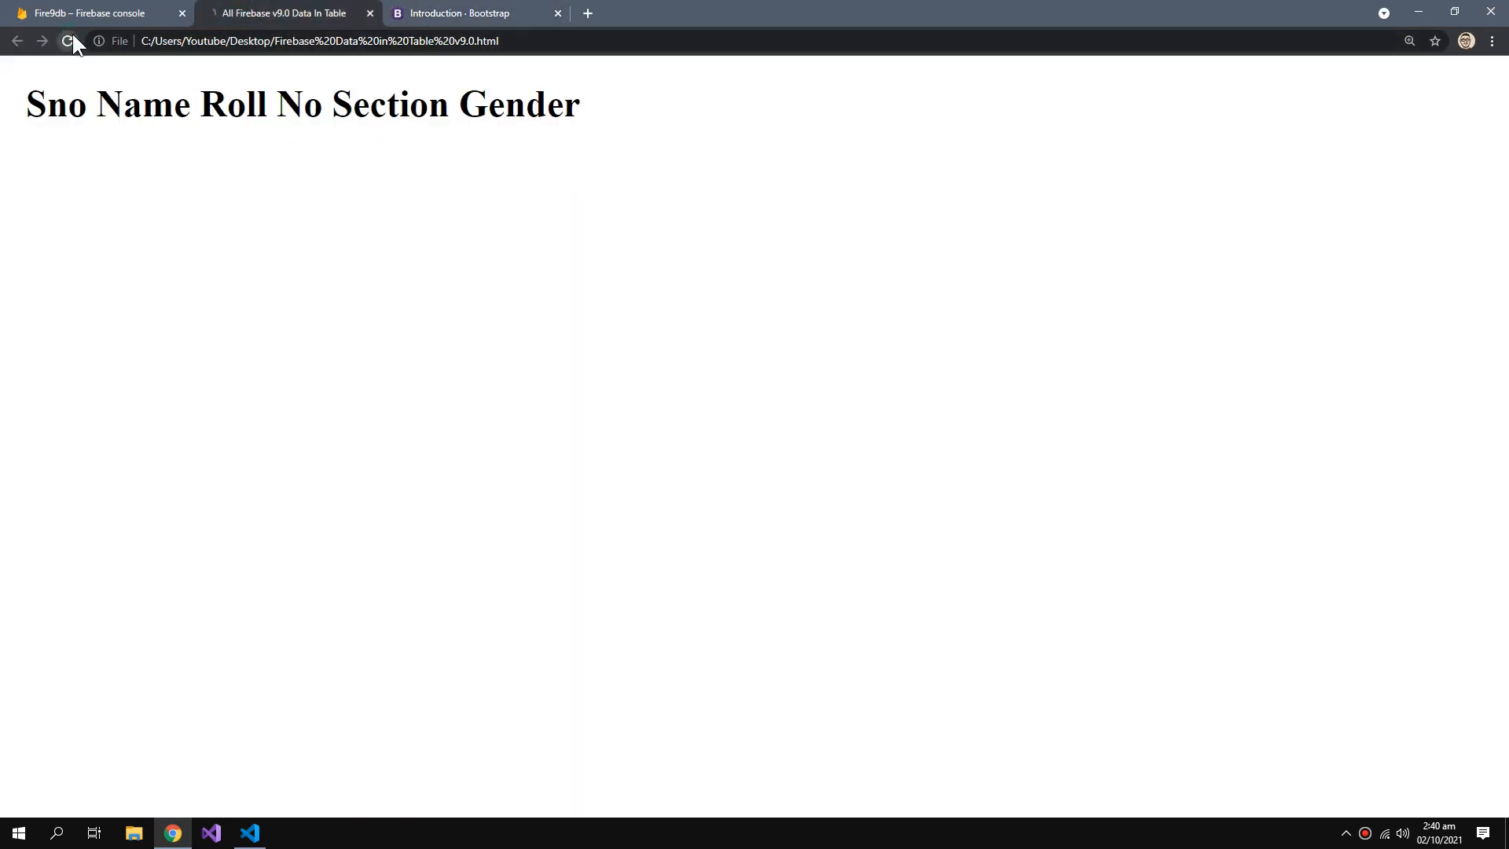
click(67, 41)
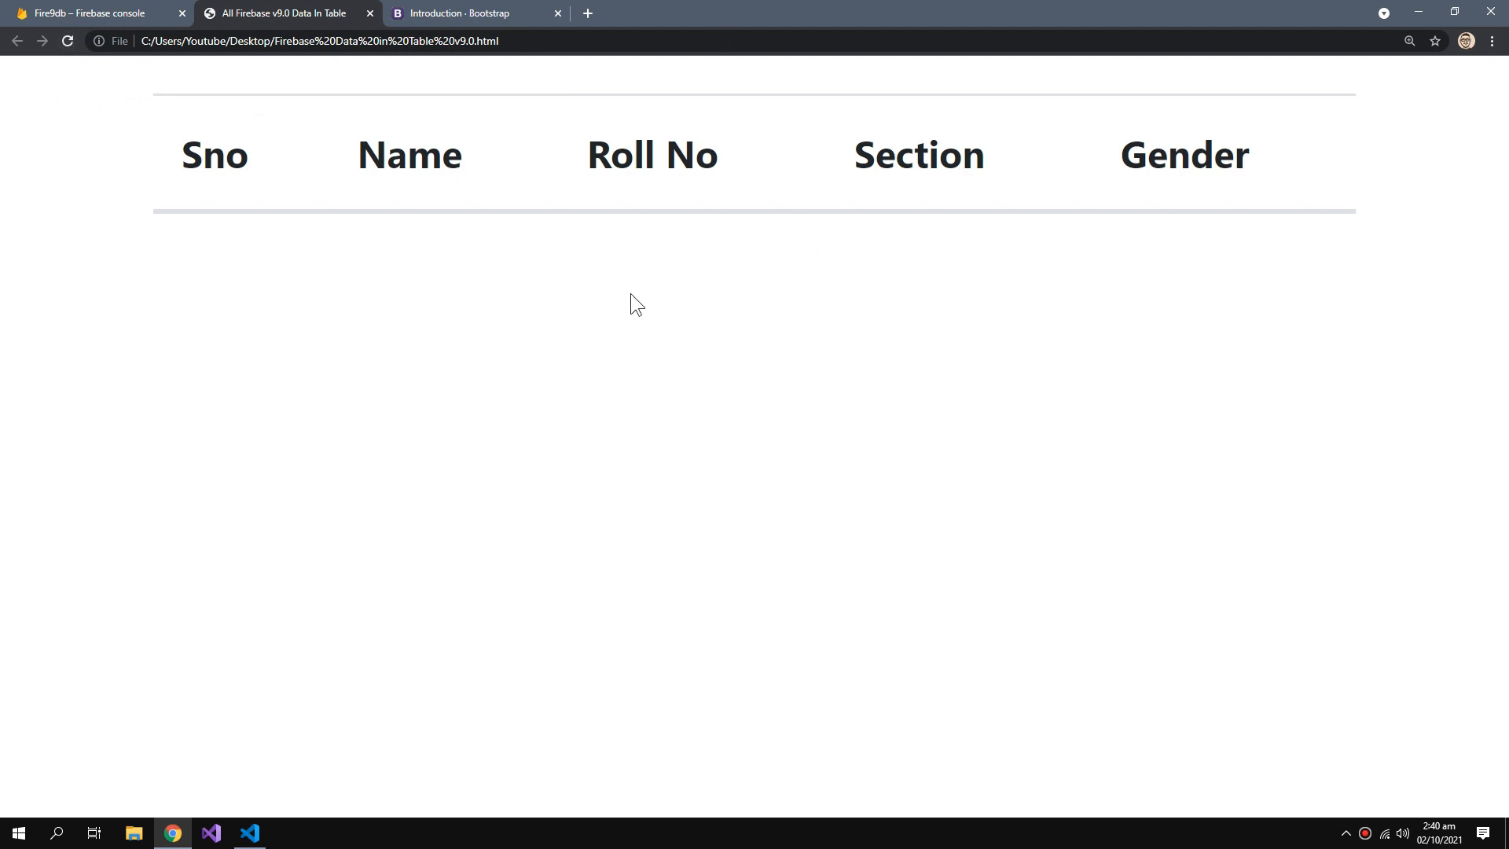
click(250, 839)
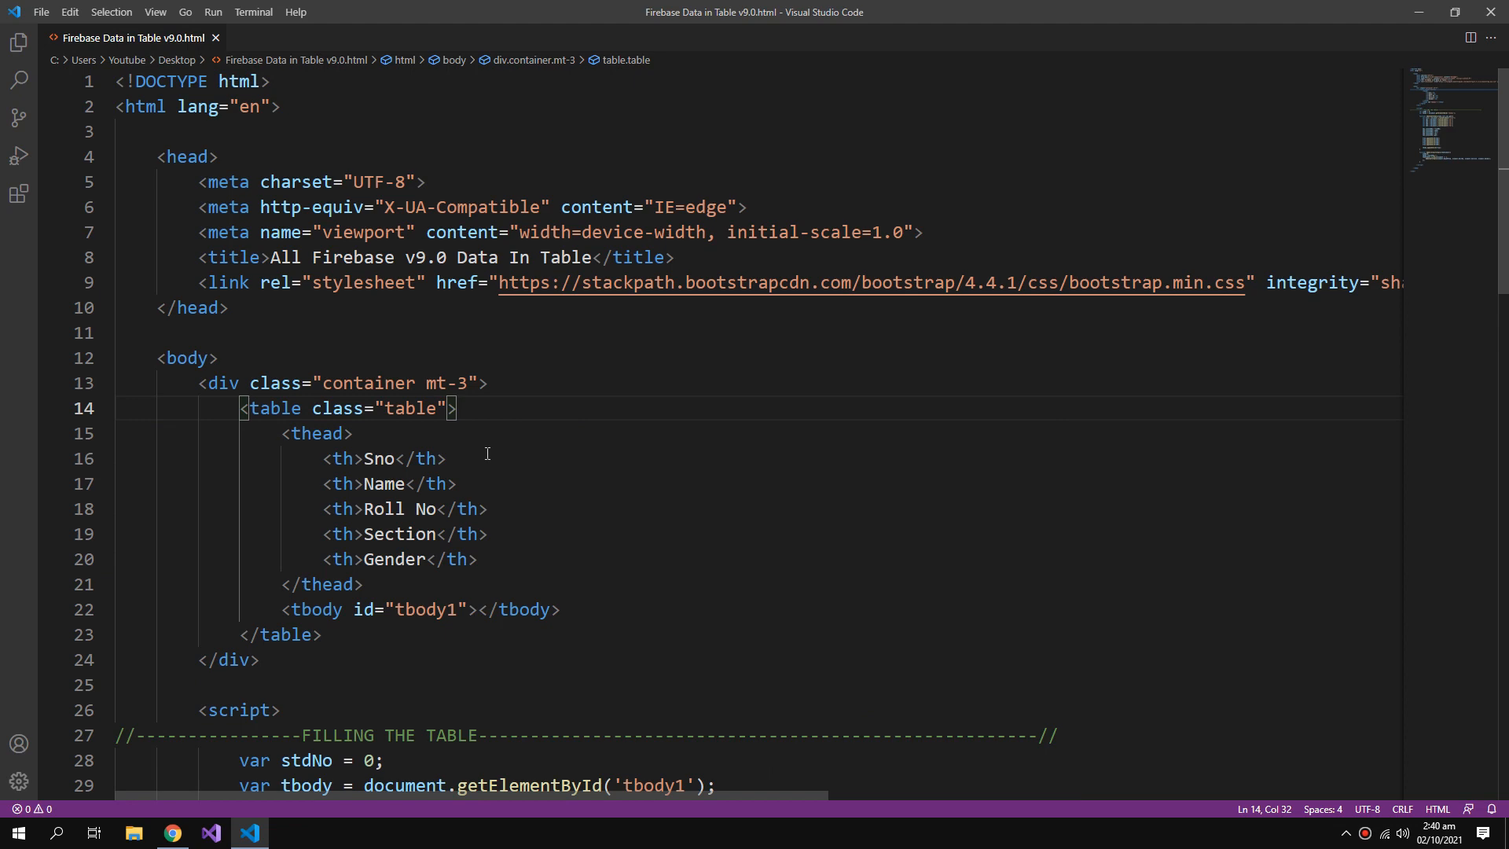
Change the table class to "table table-dark" so the header row renders dark.
text(table-dark)
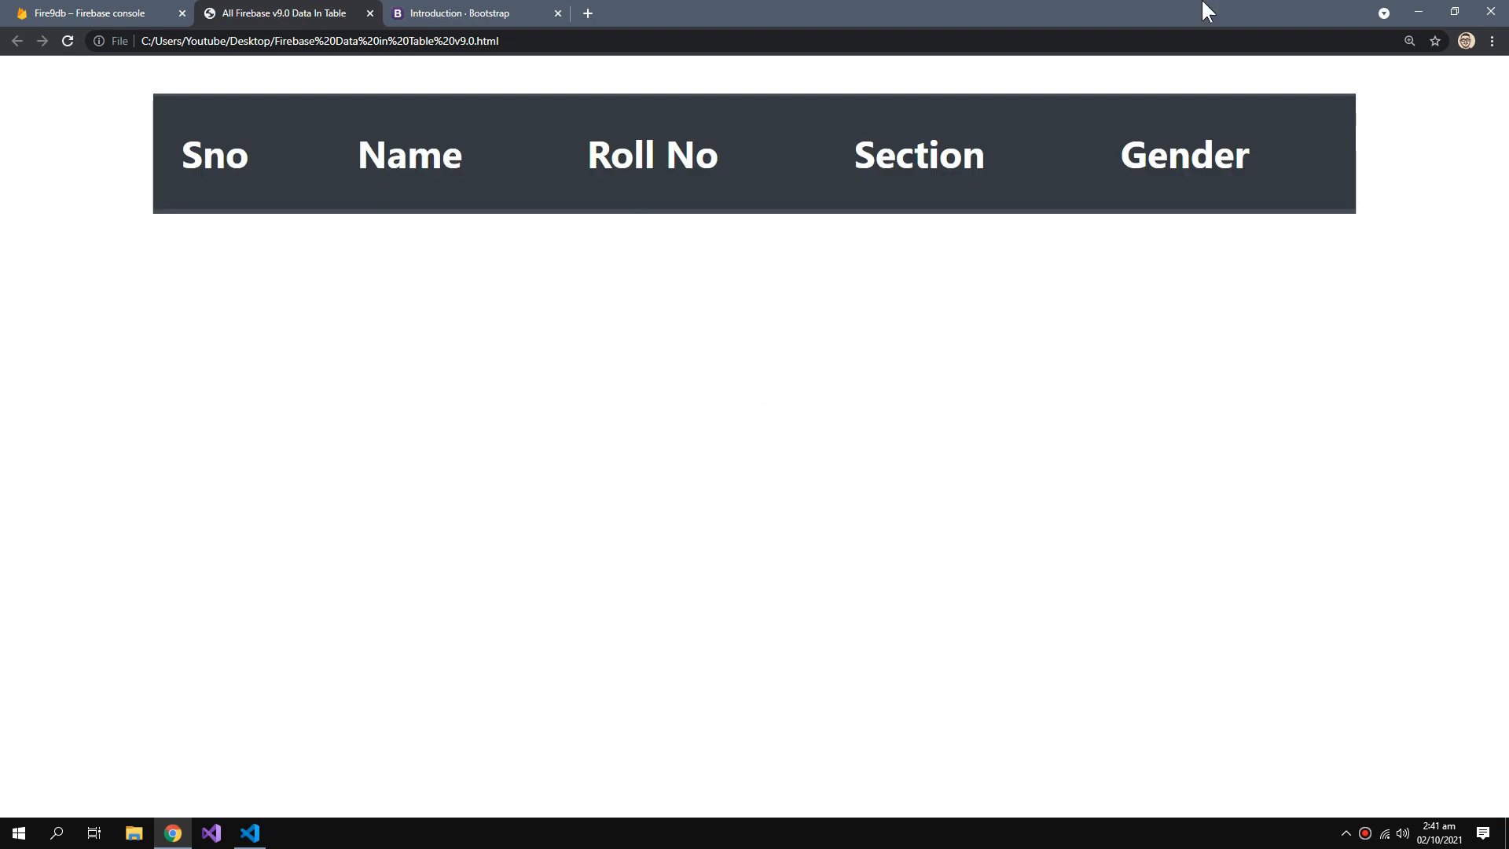
click(249, 833)
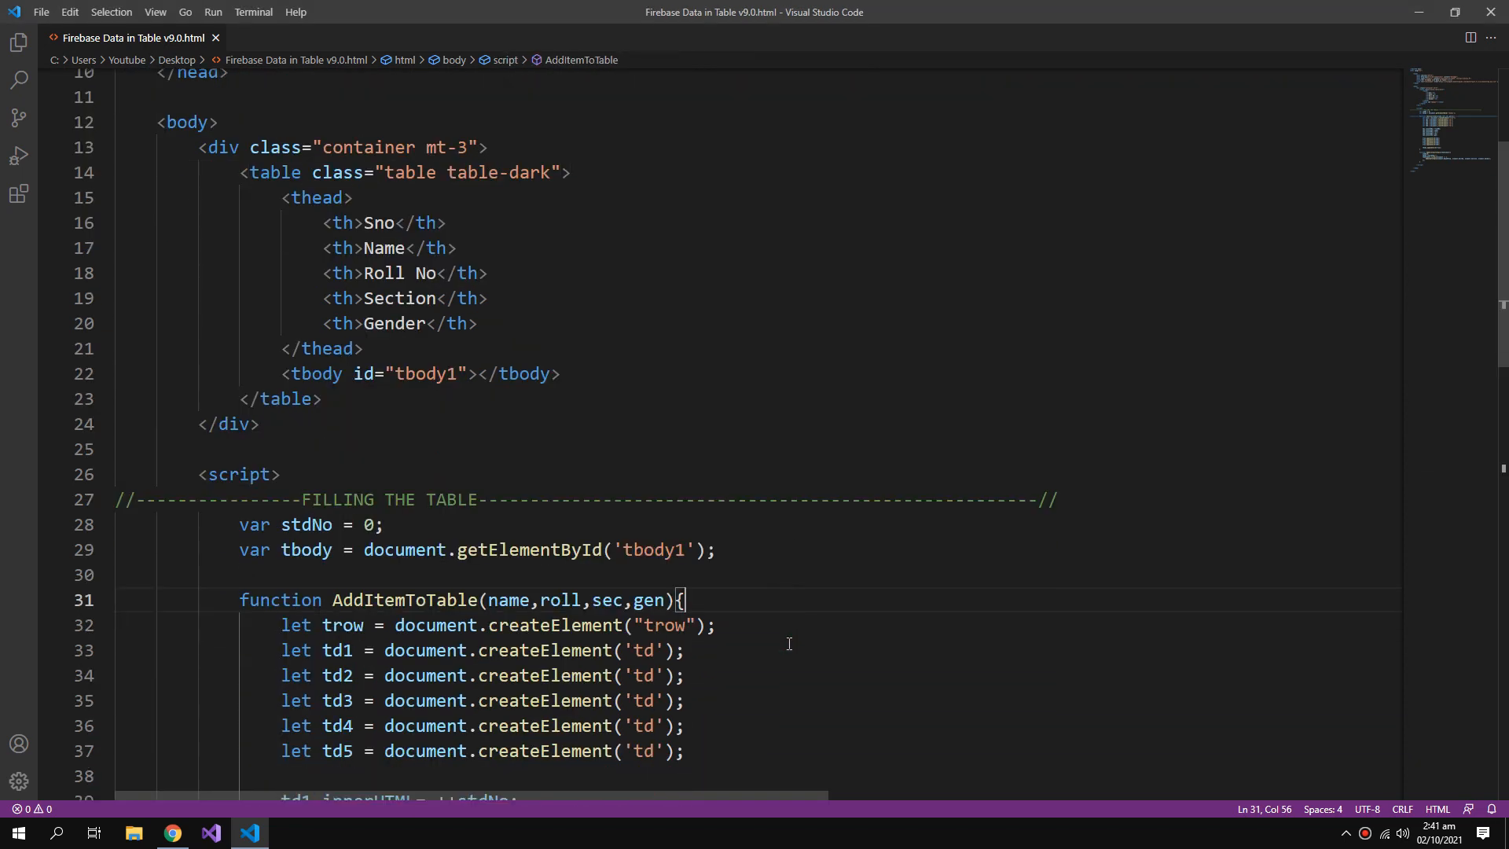
Scroll to the end of the script where the IMPORTS + CONFIGURATION banner goes.
scroll(down, 3)
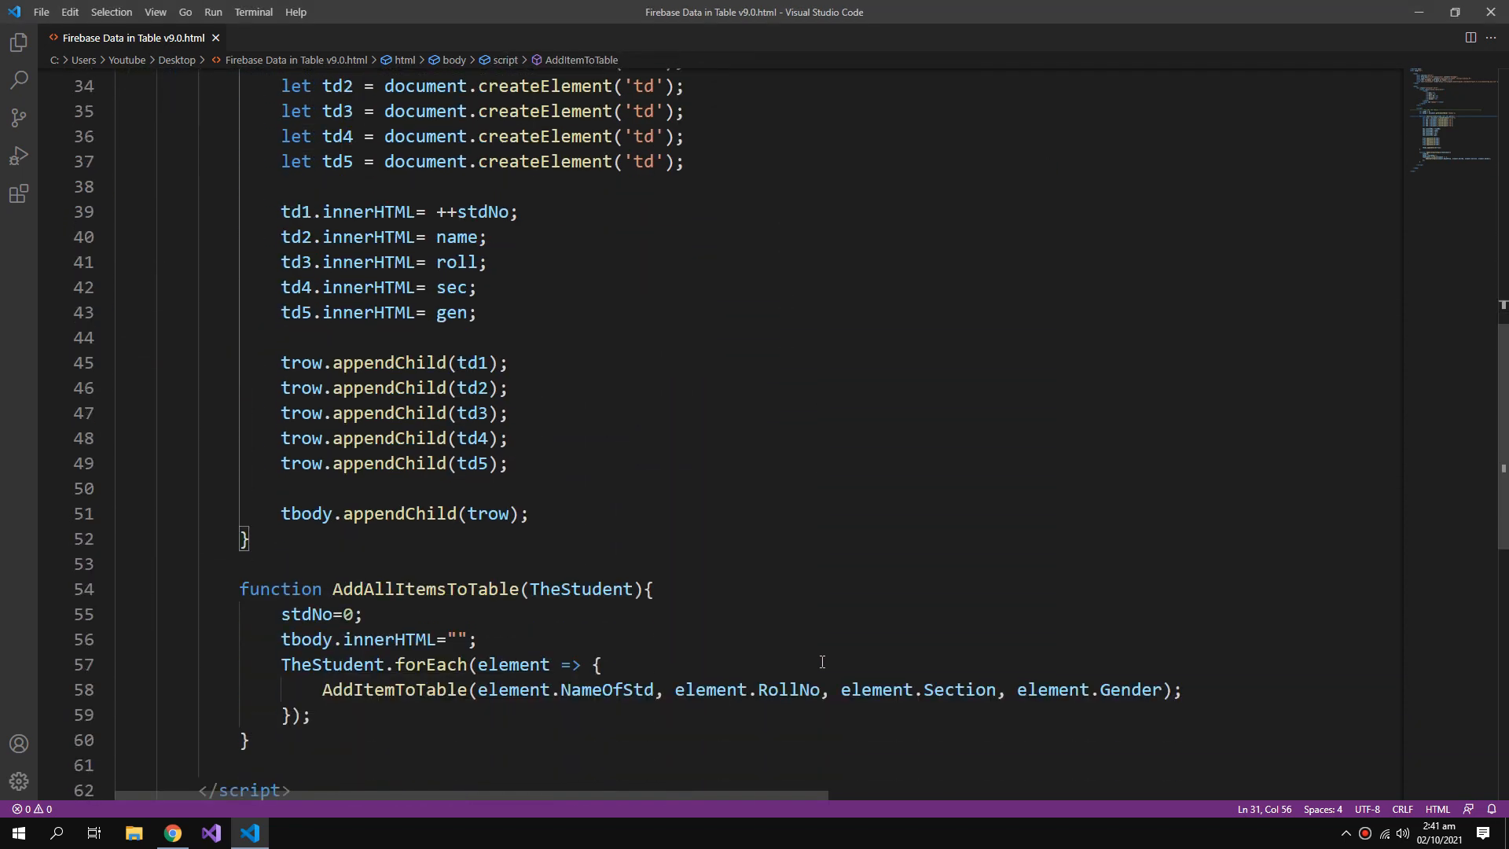
scroll(down, 3)
text(/*------------------IMPORTS + CONFIGURATION--------------------------------------------------*/)
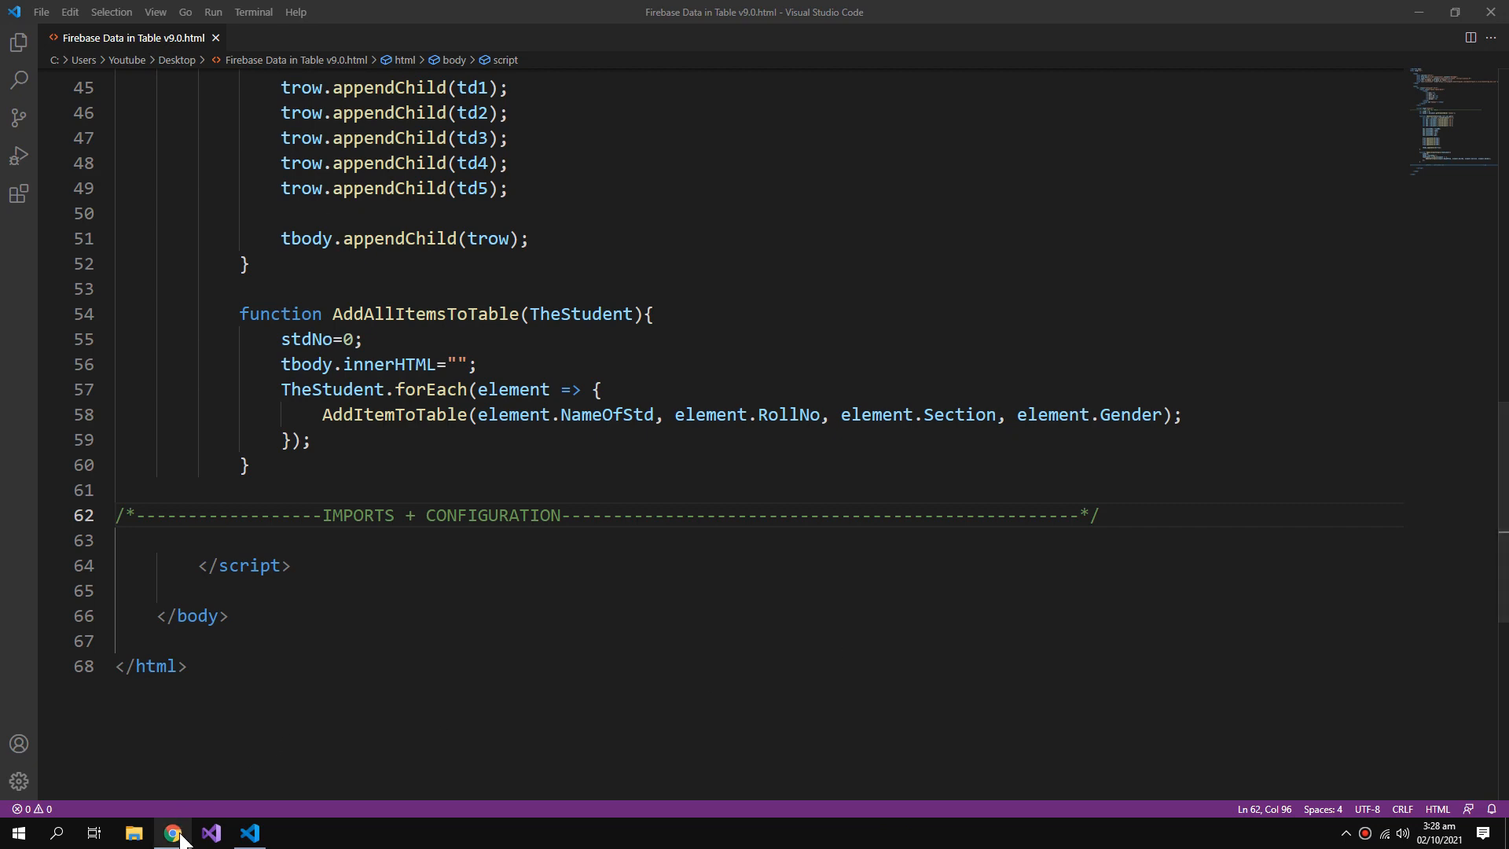
Copy the CDN setup snippet (initializeApp import and firebaseConfig) from Firebase Project settings.
click(172, 833)
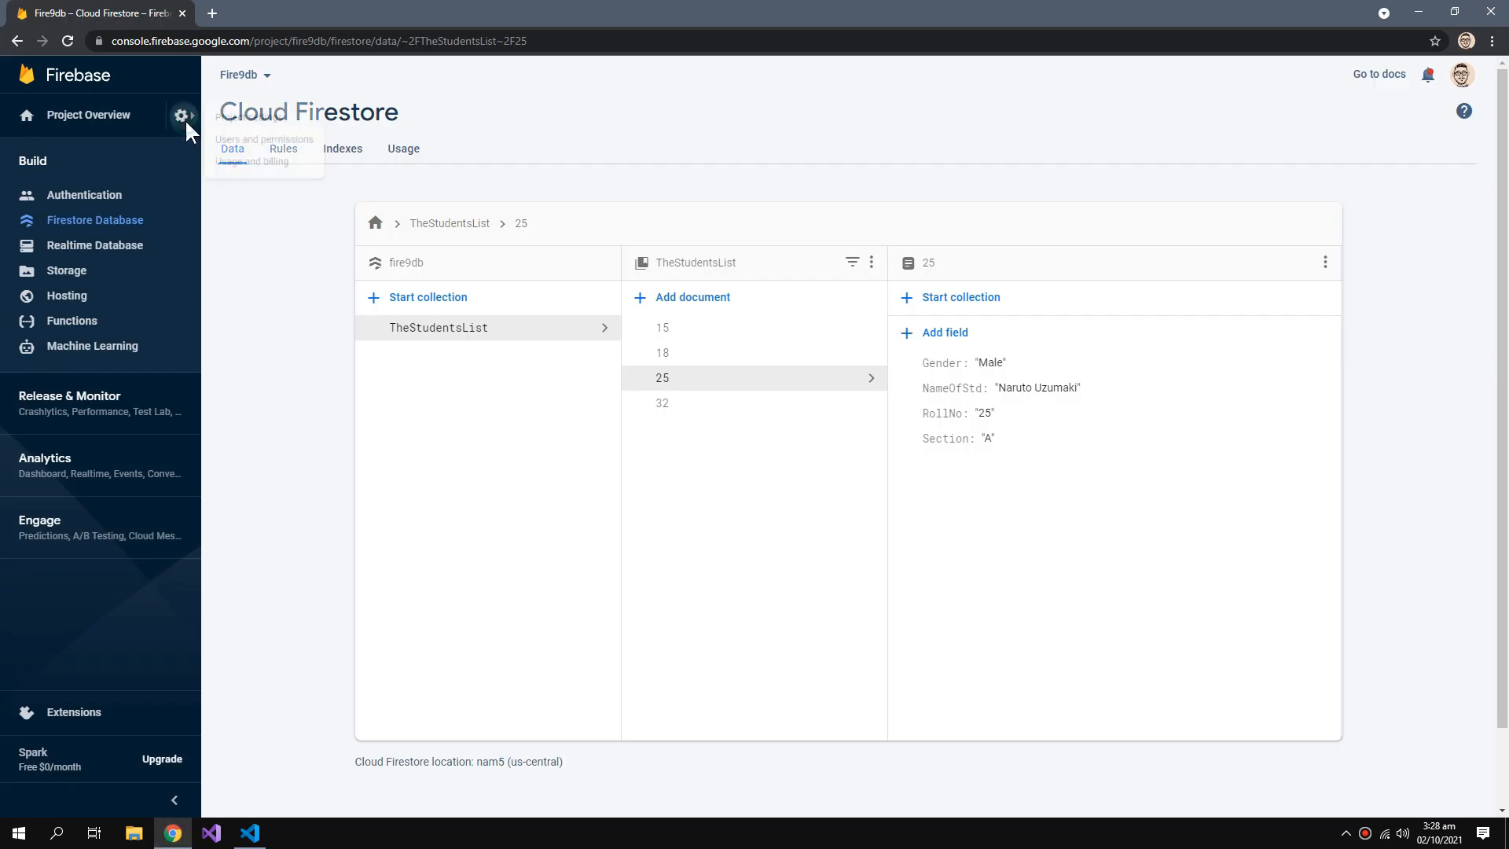
click(182, 114)
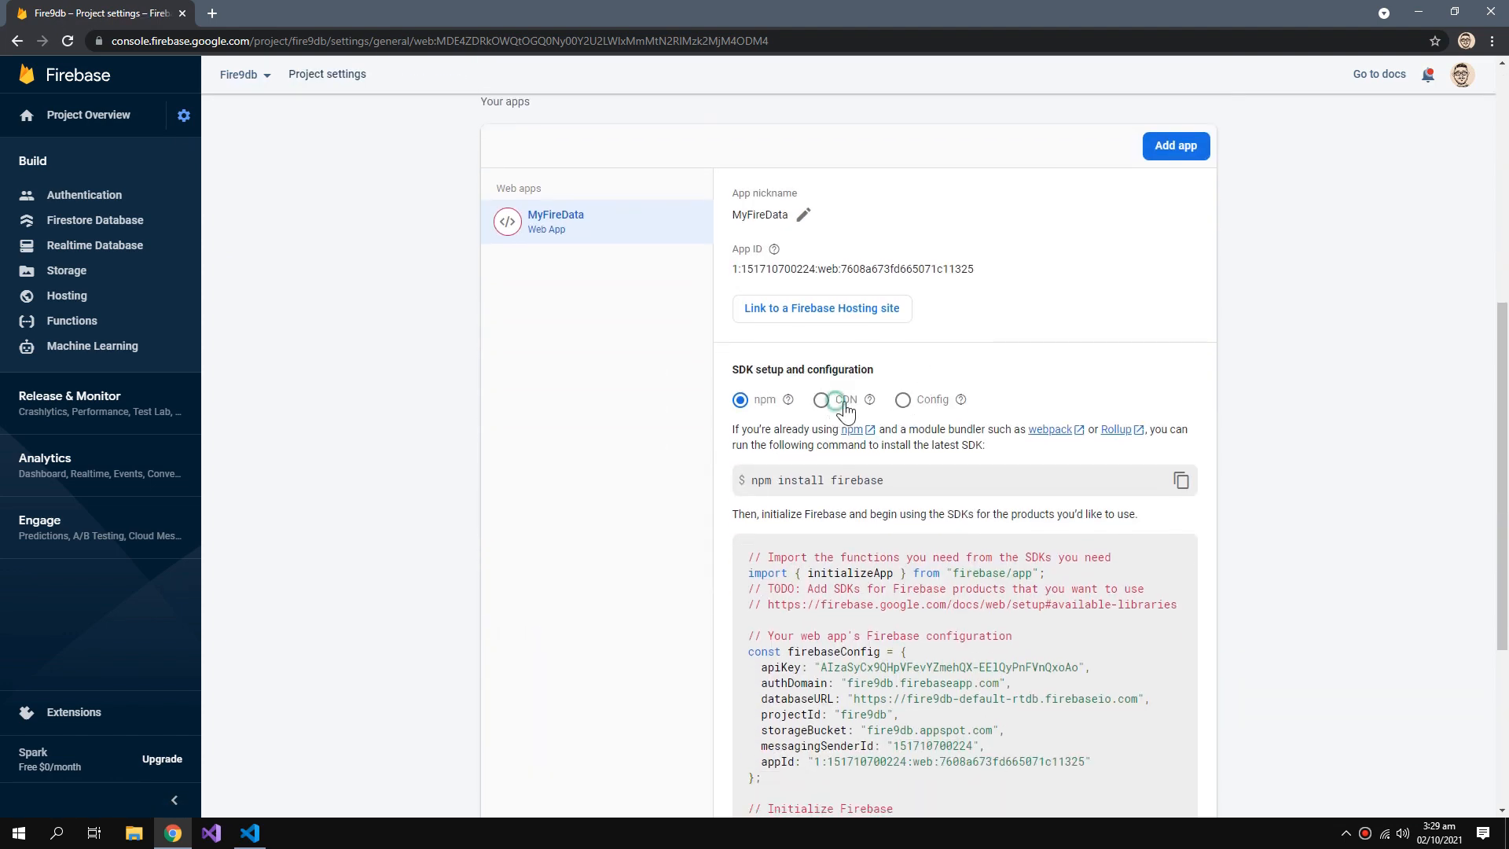
click(822, 399)
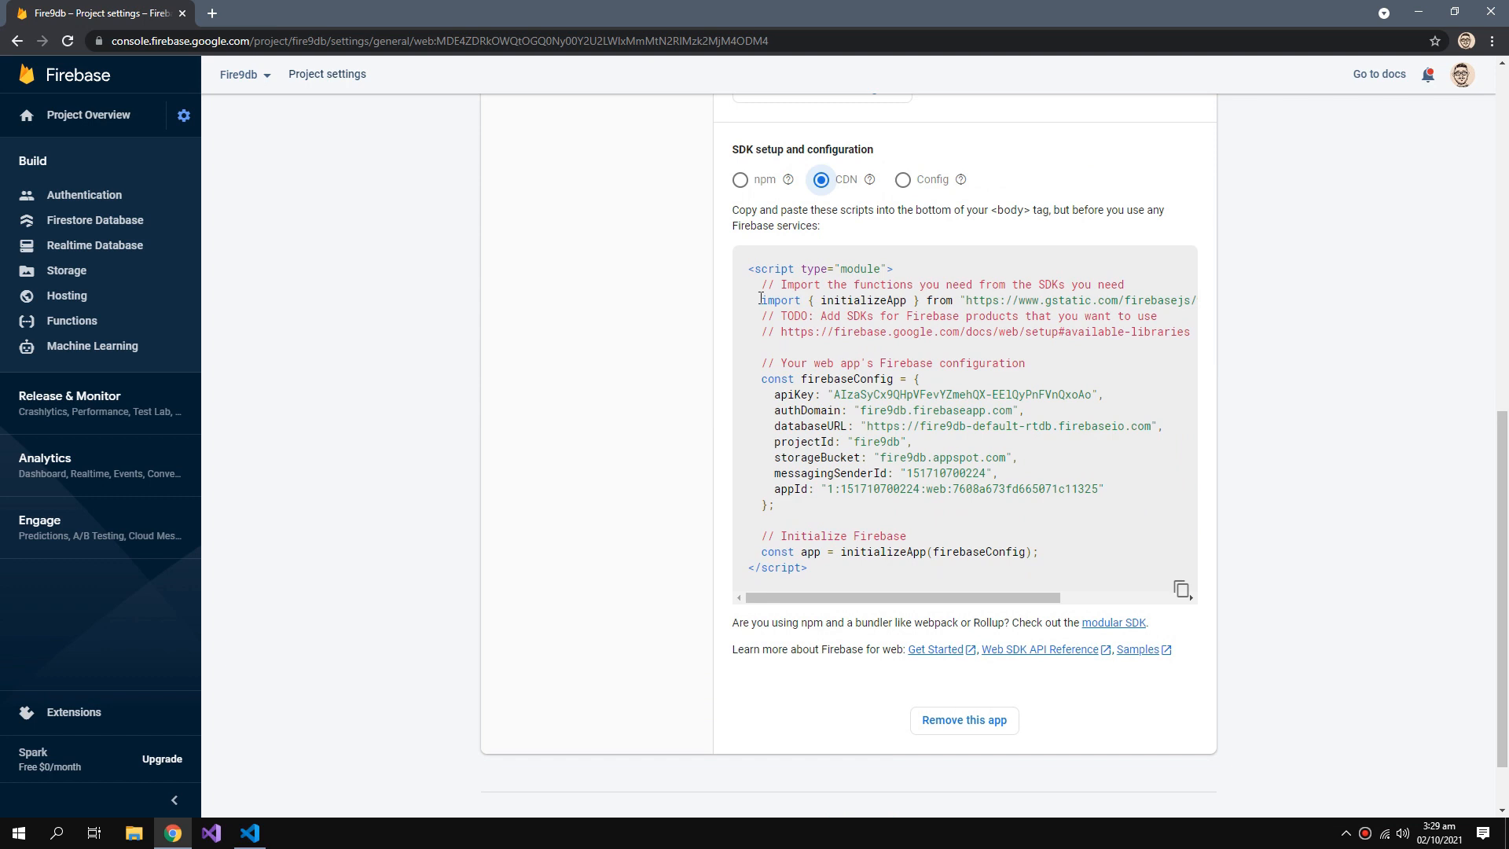
drag(761, 299, 1037, 550)
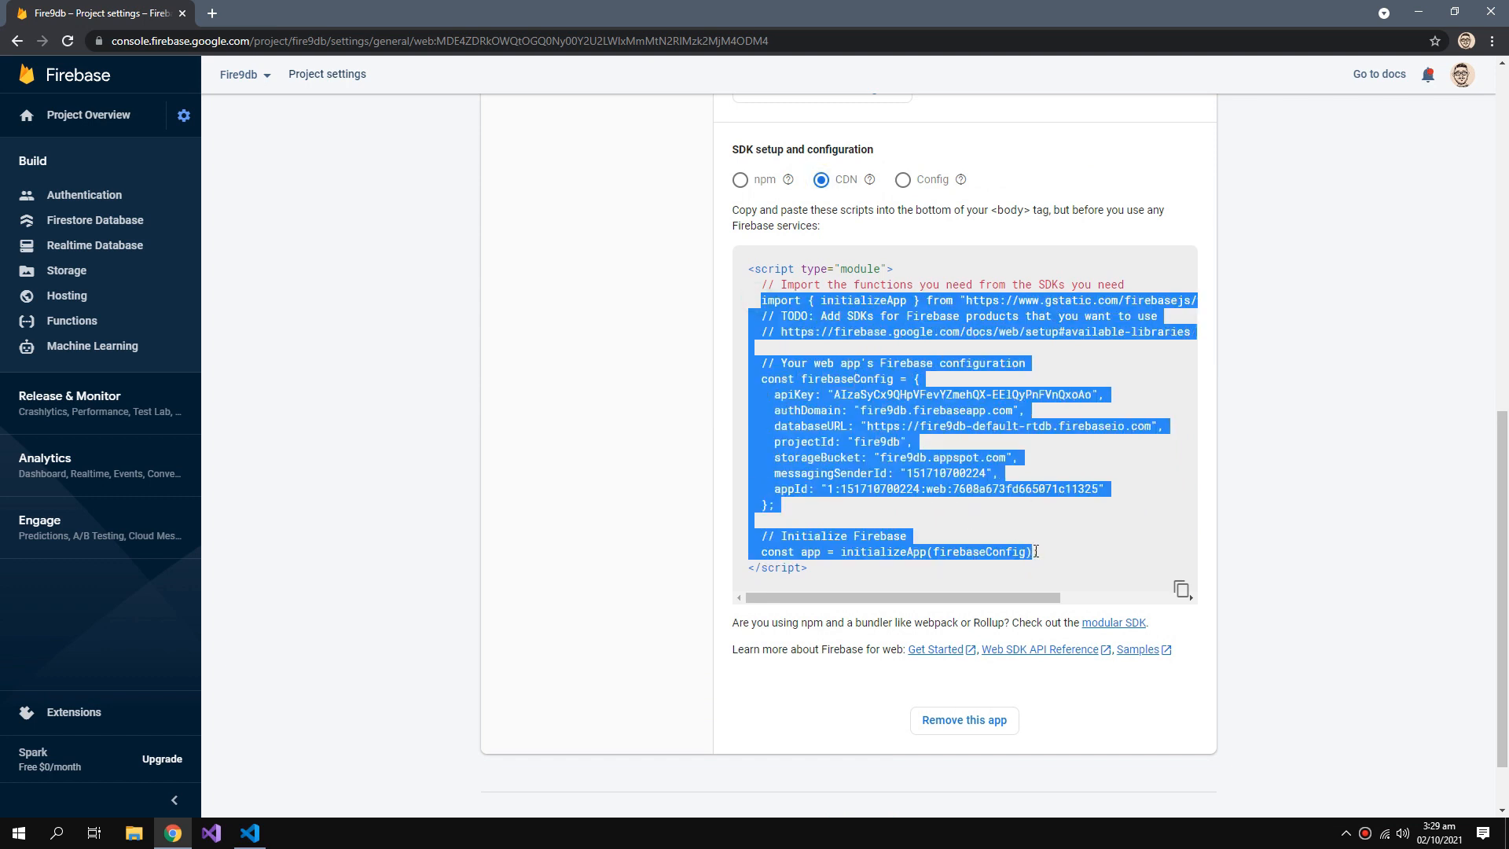
click(250, 833)
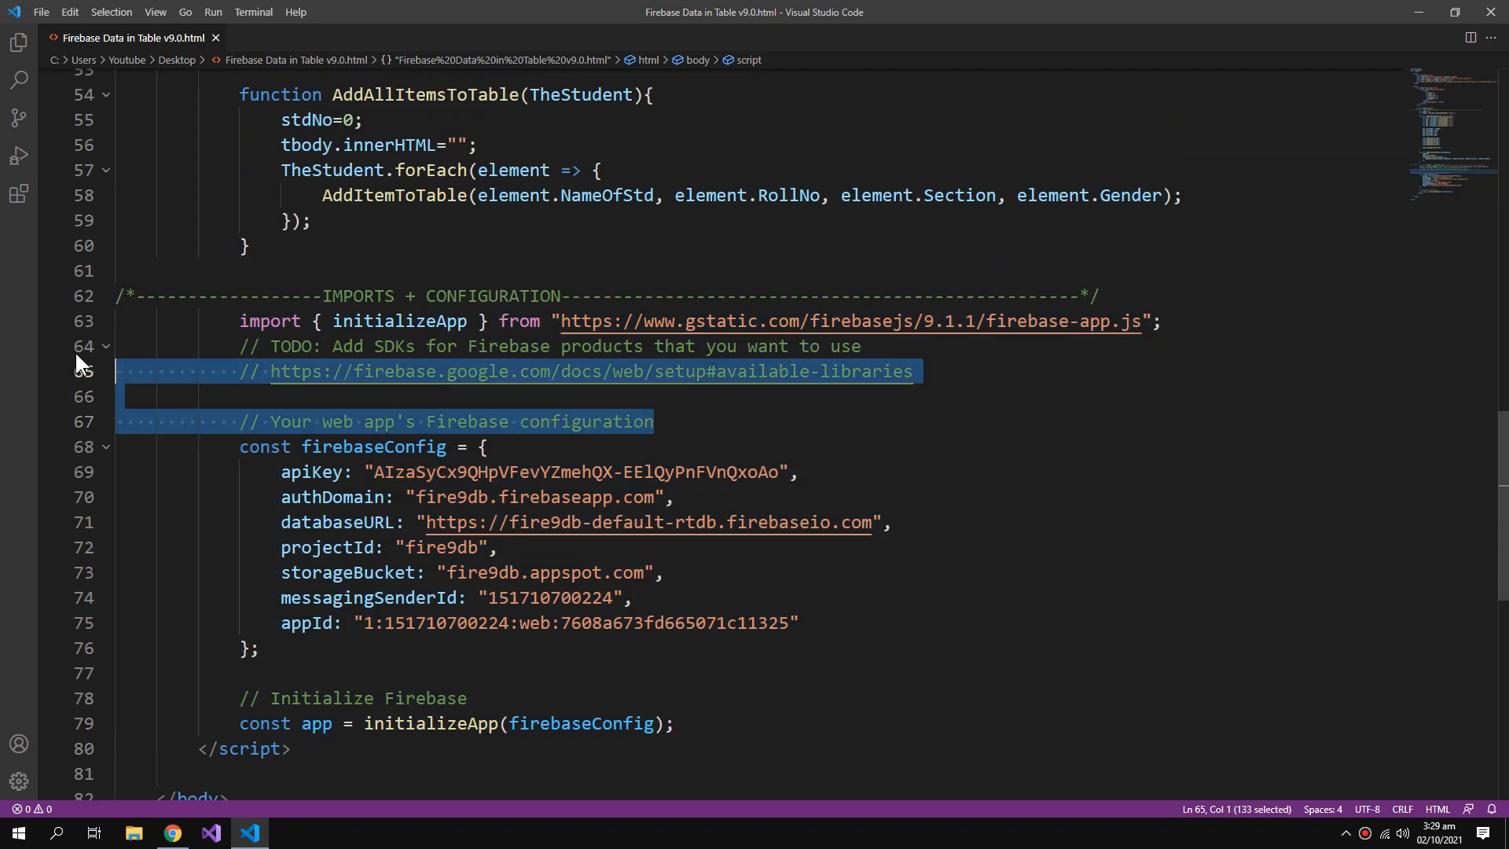
Strip the pasted config's comments and add the Firestore functions import with const db = getFirestore().
key(Delete)
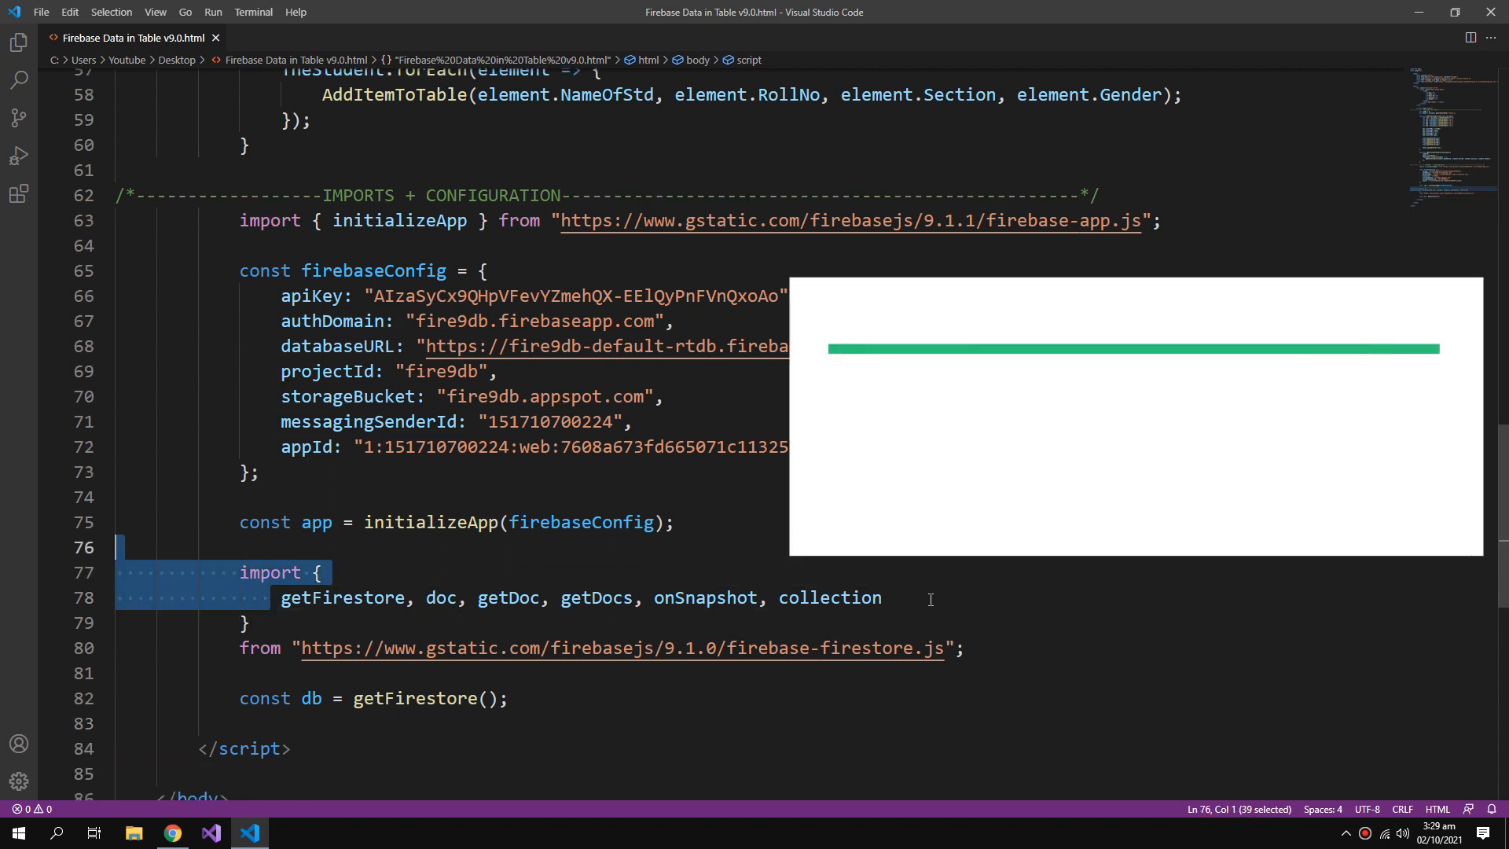
double_click(864, 647)
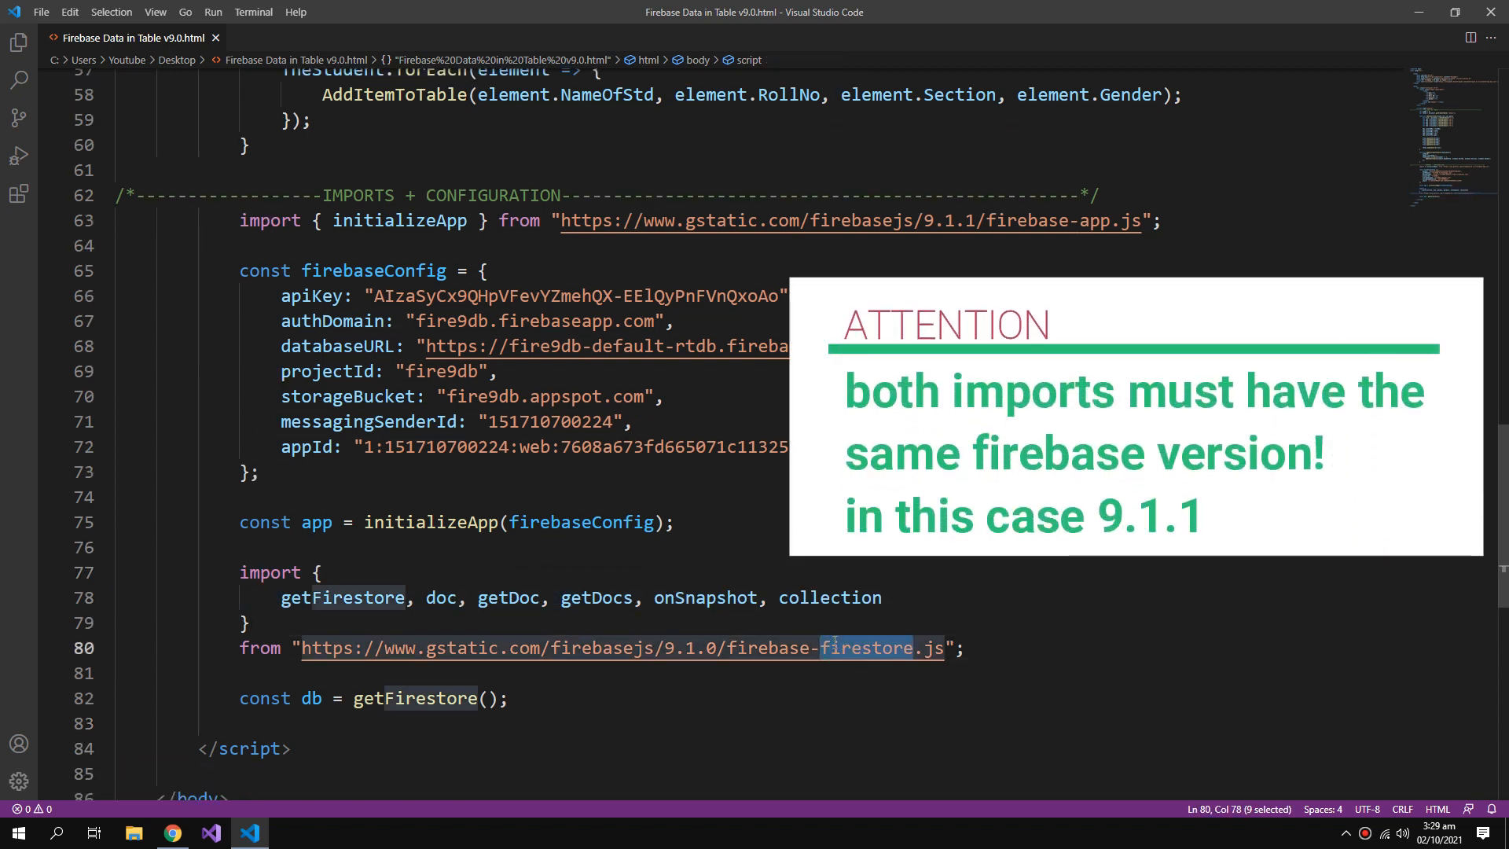
scroll(down, 3)
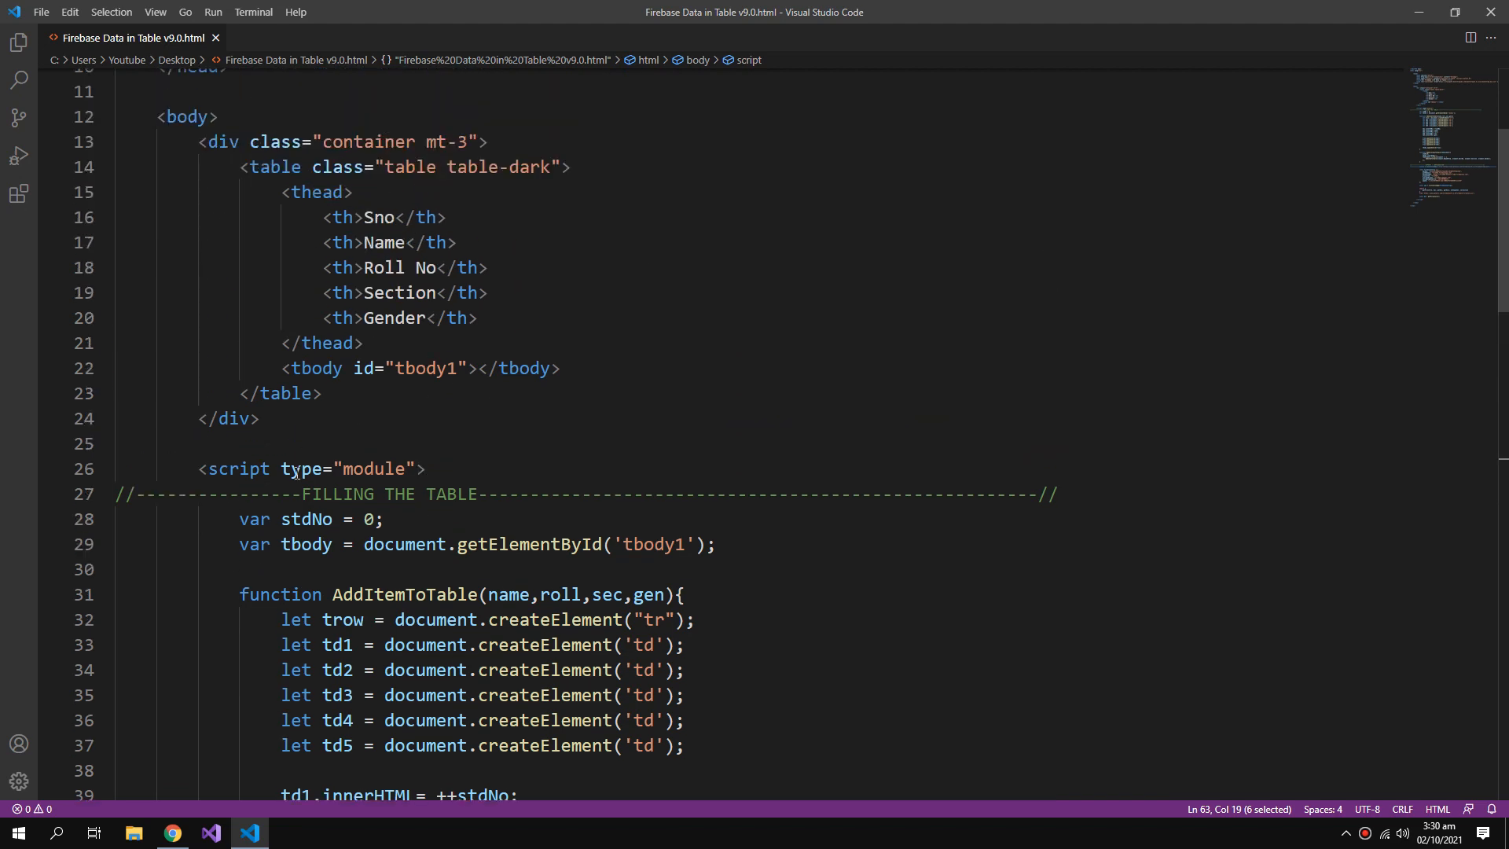
double_click(234, 468)
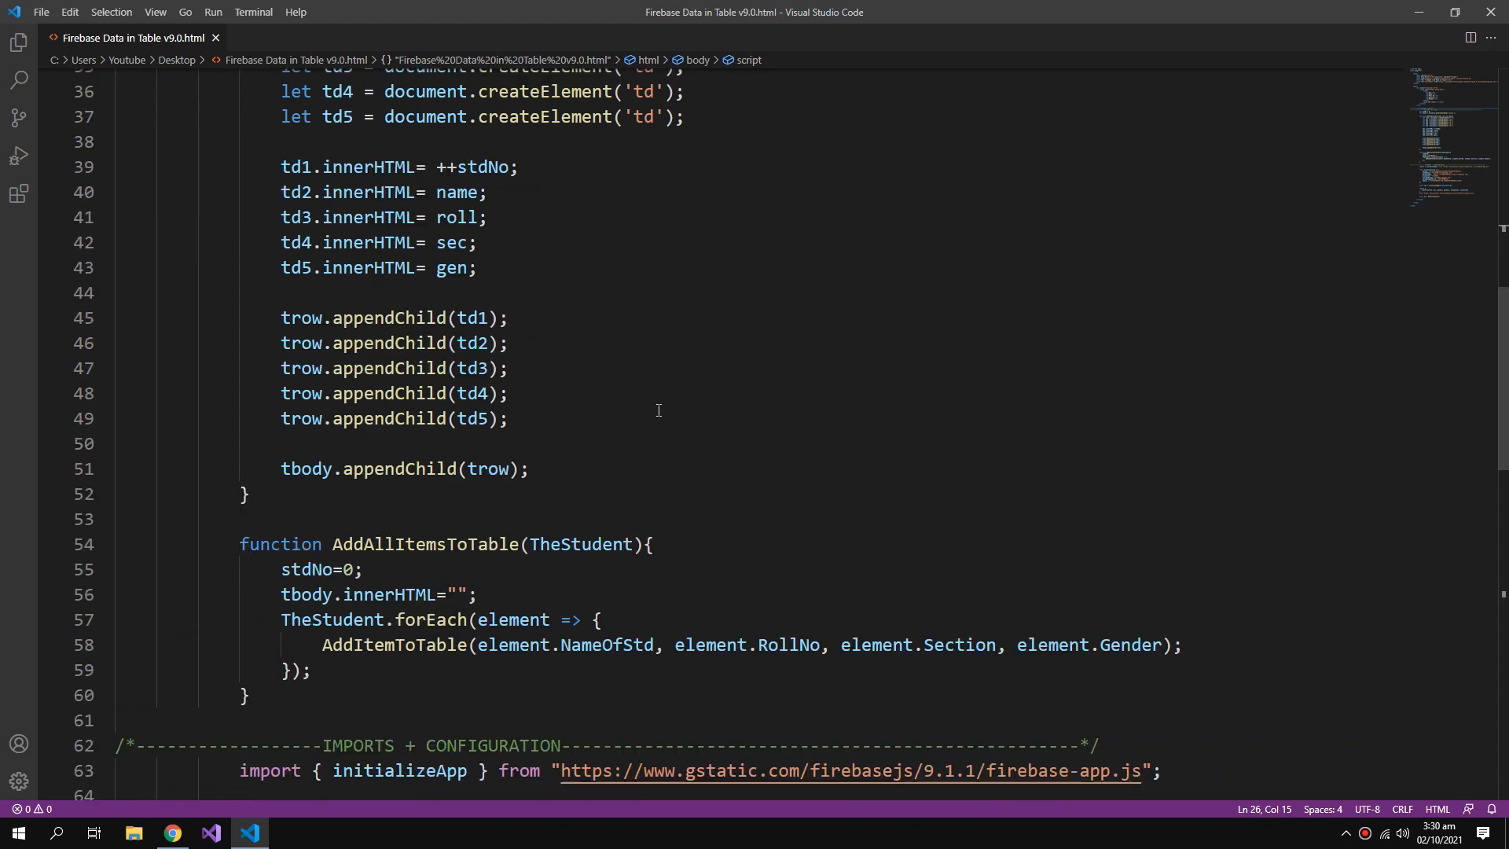
scroll(down, 3)
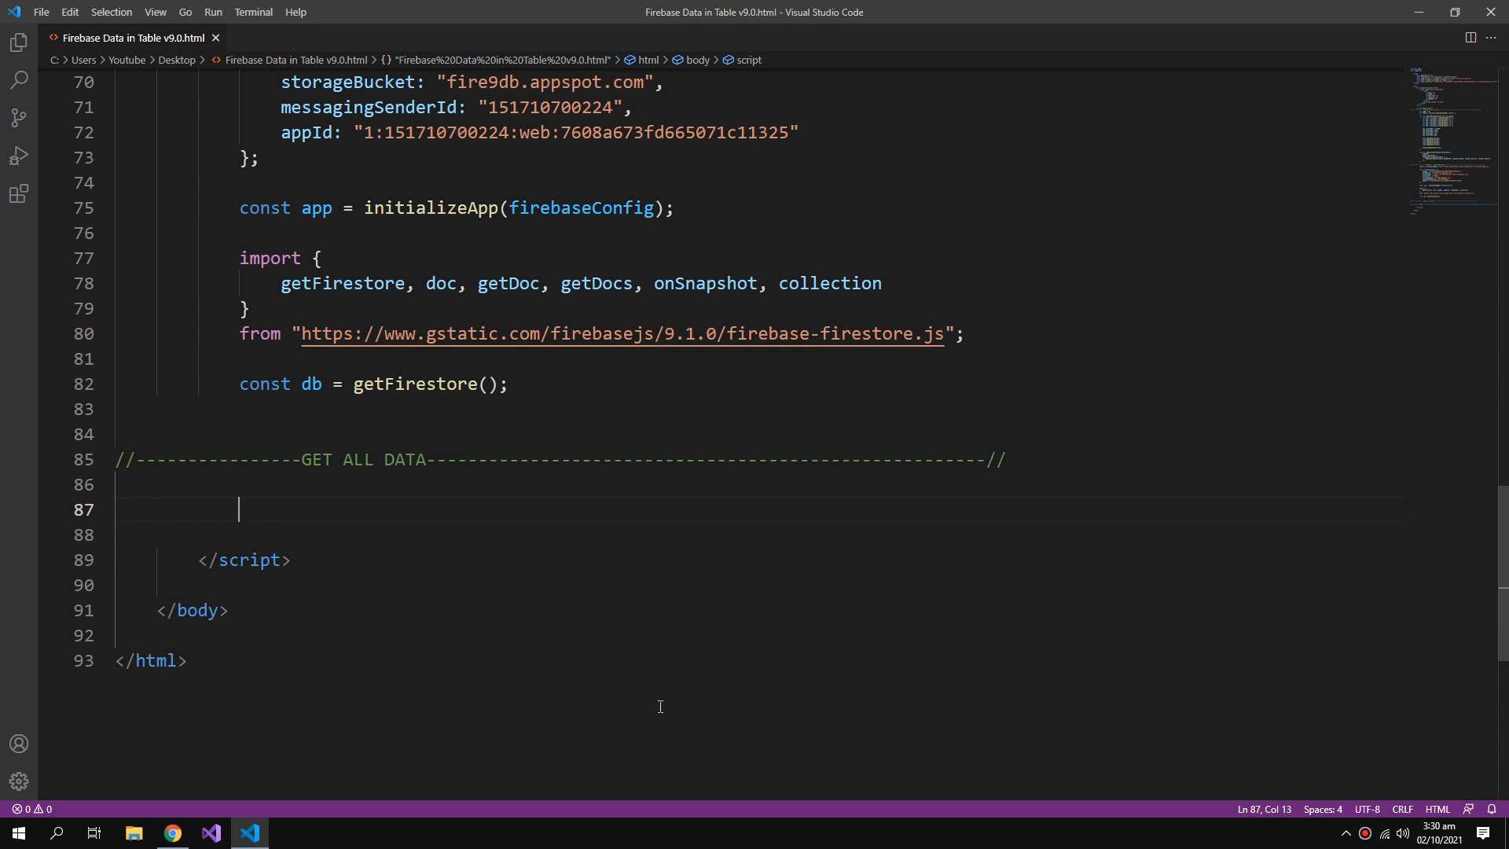
Declare async function GetAllDataOnce(){ under the GET ALL DATA heading.
text(async function)
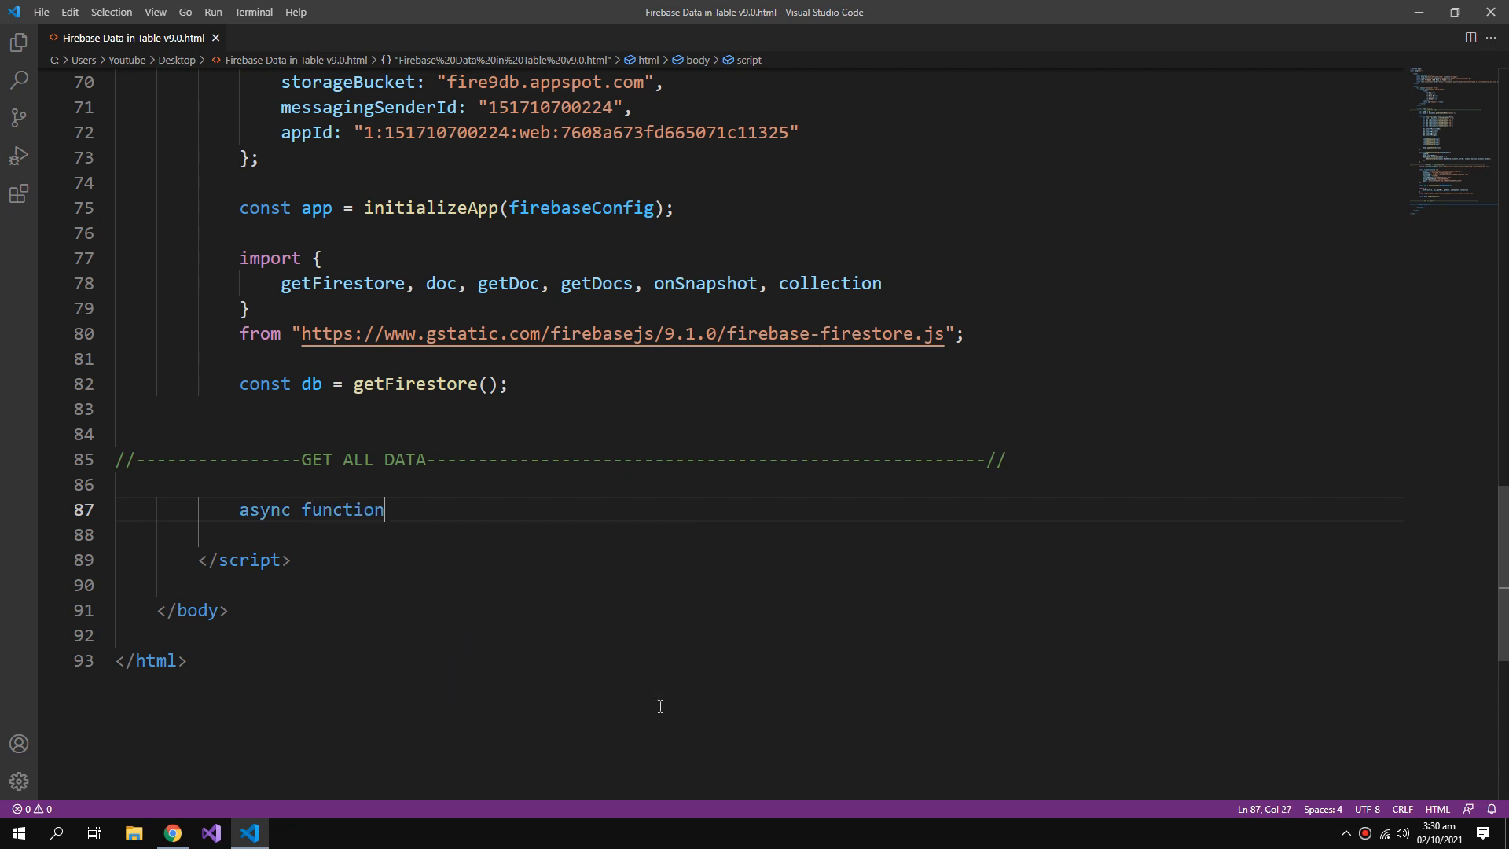
text(GetAll)
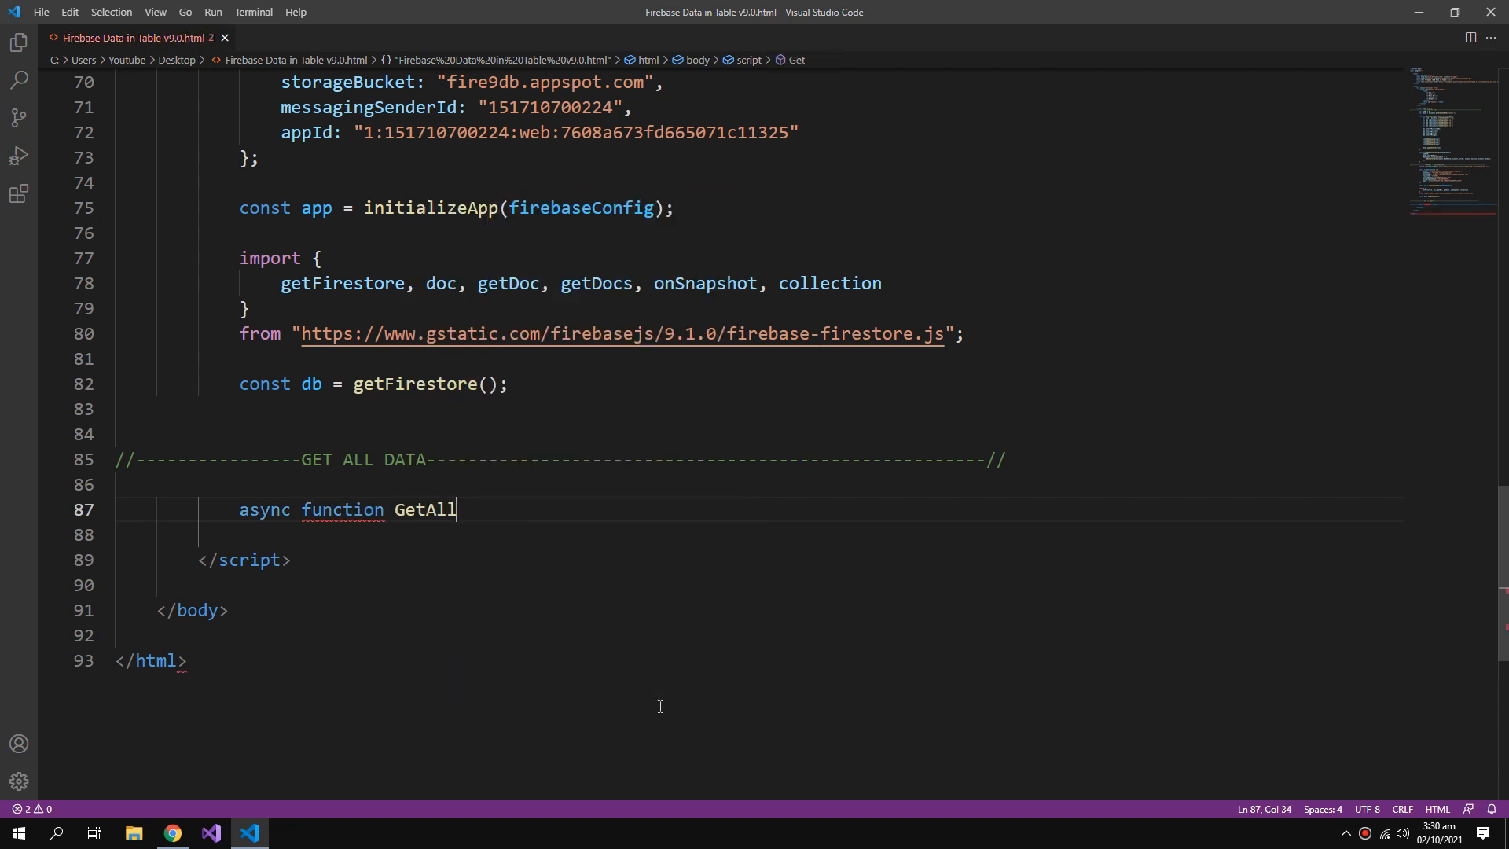
text(DataO)
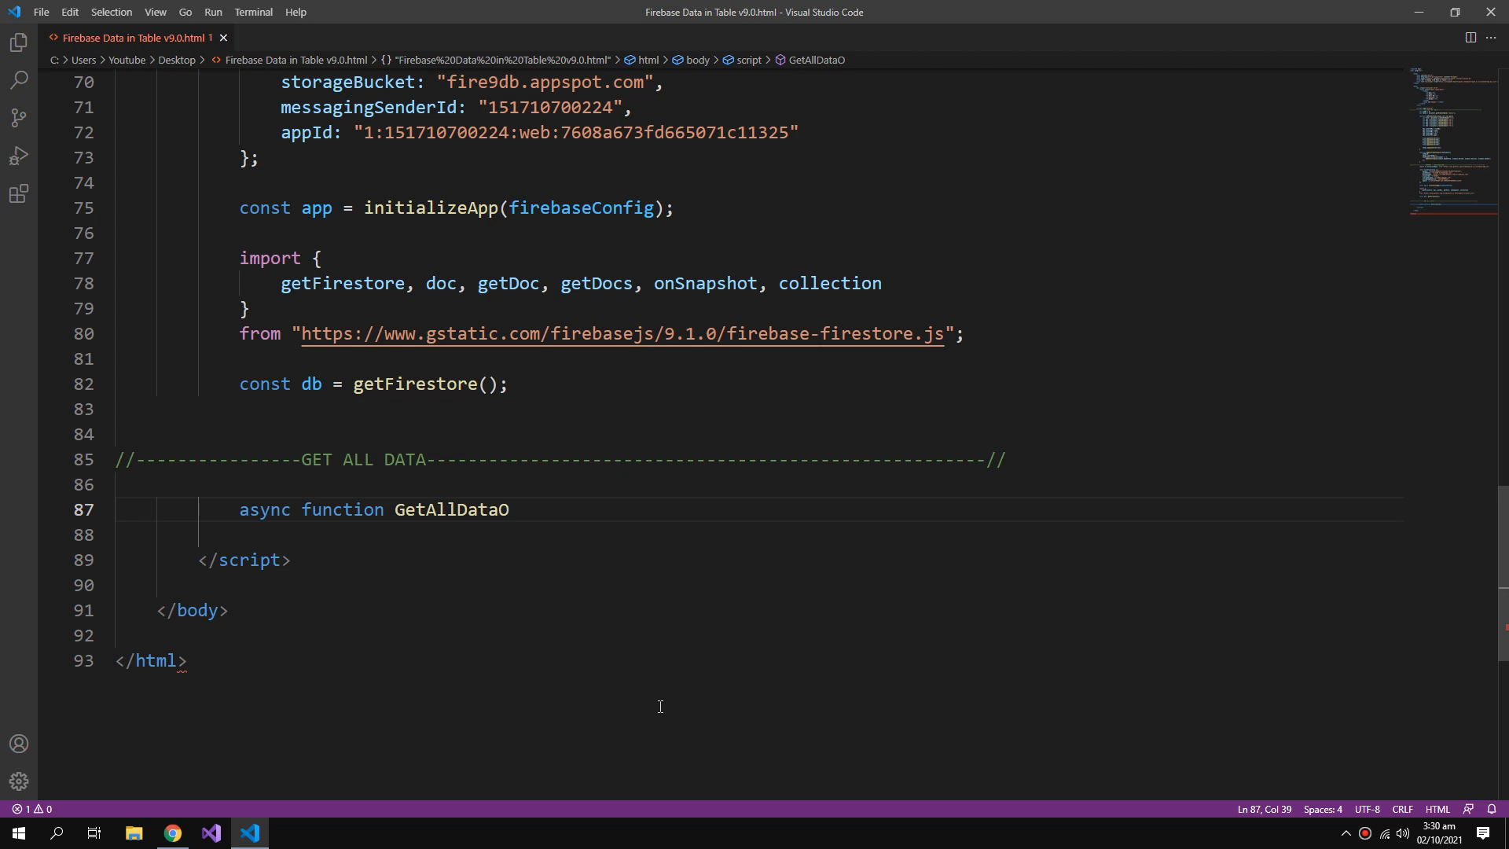
text(nce(){)
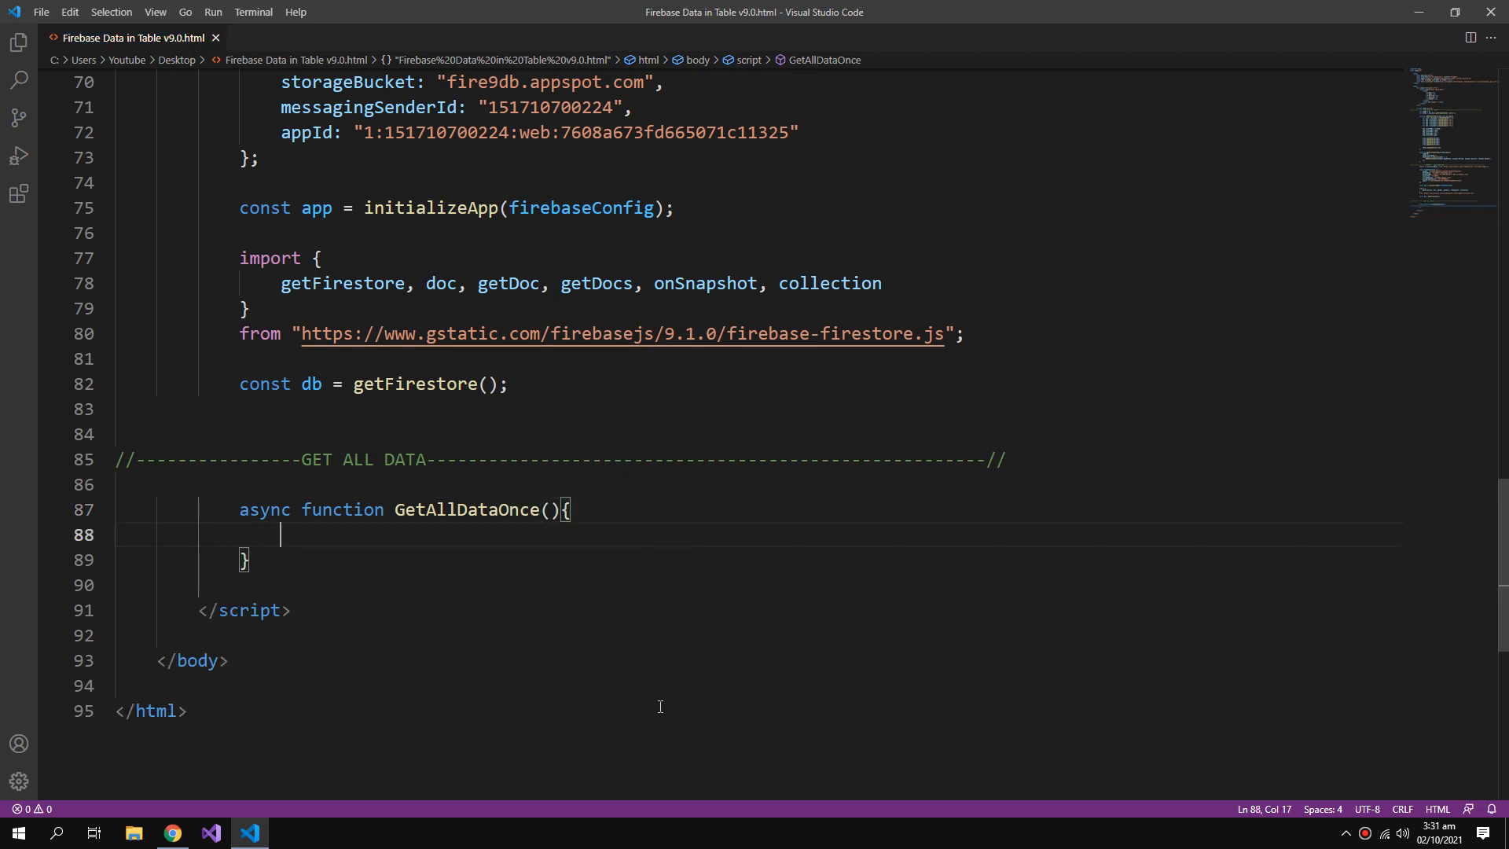
Write const querySnapshot = await getDocs(collection(db,"students")) inside the function.
text(const)
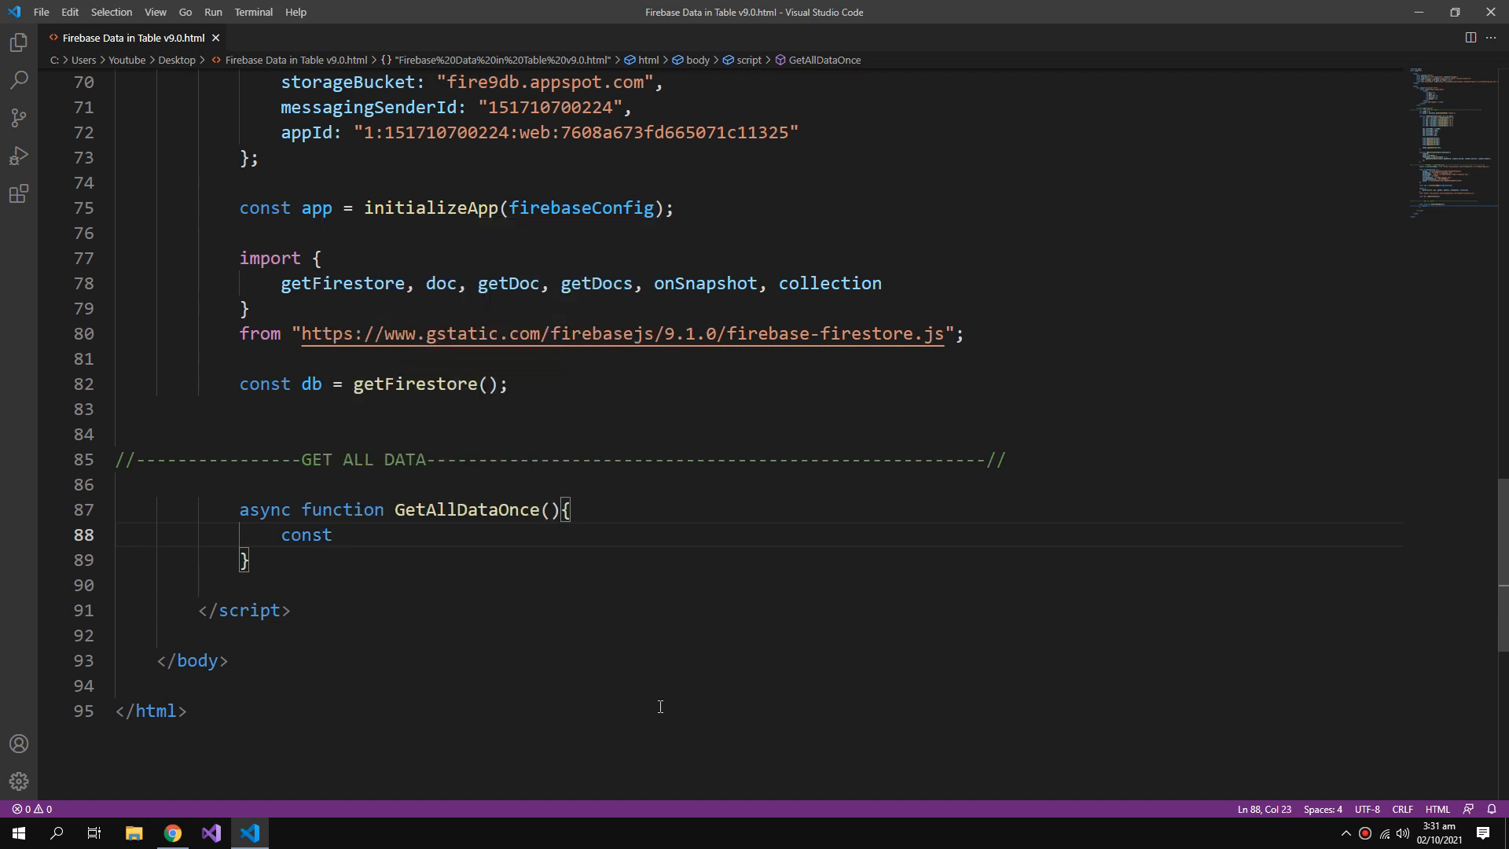
text(query)
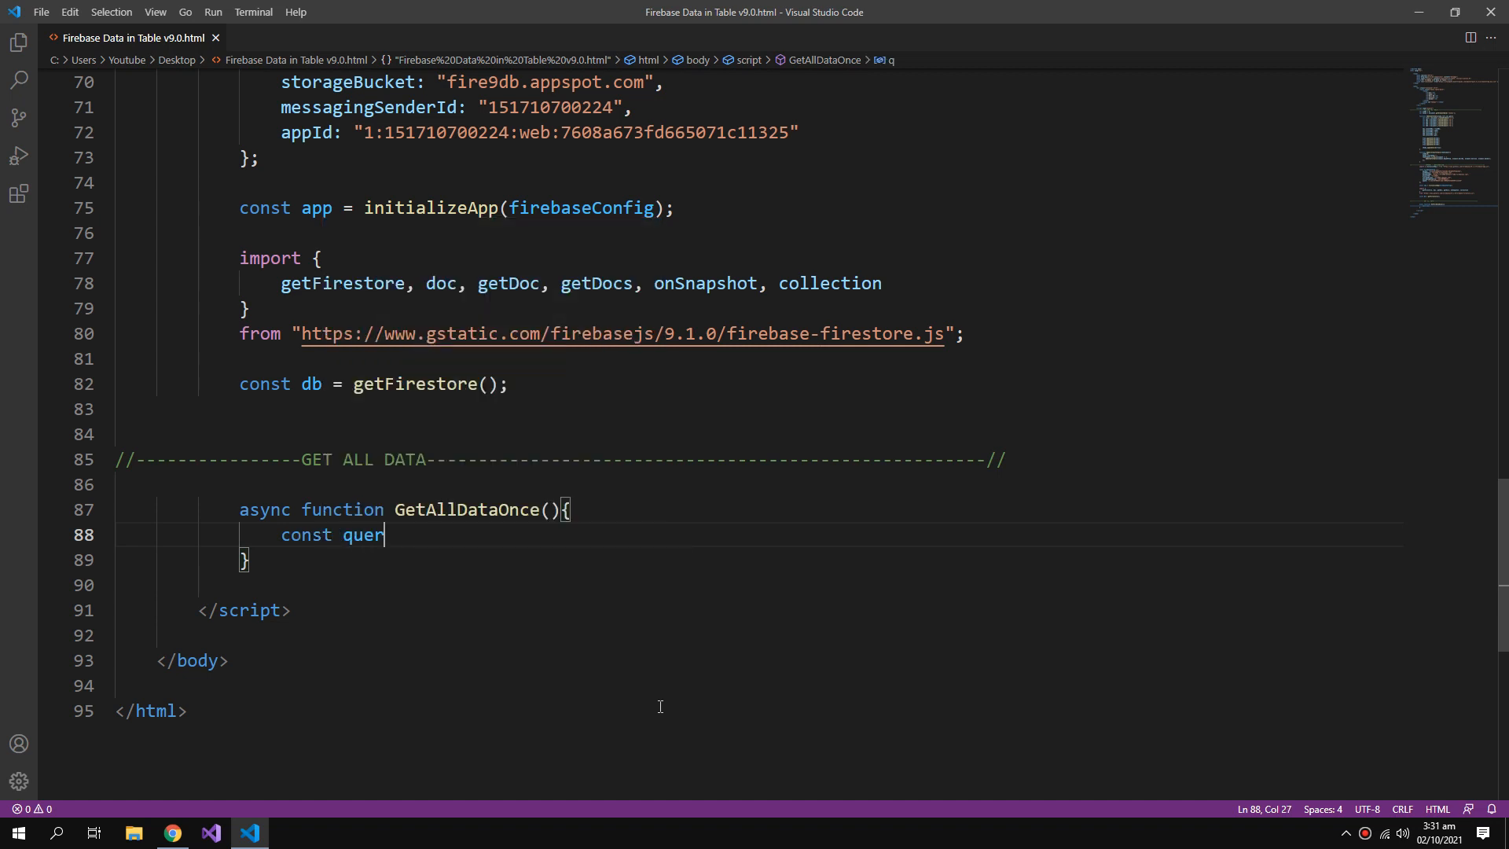
text(ySnap)
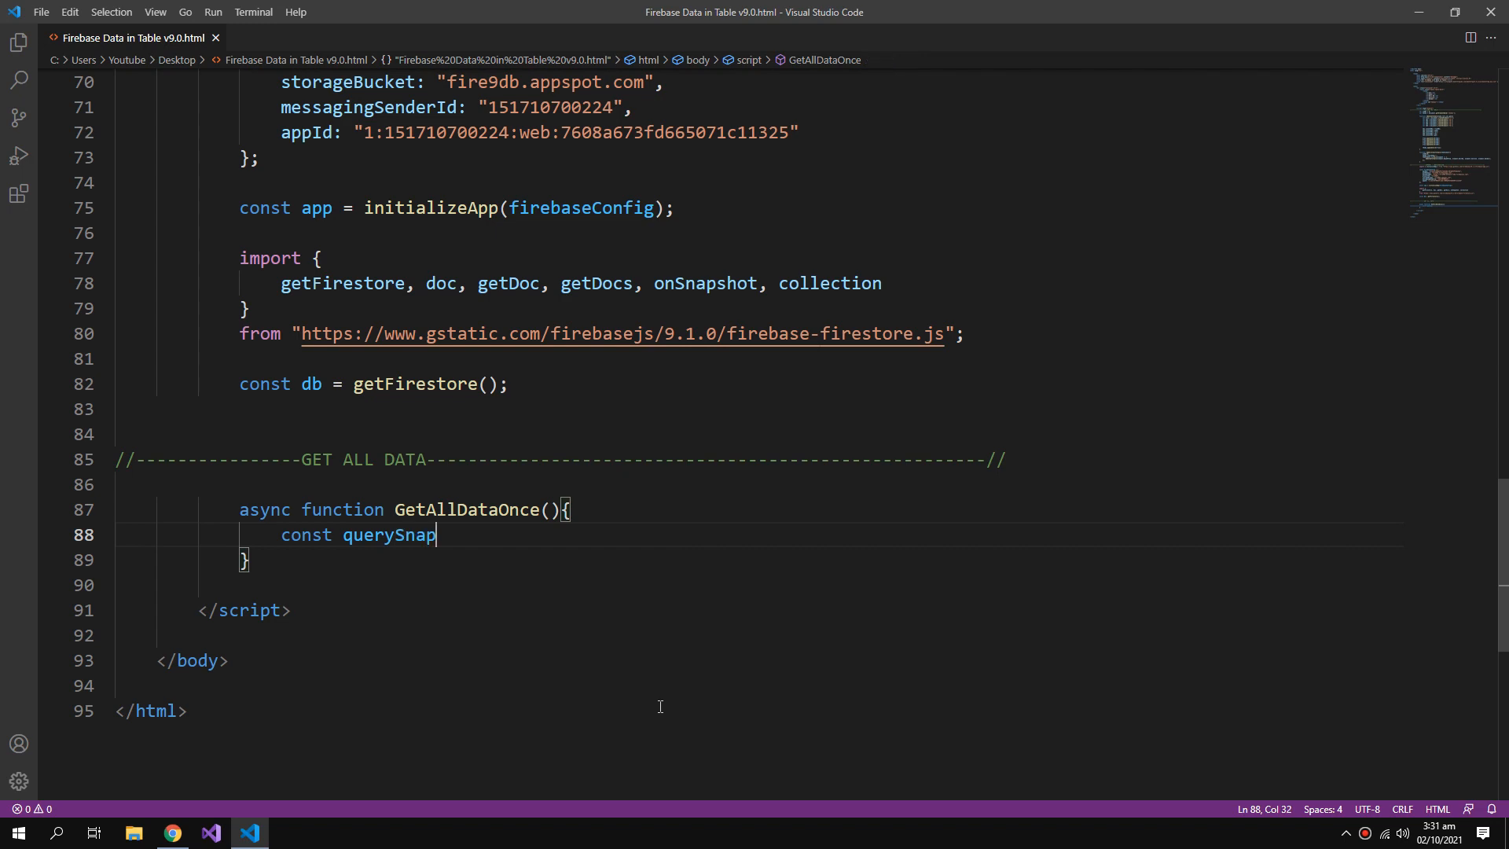
text(shot = await getDocs()
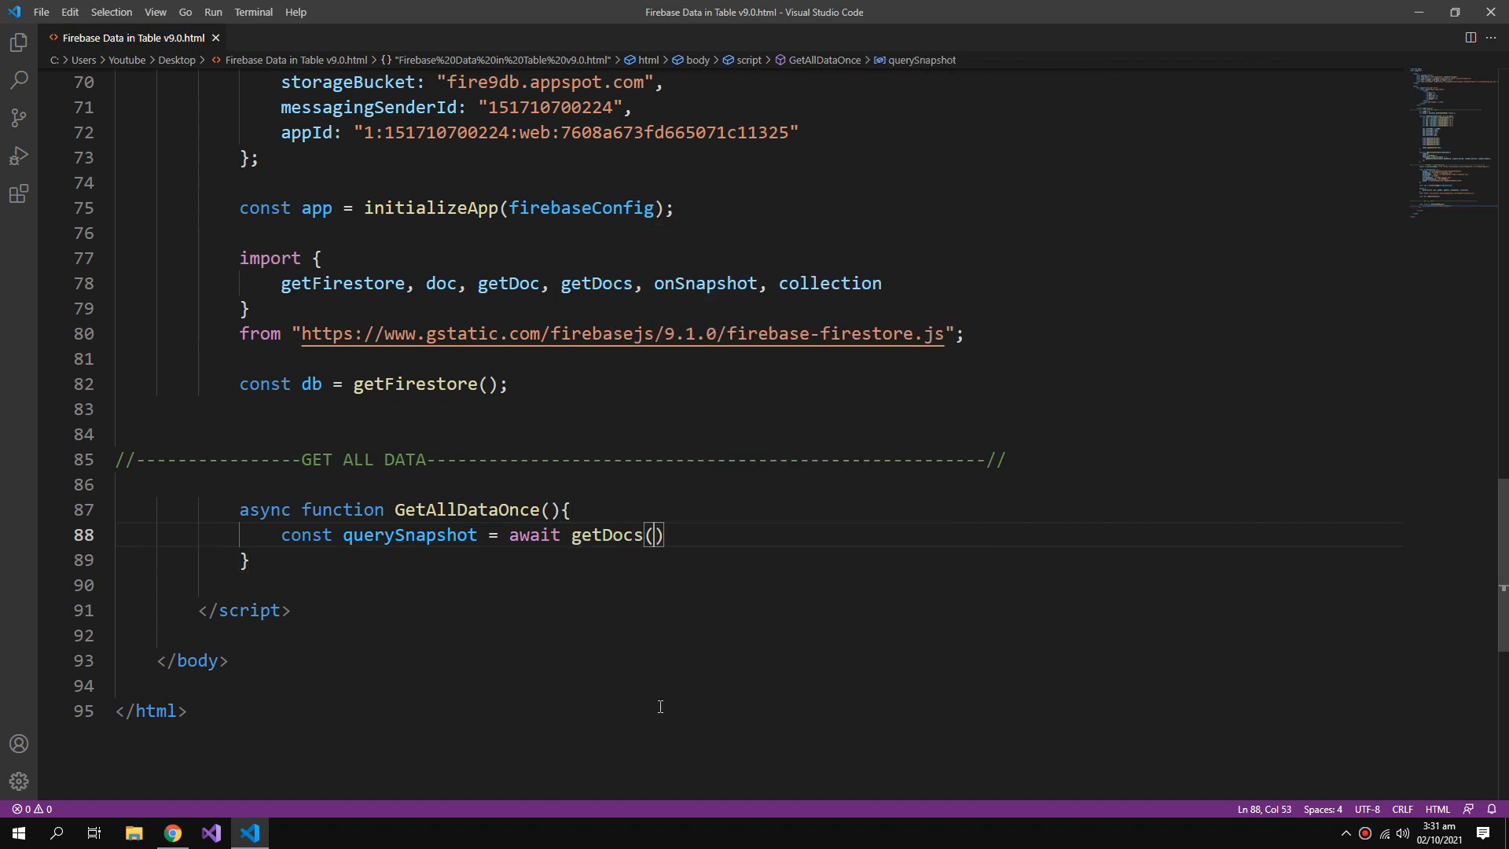
text(collection)
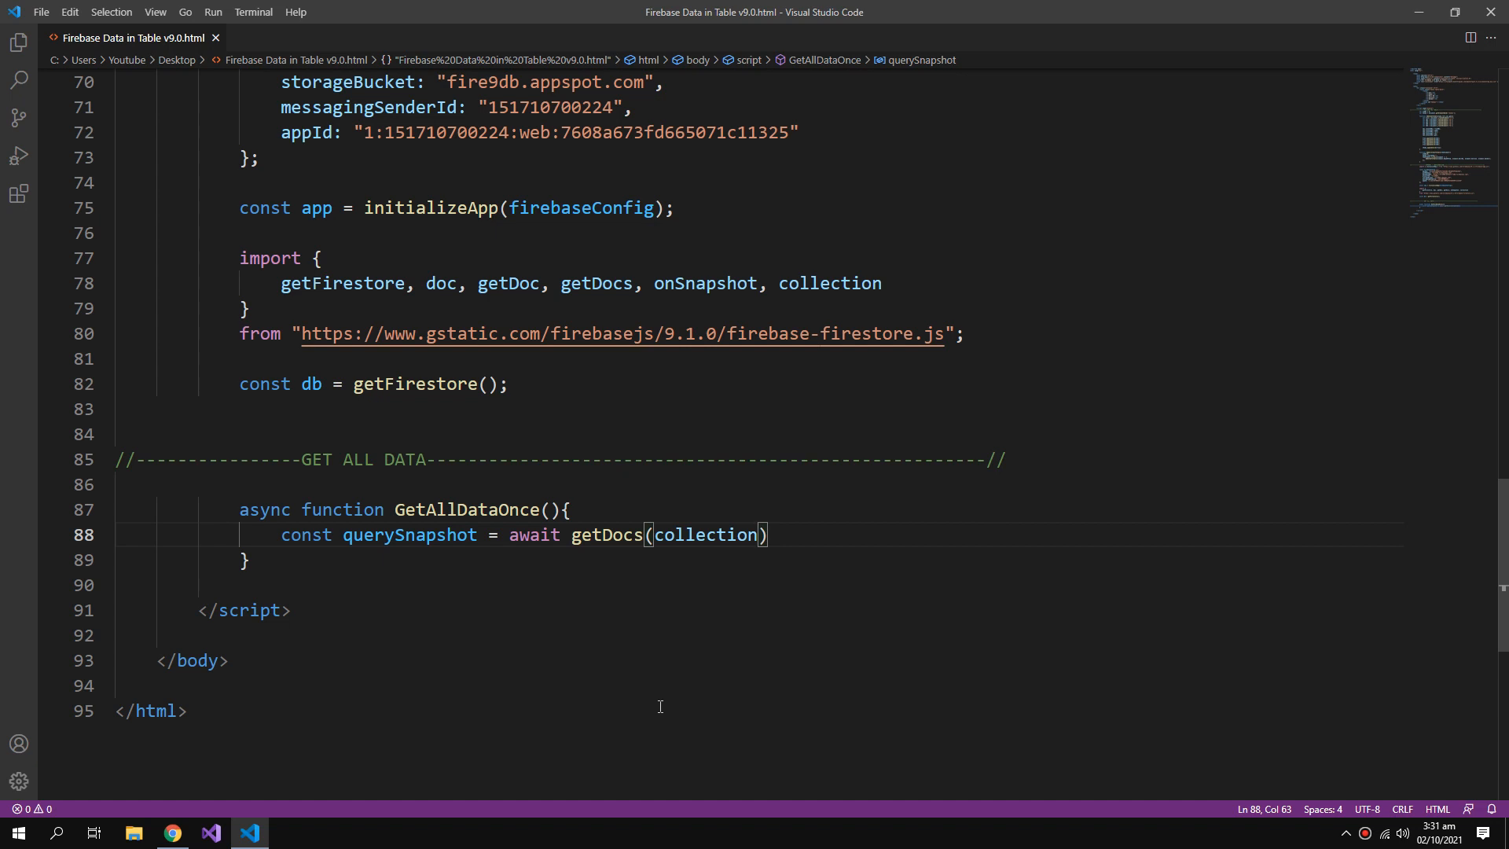
text(())
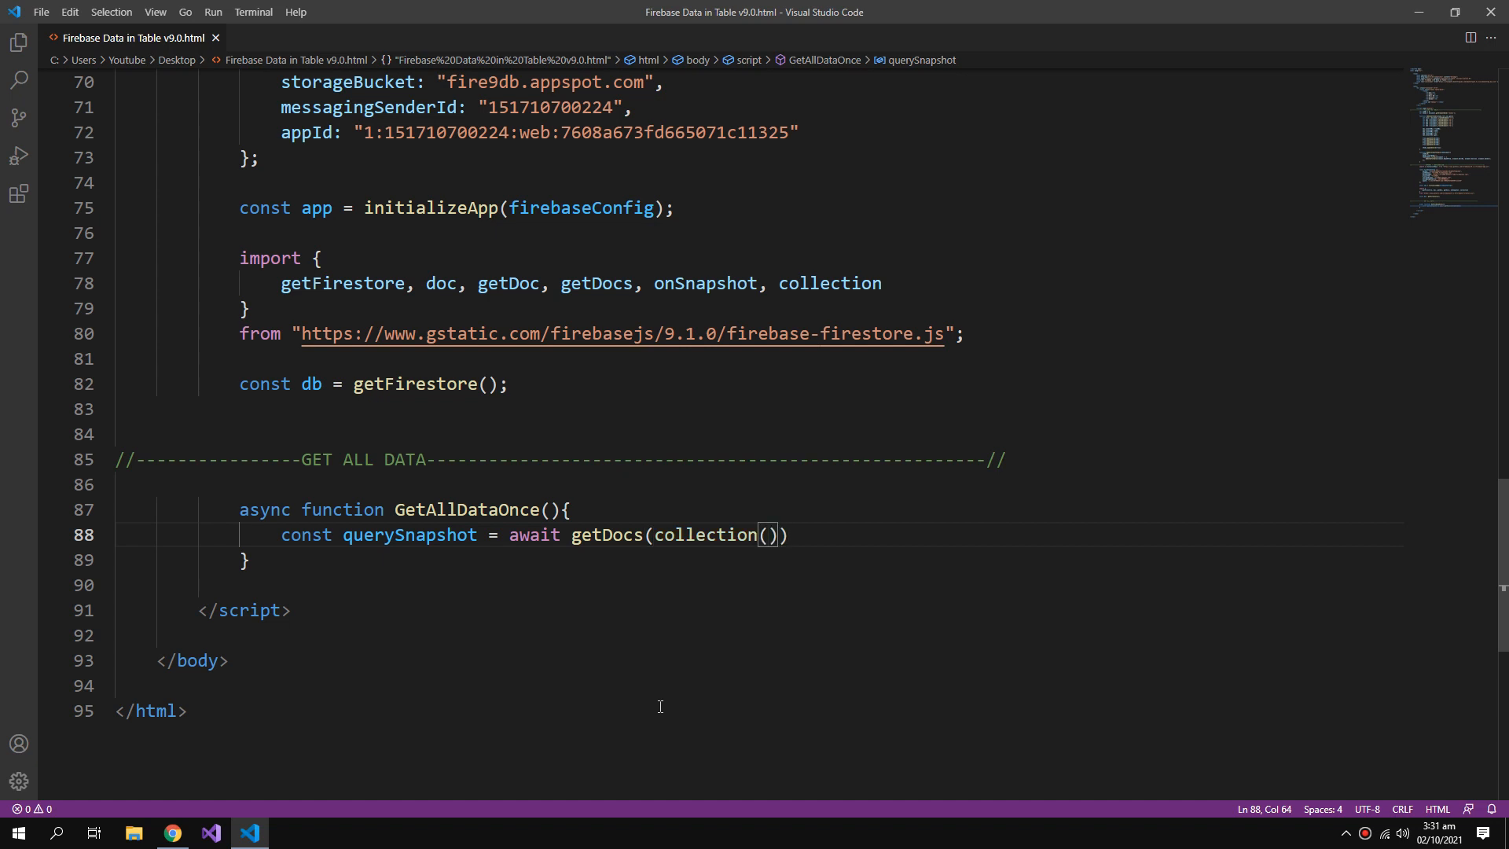
text(db)
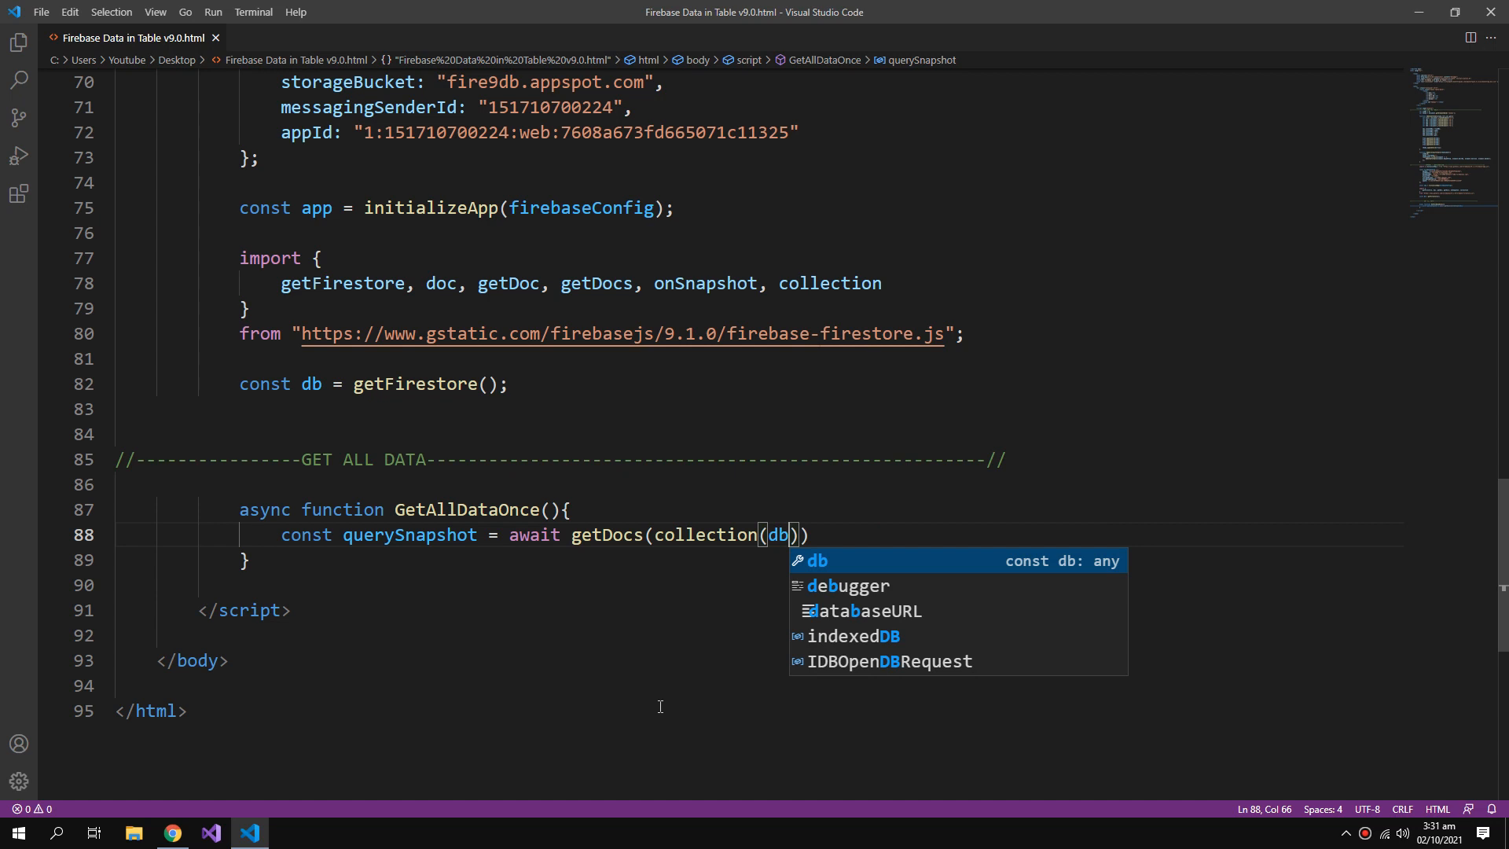
text(,)
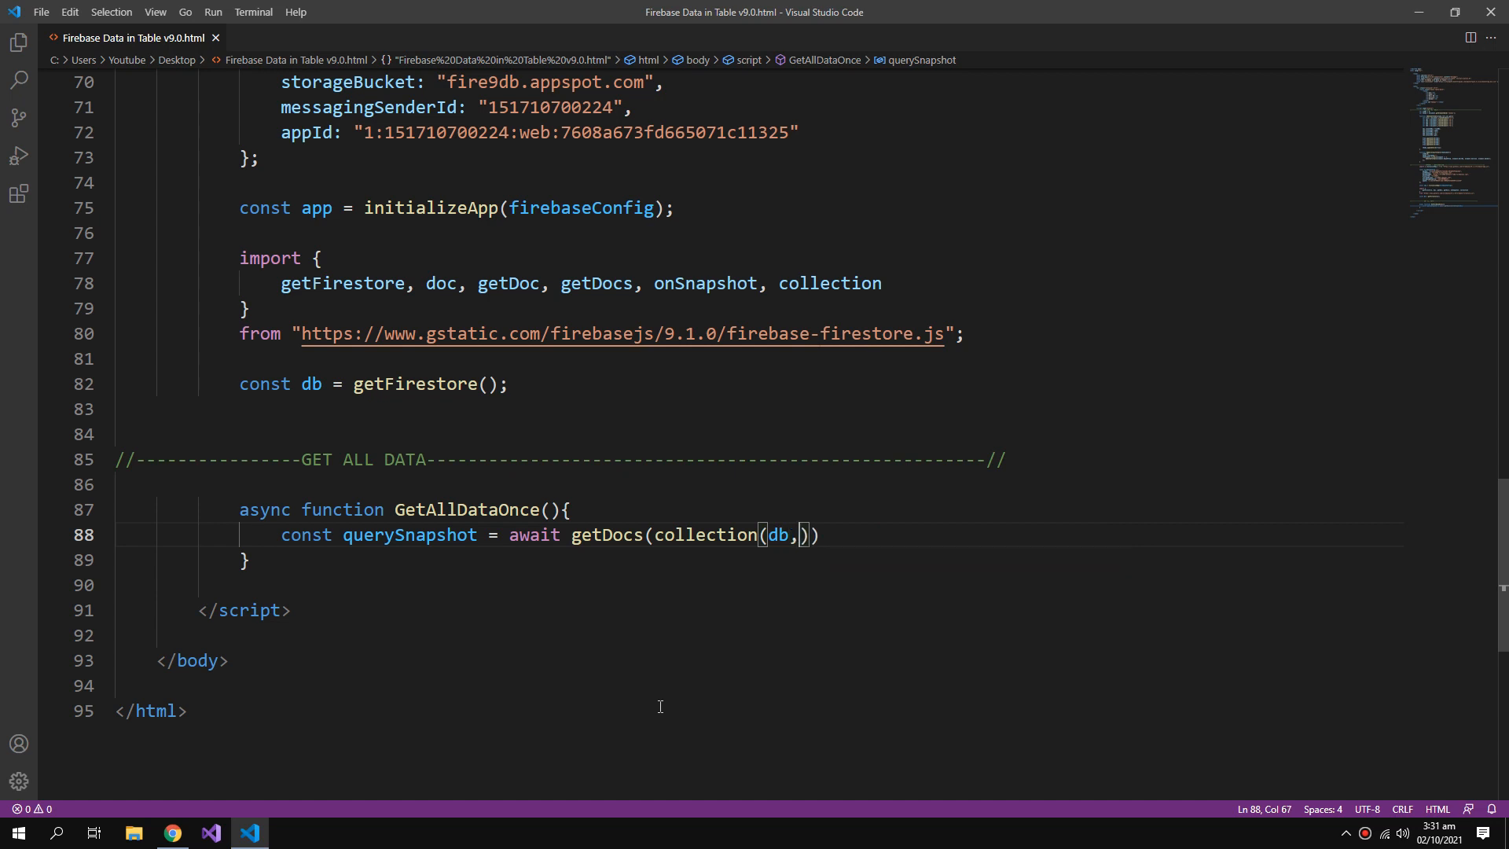
text("s)
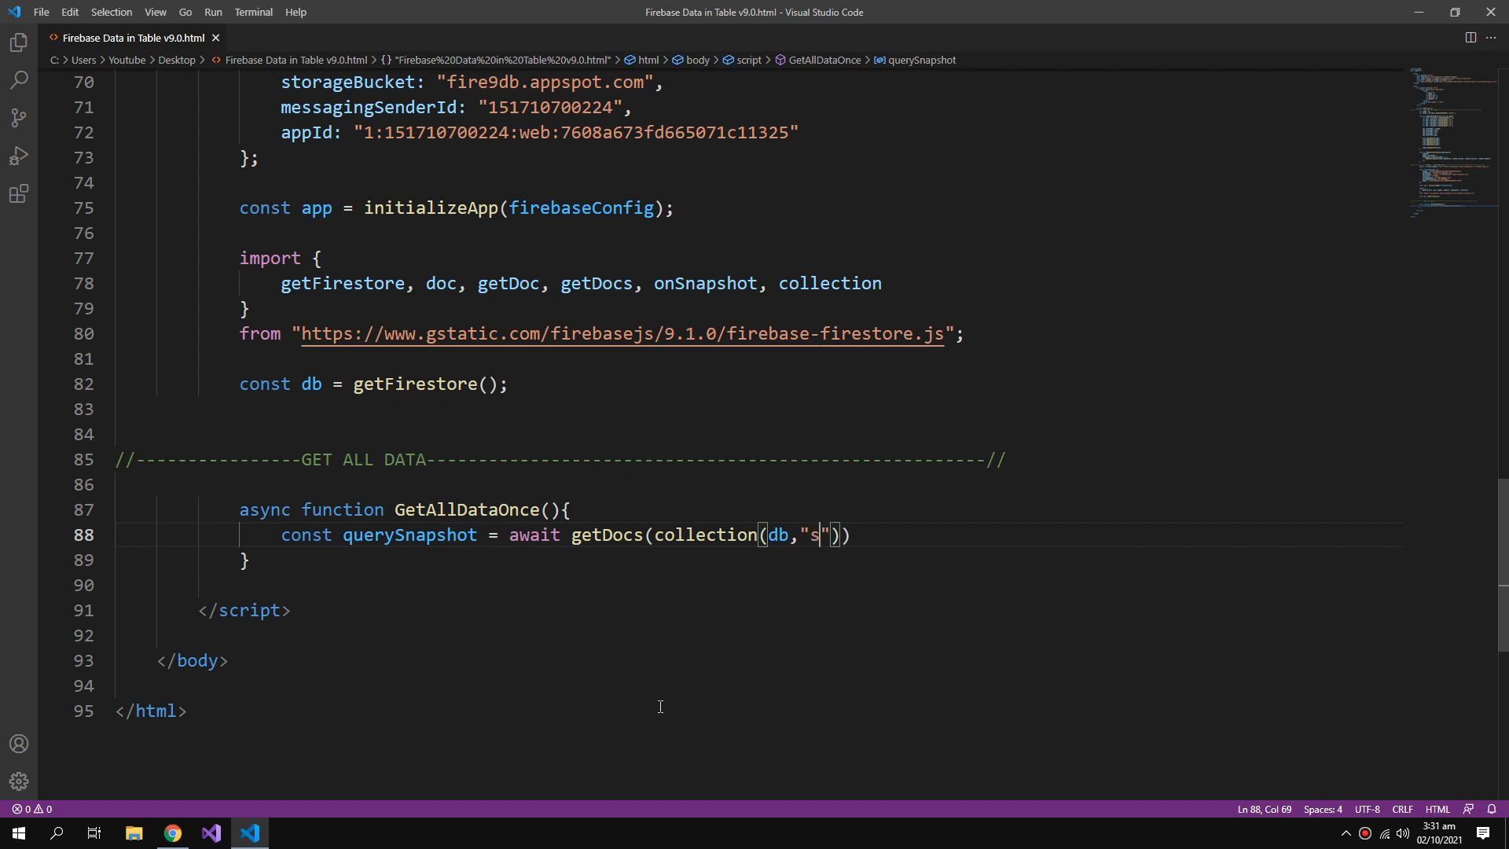
text(tud)
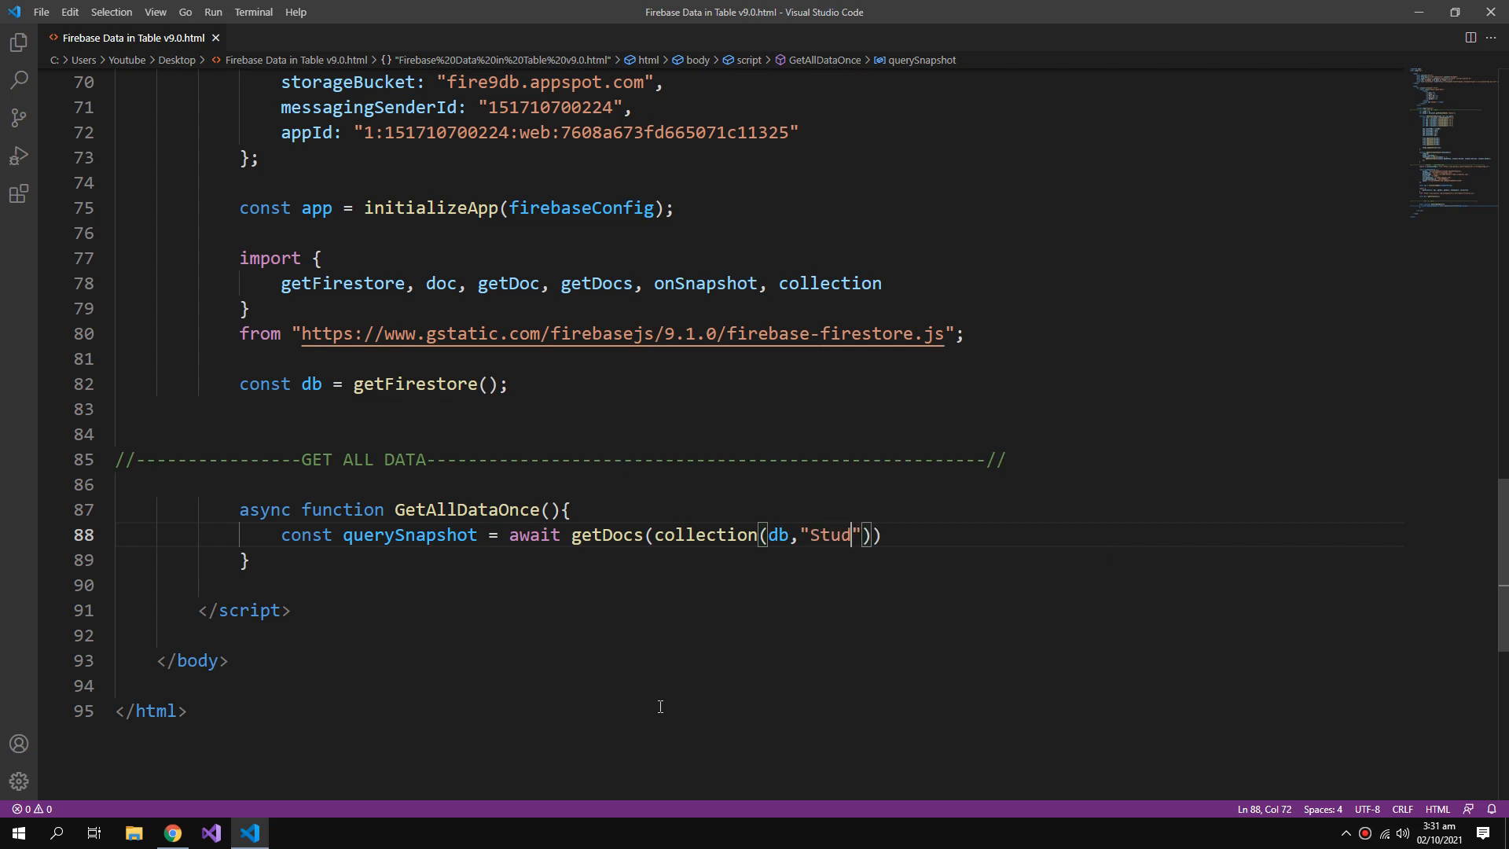
text(ents)
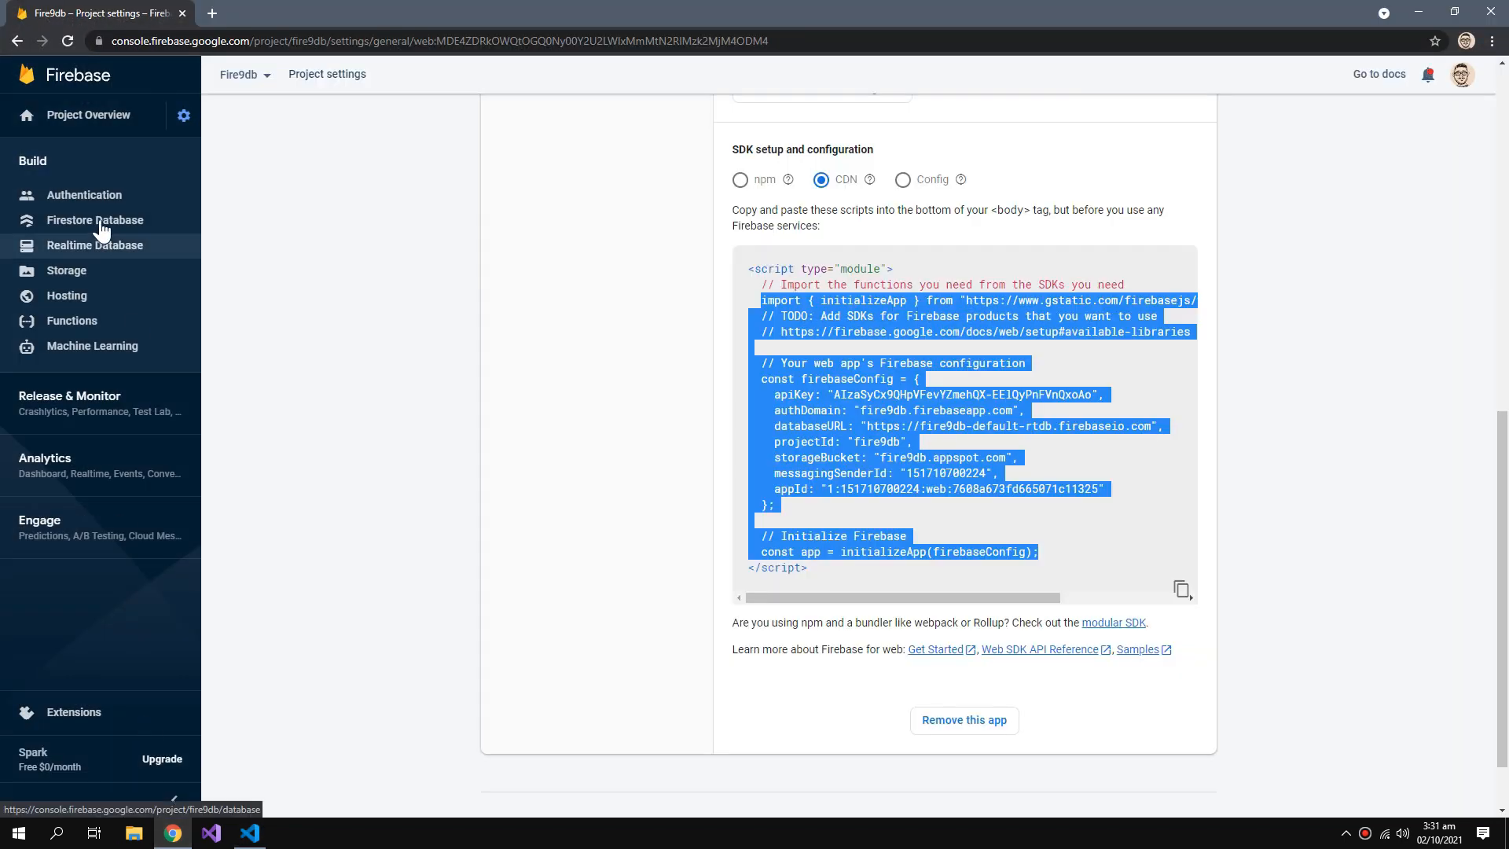
Check the Firestore data in Firebase Console to confirm the collection is named TheStudentsList.
click(94, 220)
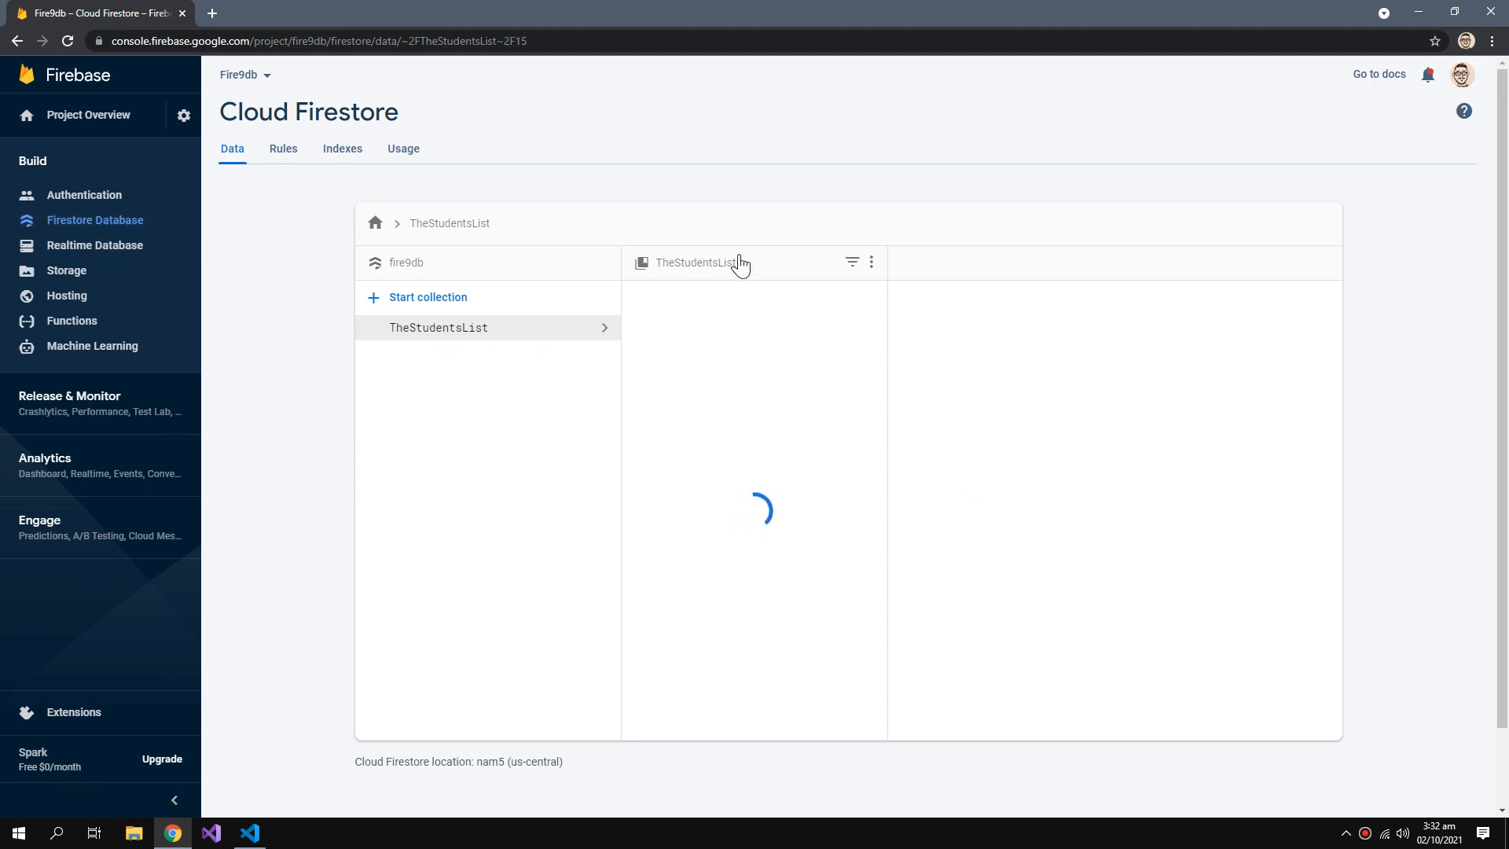
click(249, 839)
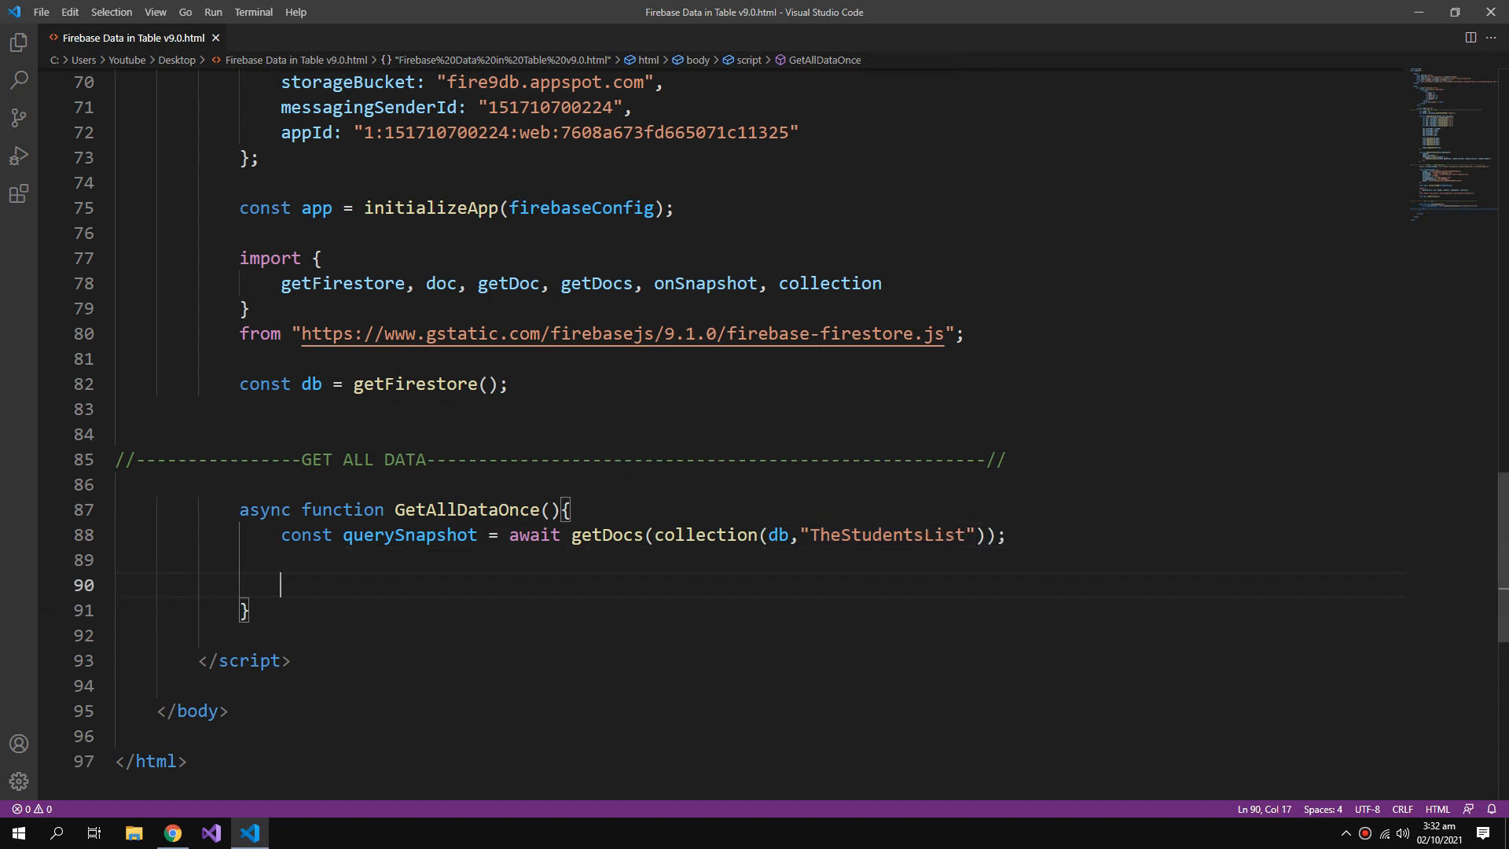
Add var students = [] and a querySnapshot.forEach(doc) loop in GetAllDataOnce.
text(var stud)
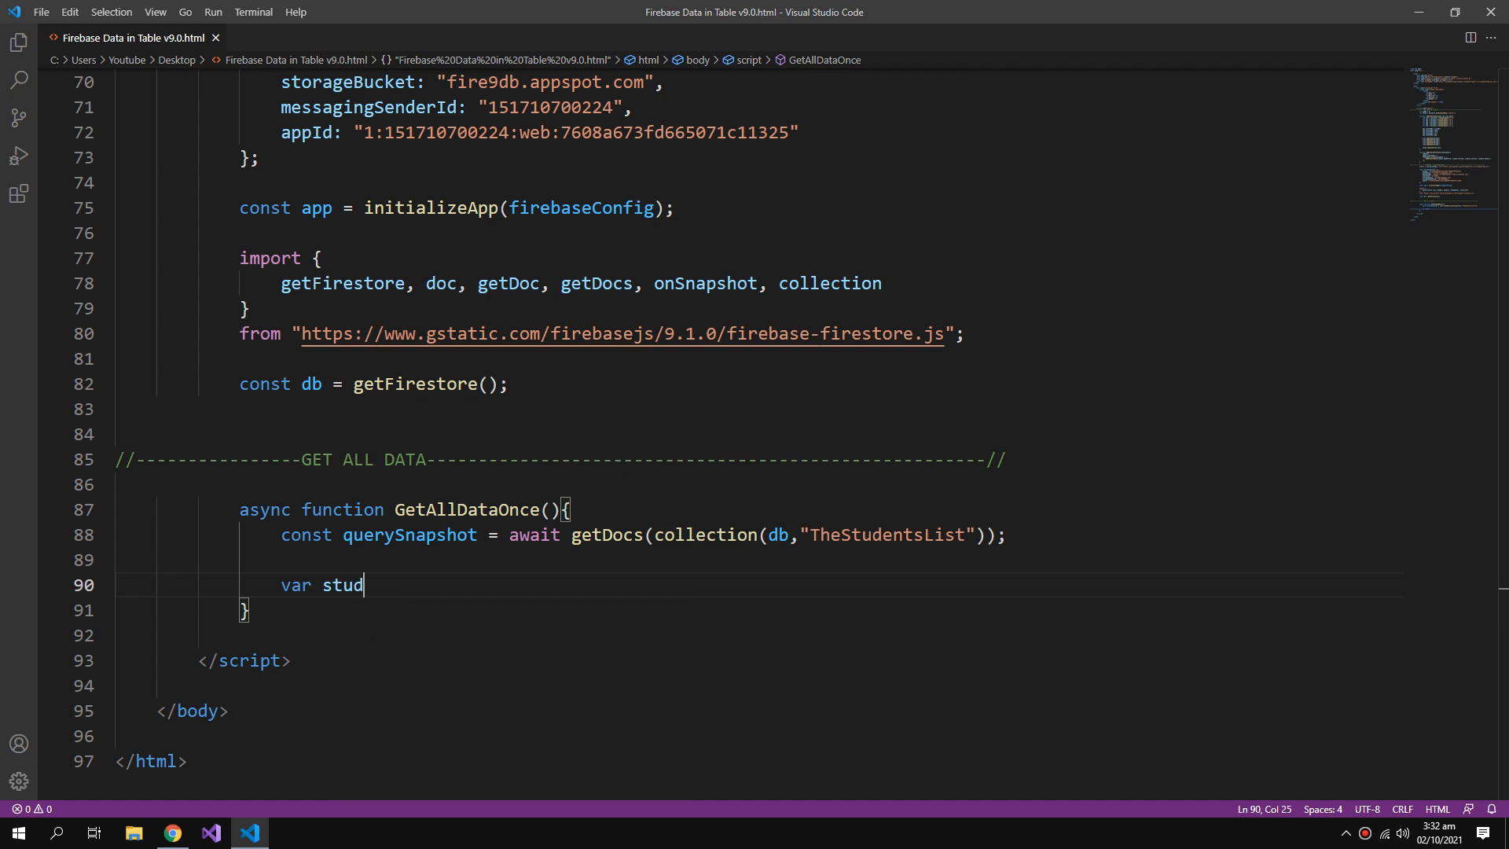
text(e)
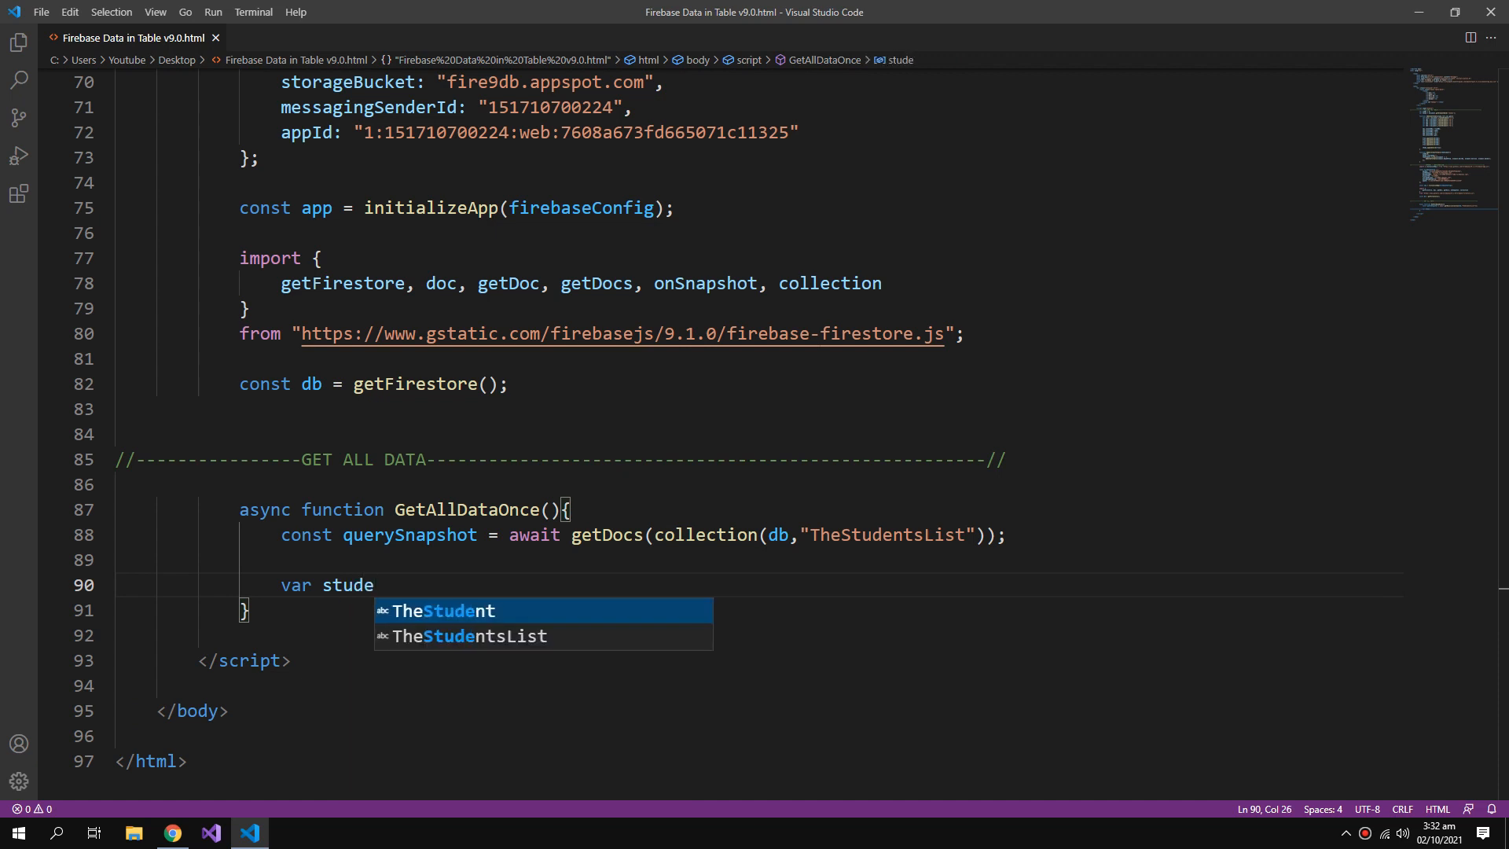
text(nts =)
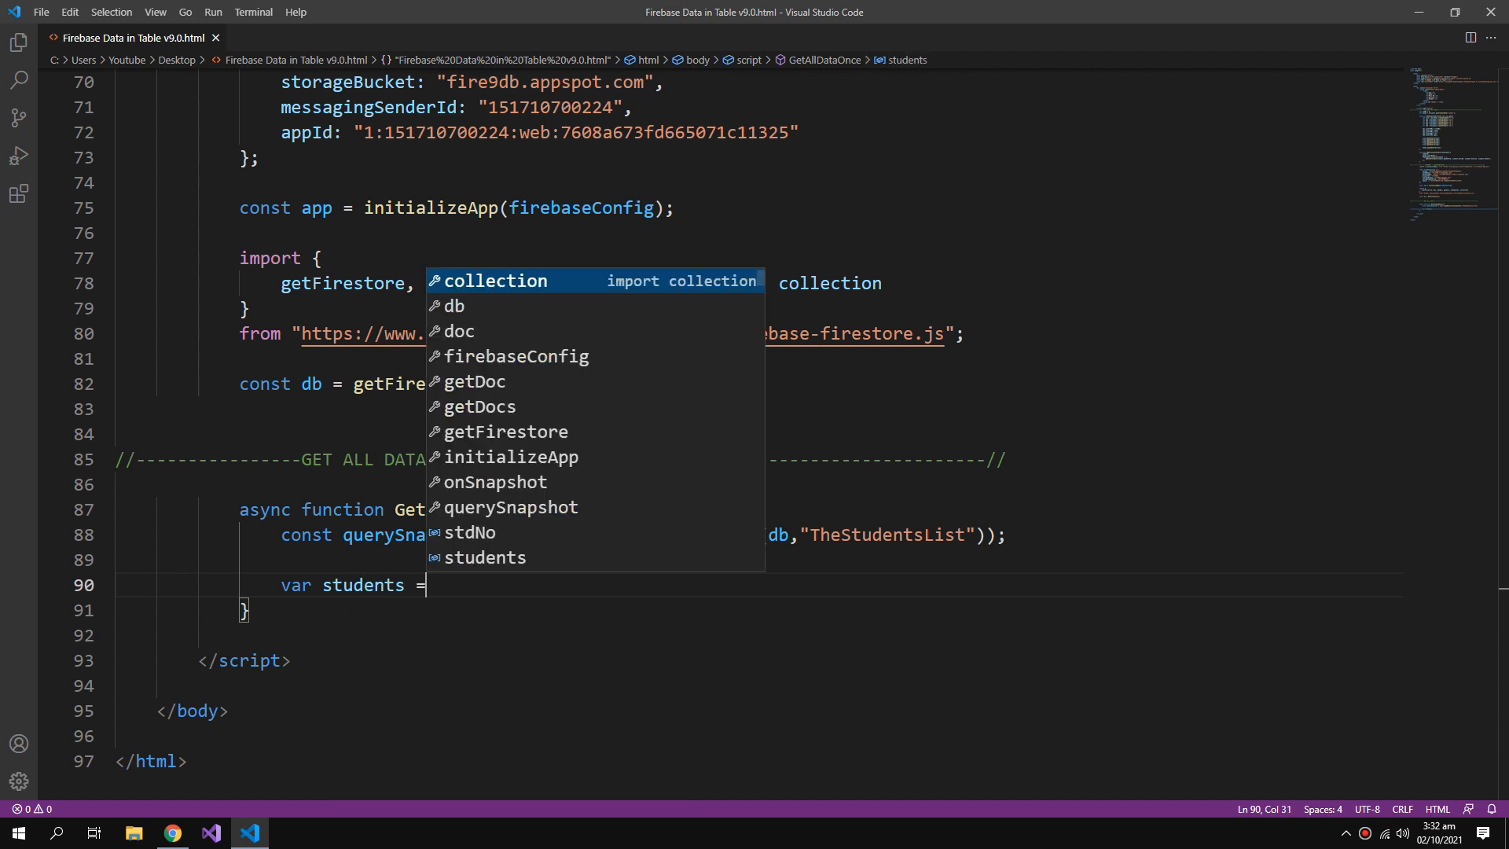
text([)
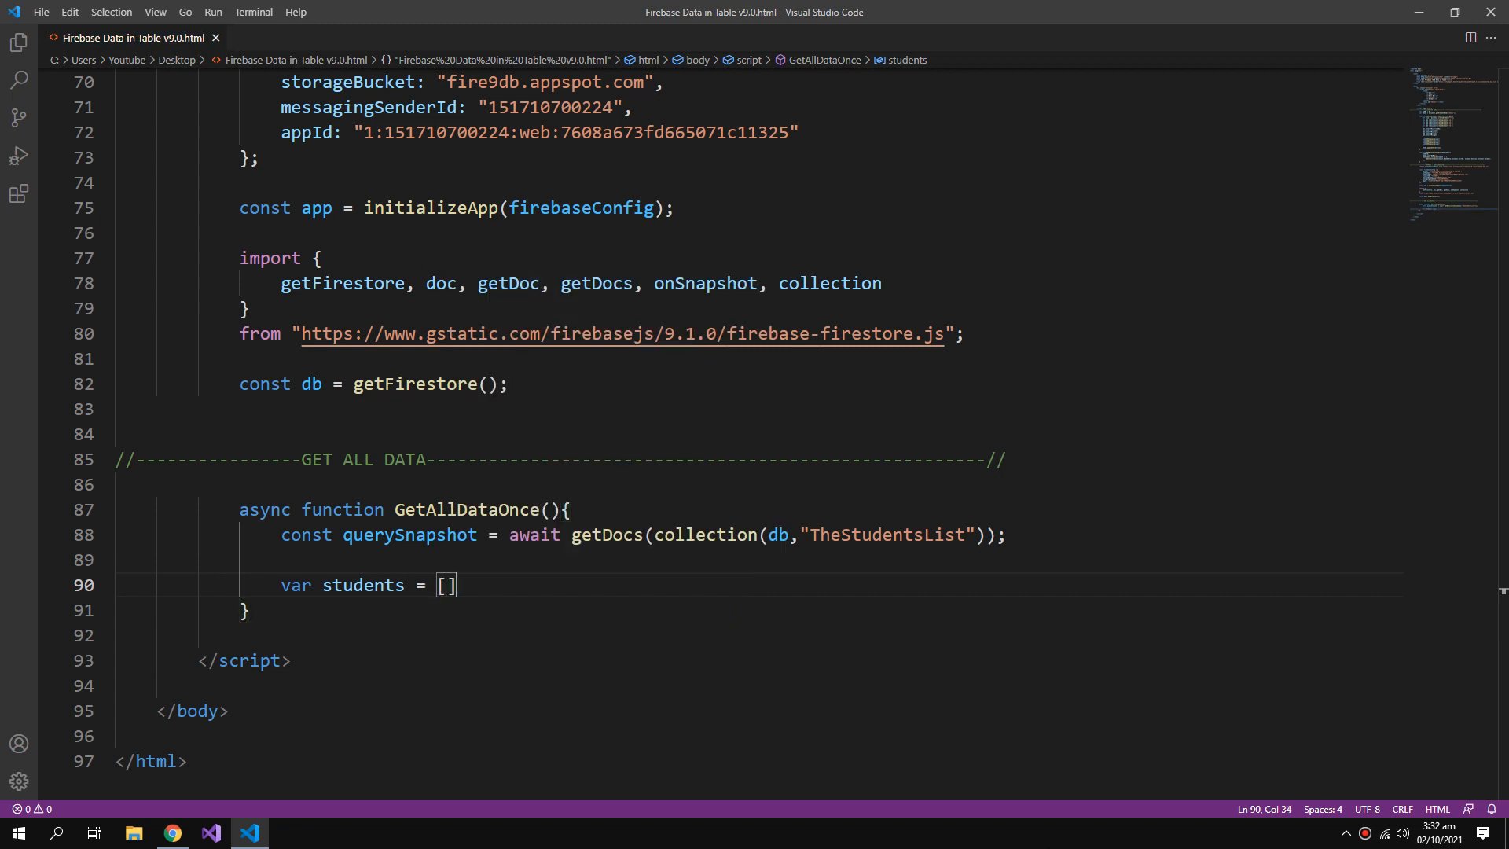
text(fore)
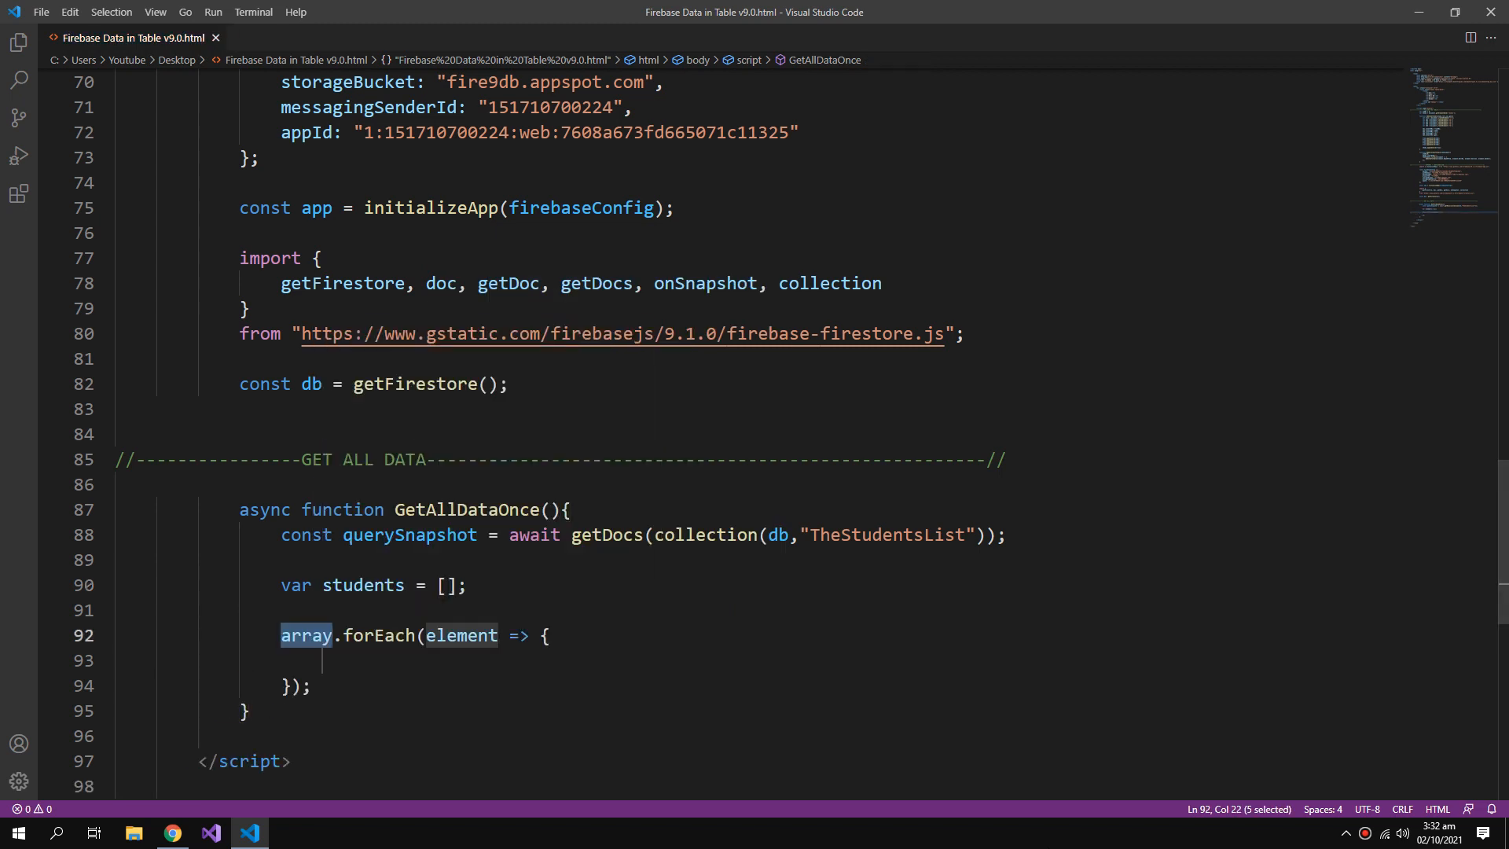
double_click(409, 534)
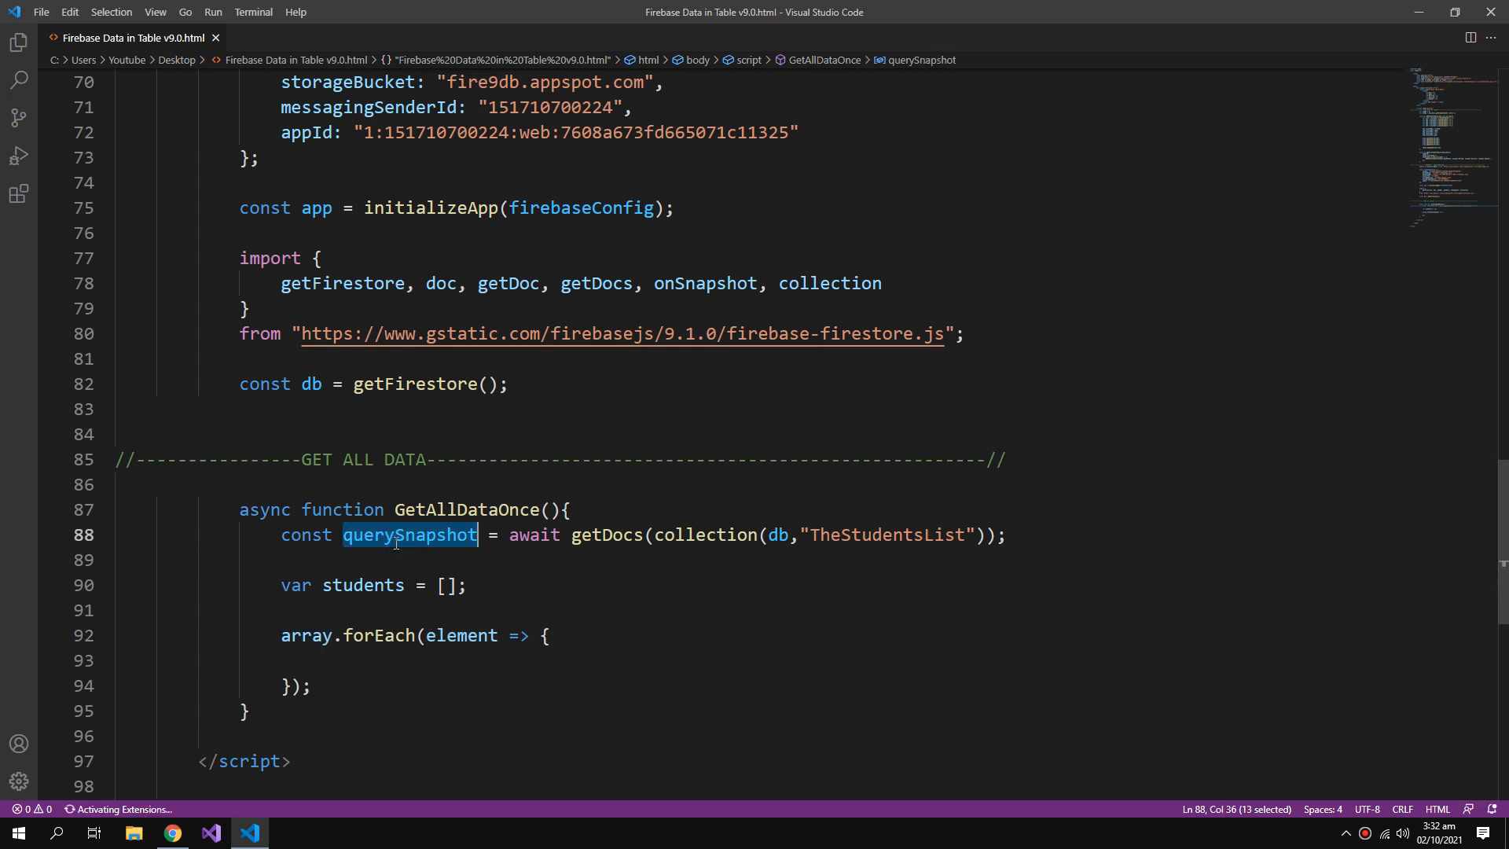
text(querySnapshot)
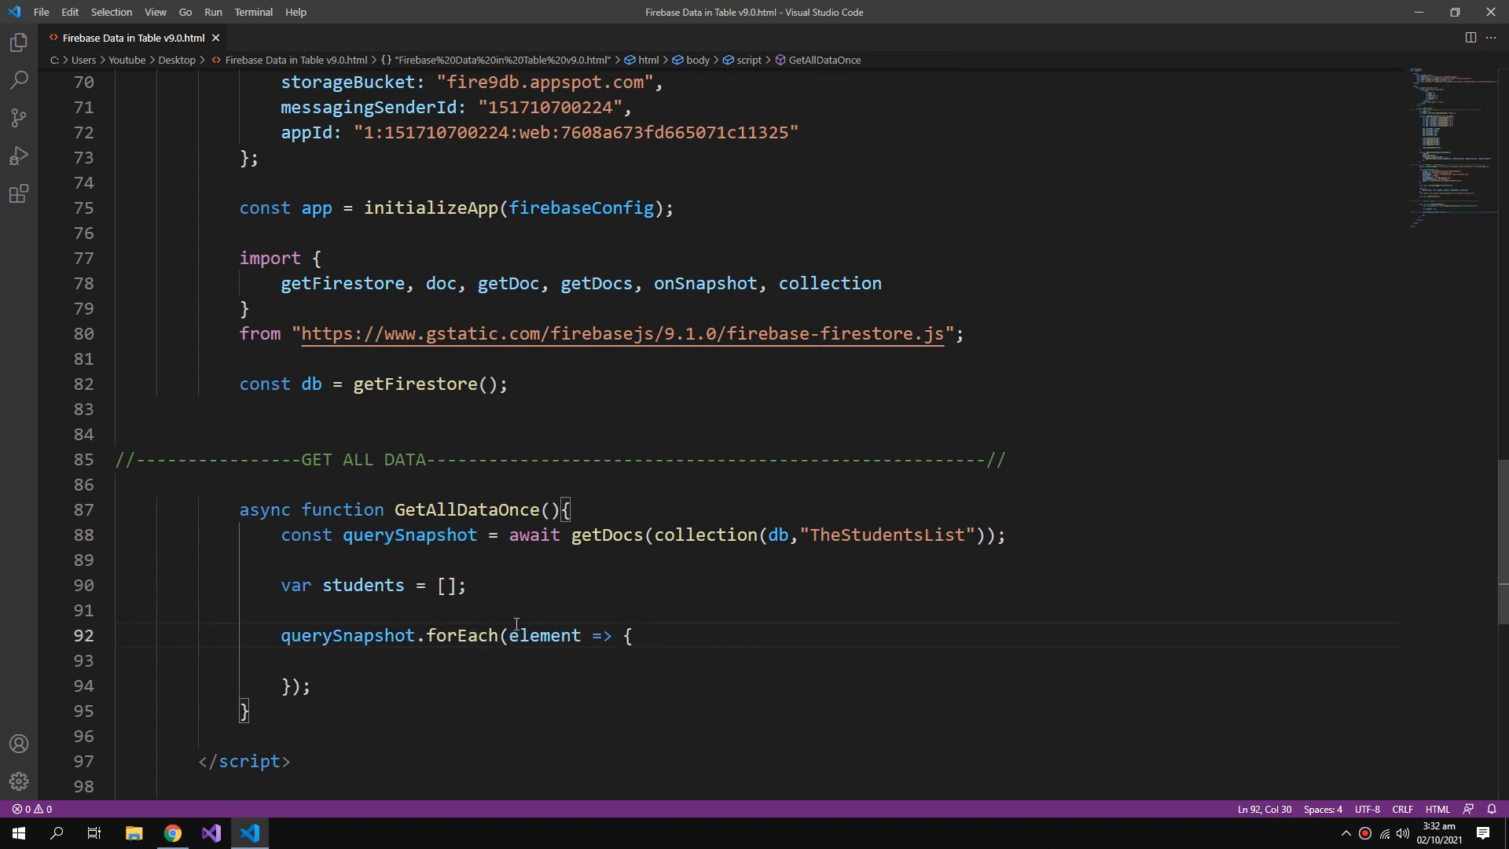
text(doc)
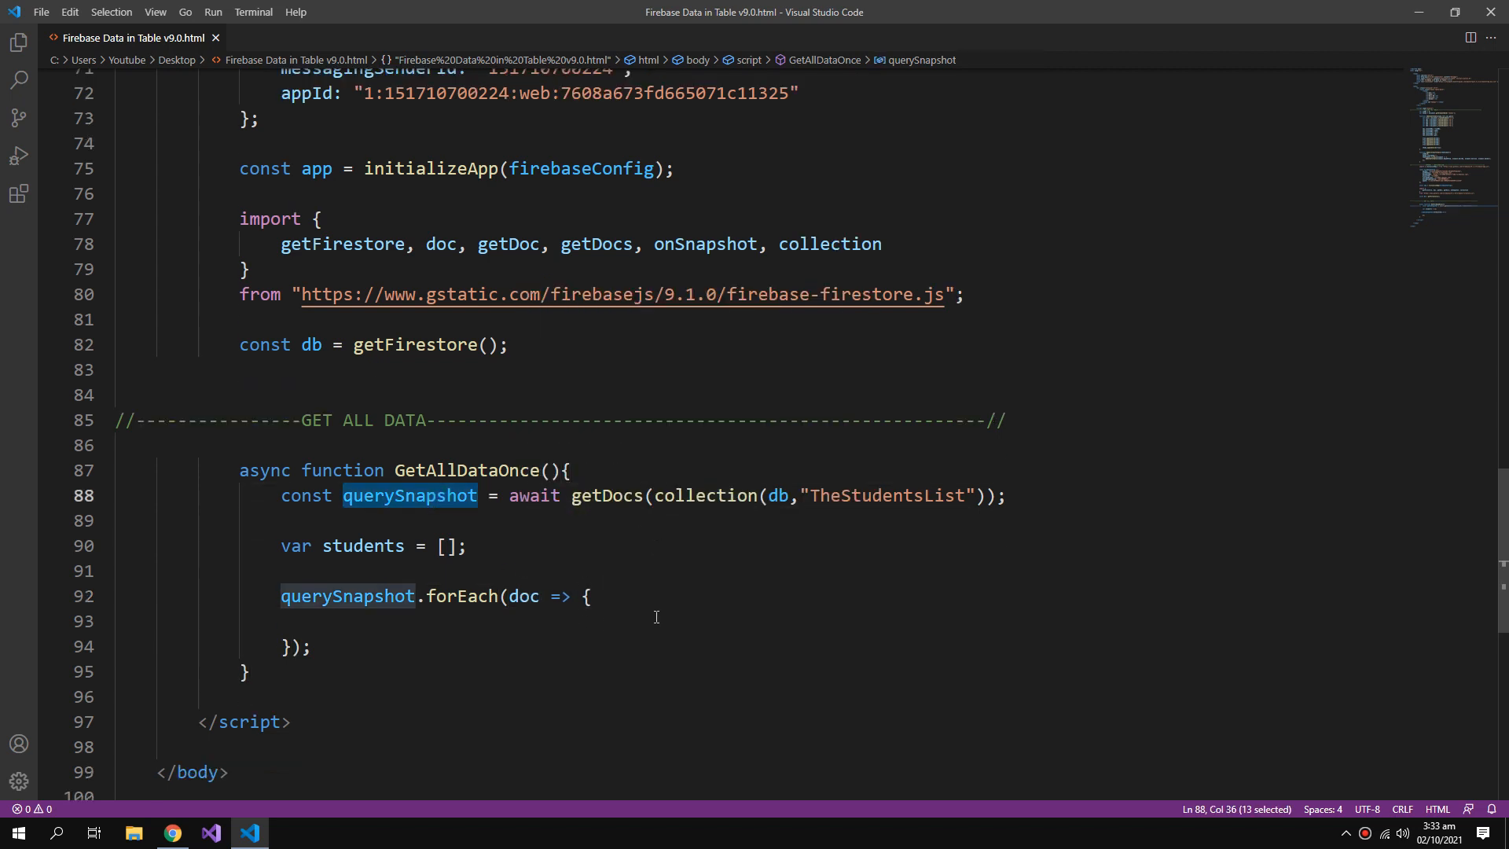
double_click(607, 495)
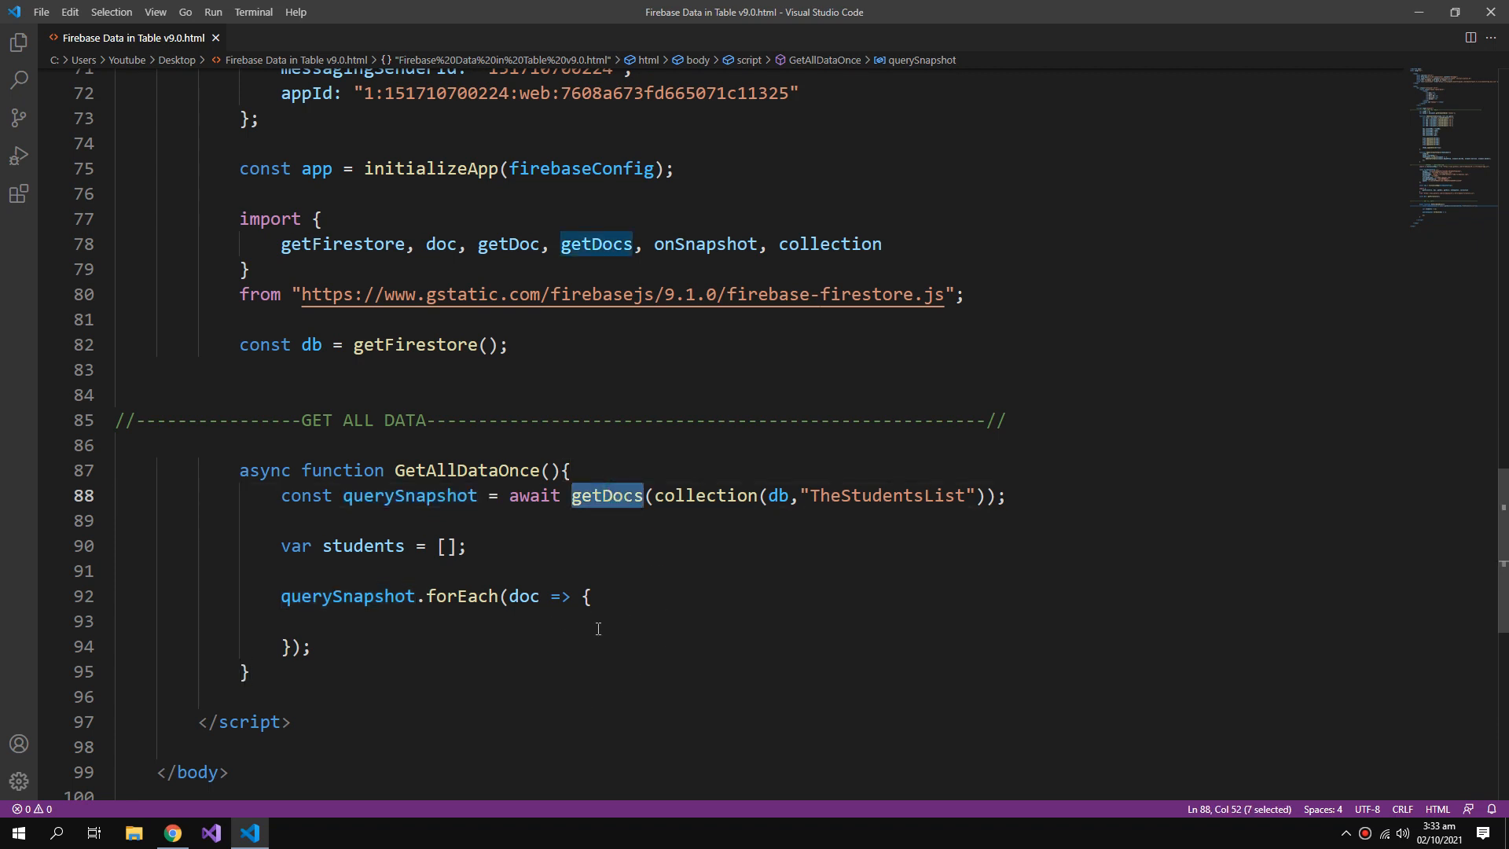
mouse_move(586, 660)
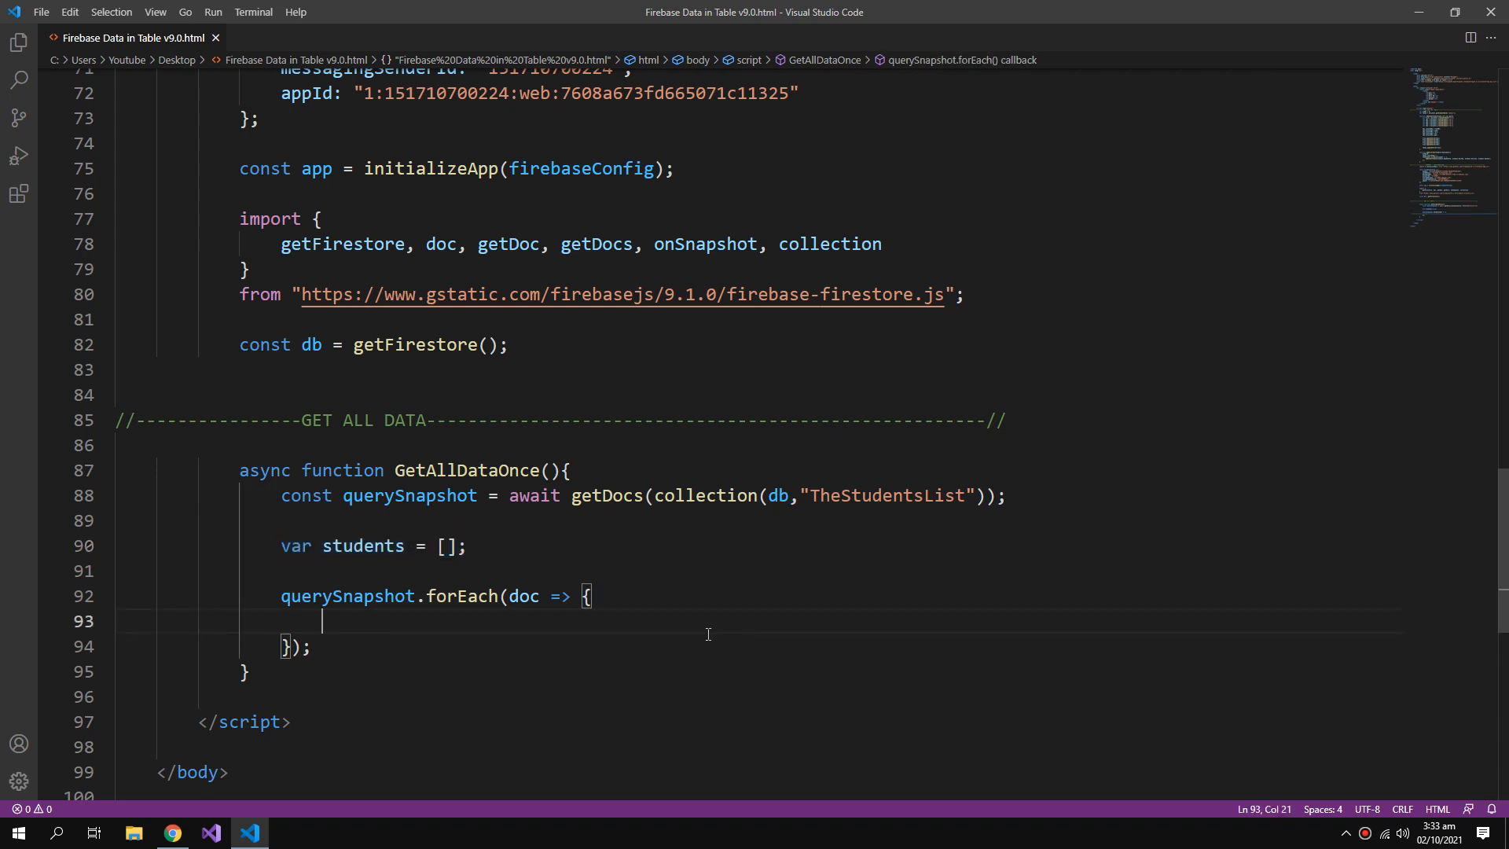
Push doc.data() into students inside the loop and call AddAllItemsToTable(students) after it.
text(students.)
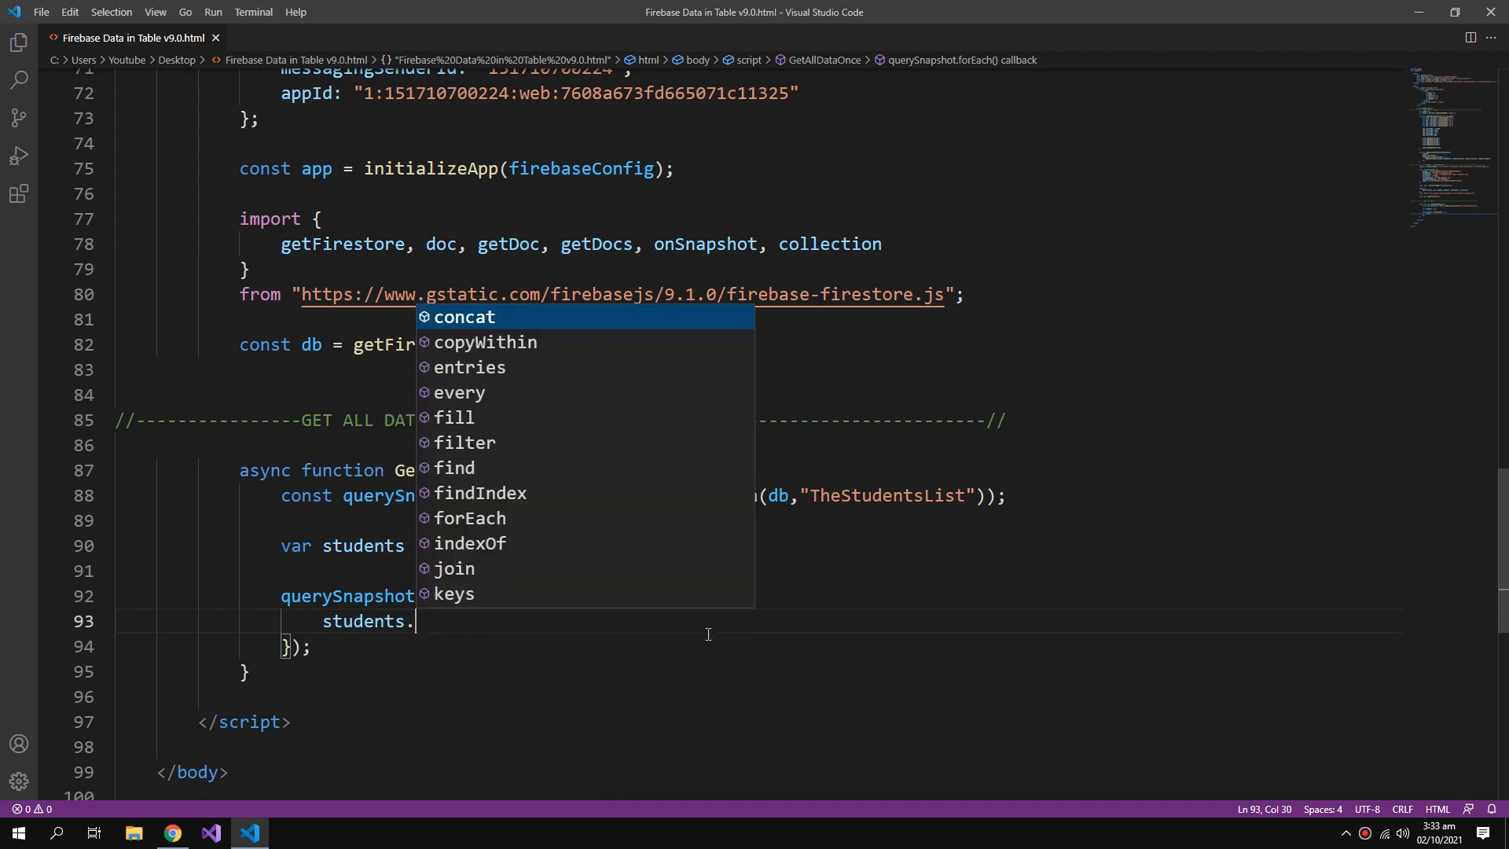
text(push)
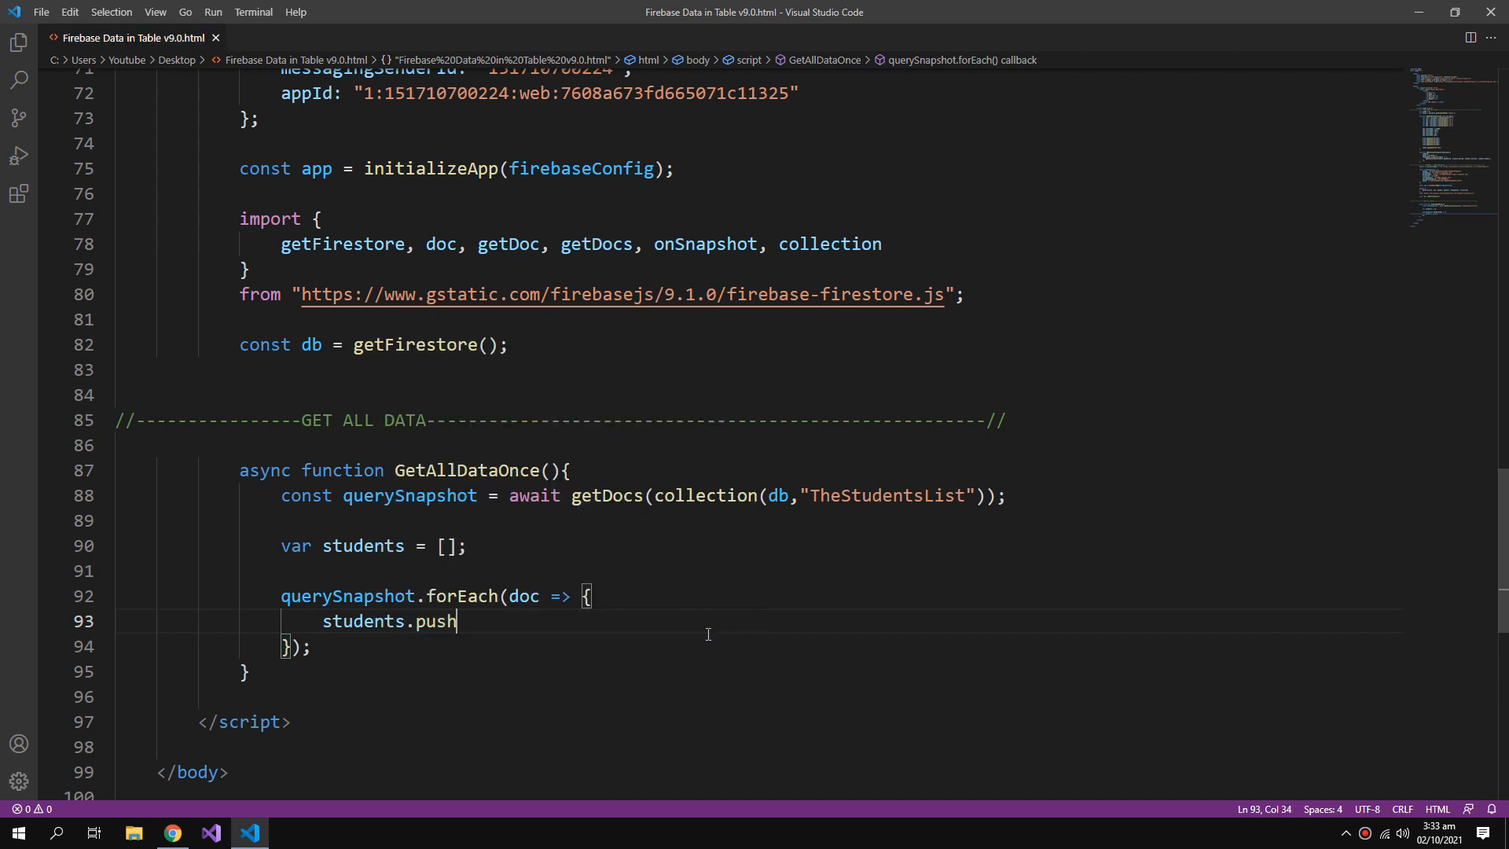
text(()
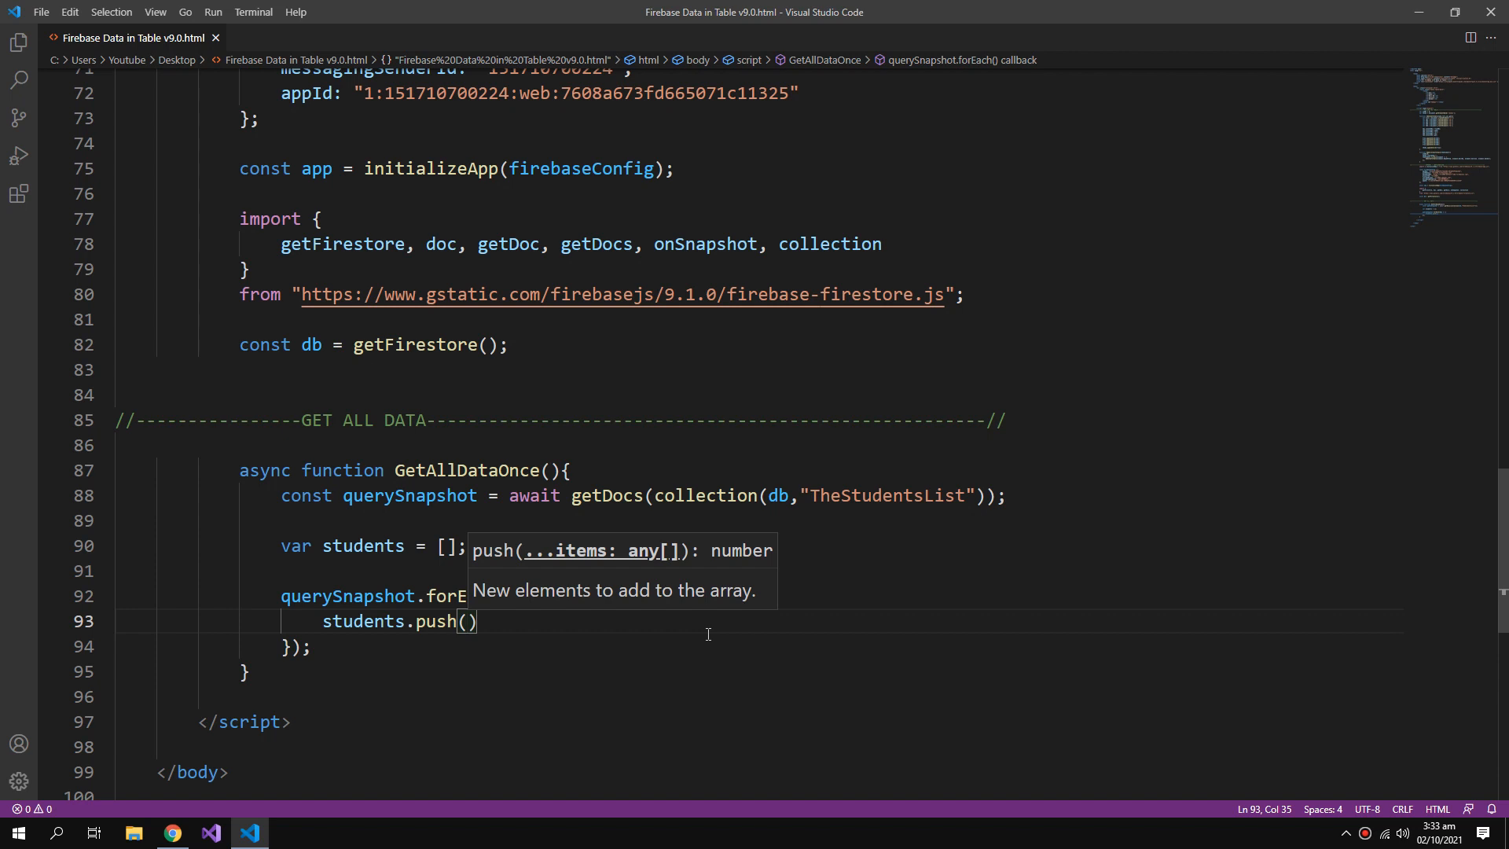
text(doc.data()
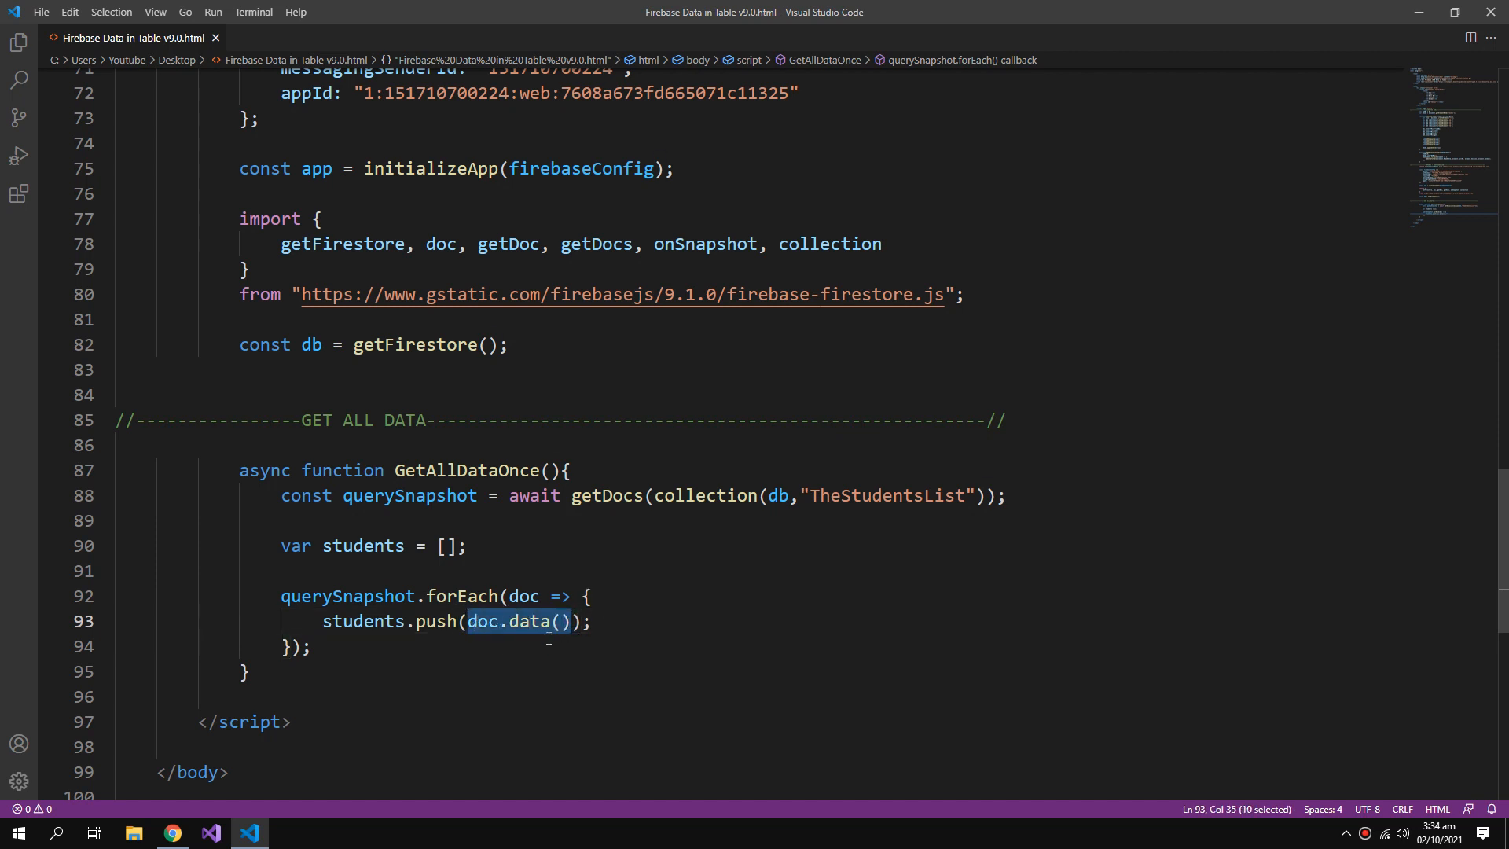
click(598, 621)
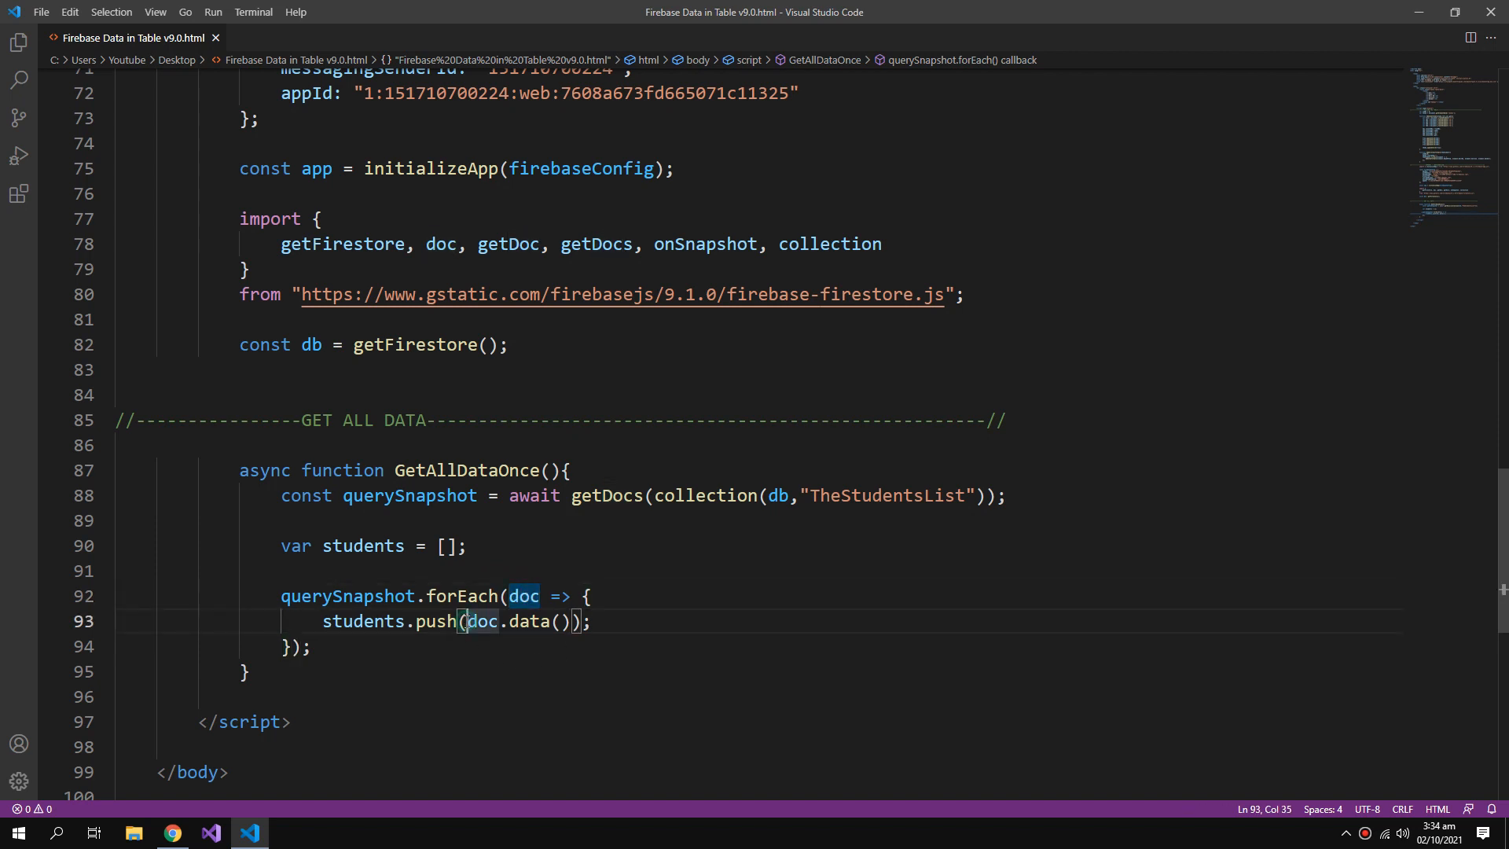
drag(468, 620, 570, 621)
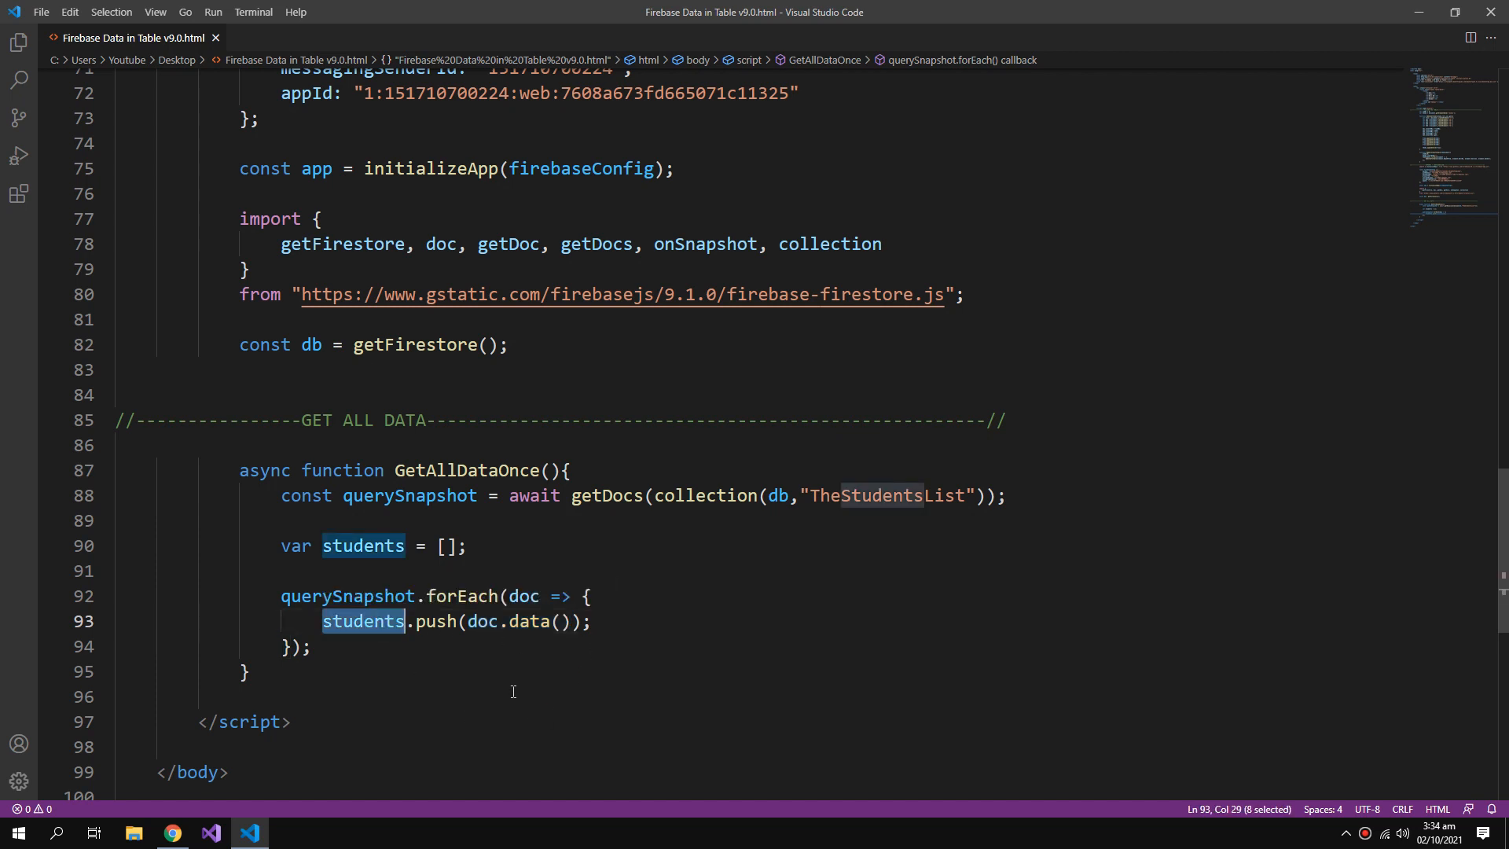
click(593, 621)
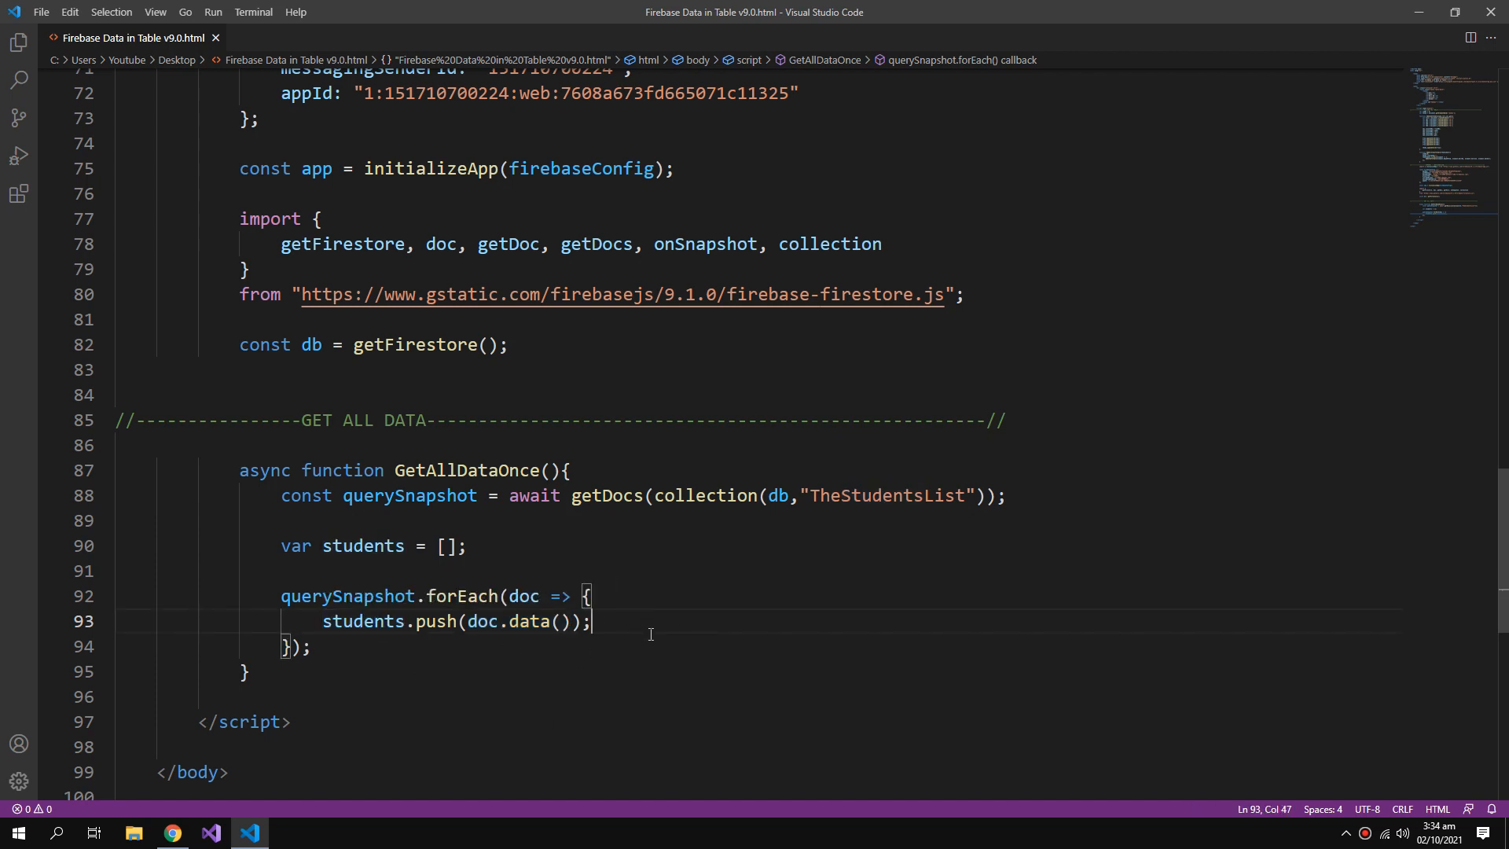
text(a)
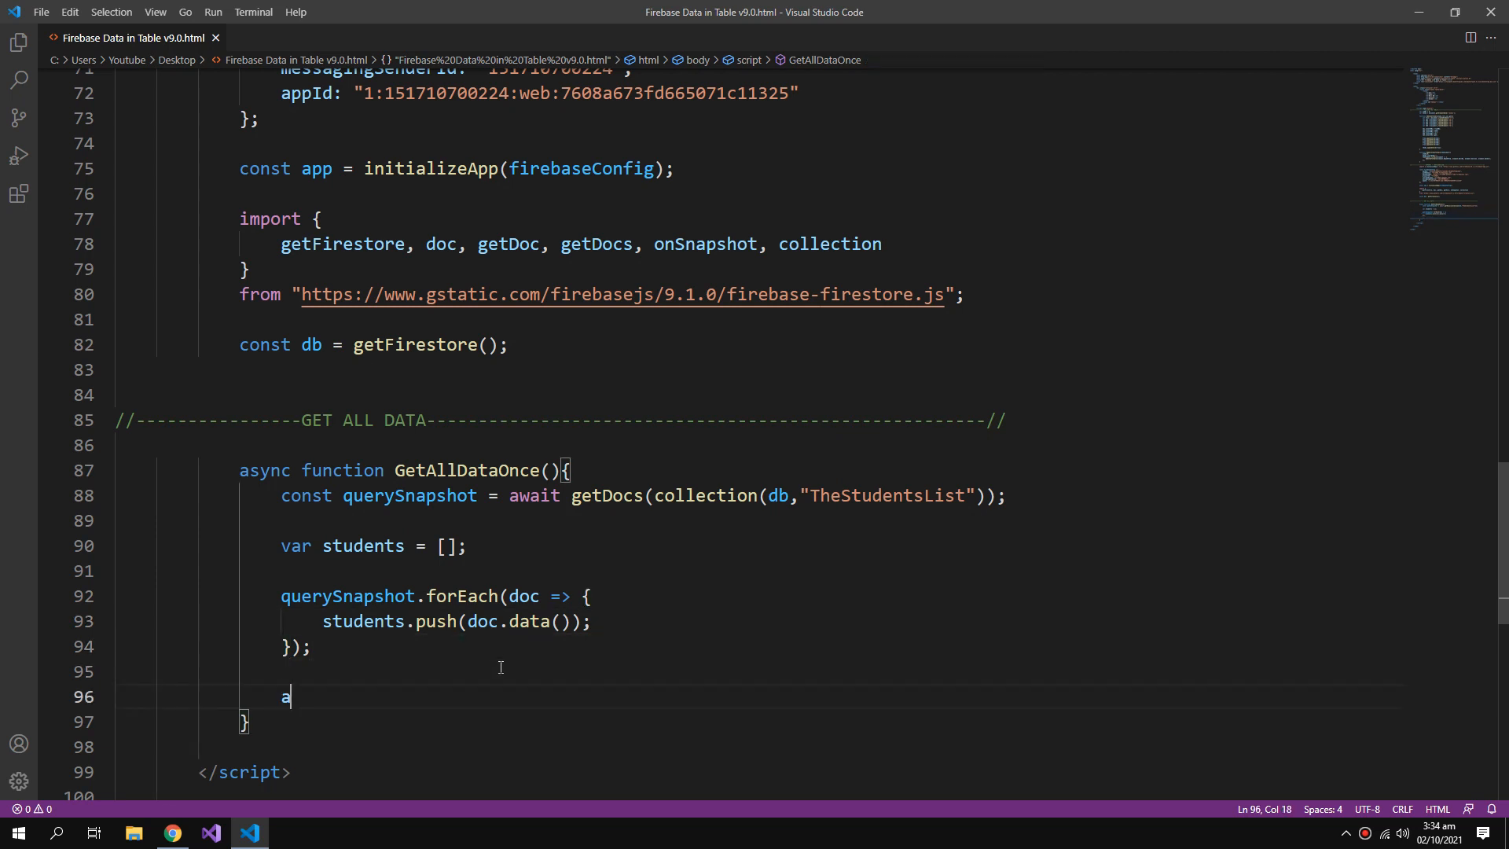
text(d)
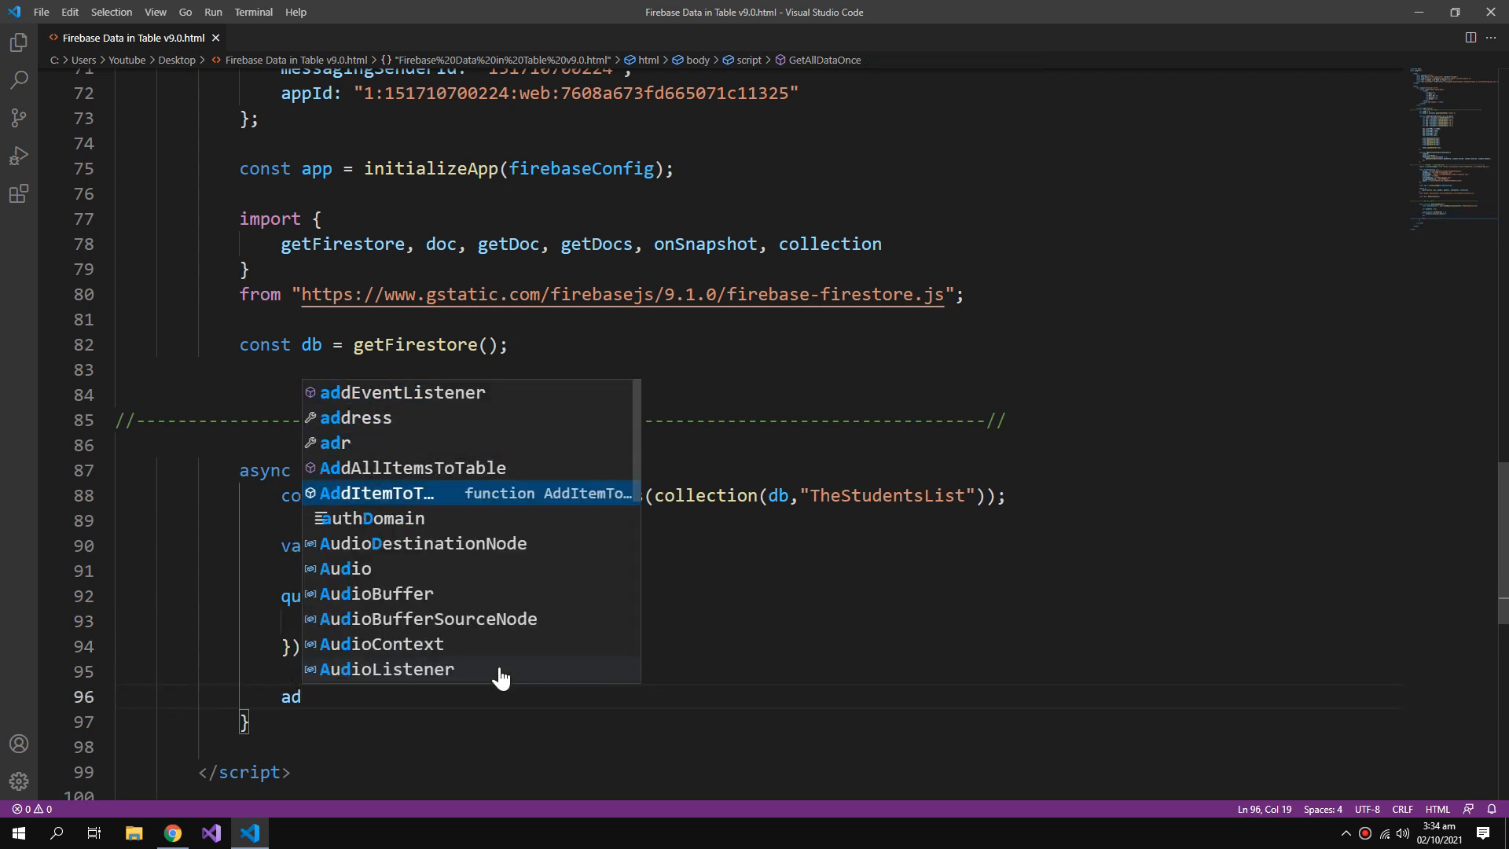
text(AddAllItemsToTable(students);)
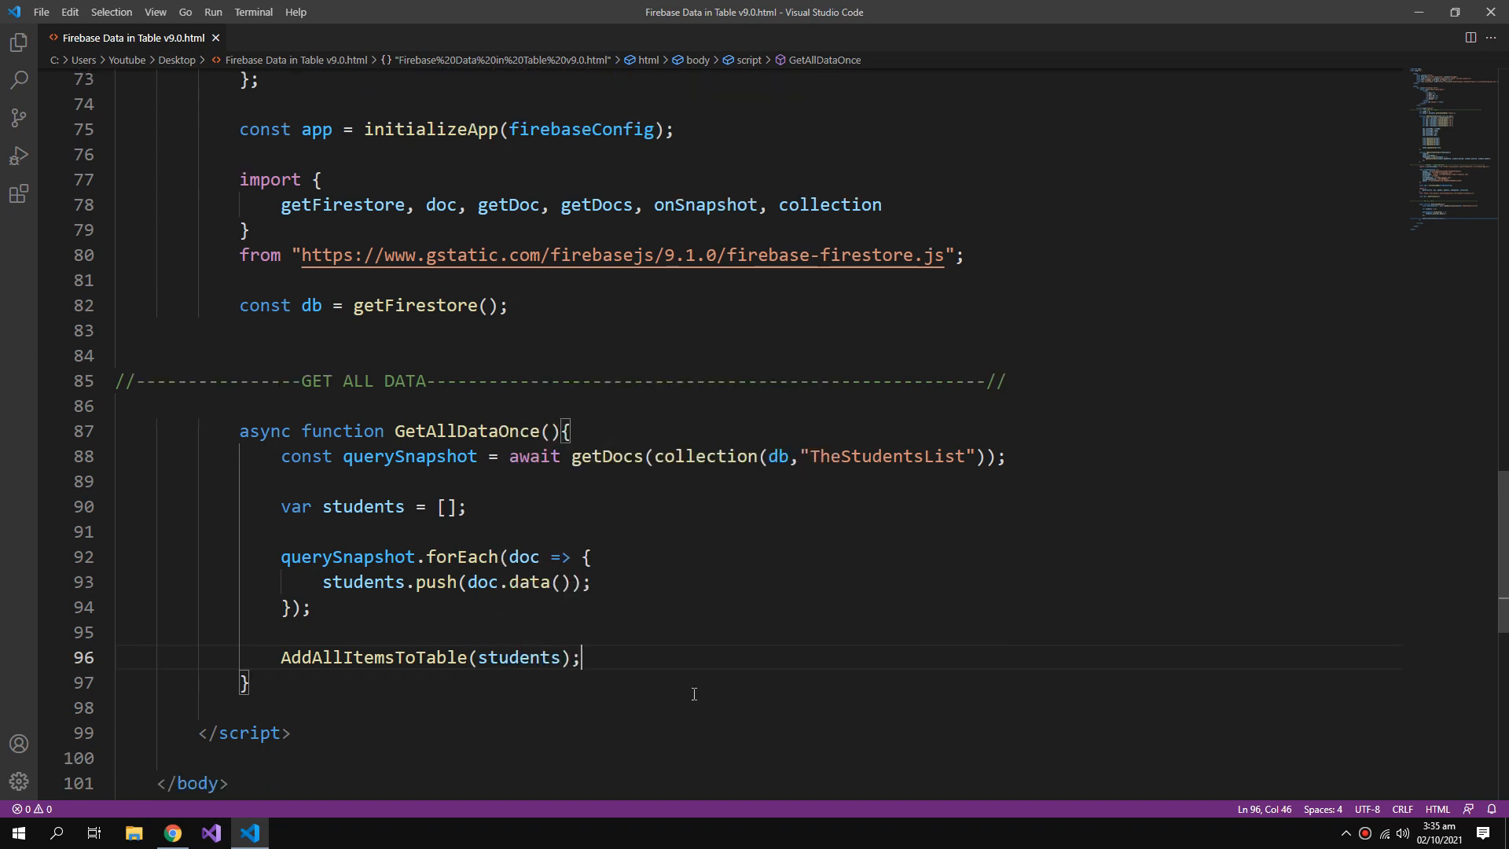
mouse_move(574, 615)
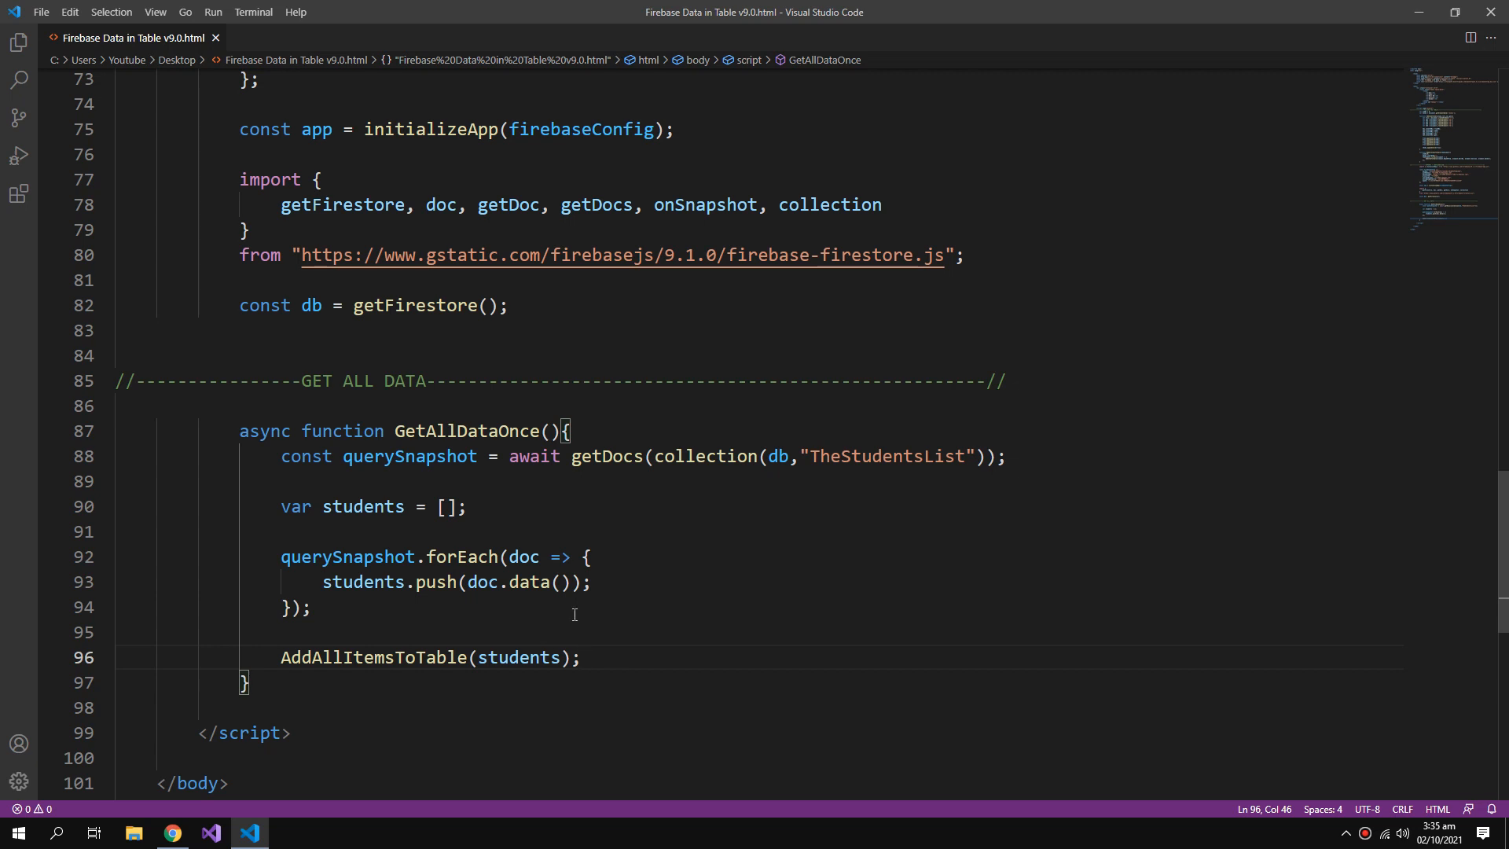
Assign window.onload = GetAllDataOnce; so the data loads when the page opens.
double_click(465, 350)
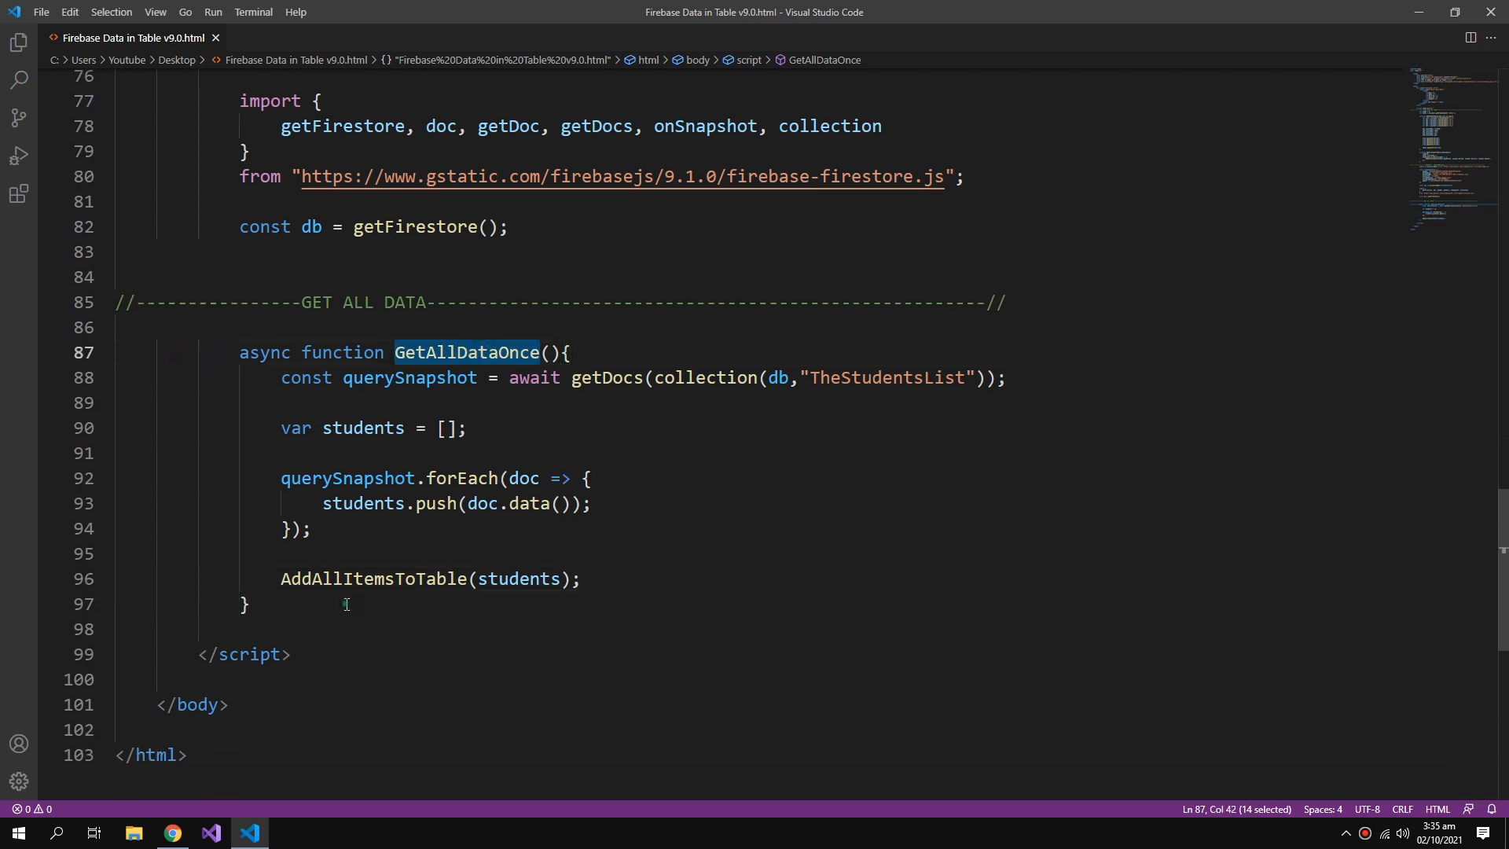
text(window.on)
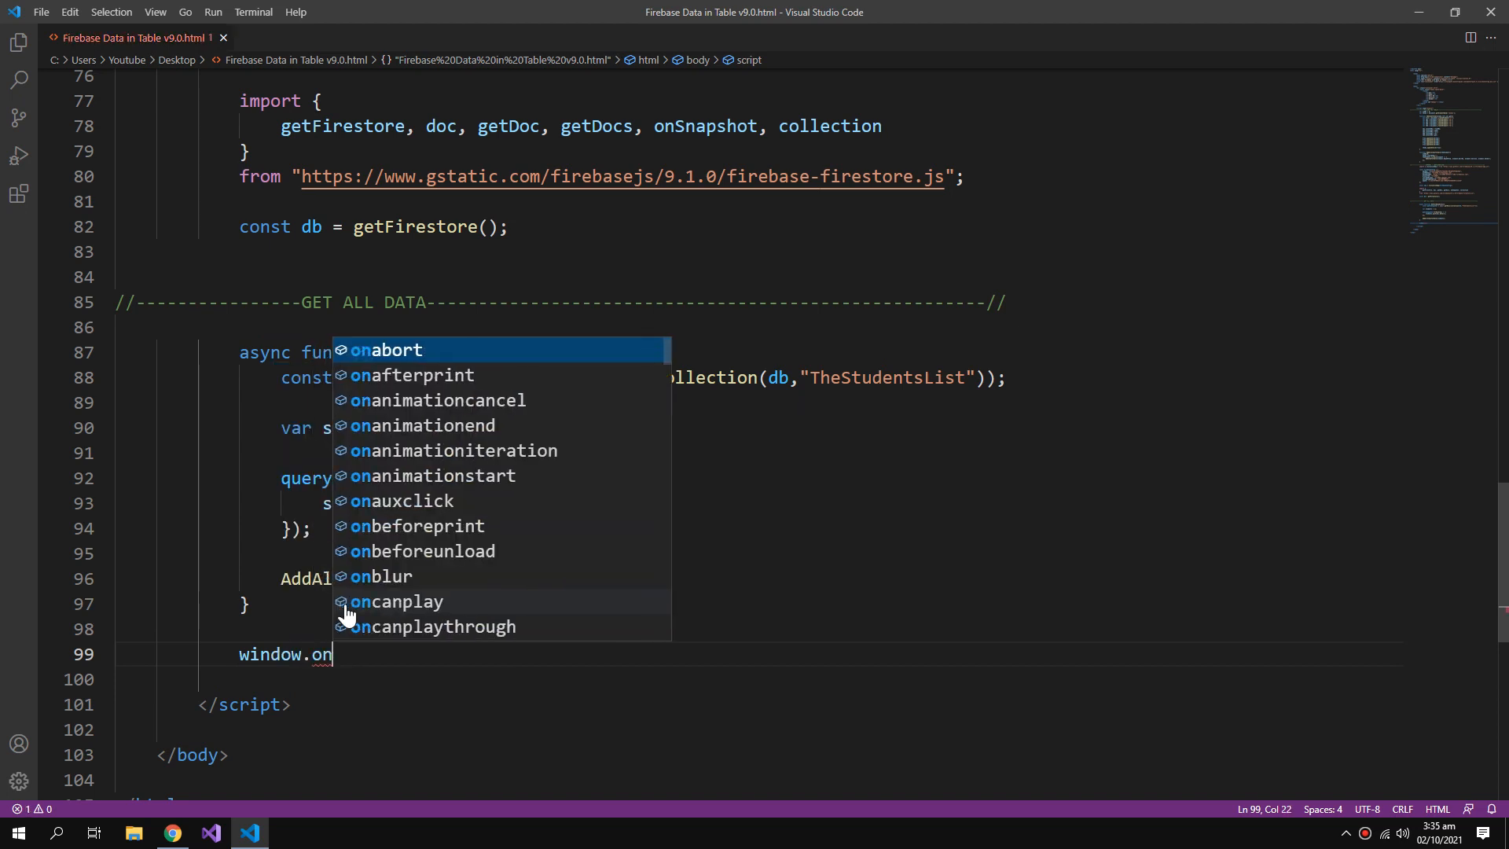
text(load)
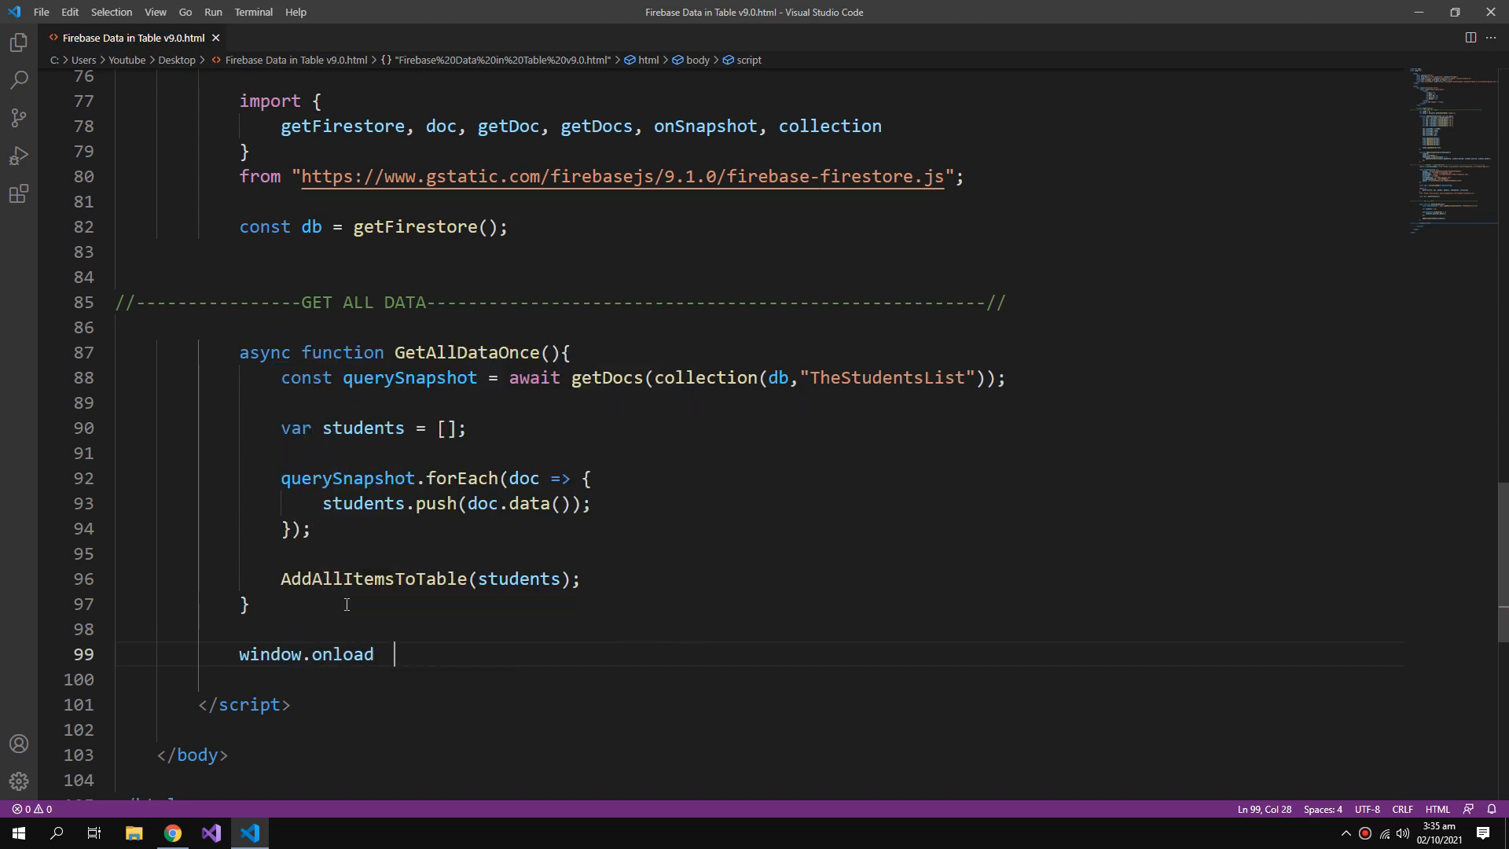
text(= GetAllDataOnce;)
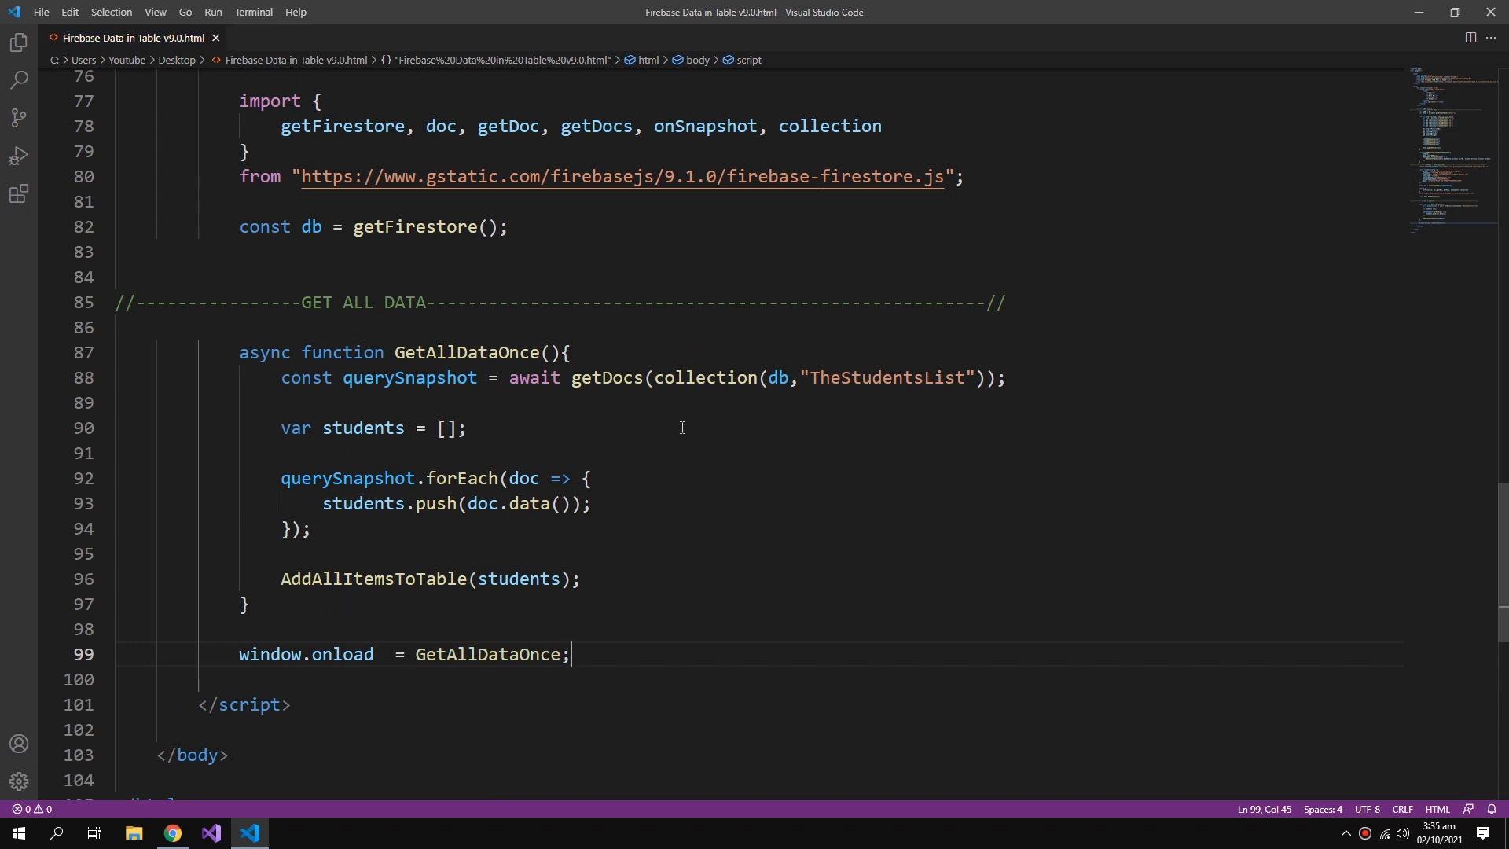
right_click(586, 477)
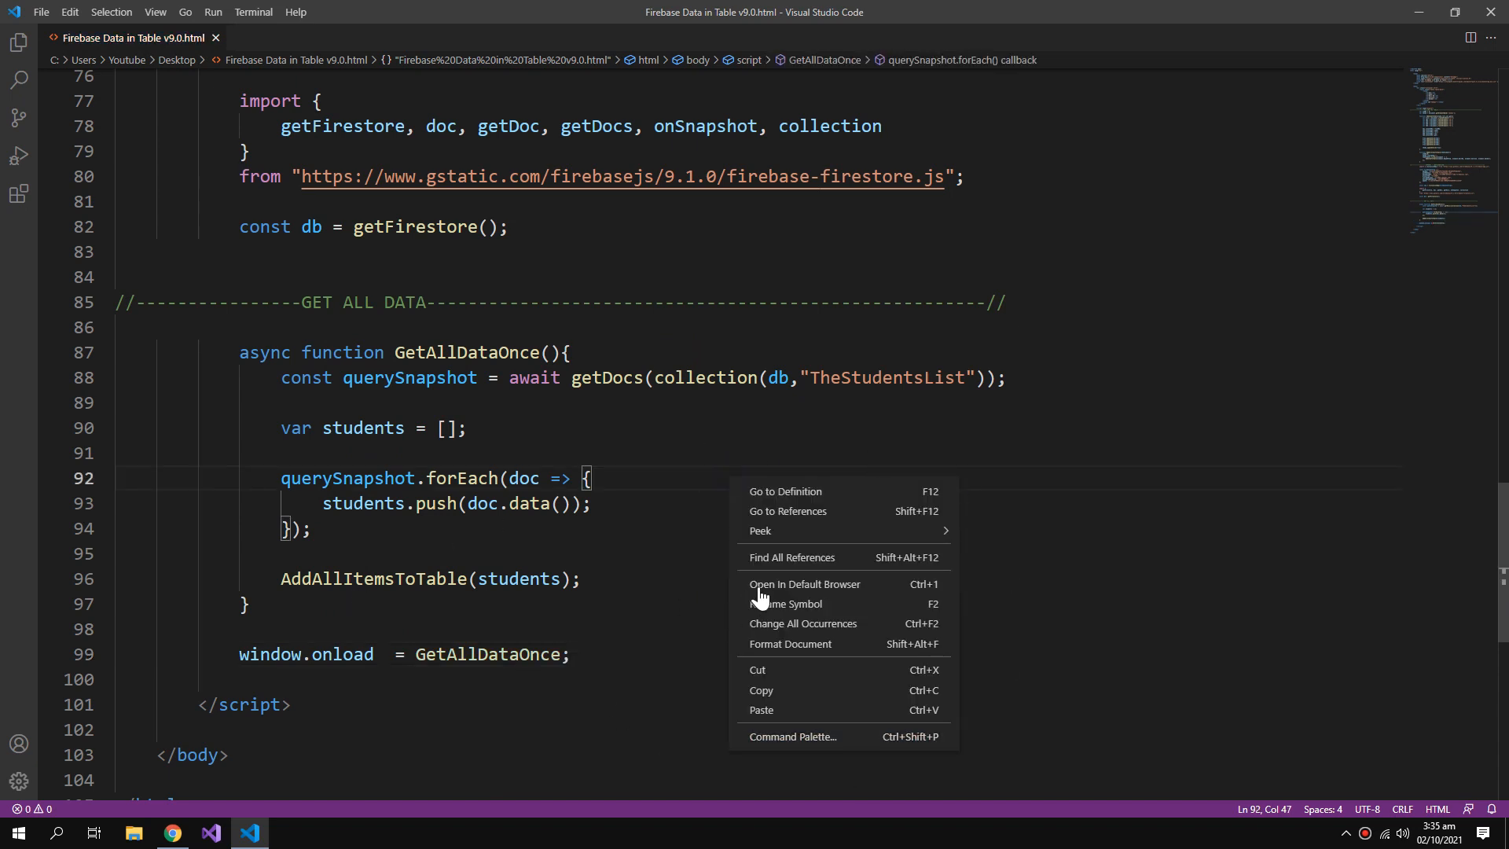
View the page in the default browser showing the four Firestore students, then return to the editor.
click(805, 585)
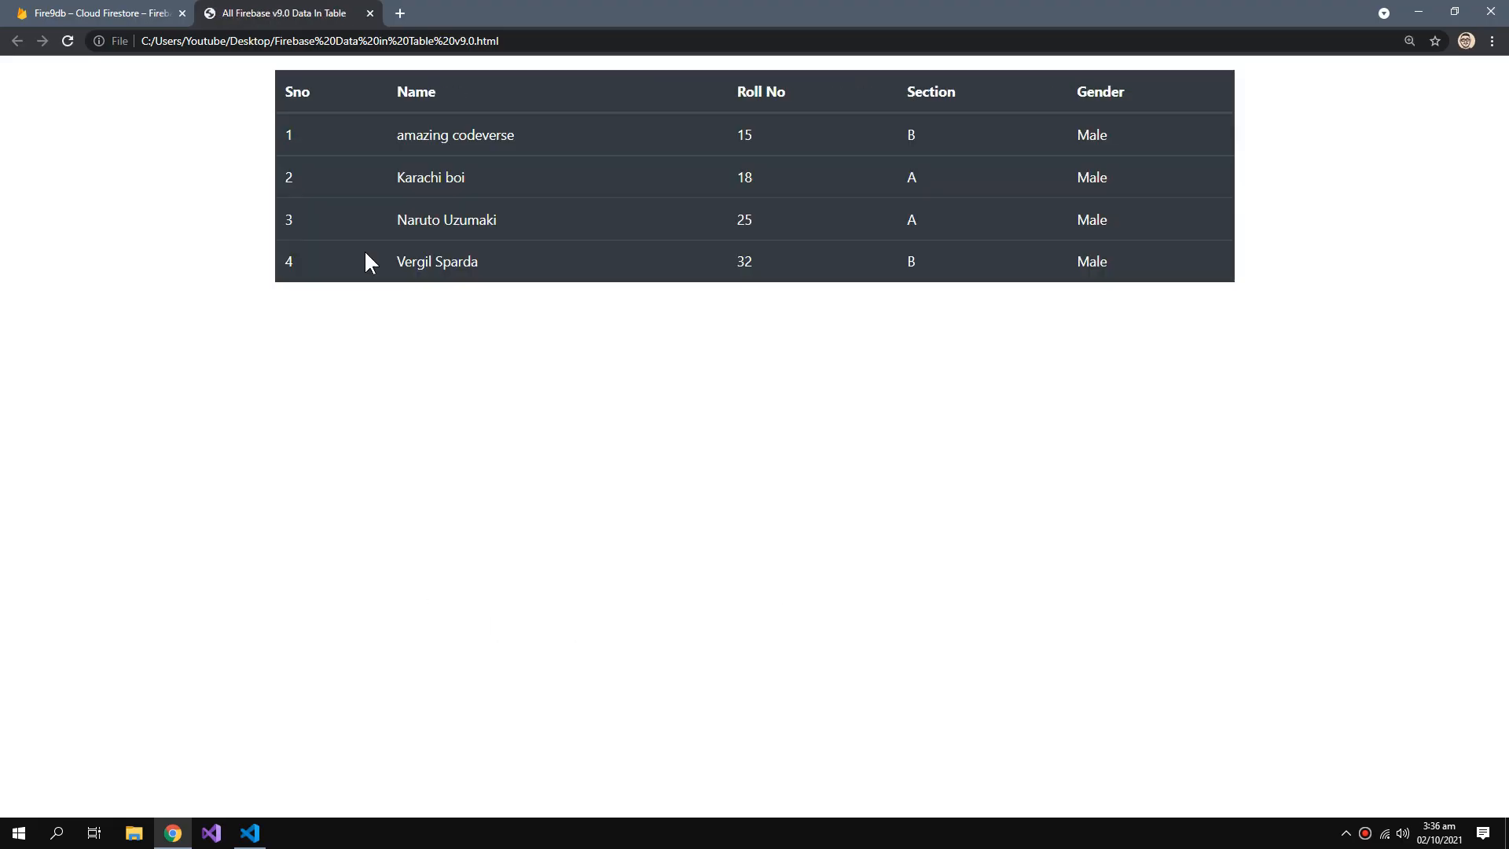
mouse_move(597, 234)
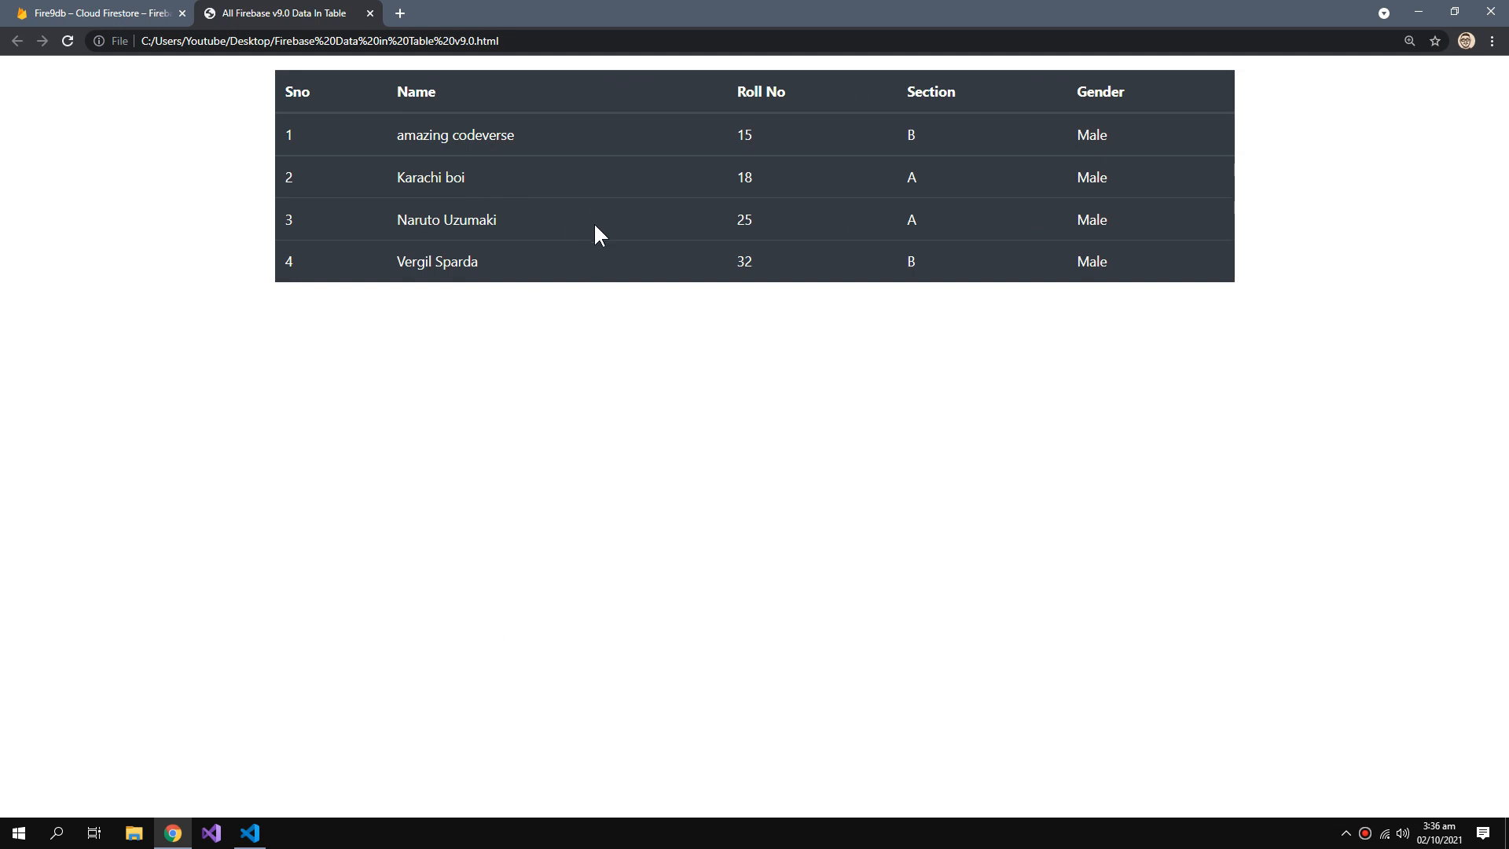
click(246, 833)
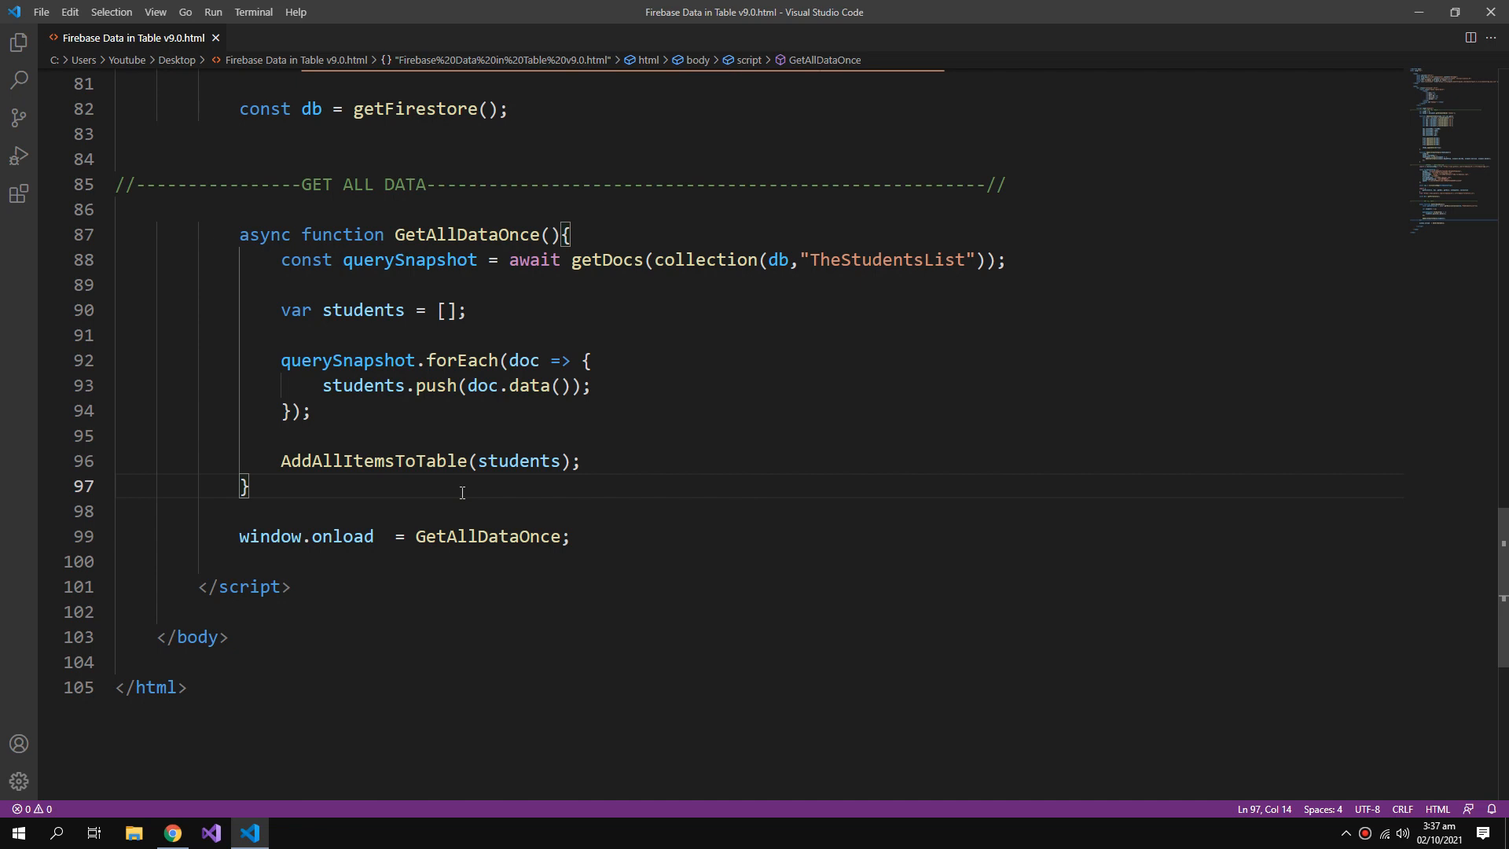
mouse_move(336, 490)
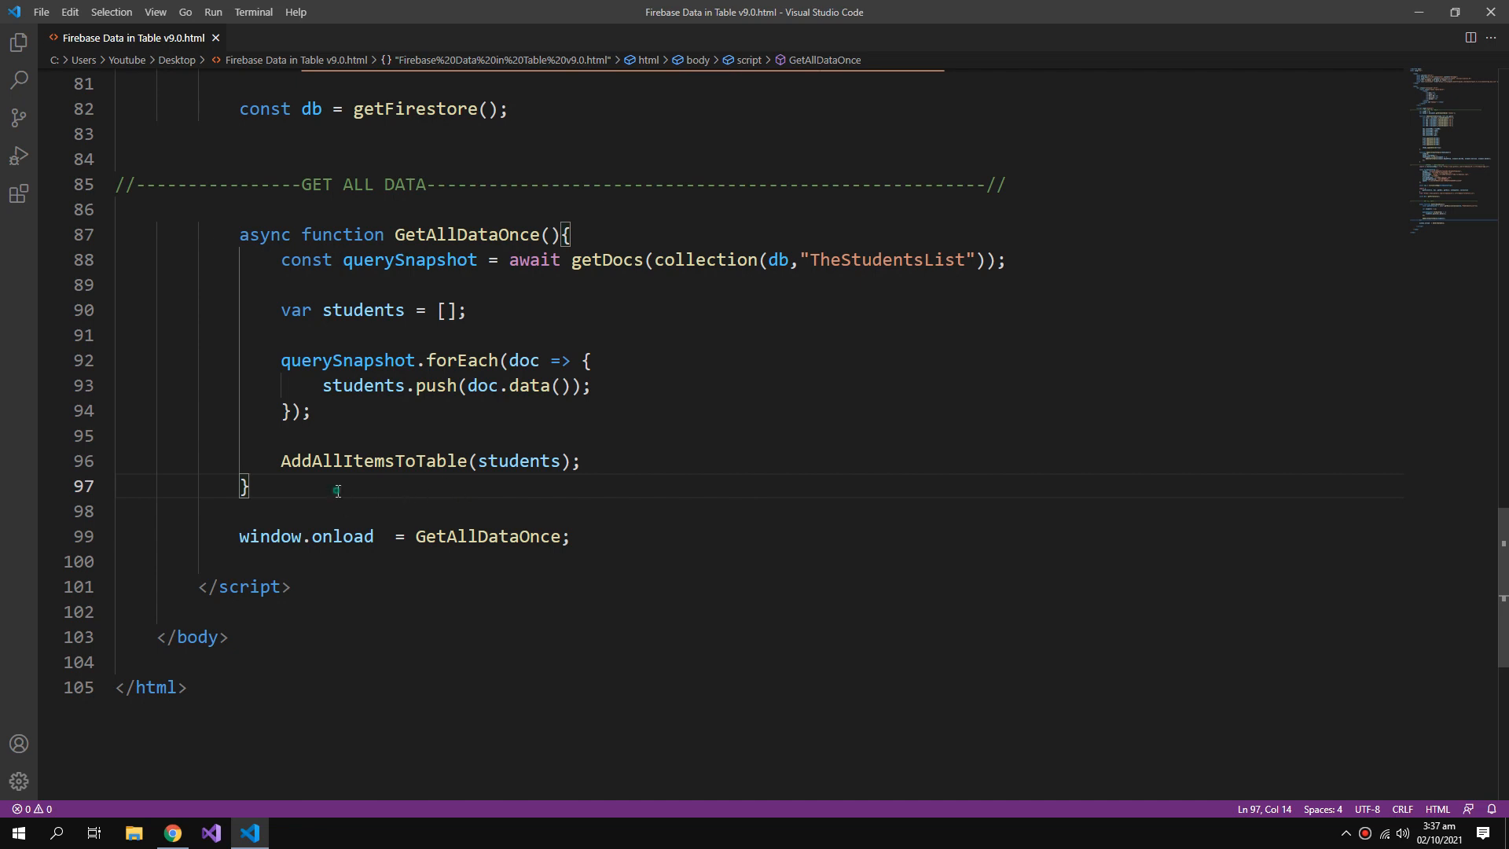
Paste a copy of the function as GetAllDataRealtime with const dbRef = collection(db,"TheStudentsList") as its first line.
text(a)
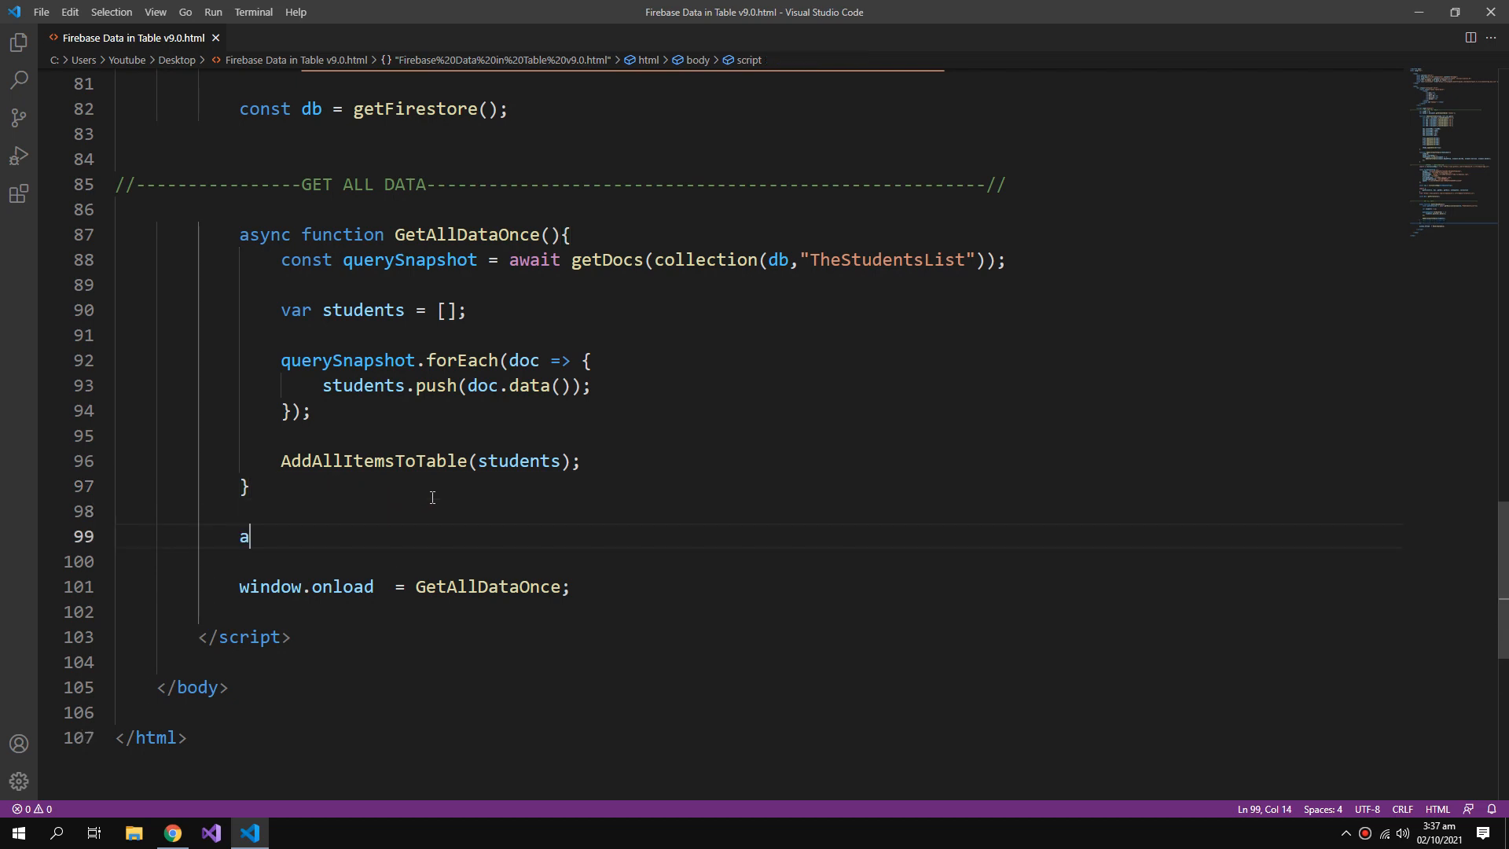
text(sync)
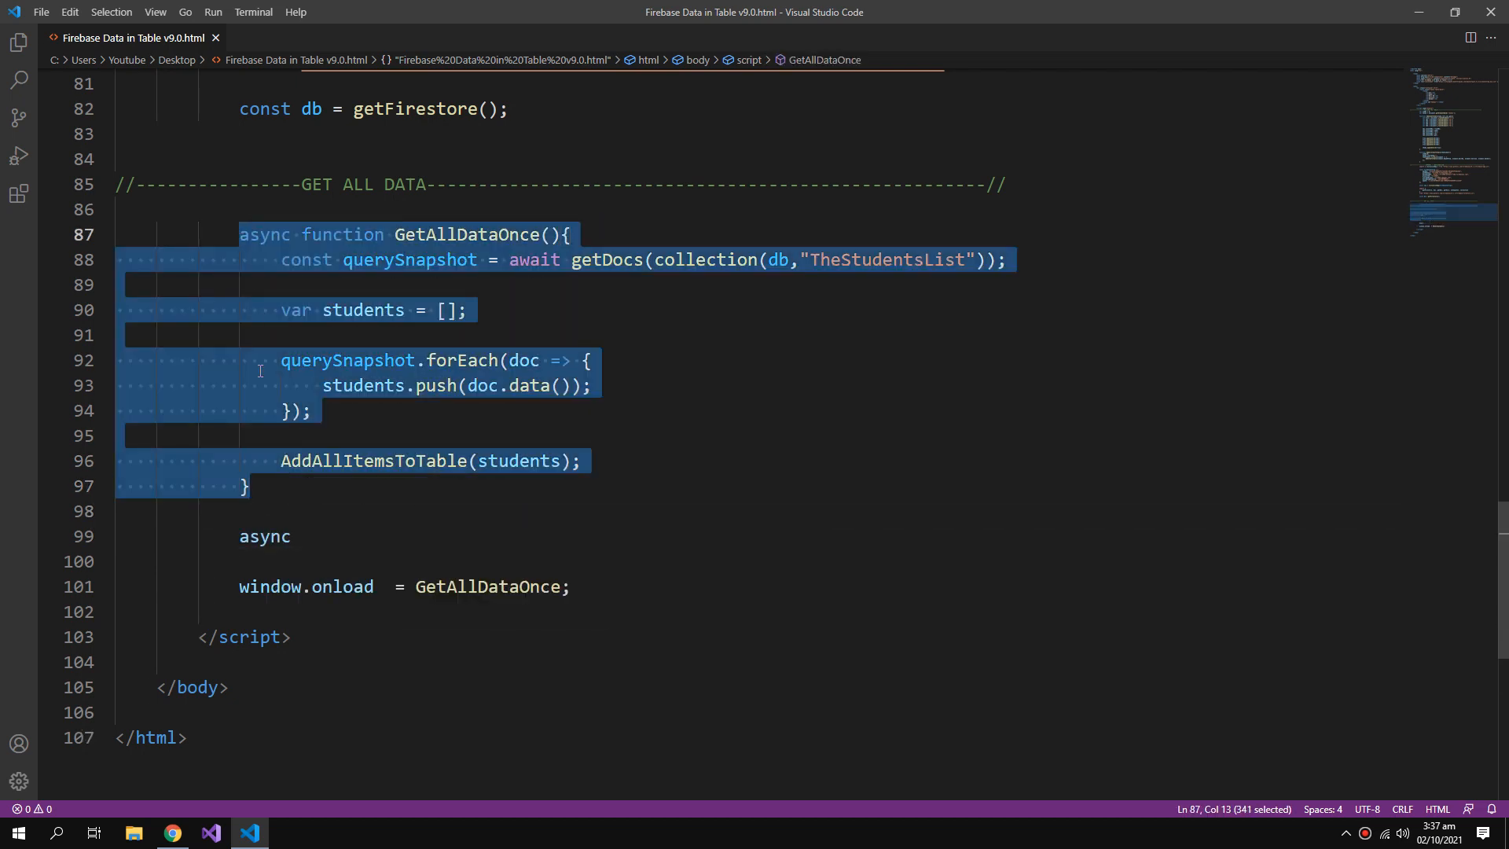
key(ctrl+v)
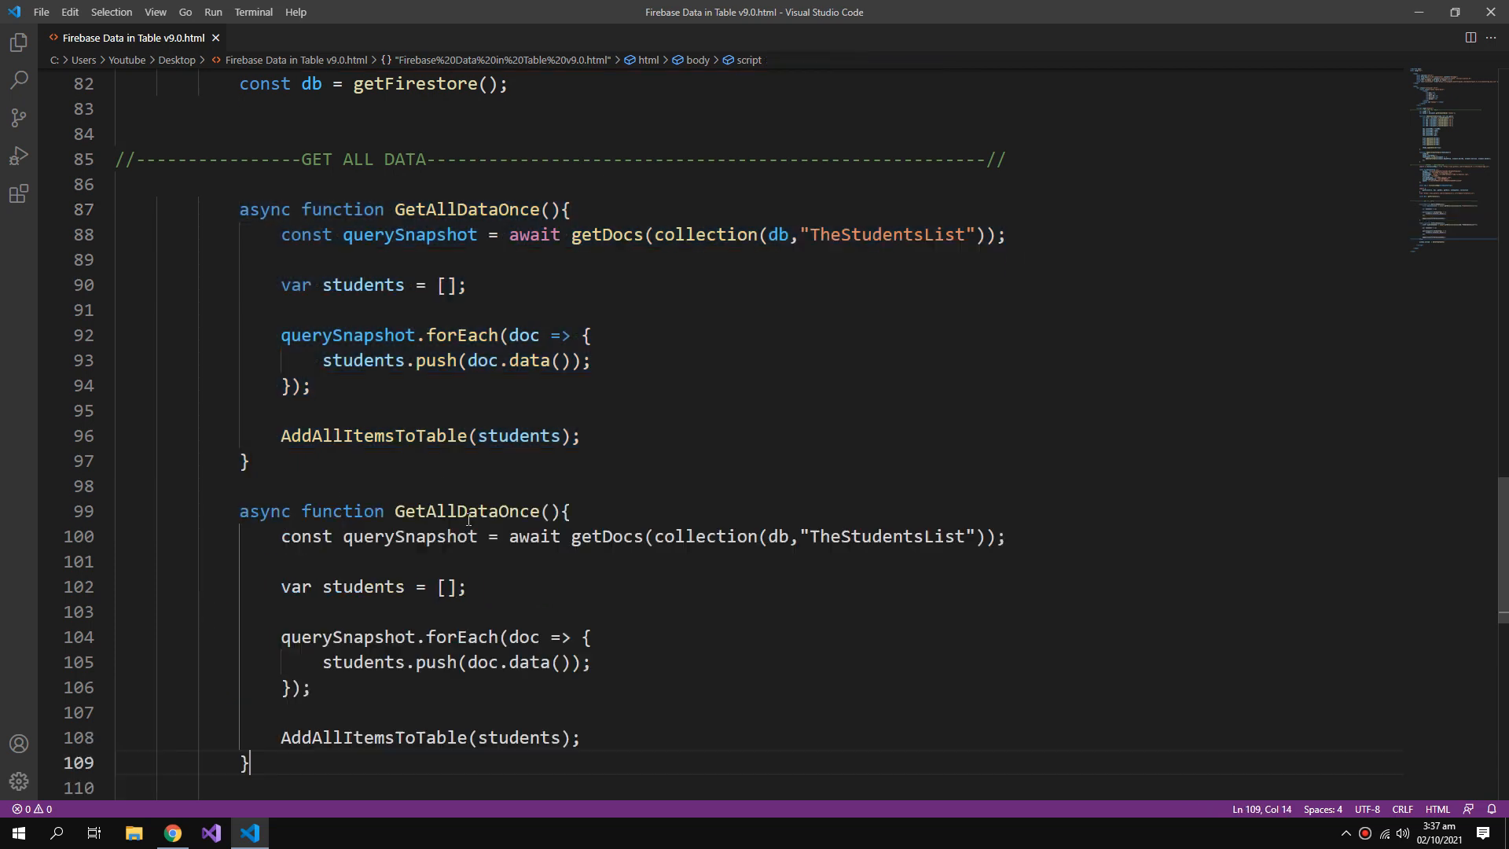
double_click(467, 511)
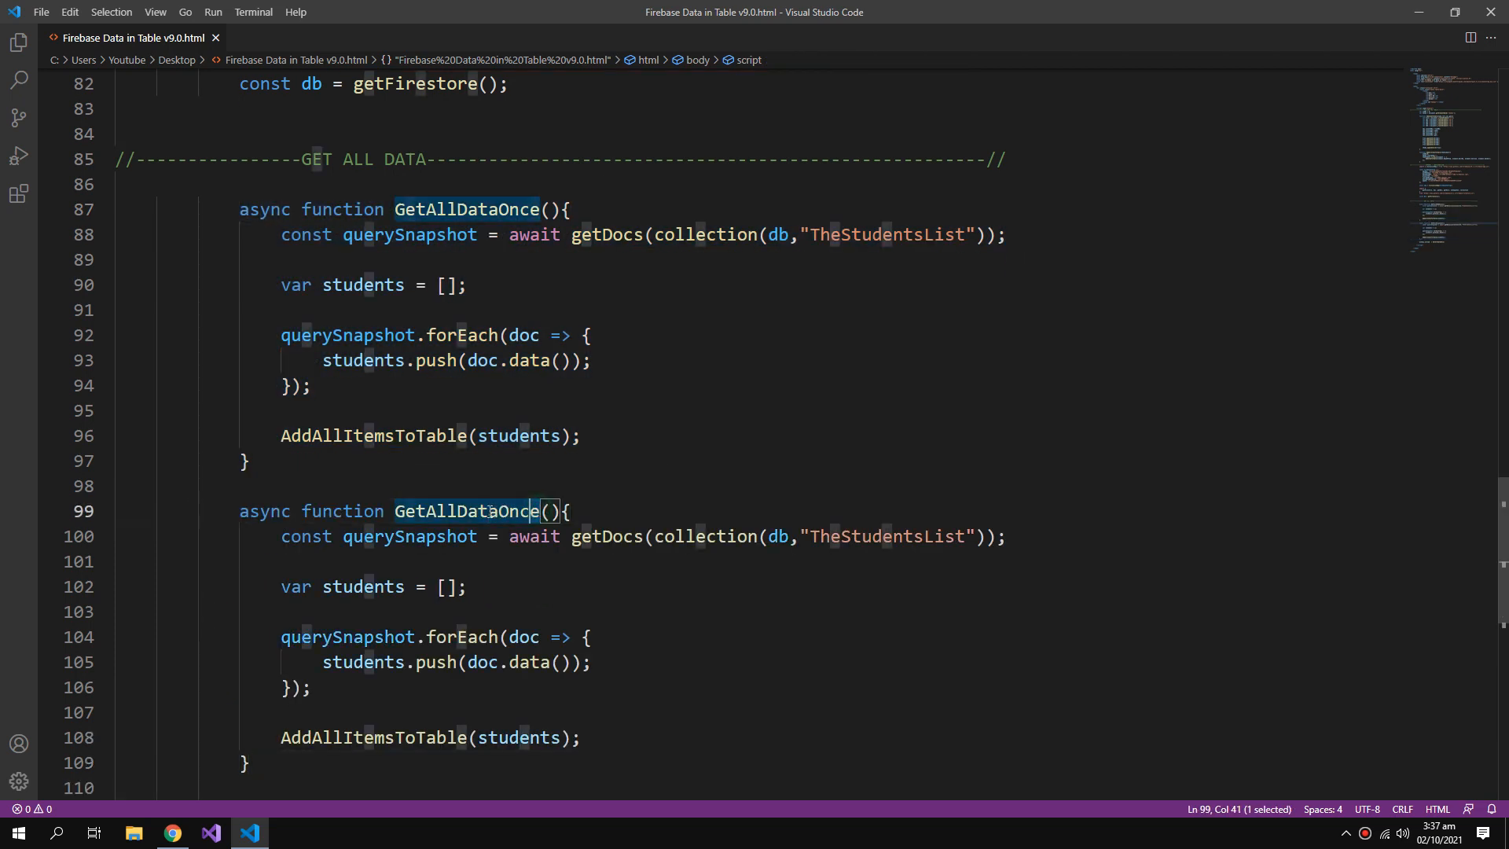
text(Rea)
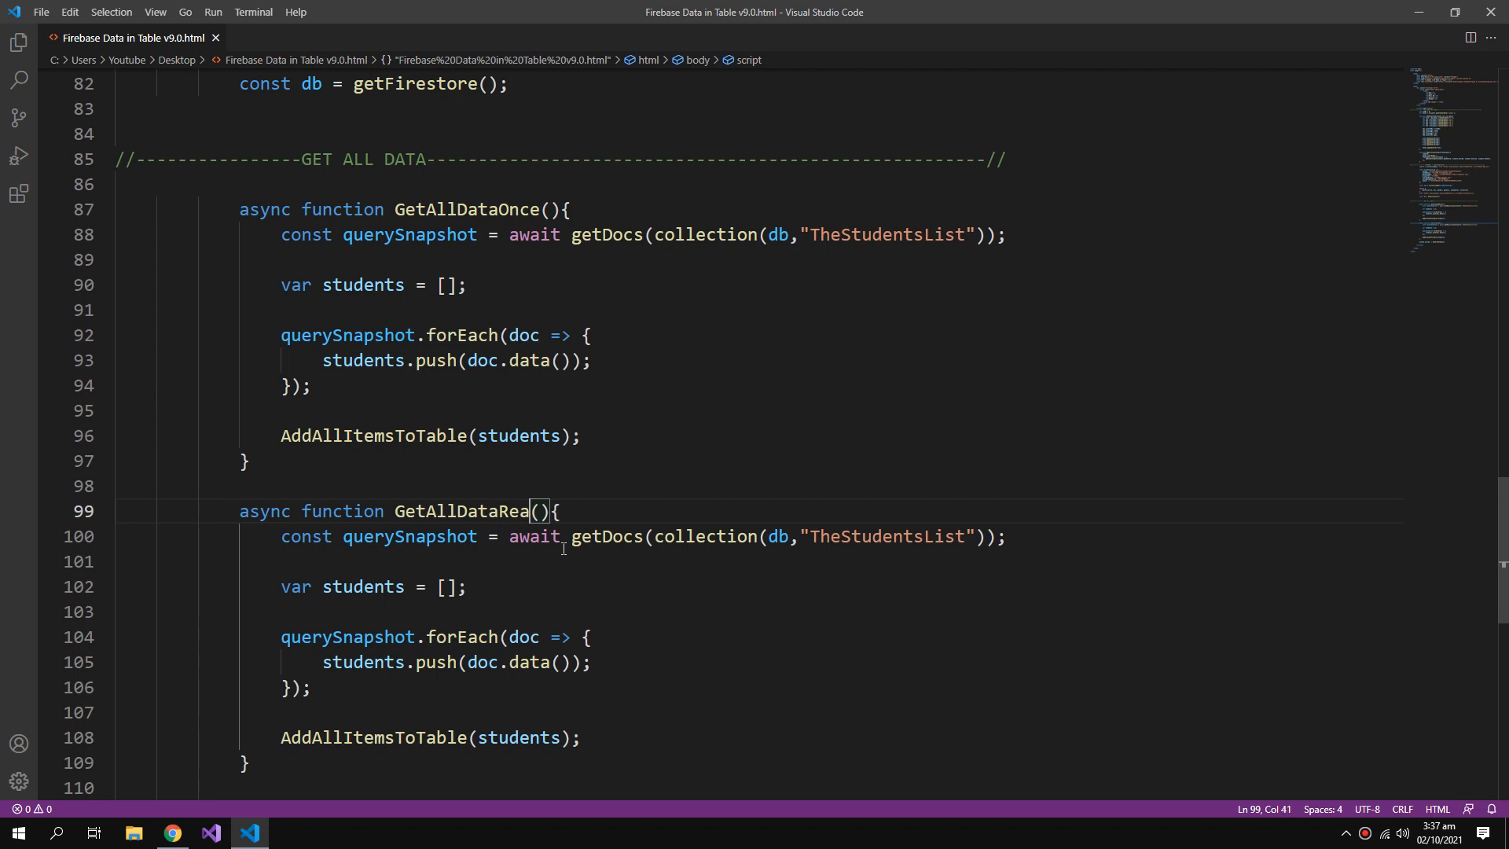
text(ltime)
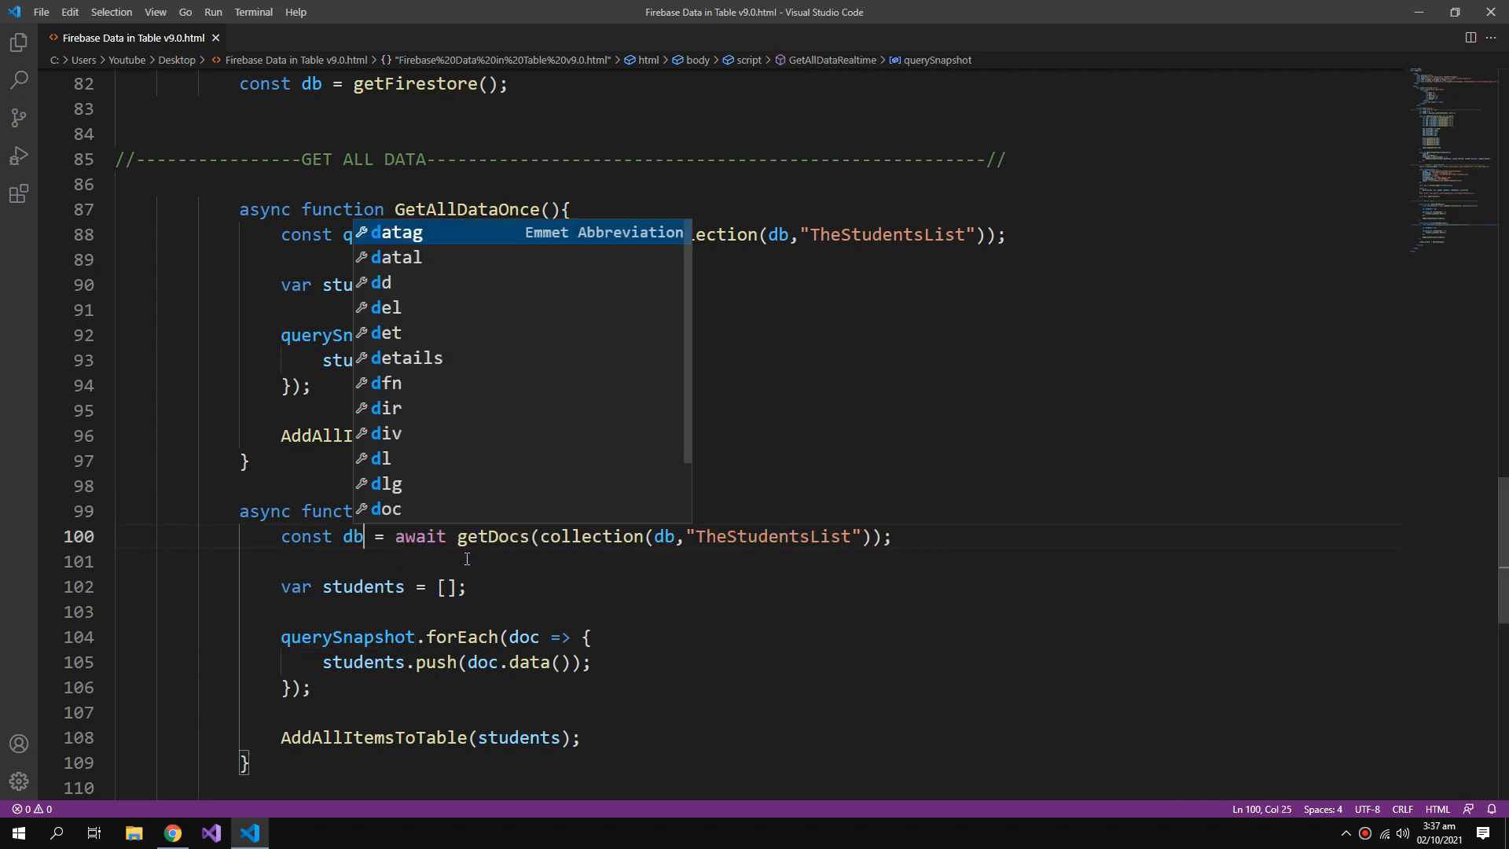
text(R)
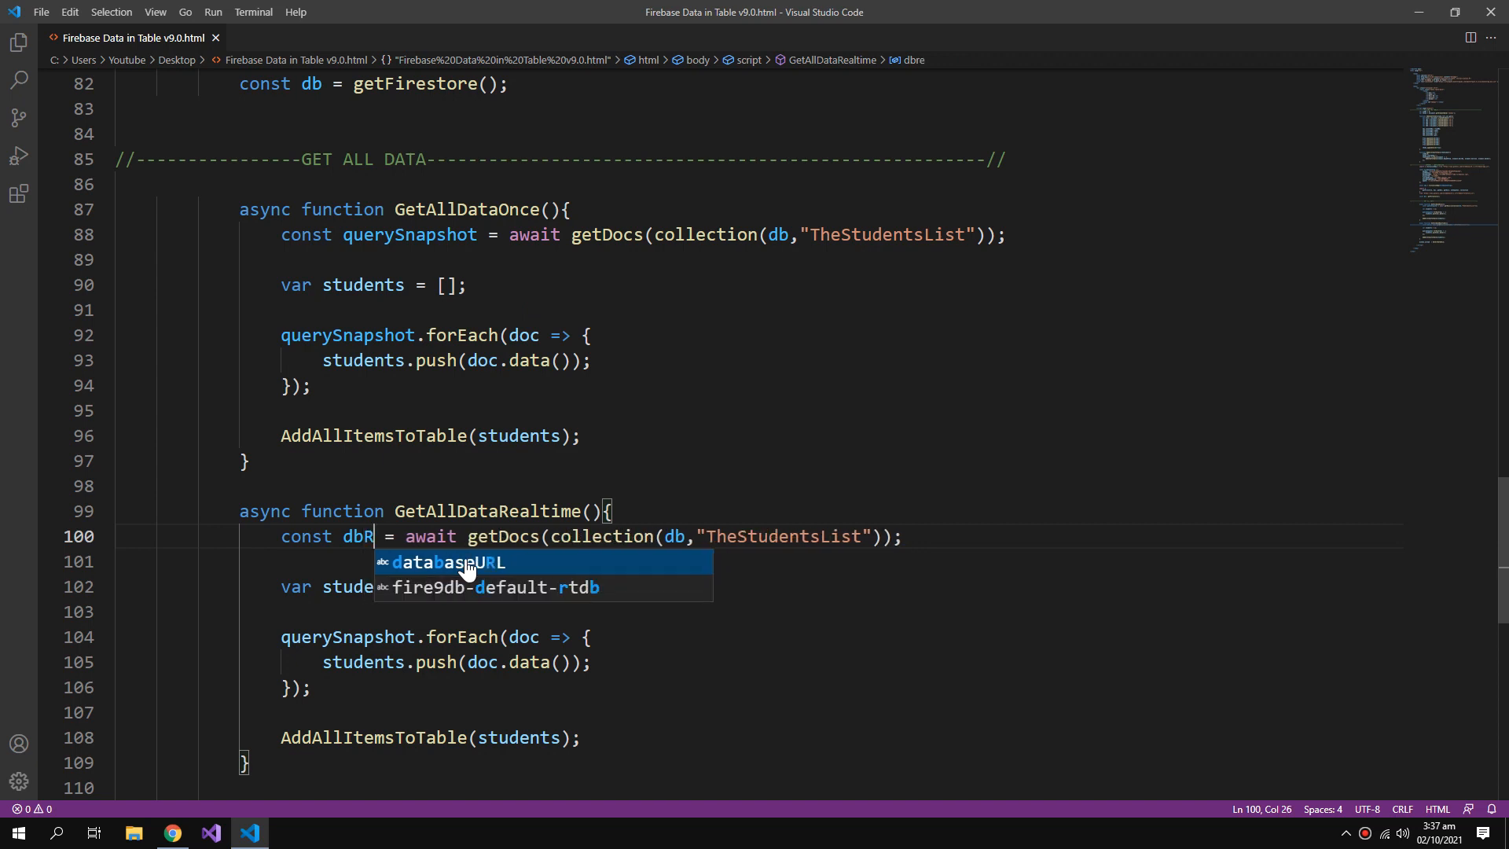
text(ef)
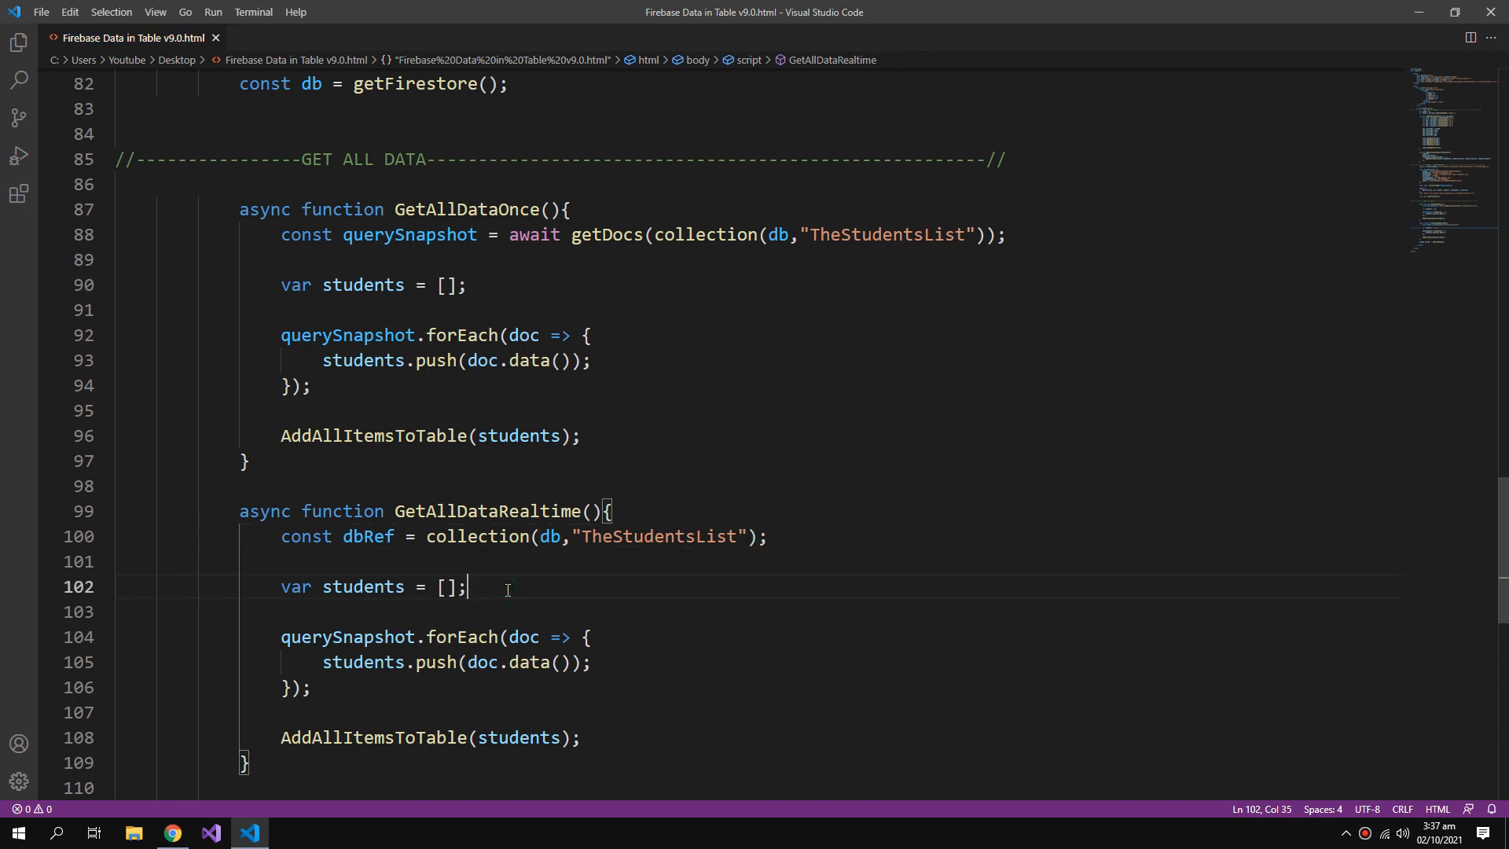
scroll(down, 3)
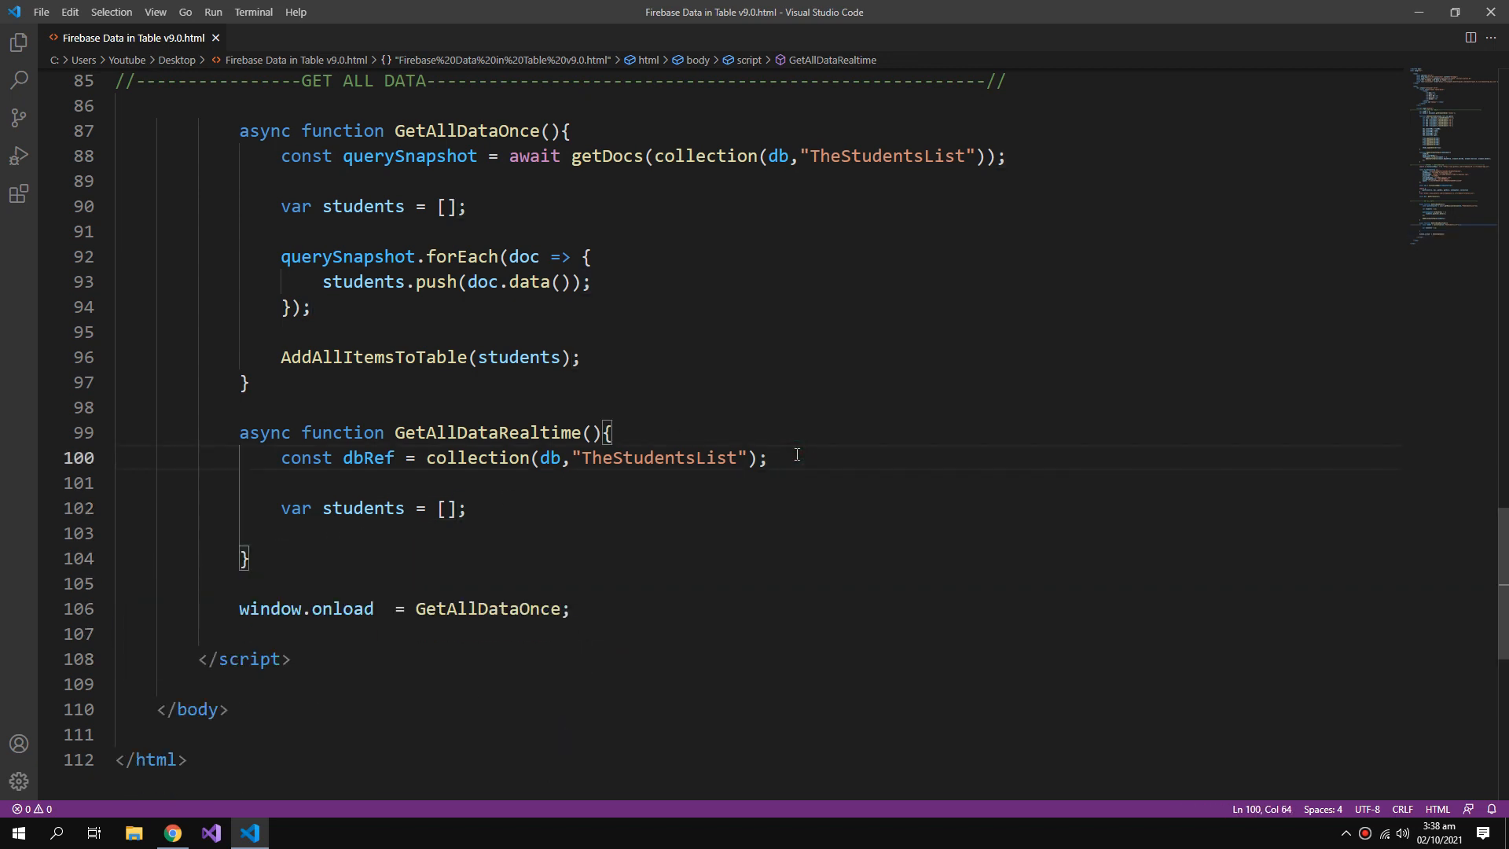
Start onSnapshot(dbRef,(querySnapshot)=>{ inside GetAllDataRealtime.
text(onSnapshot)
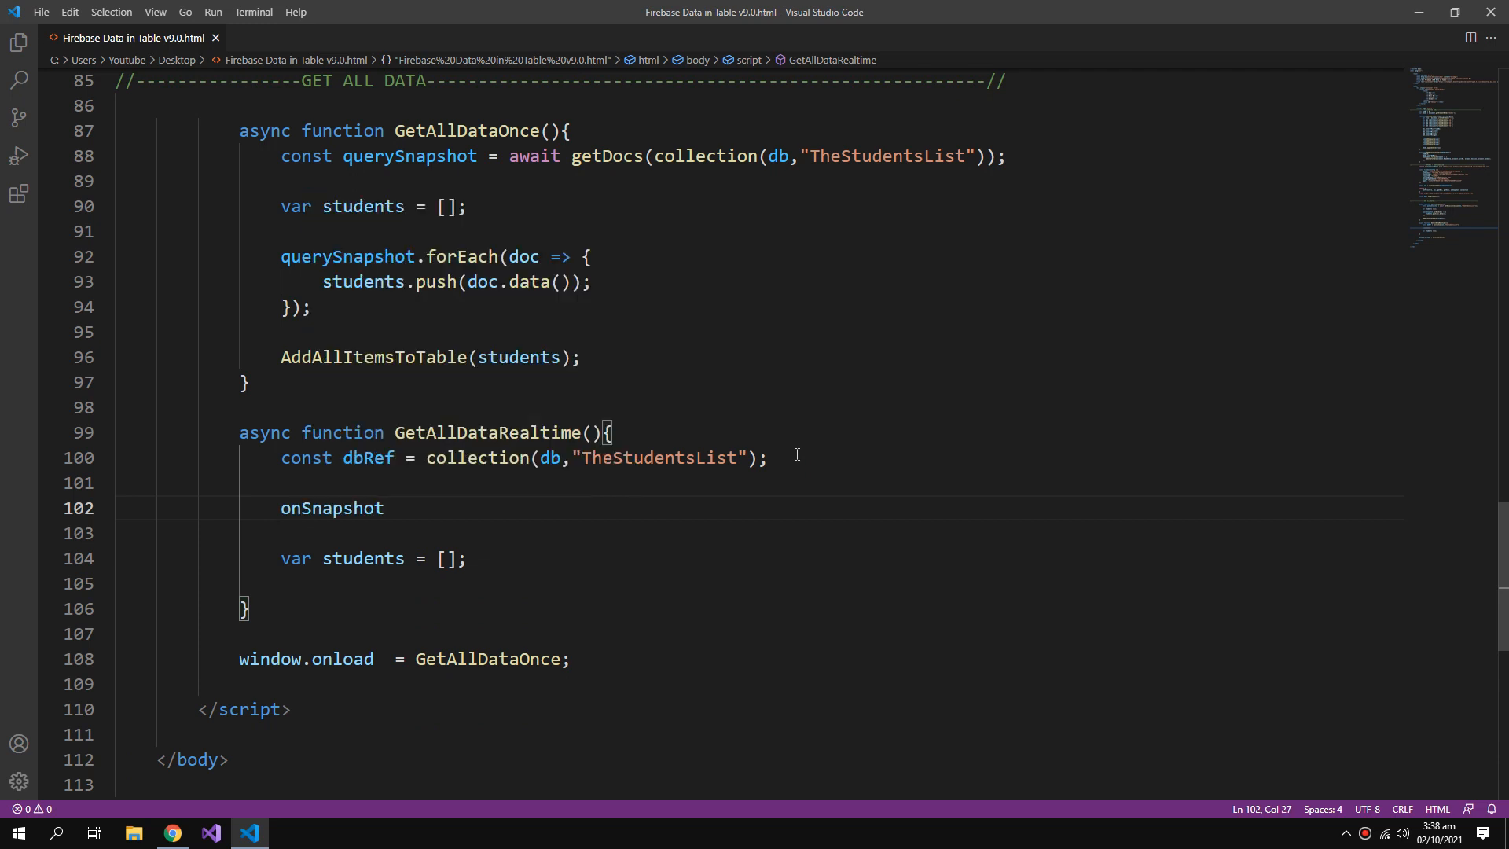
text(()
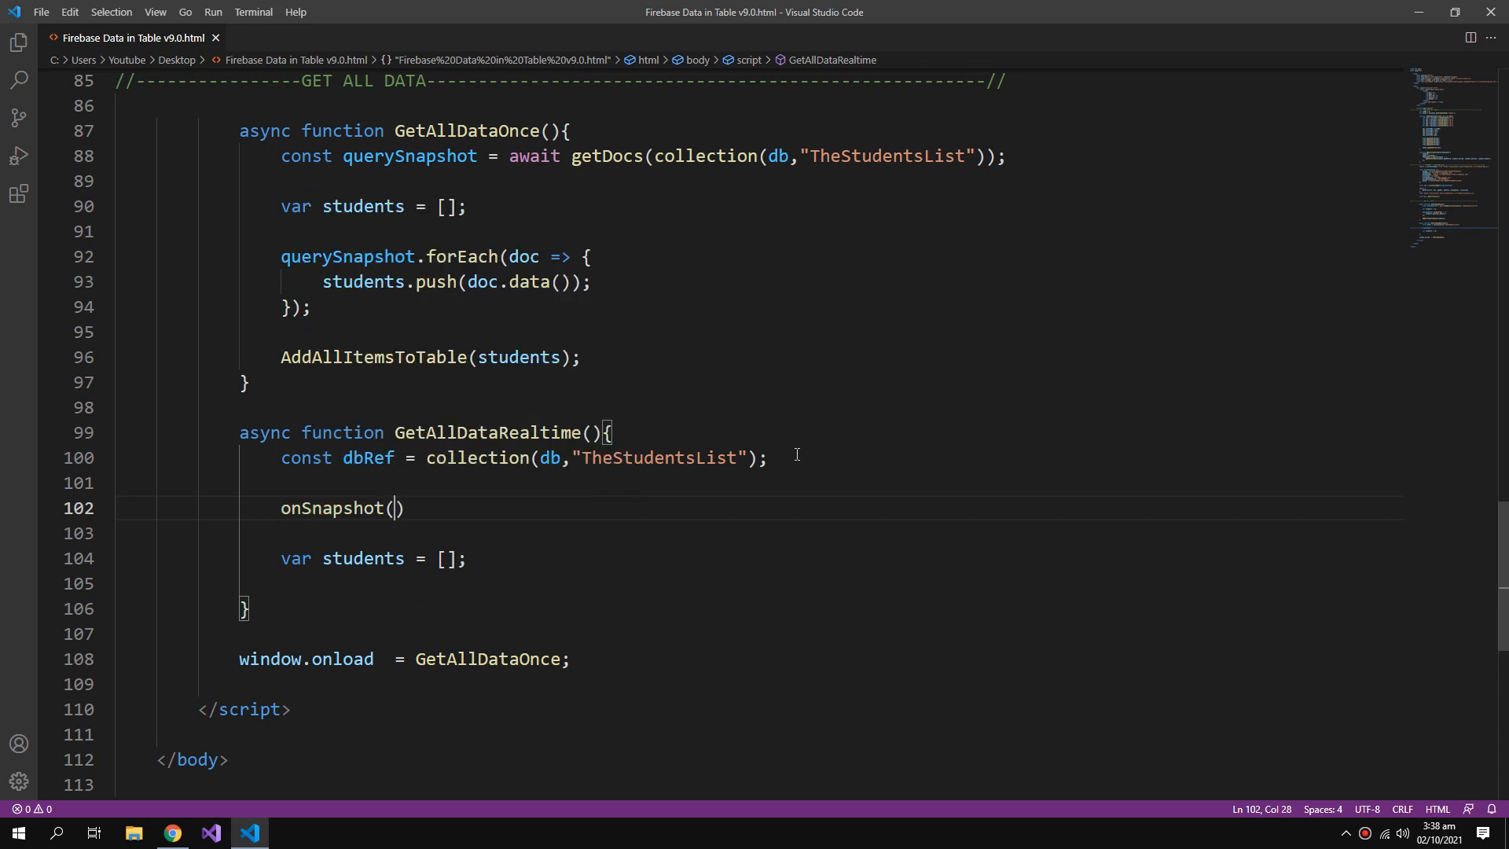
text(DB)
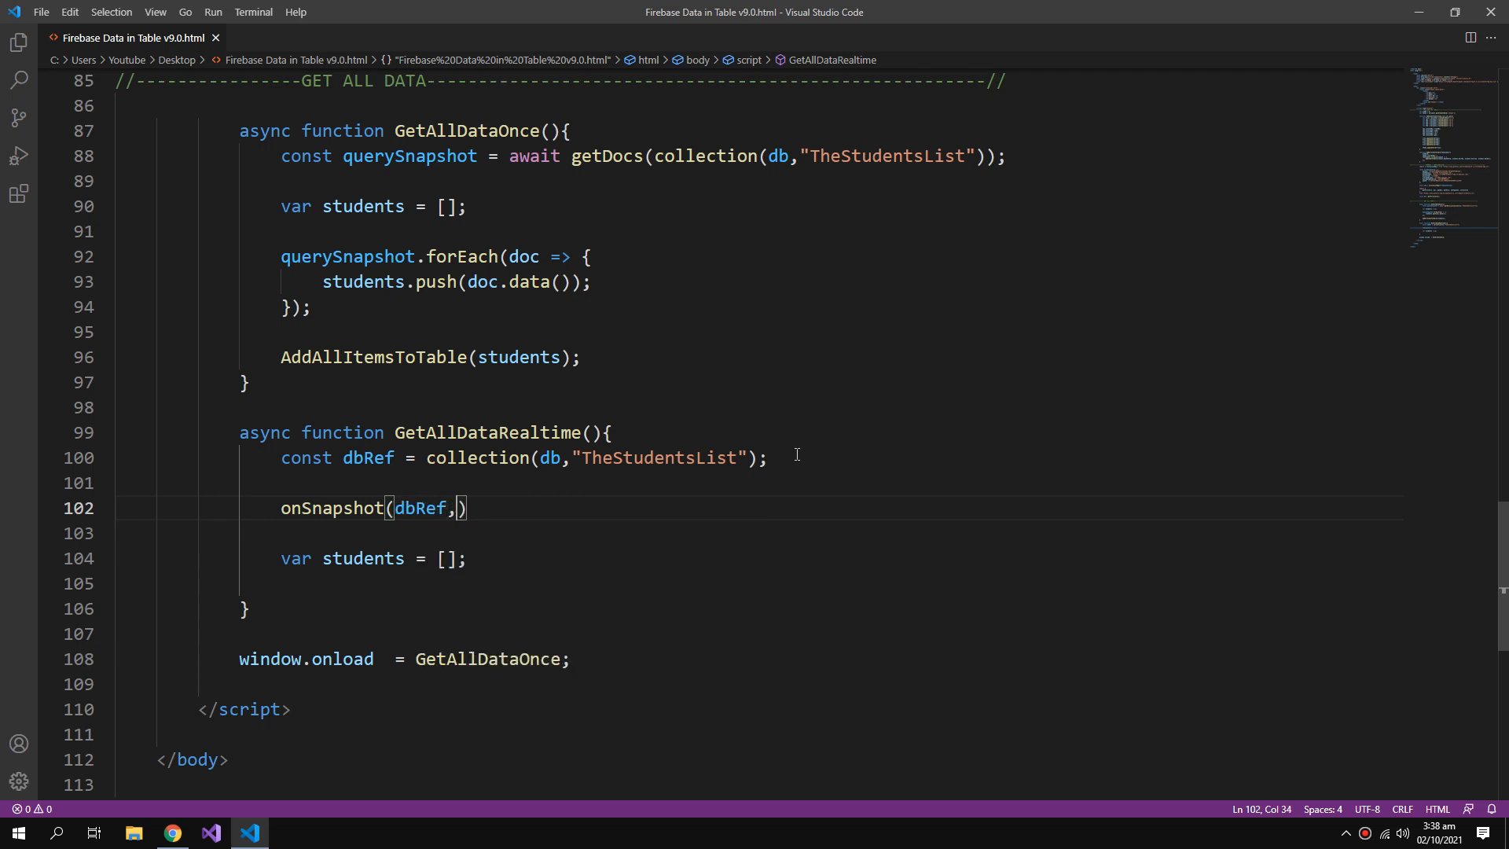
text((q)
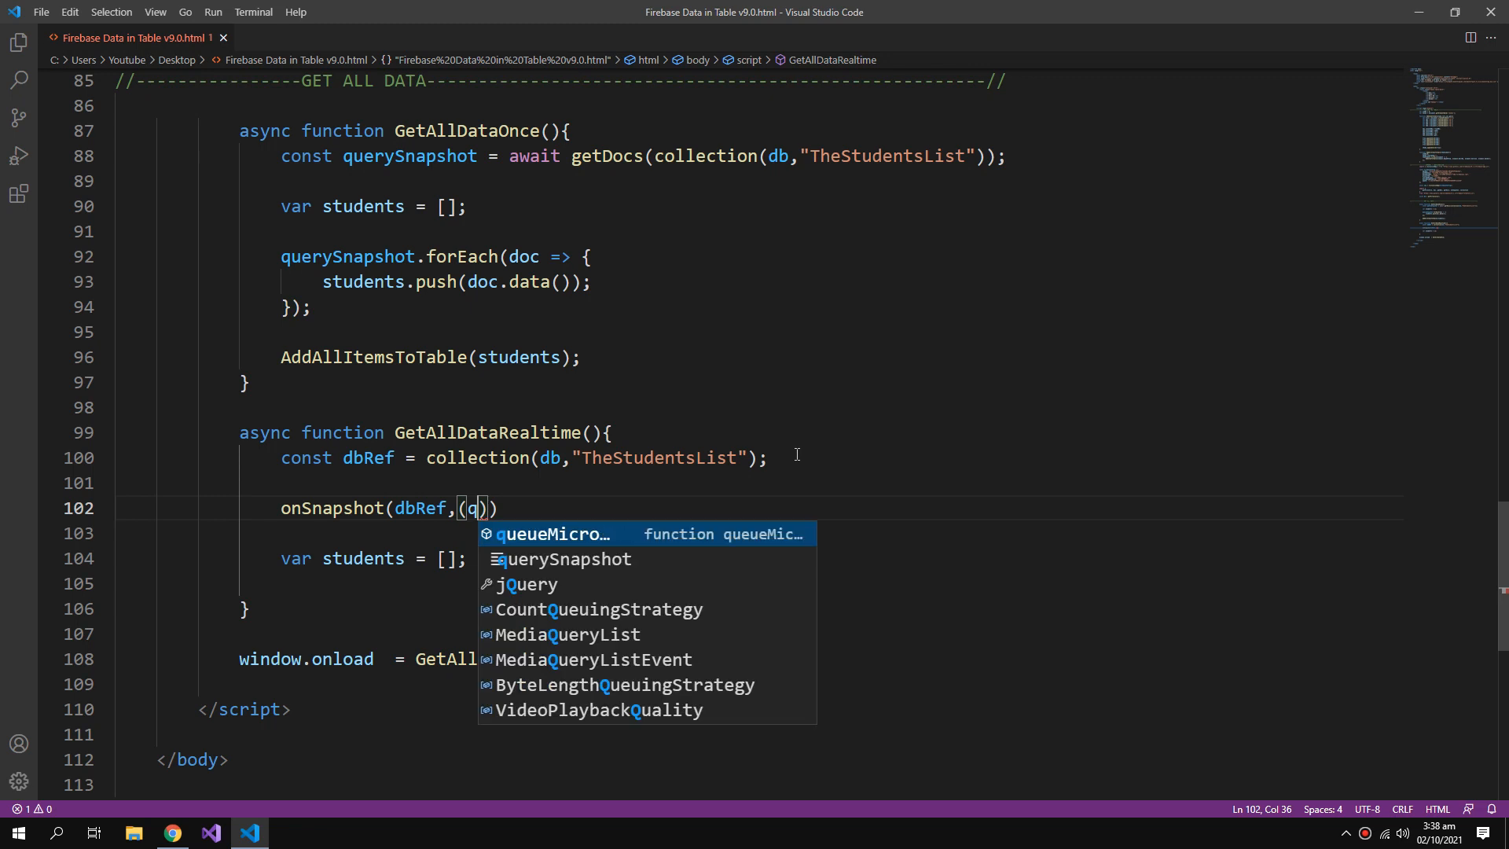
text(uerySnapshot)
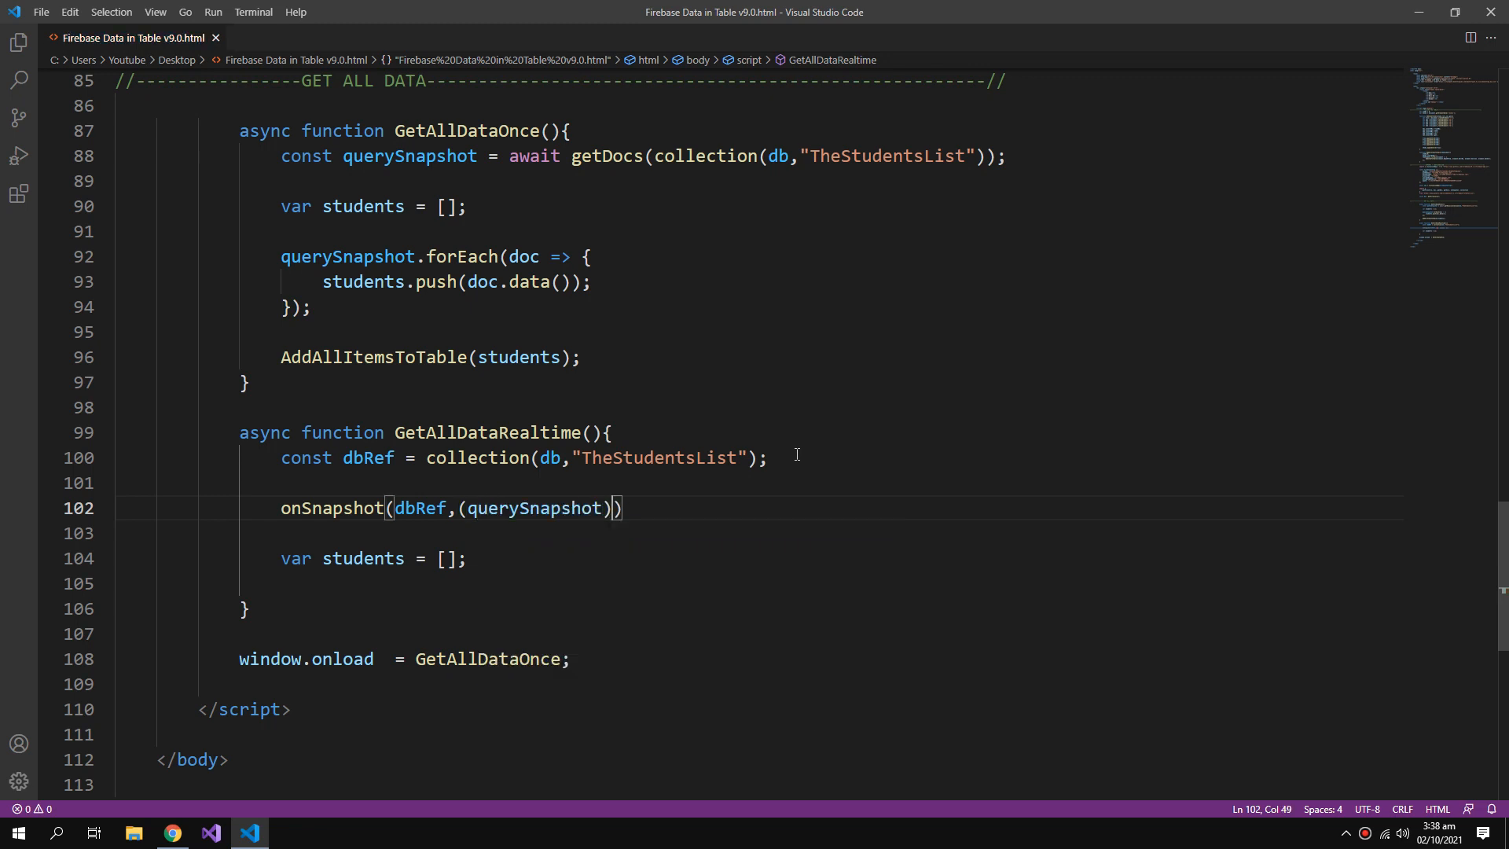
text(=>)
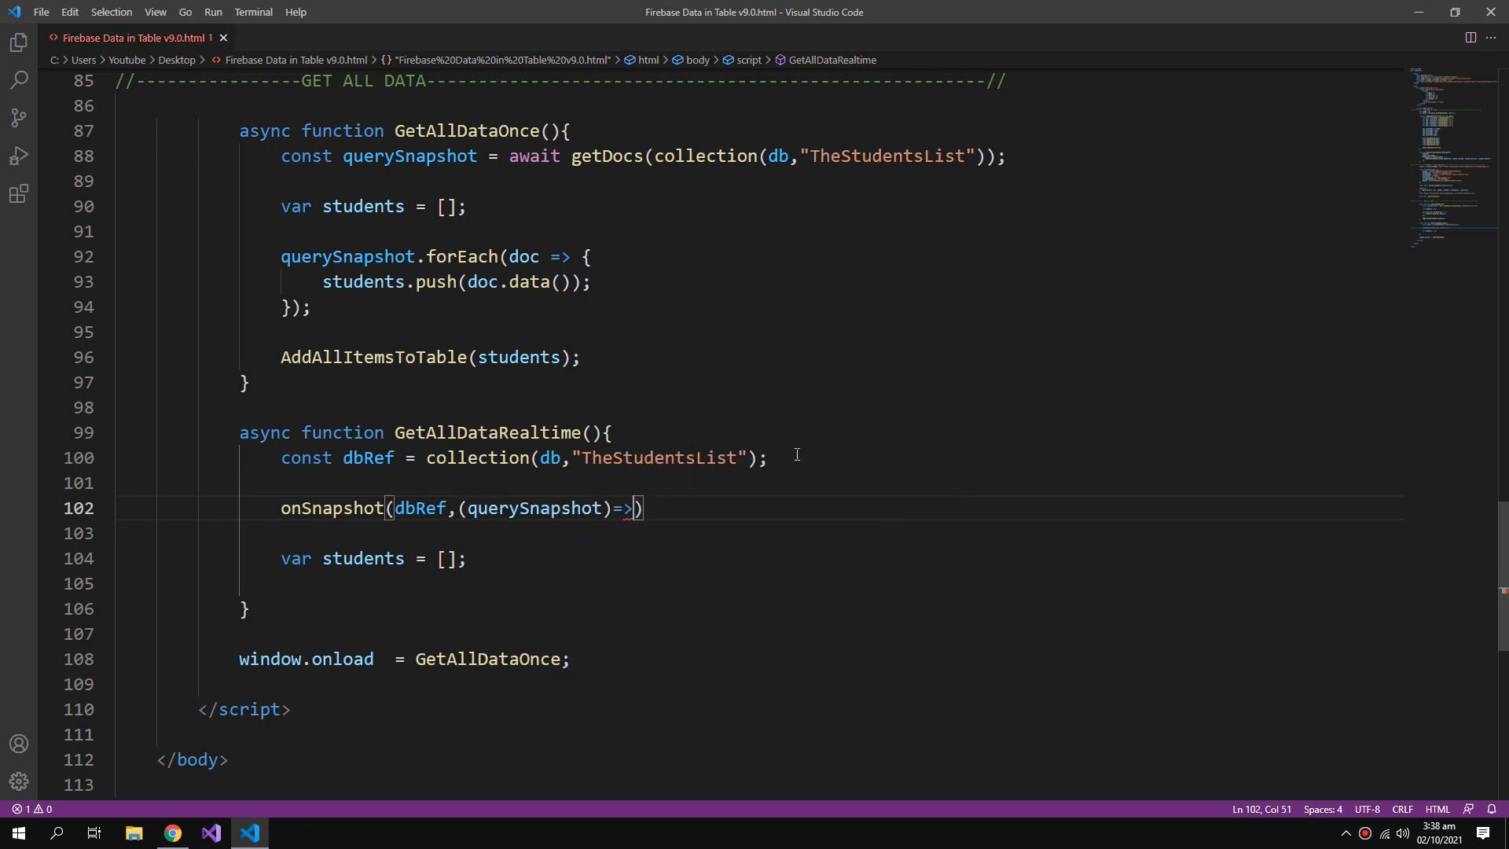
text({)
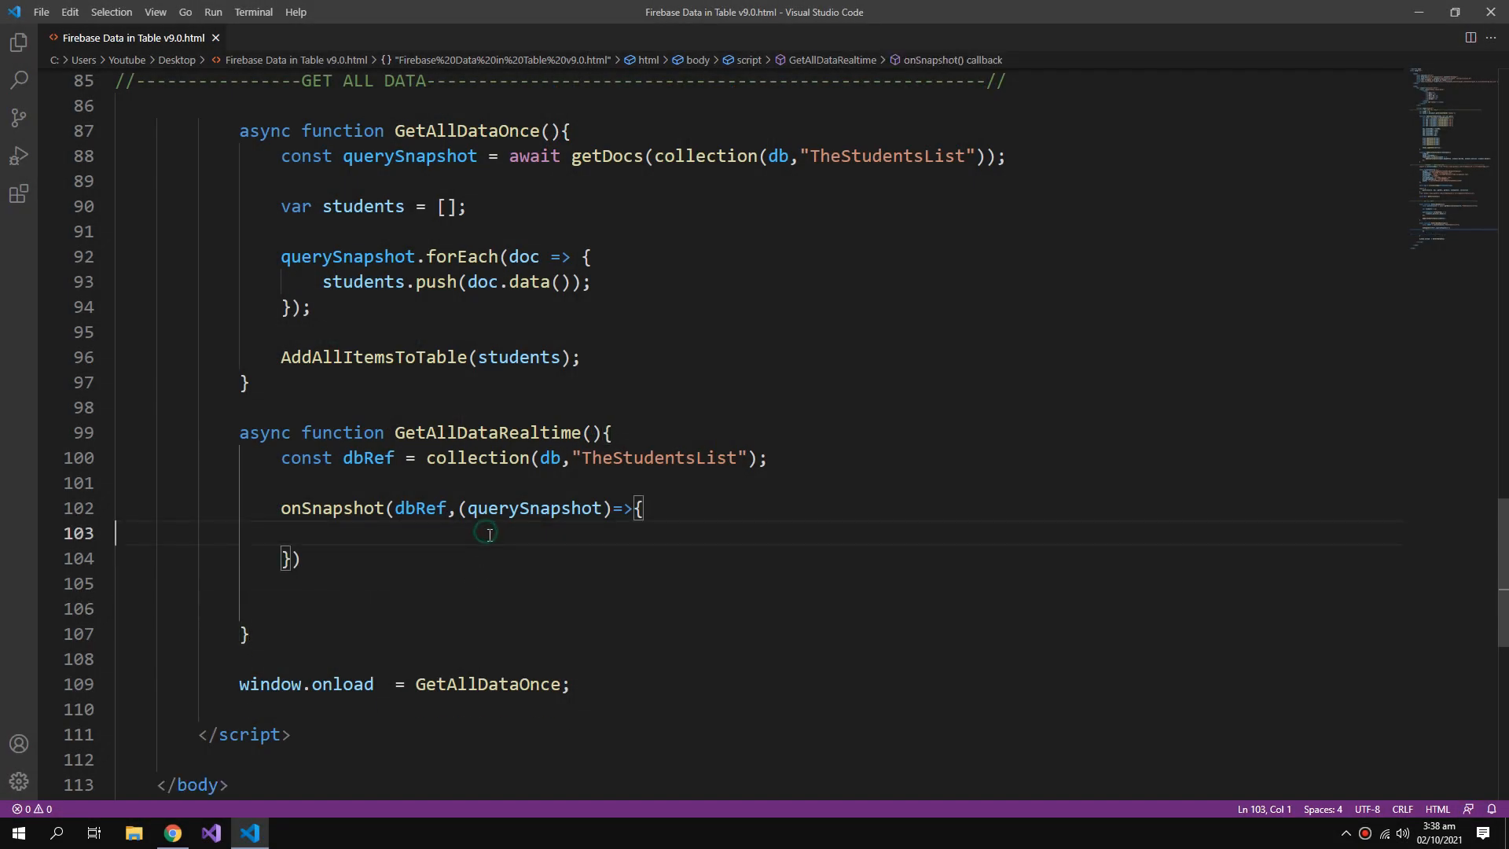
In the callback, build var students = [] and a querySnapshot.forEach(doc) pushing doc.data().
text(var students = [];)
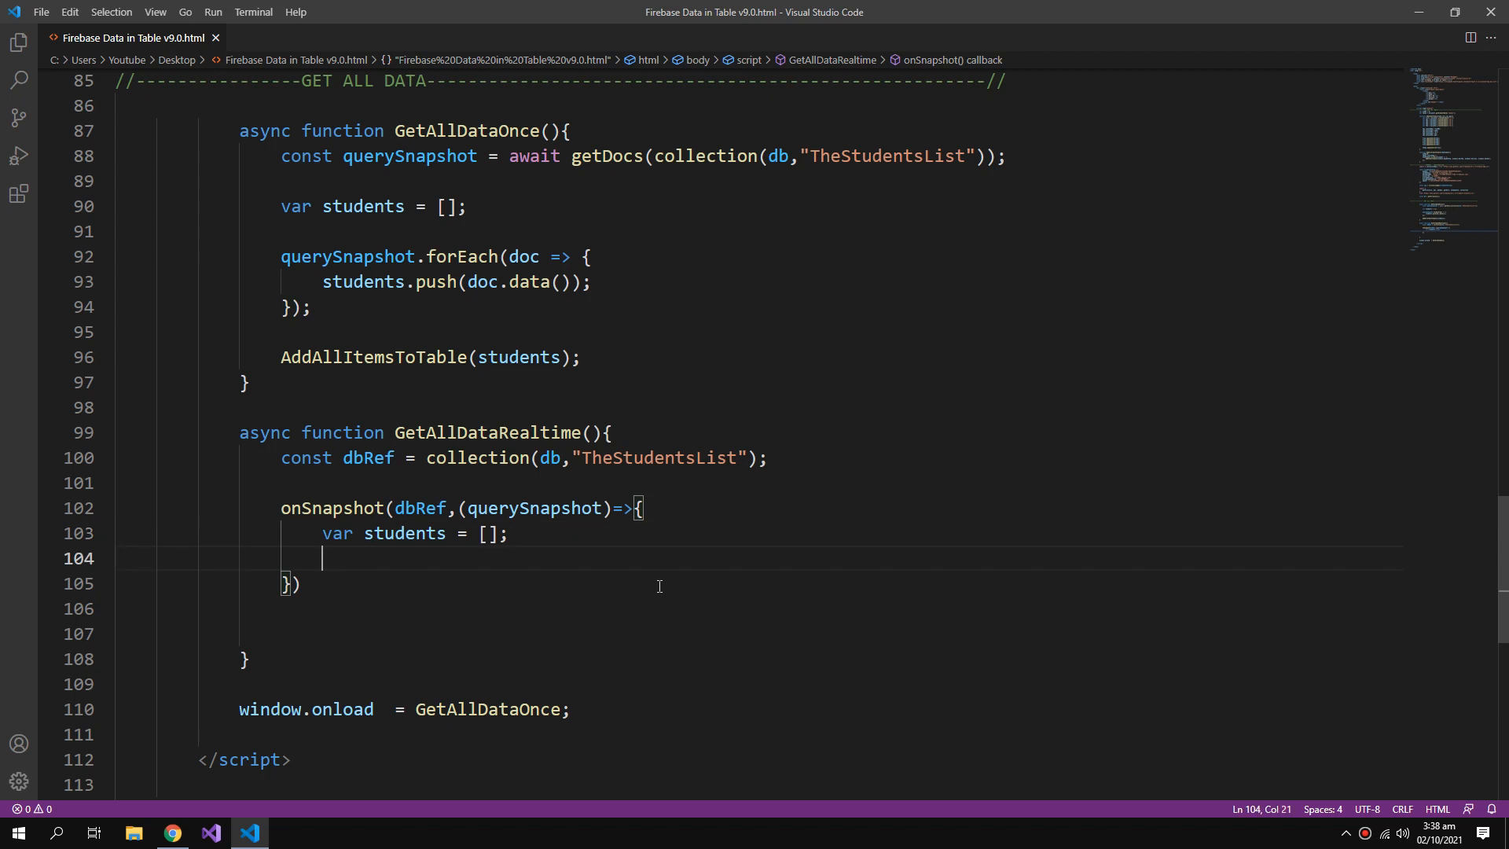
text(fore)
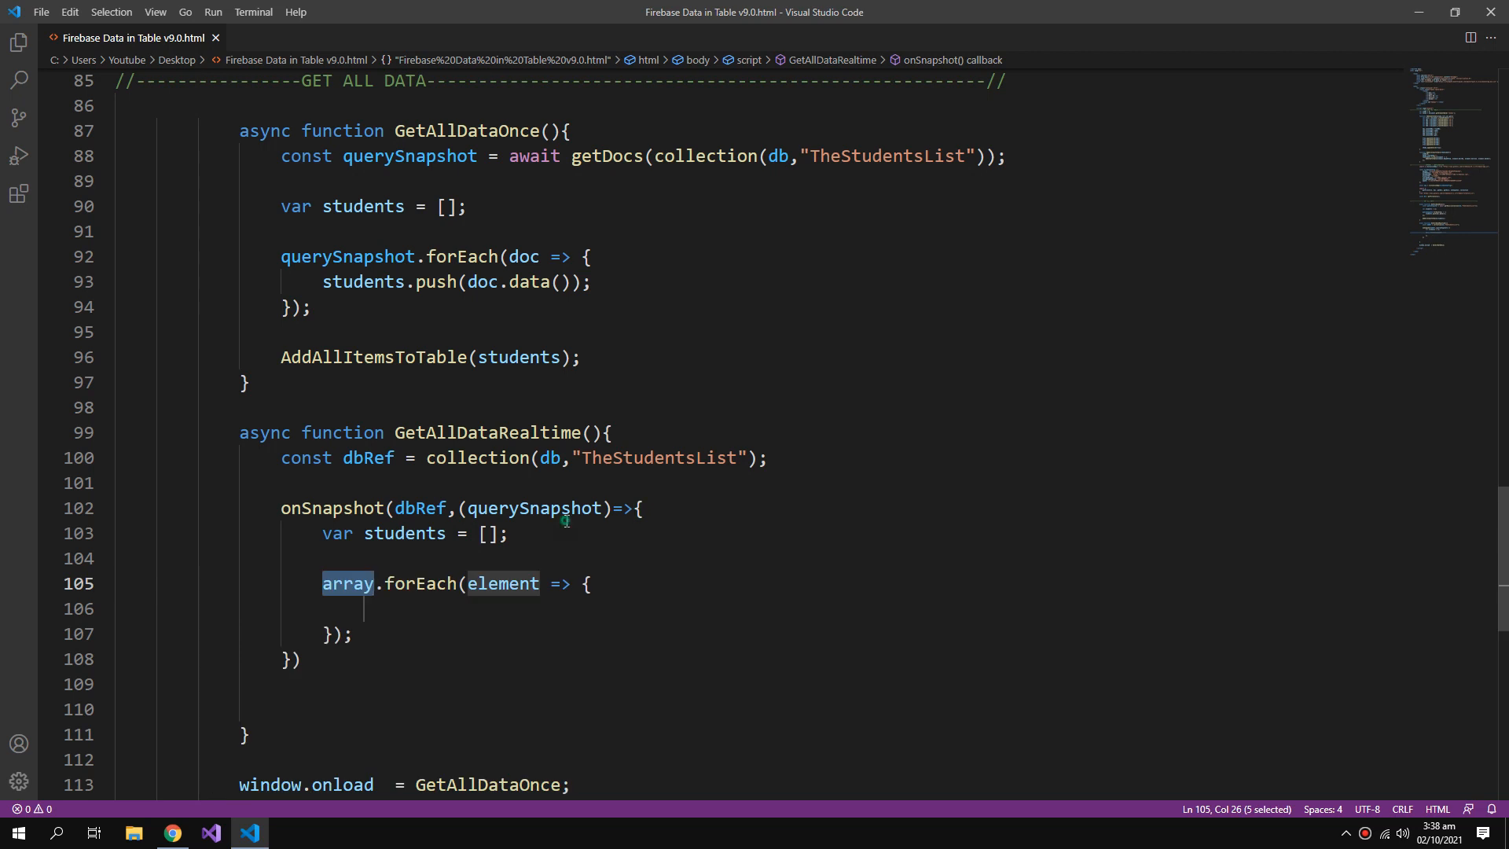
click(358, 583)
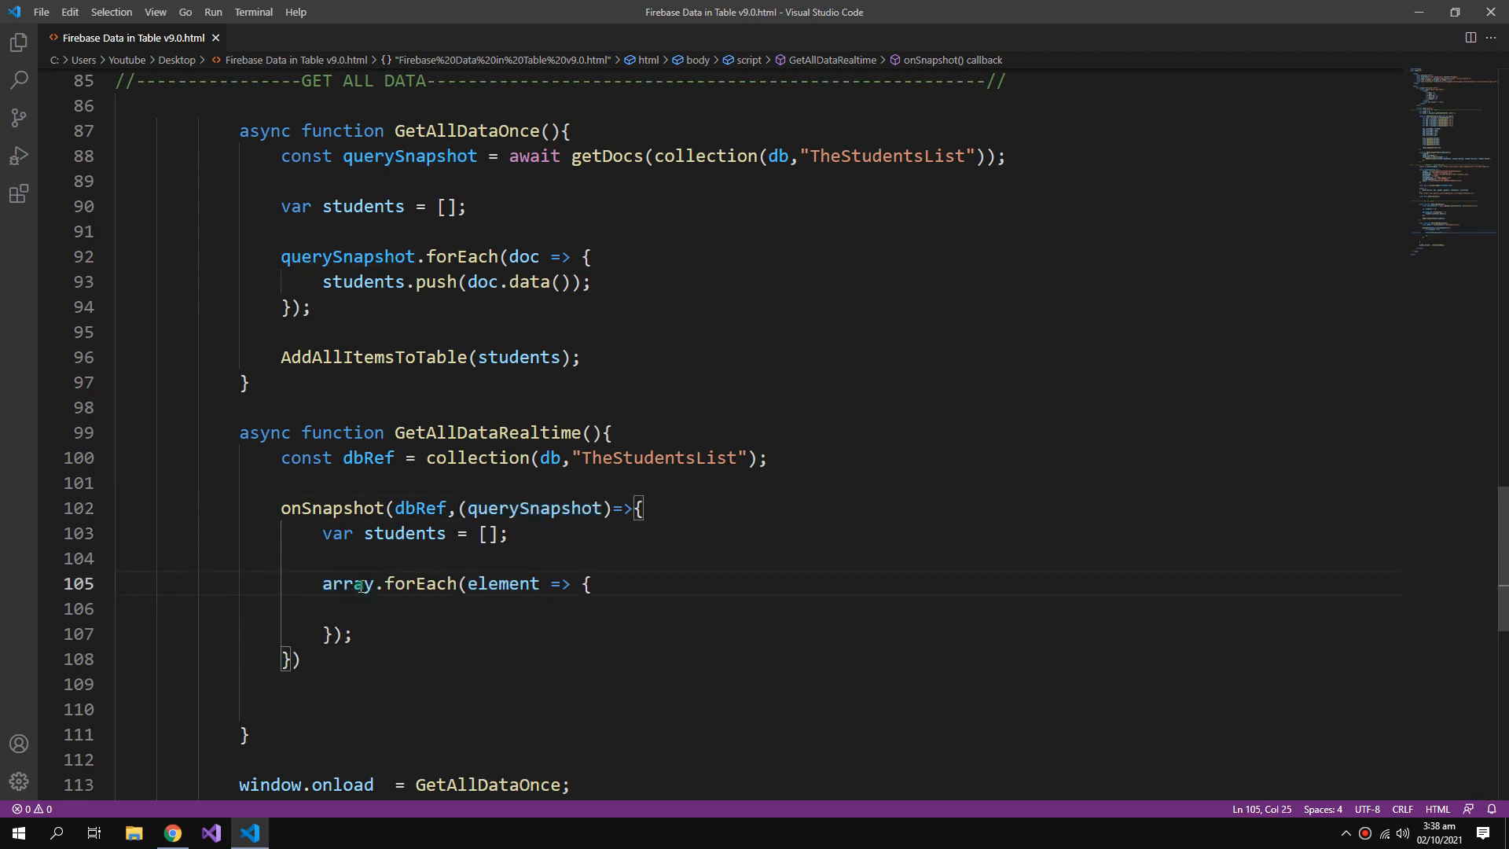
text(querySnapshot.forEach(doc)
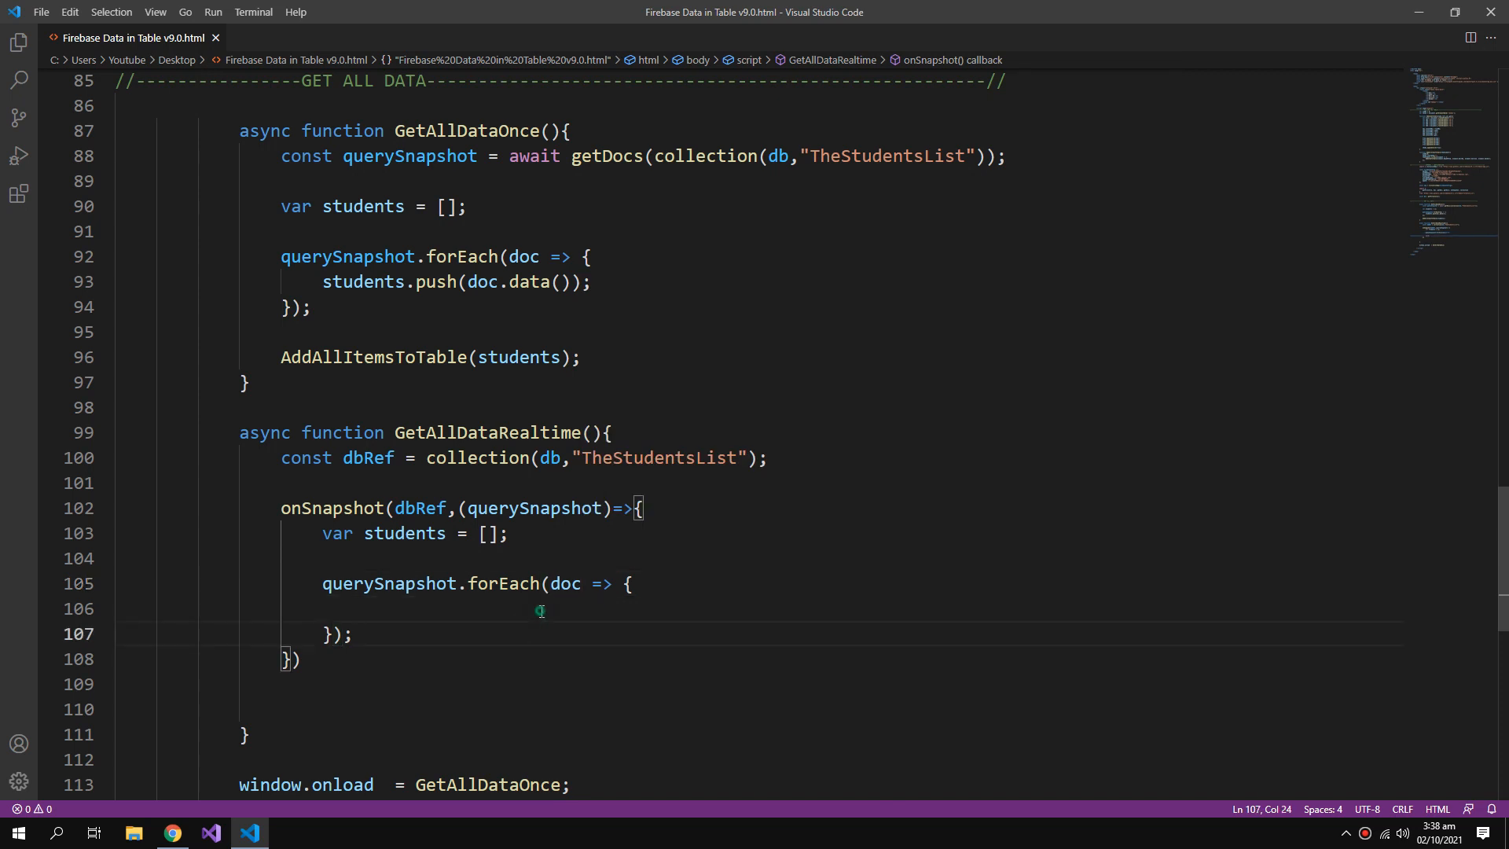
text(students.)
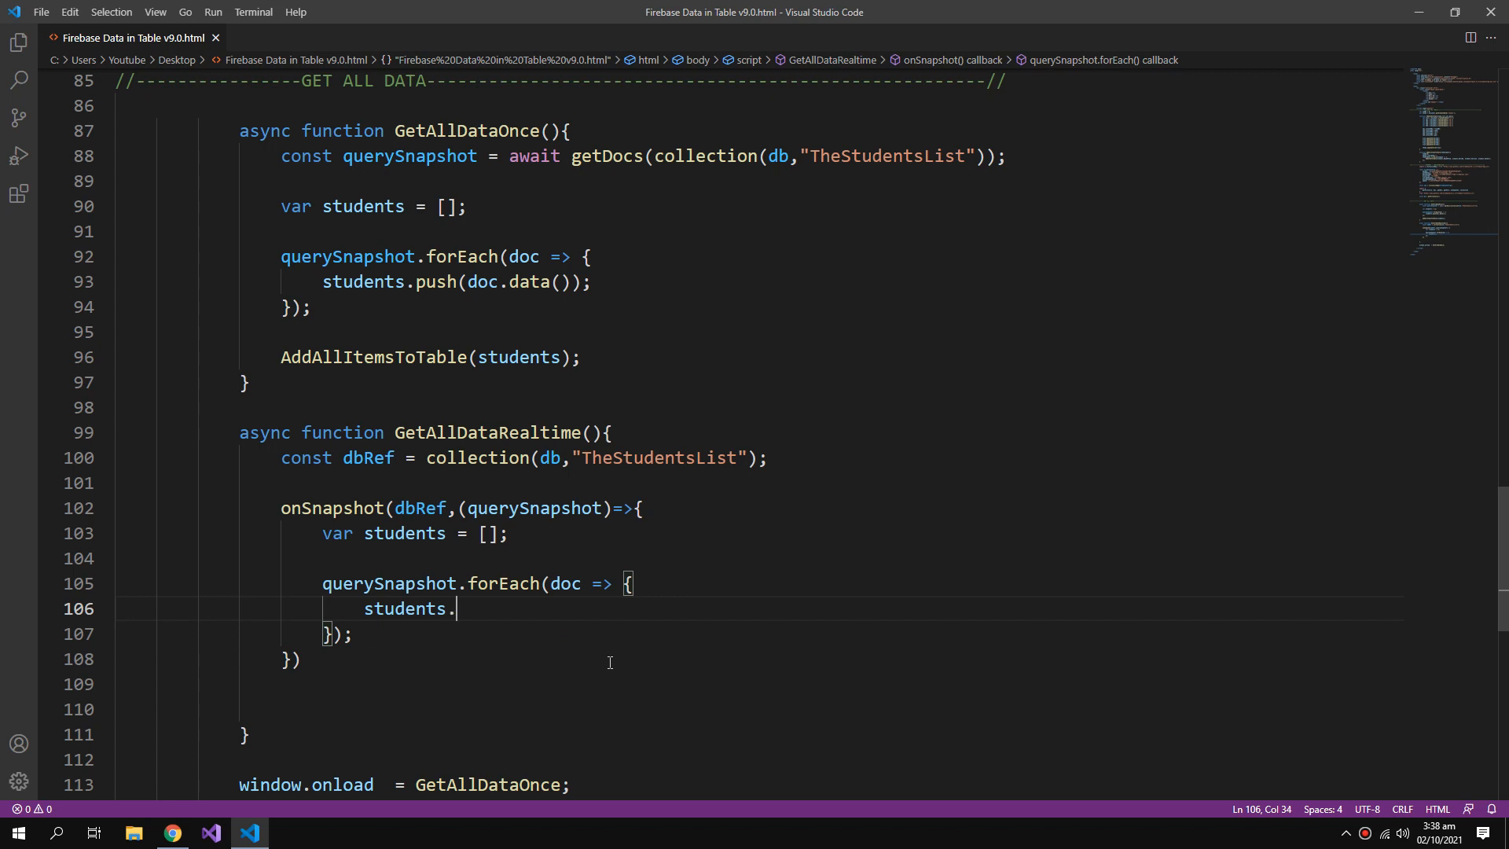
text(push)
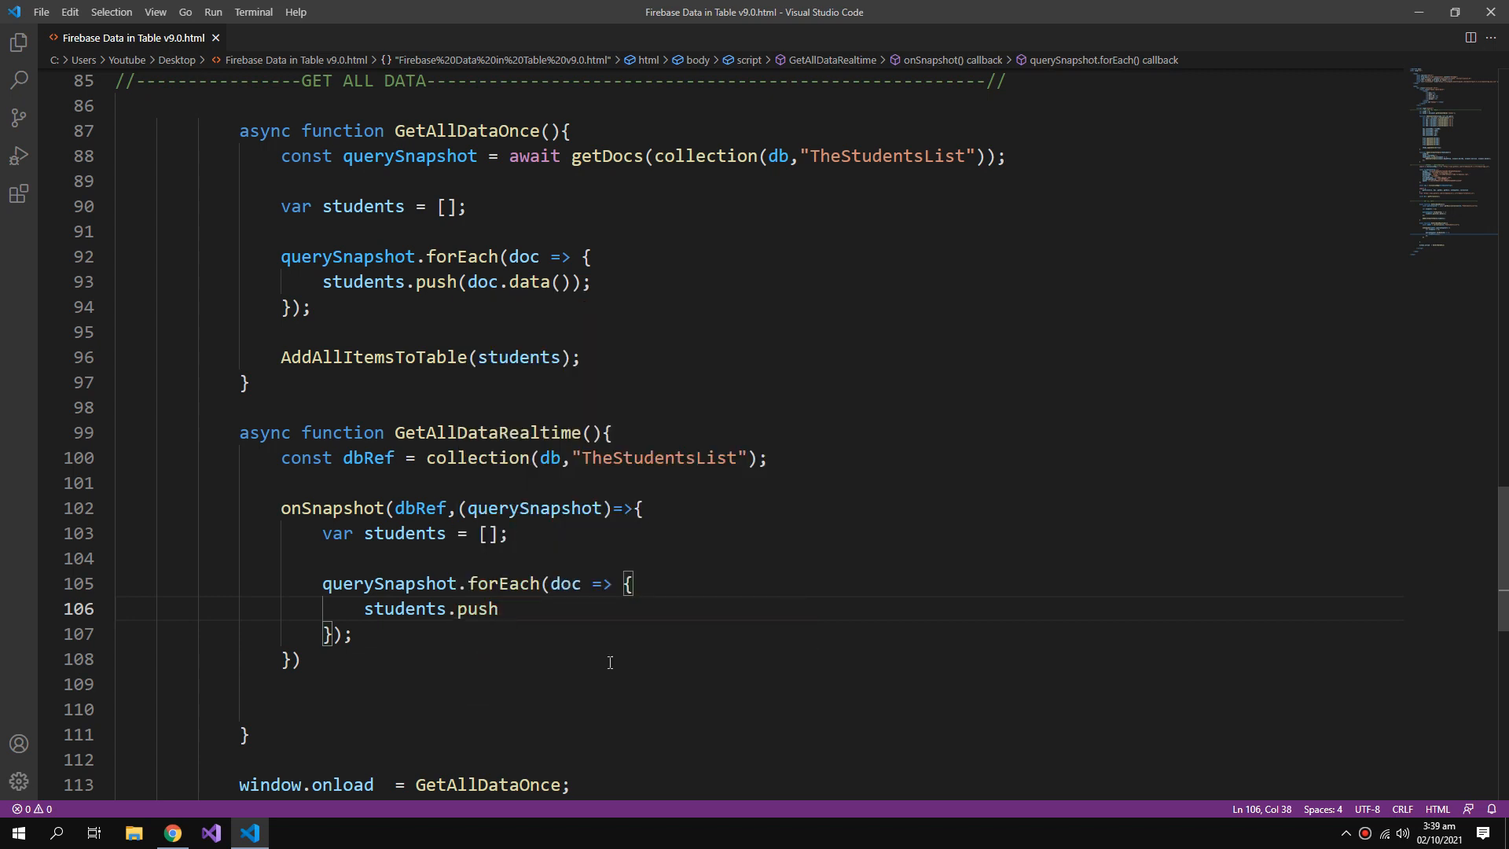
text((doc.data()
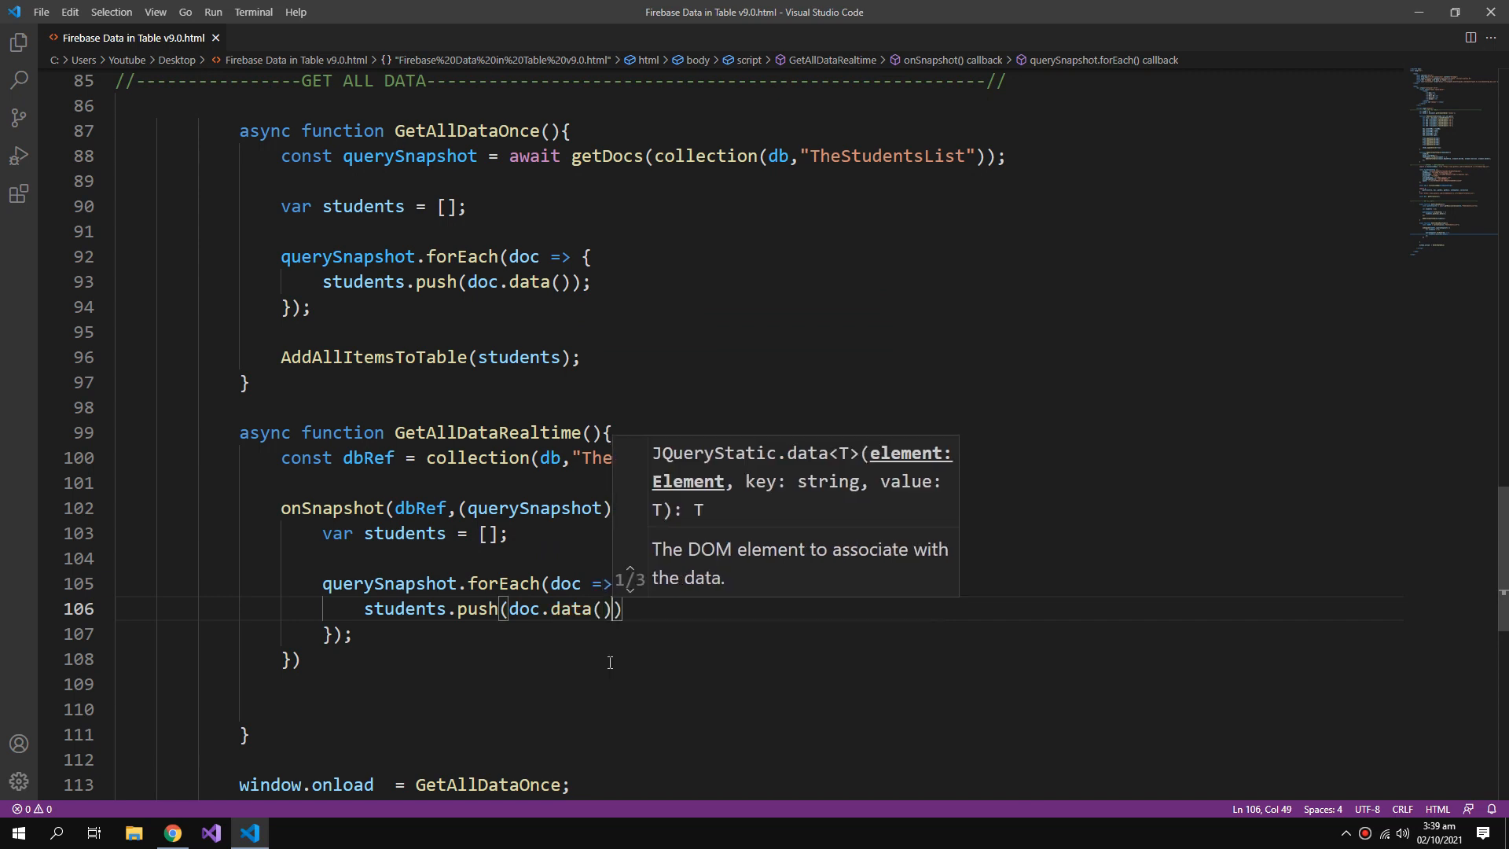
Call AddAllItemsToTable(students); and reuse the GetAllDataRealtime function name as the one to run.
text(A)
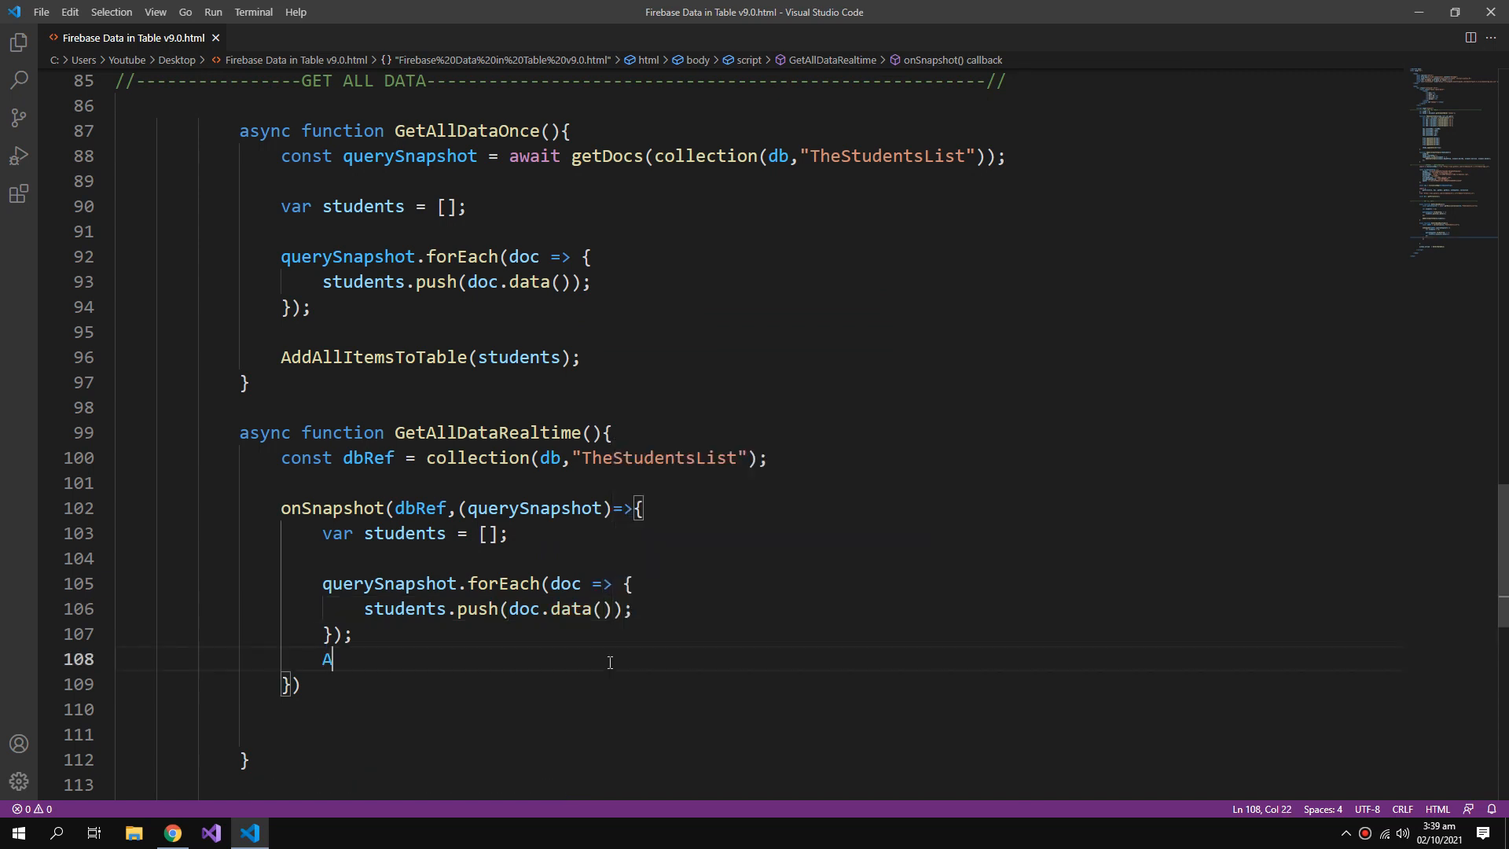
text(ddAllItemsToTable()
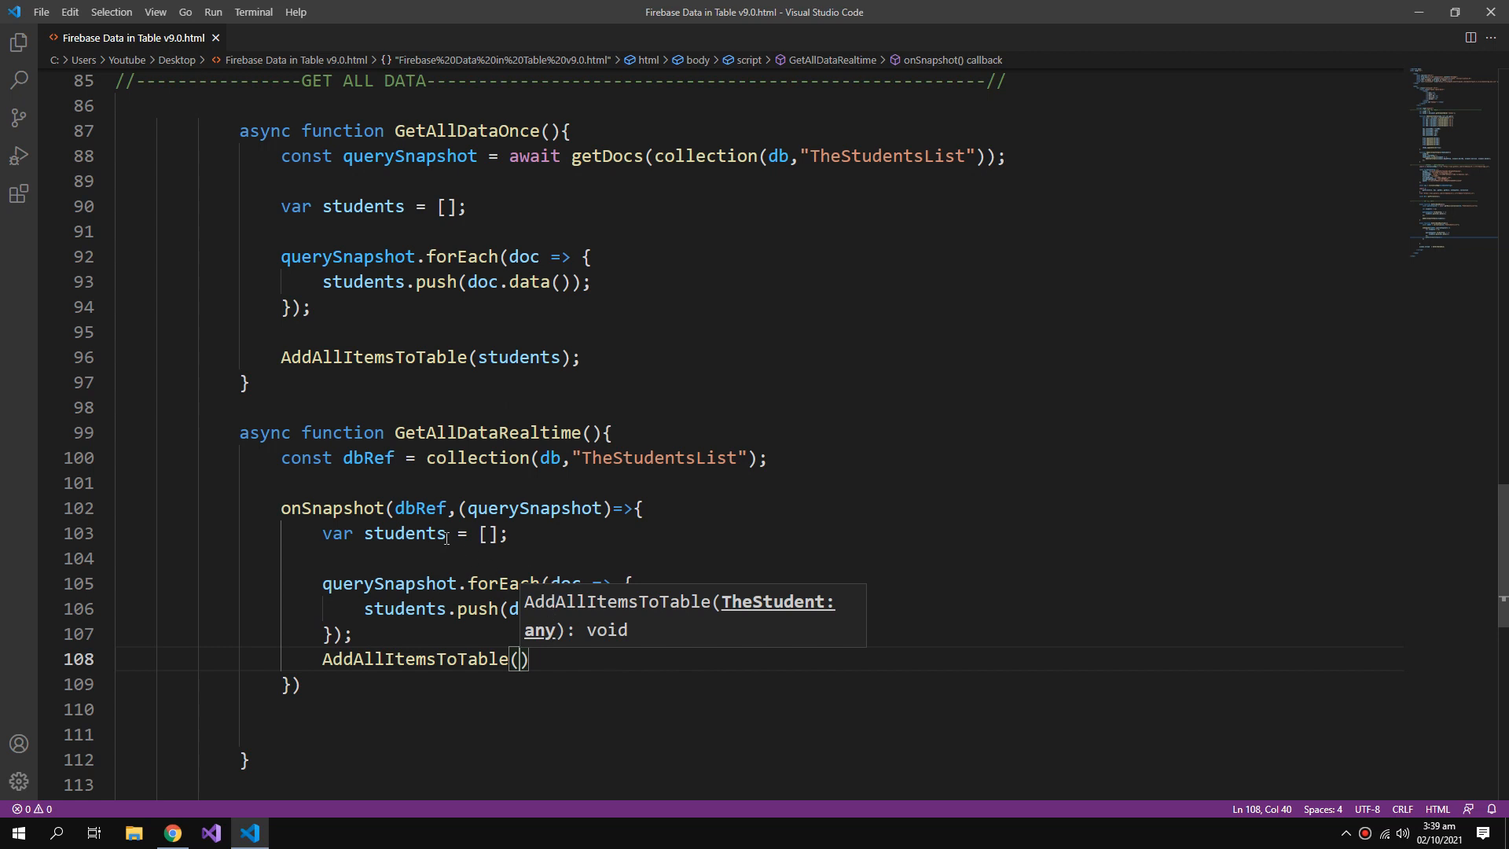
text(students)
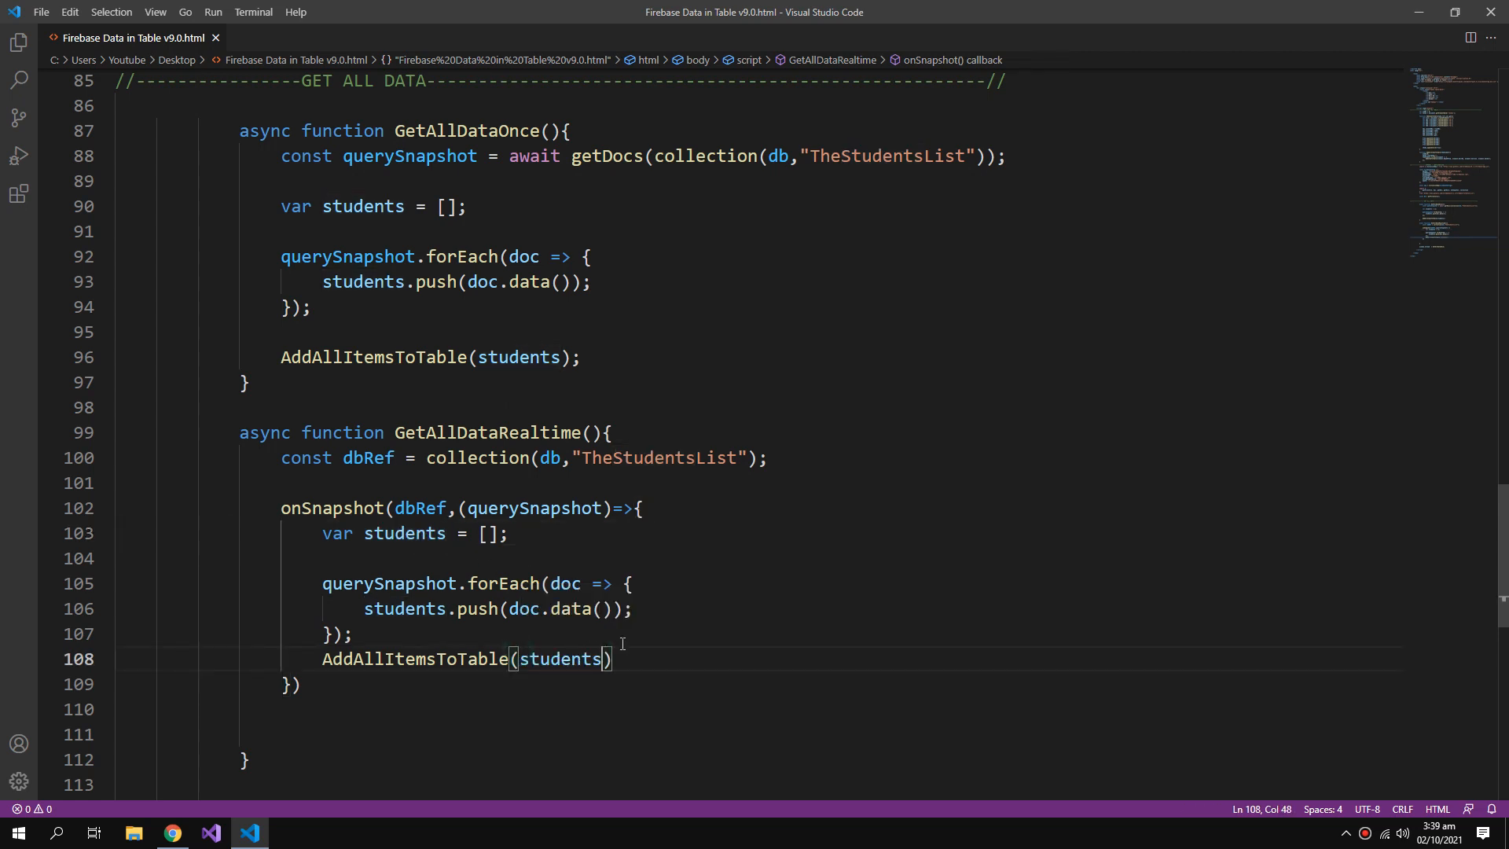
text(;)
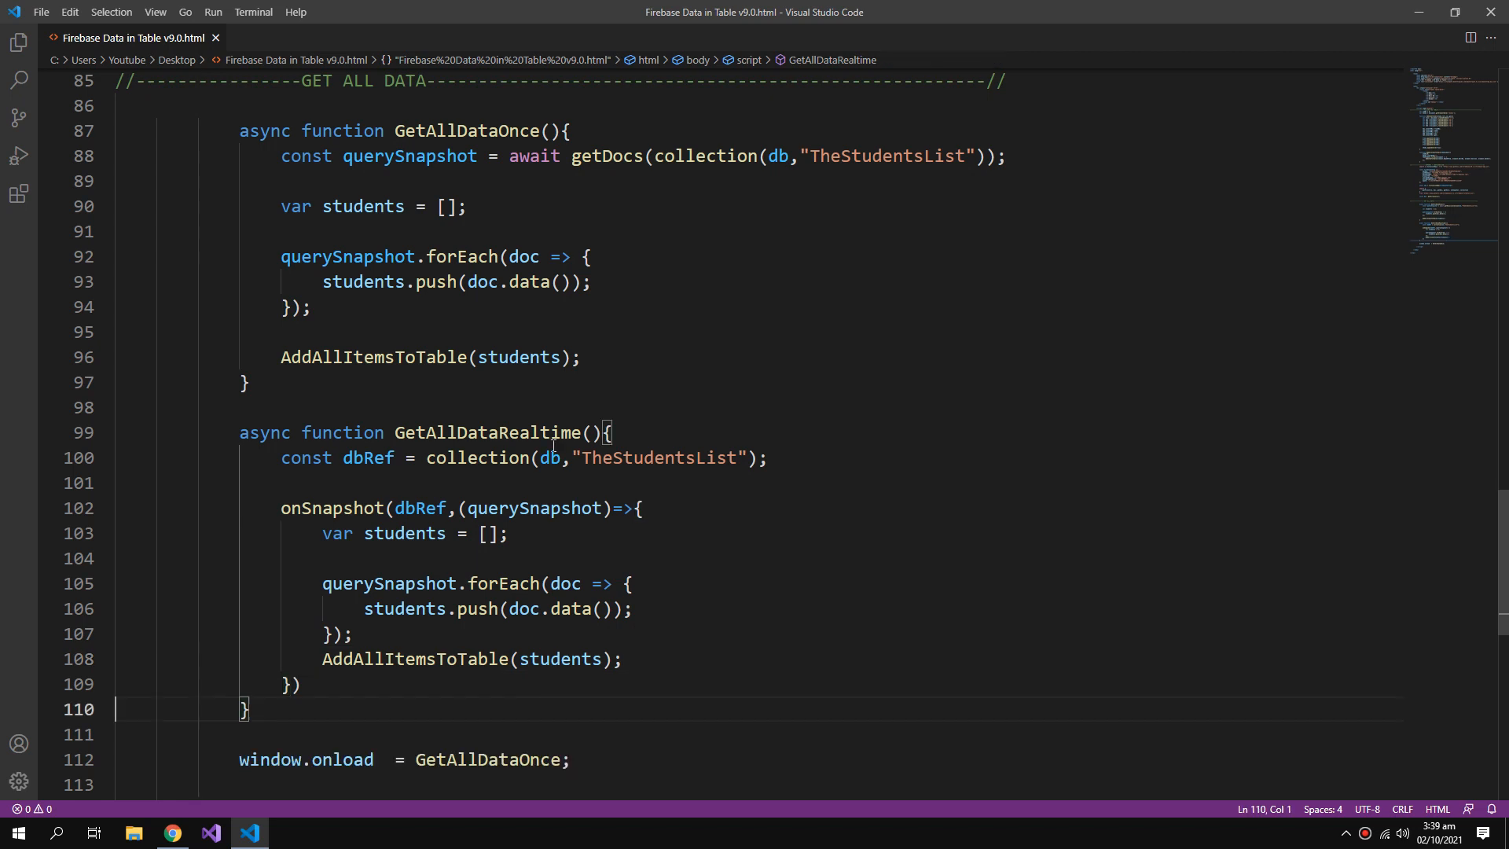
double_click(485, 315)
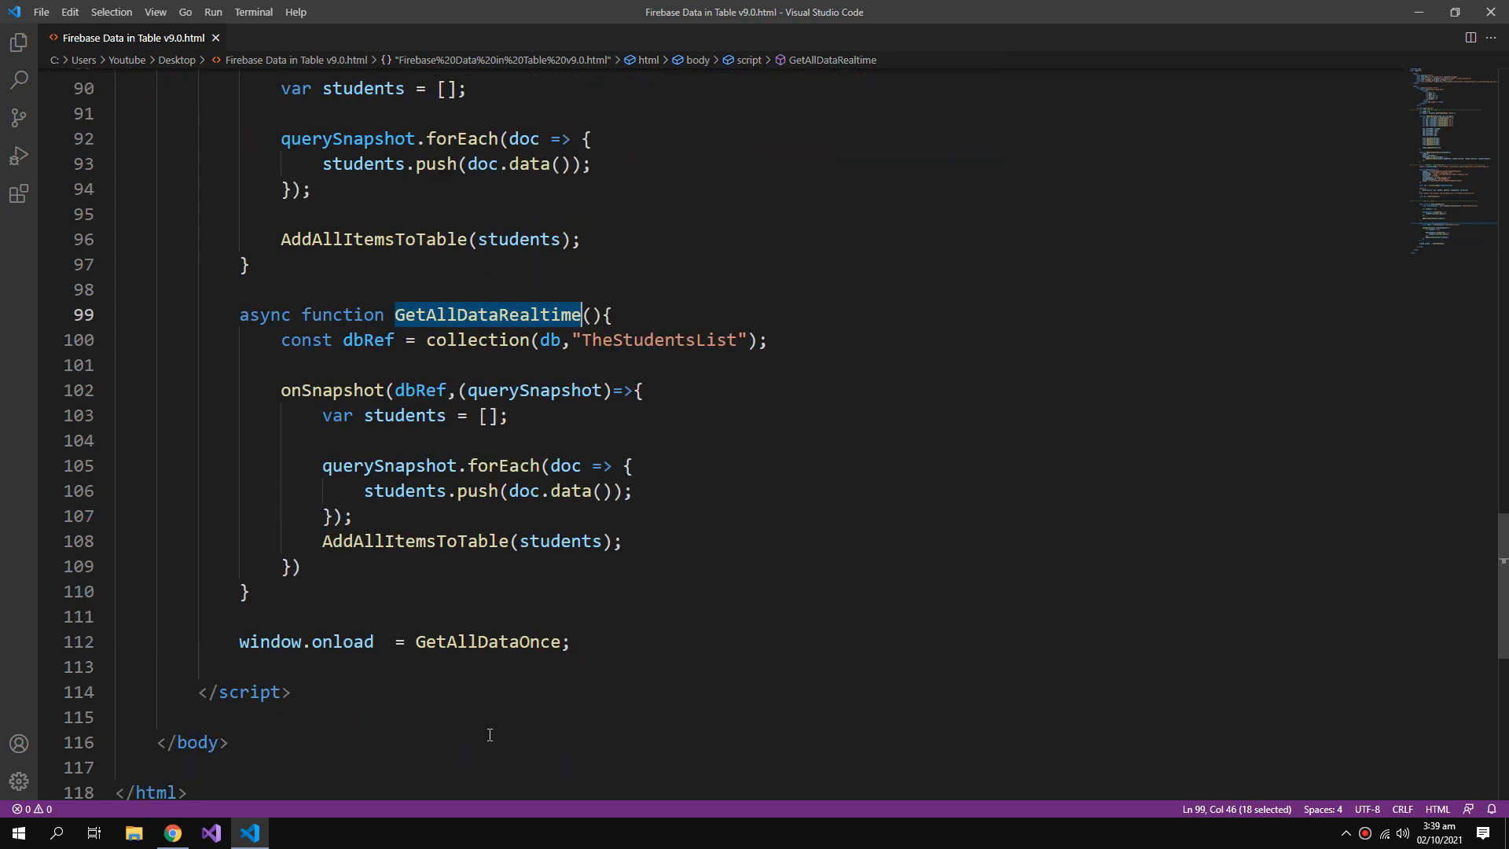
text(GetAllDataRealtime)
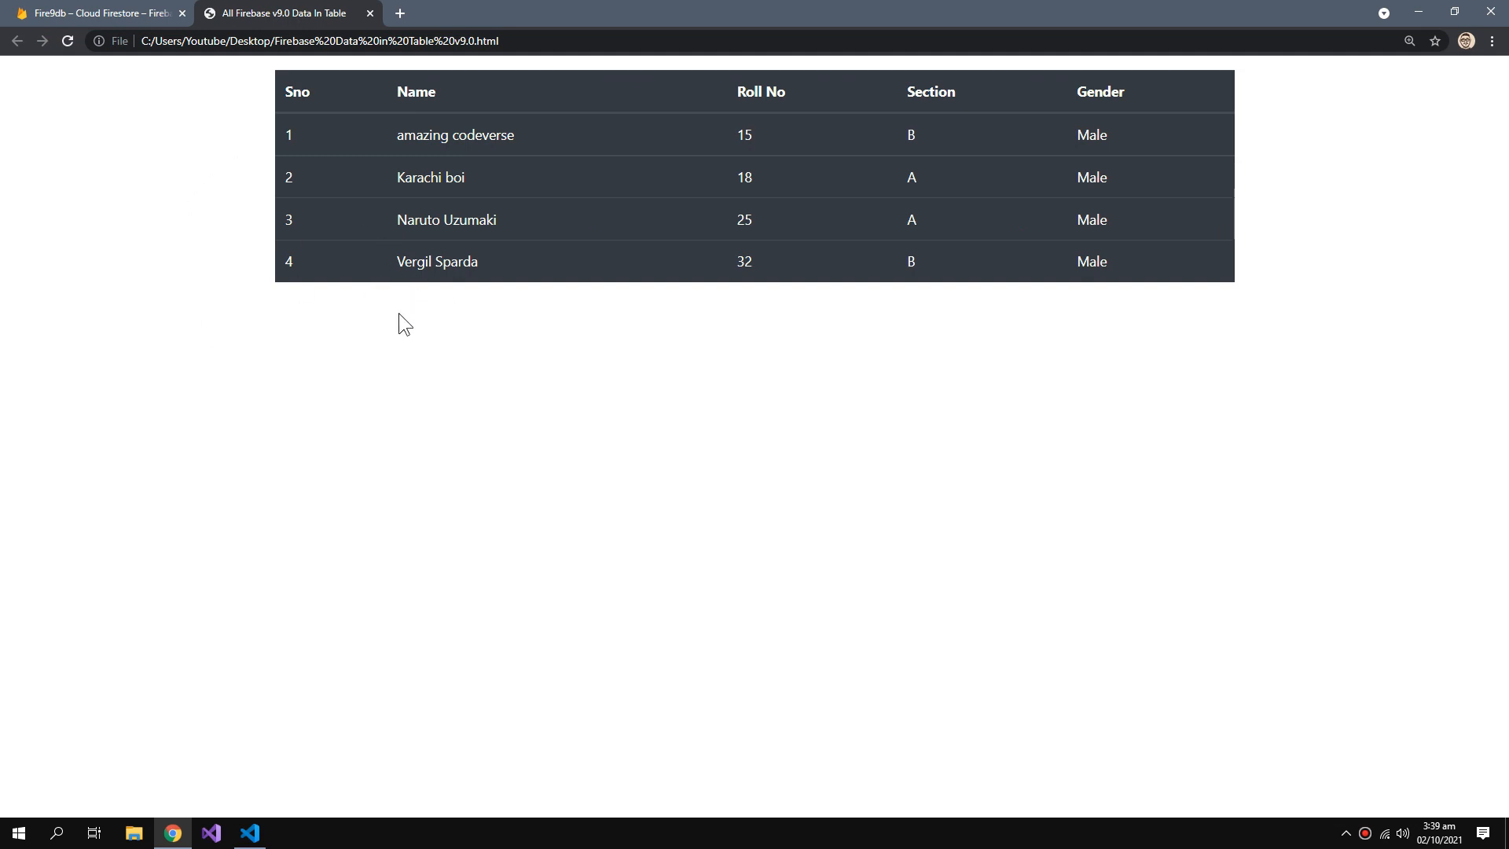
Switch Chrome to the Cloud Firestore console tab showing TheStudentsList.
click(96, 12)
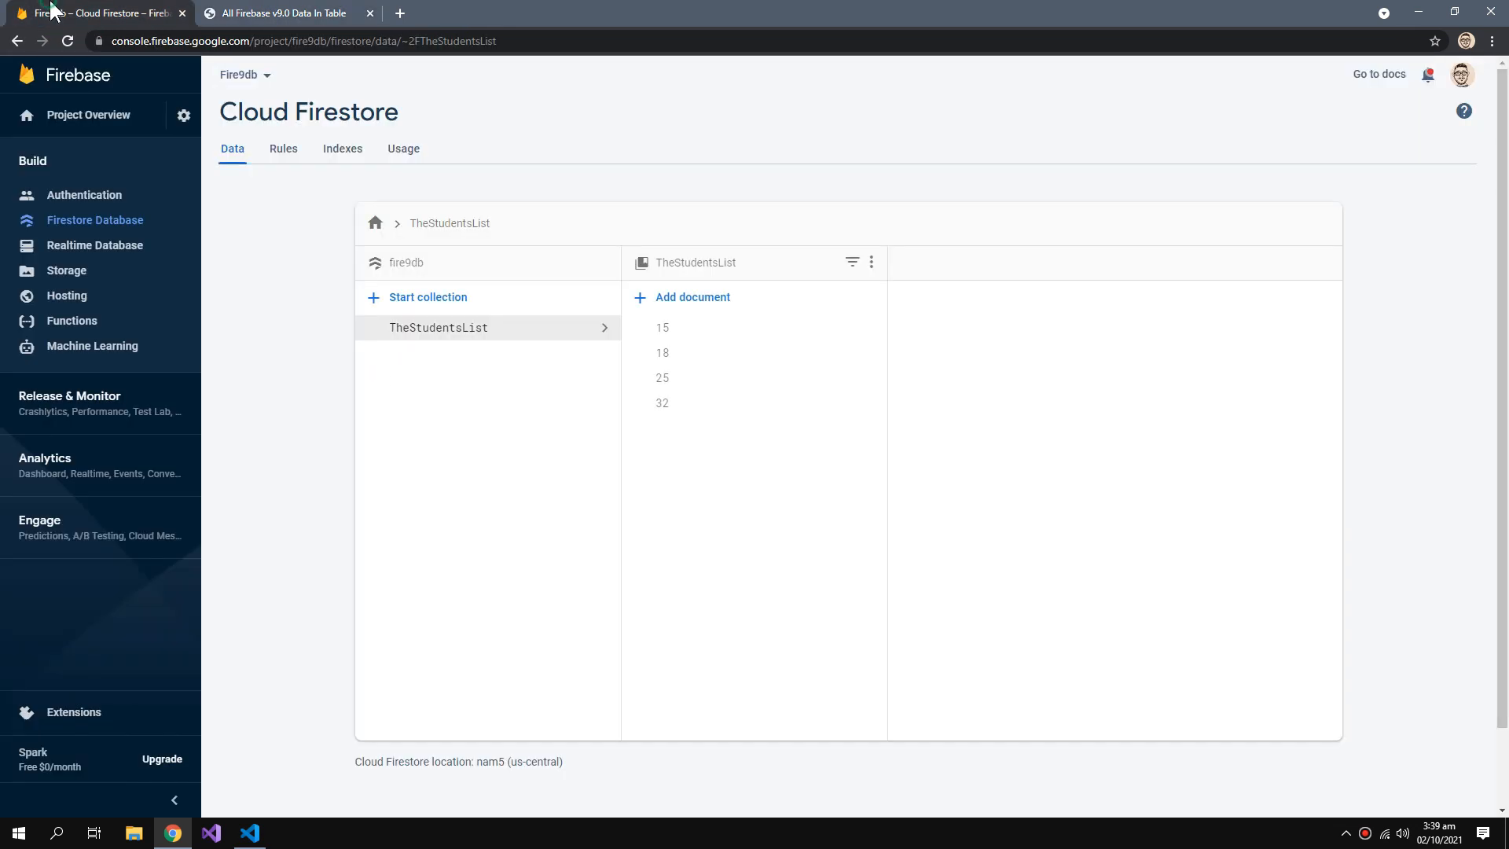
mouse_move(681, 303)
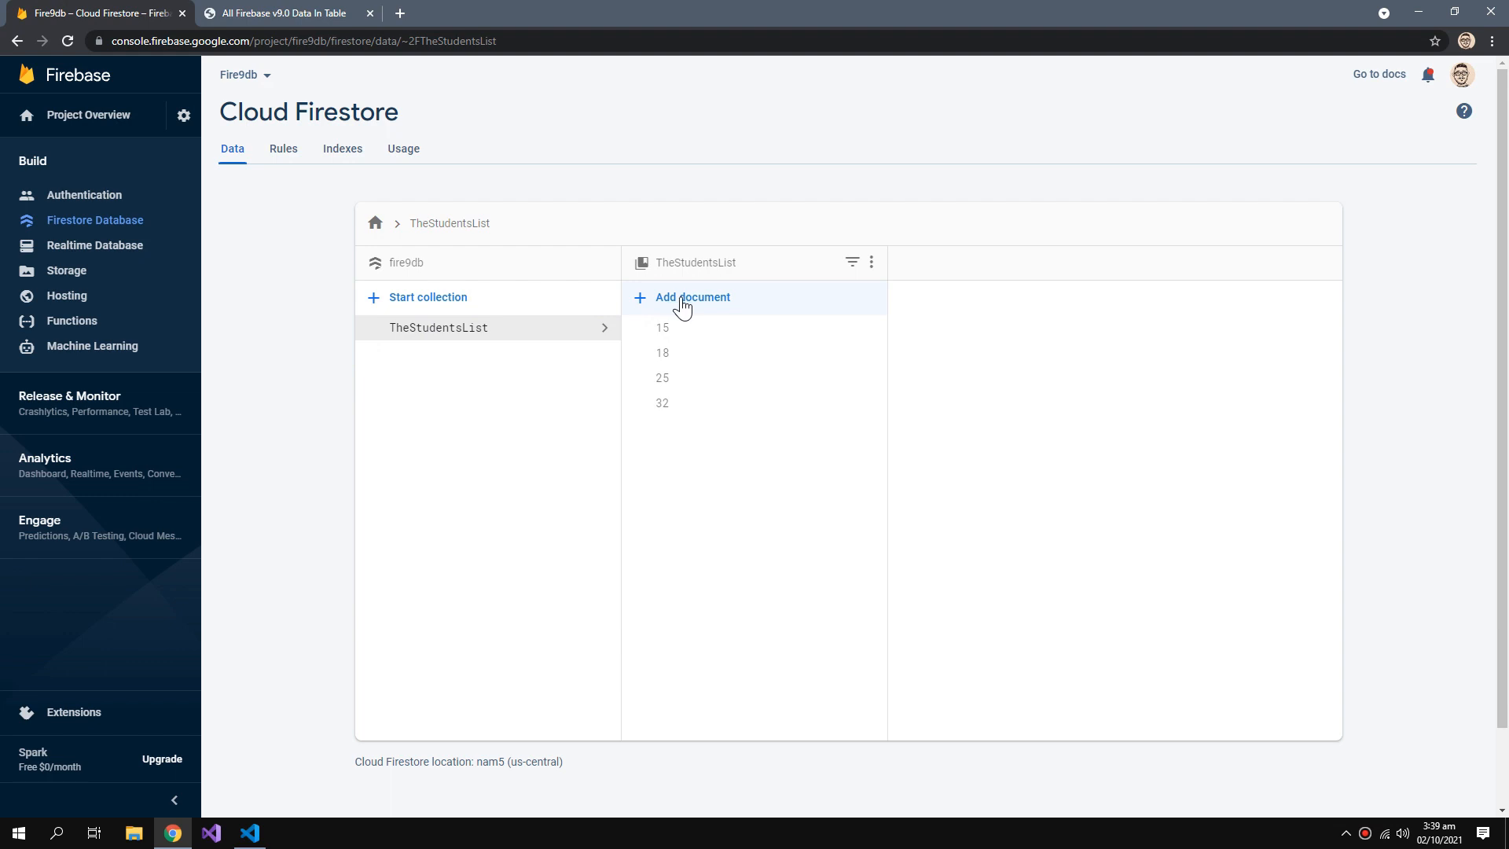
Save document 70: NameOfStd Karachi Is Love, RollNo 70, Section C, Gender Male, then return to the page.
click(693, 297)
text(abcdefg)
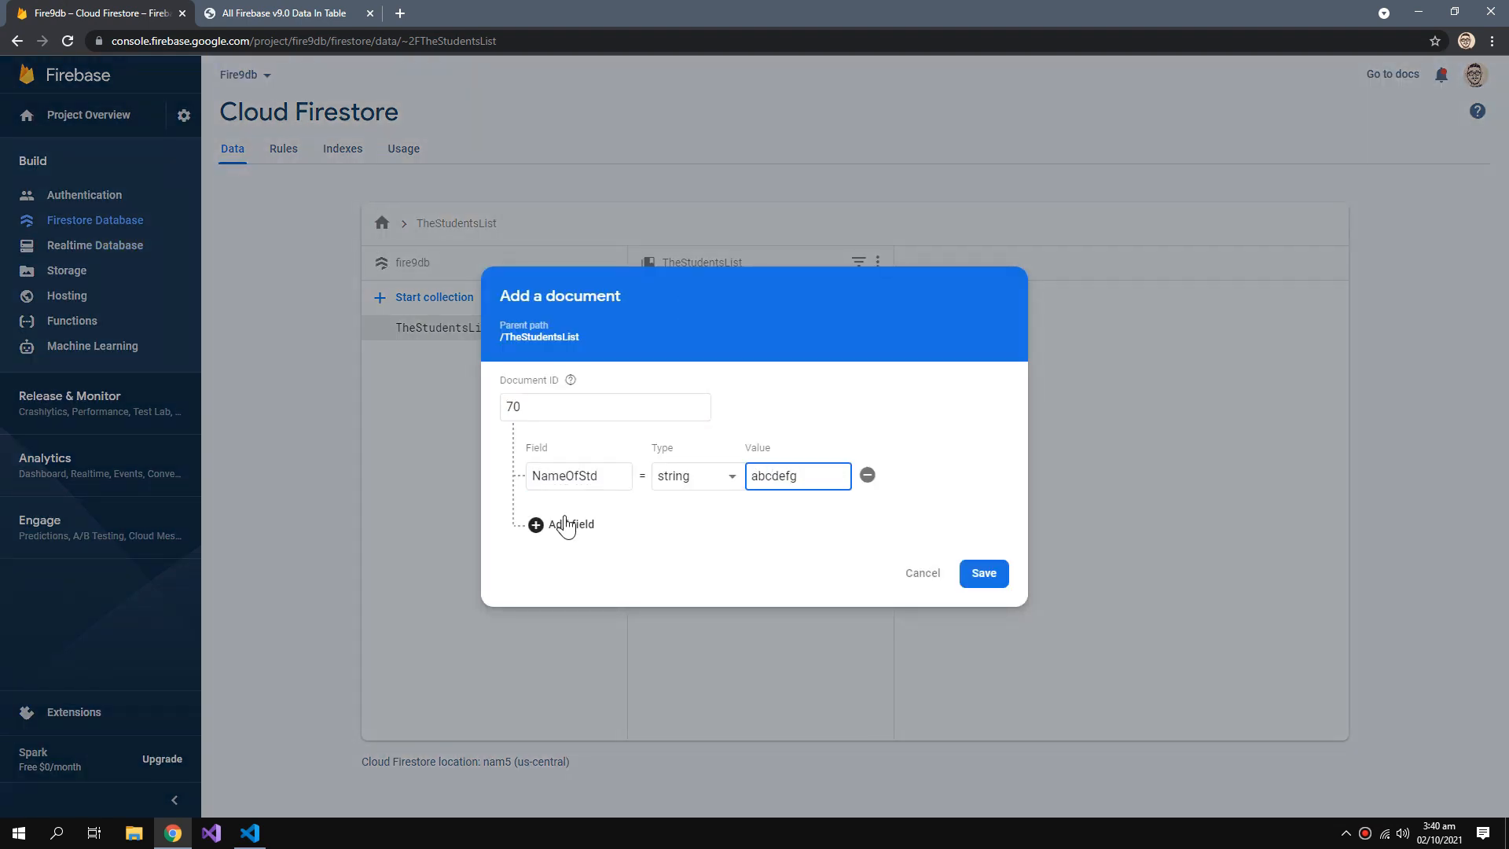
click(536, 525)
text(Male)
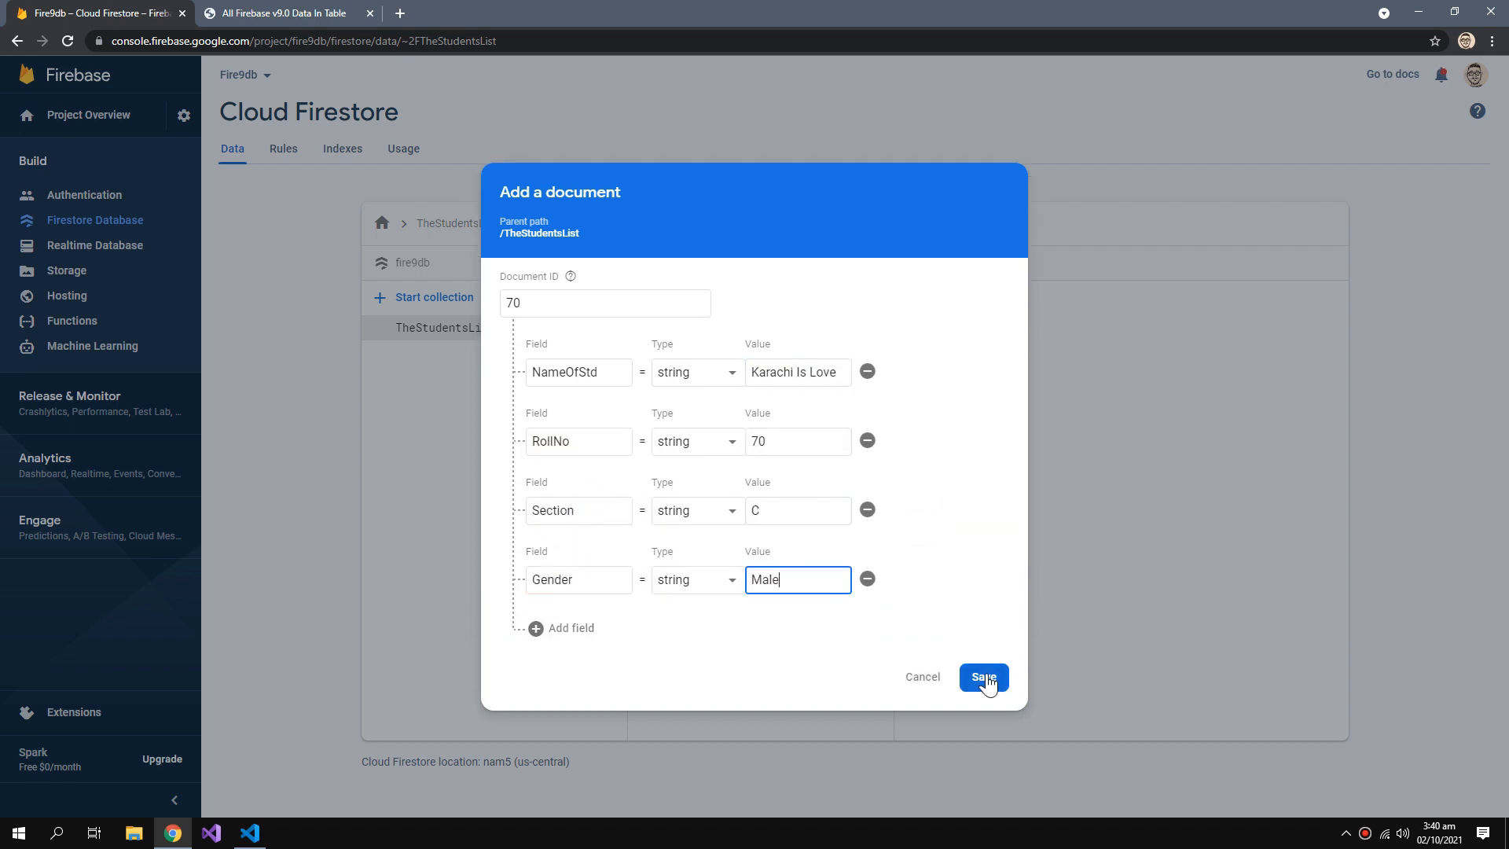
click(980, 676)
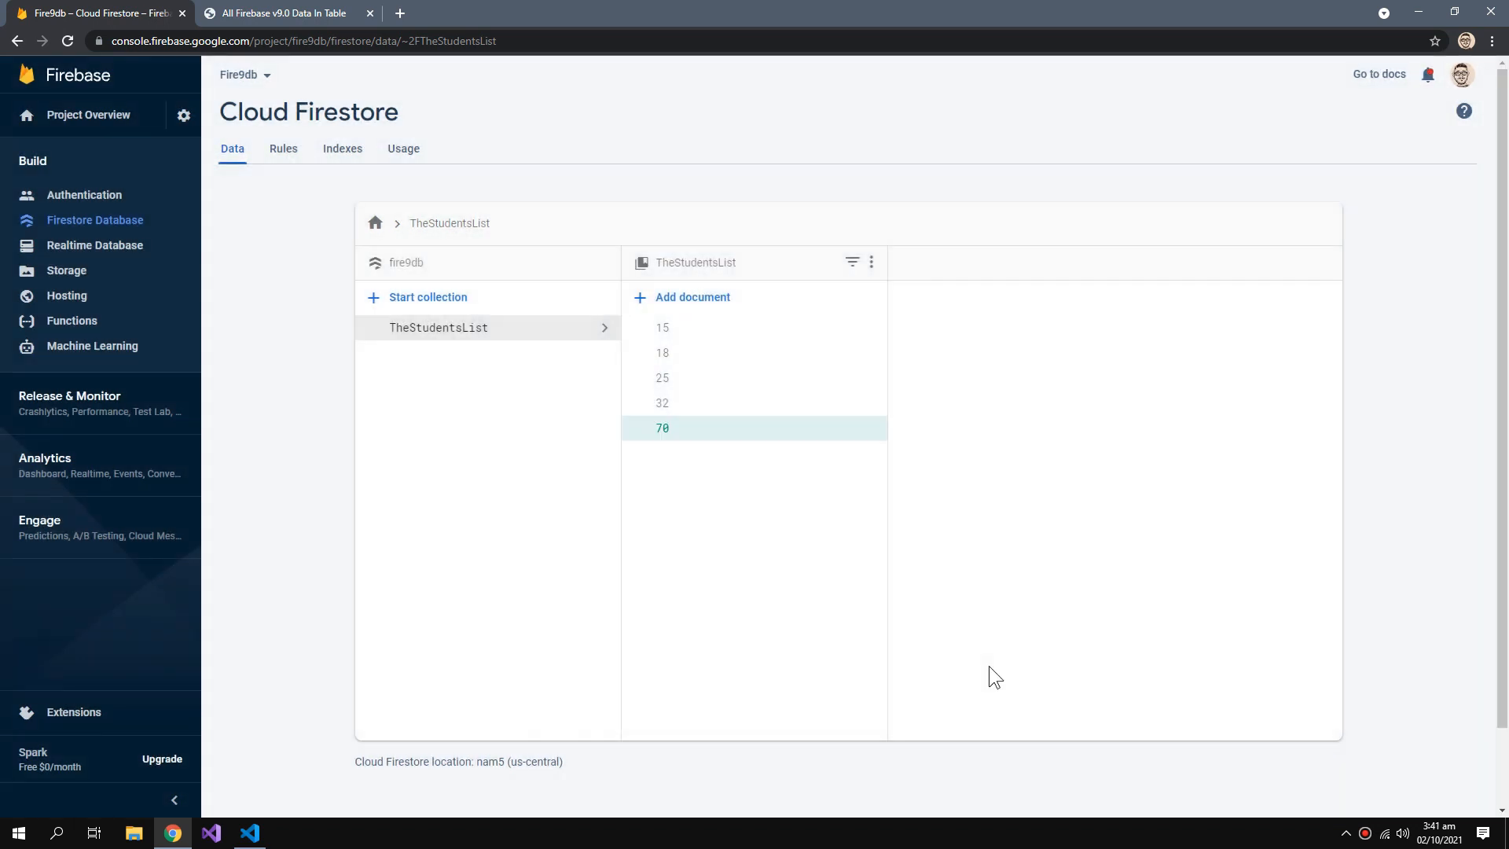
click(285, 12)
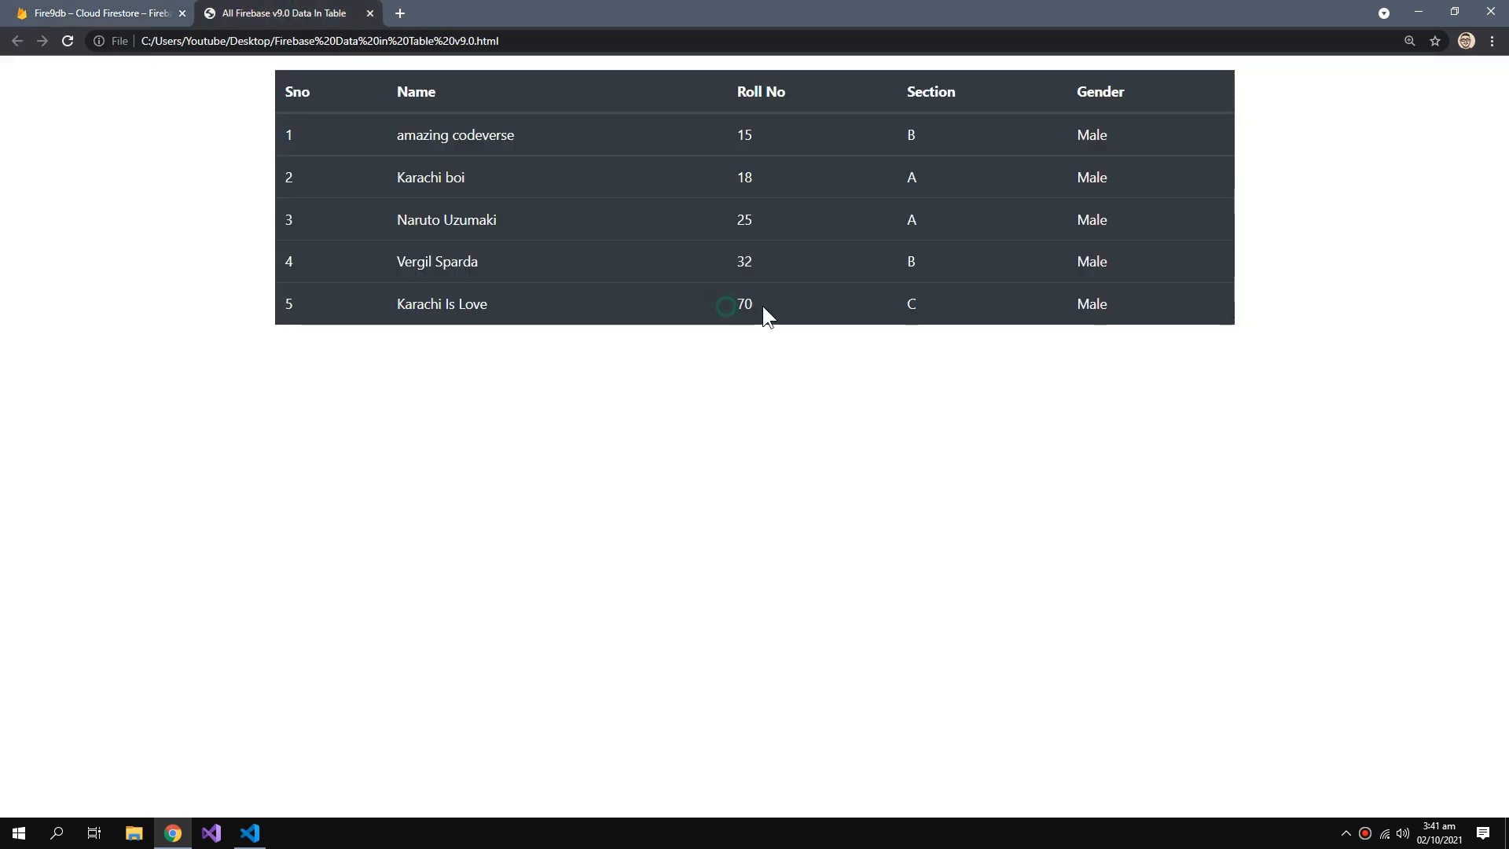
Highlight roll number 70 in the automatically added fifth table row.
double_click(744, 304)
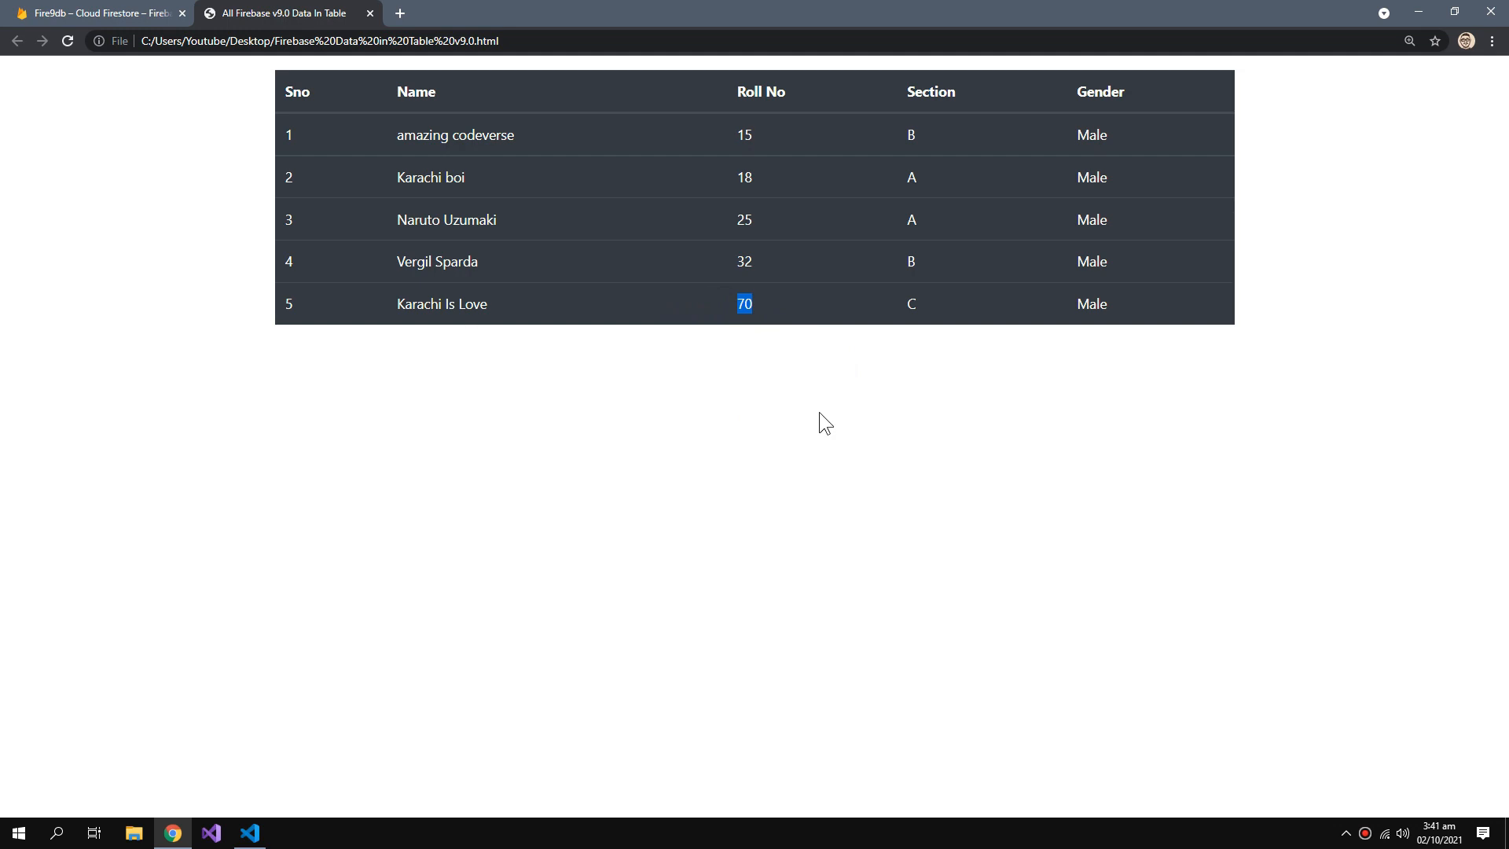